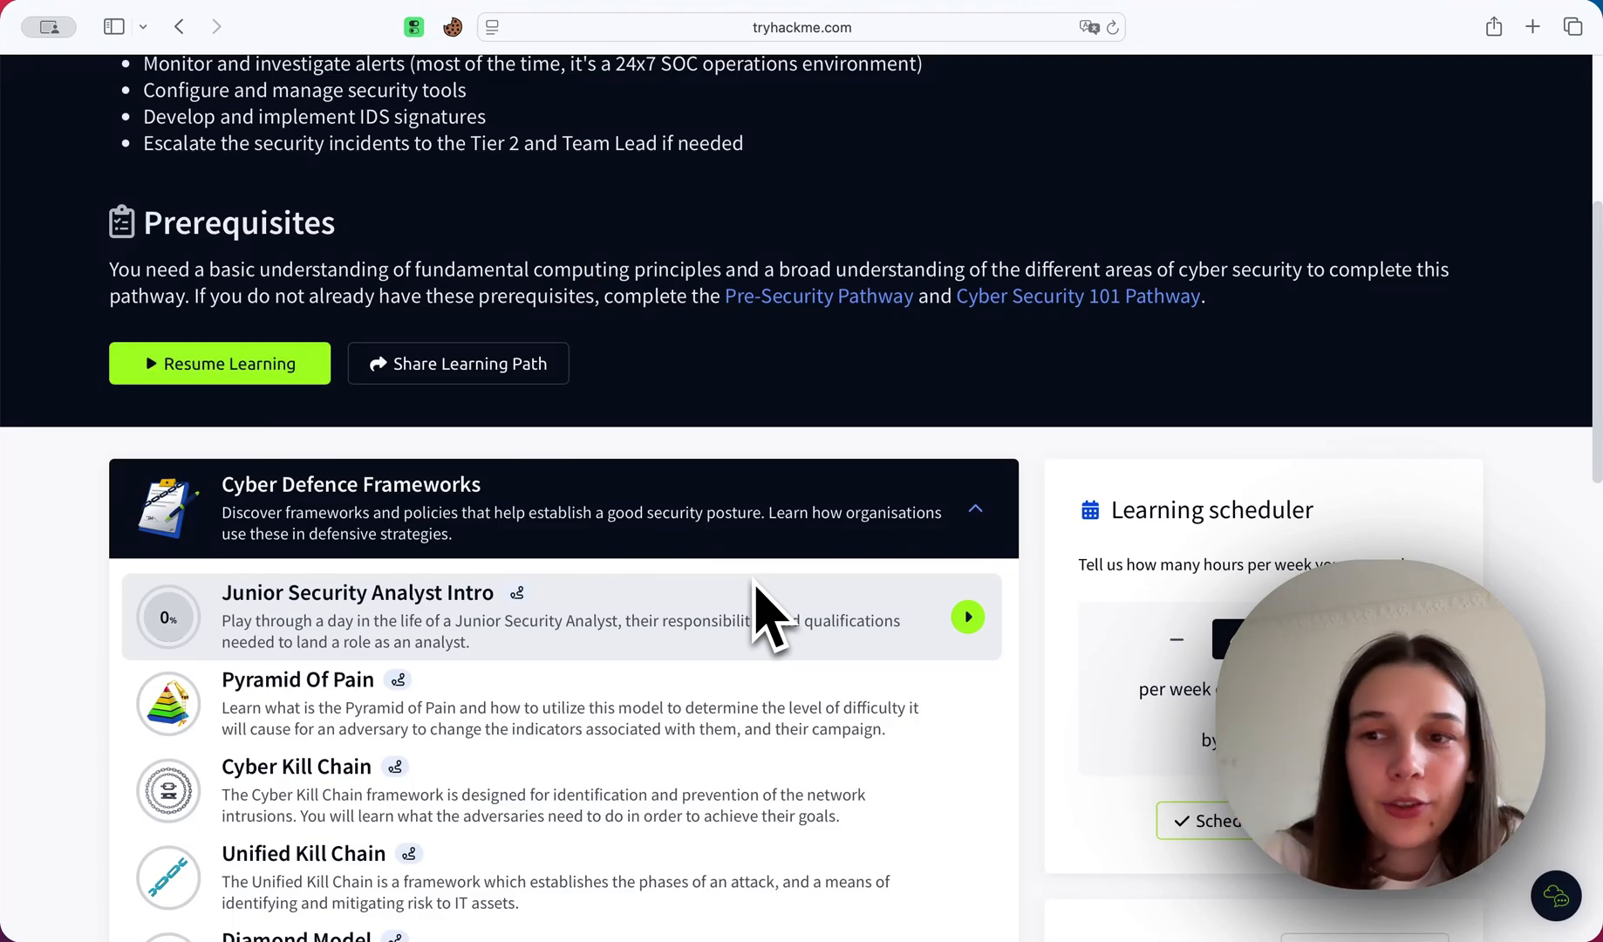
Scroll through Task 1's Junior Security Analyst responsibilities, qualifications and CompTIA Security+ note.
scroll(up, 3)
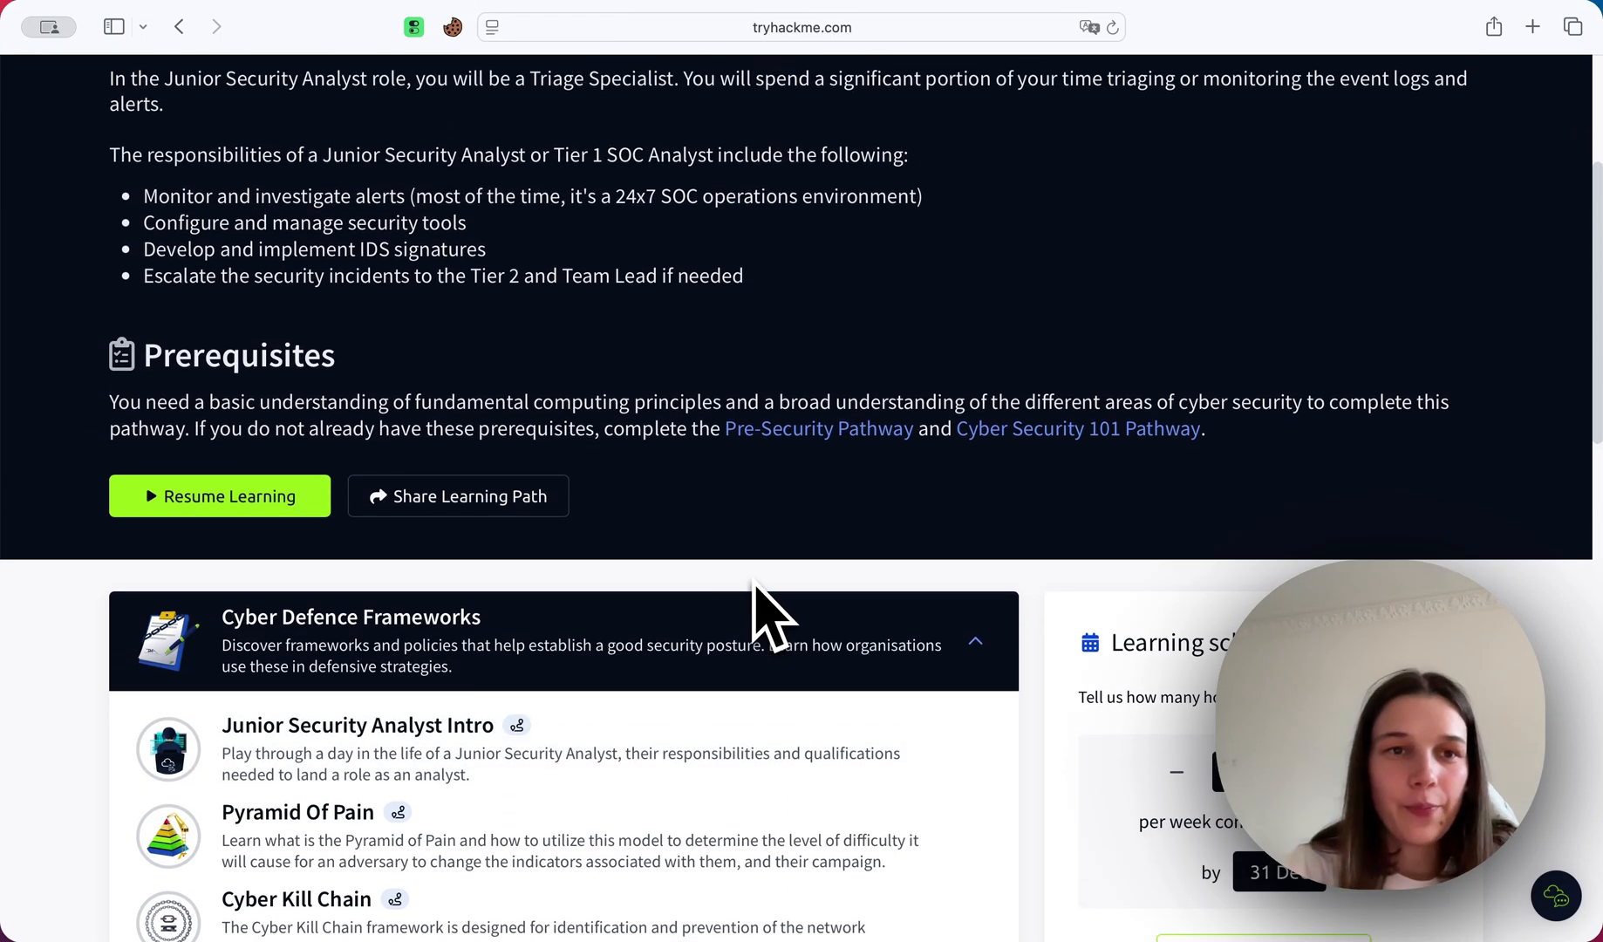
scroll(up, 3)
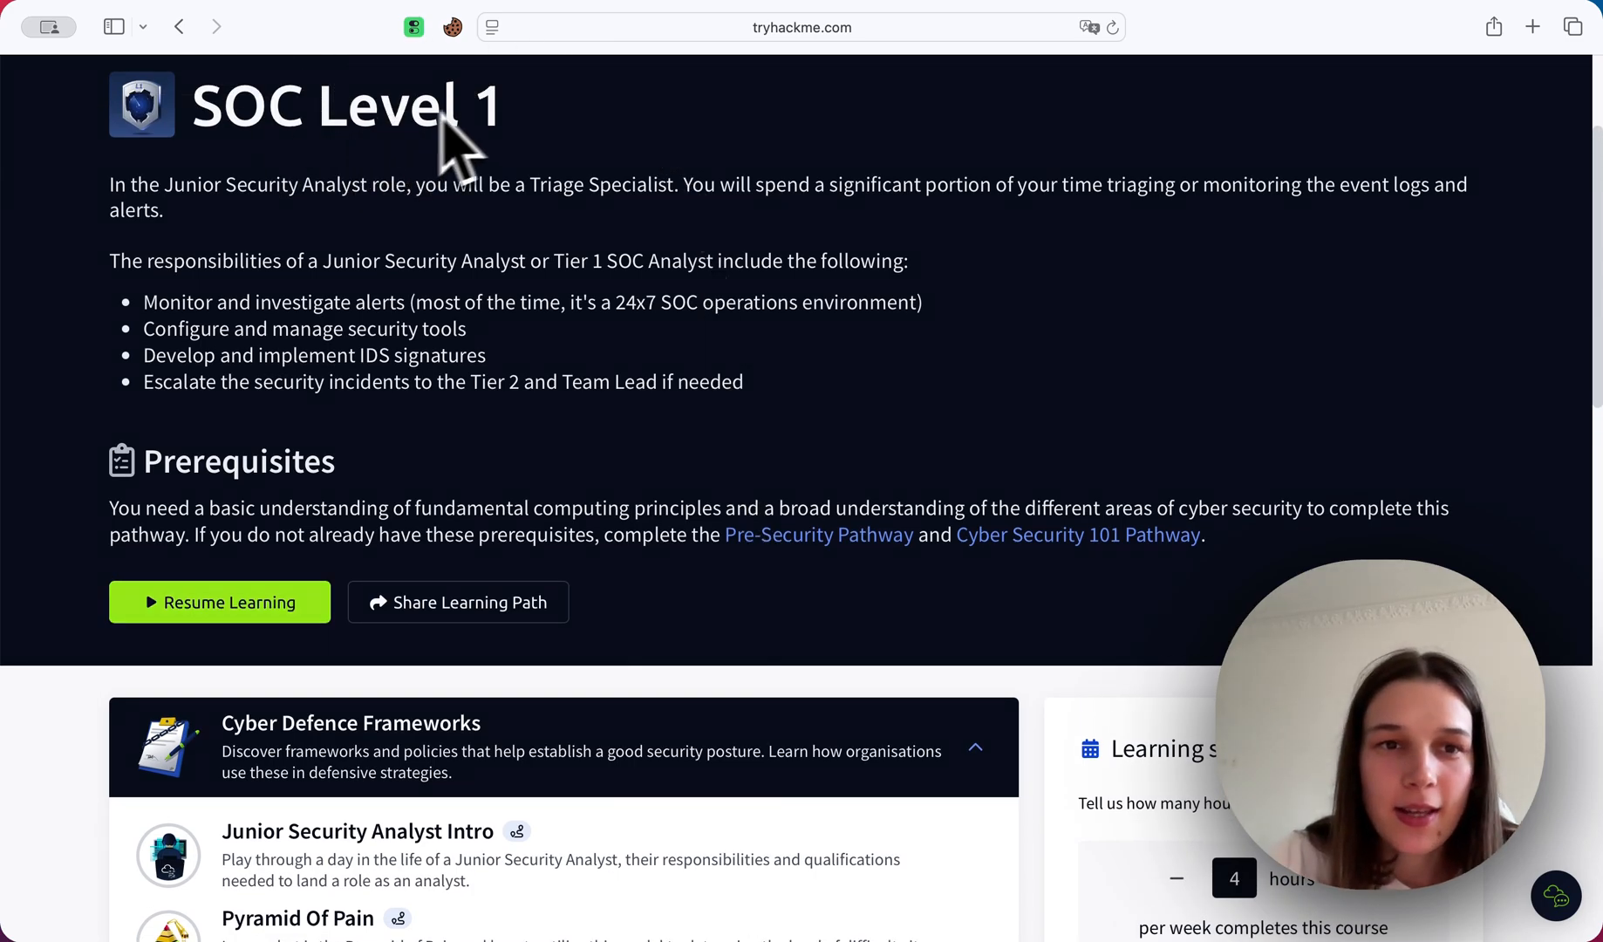
mouse_move(169, 193)
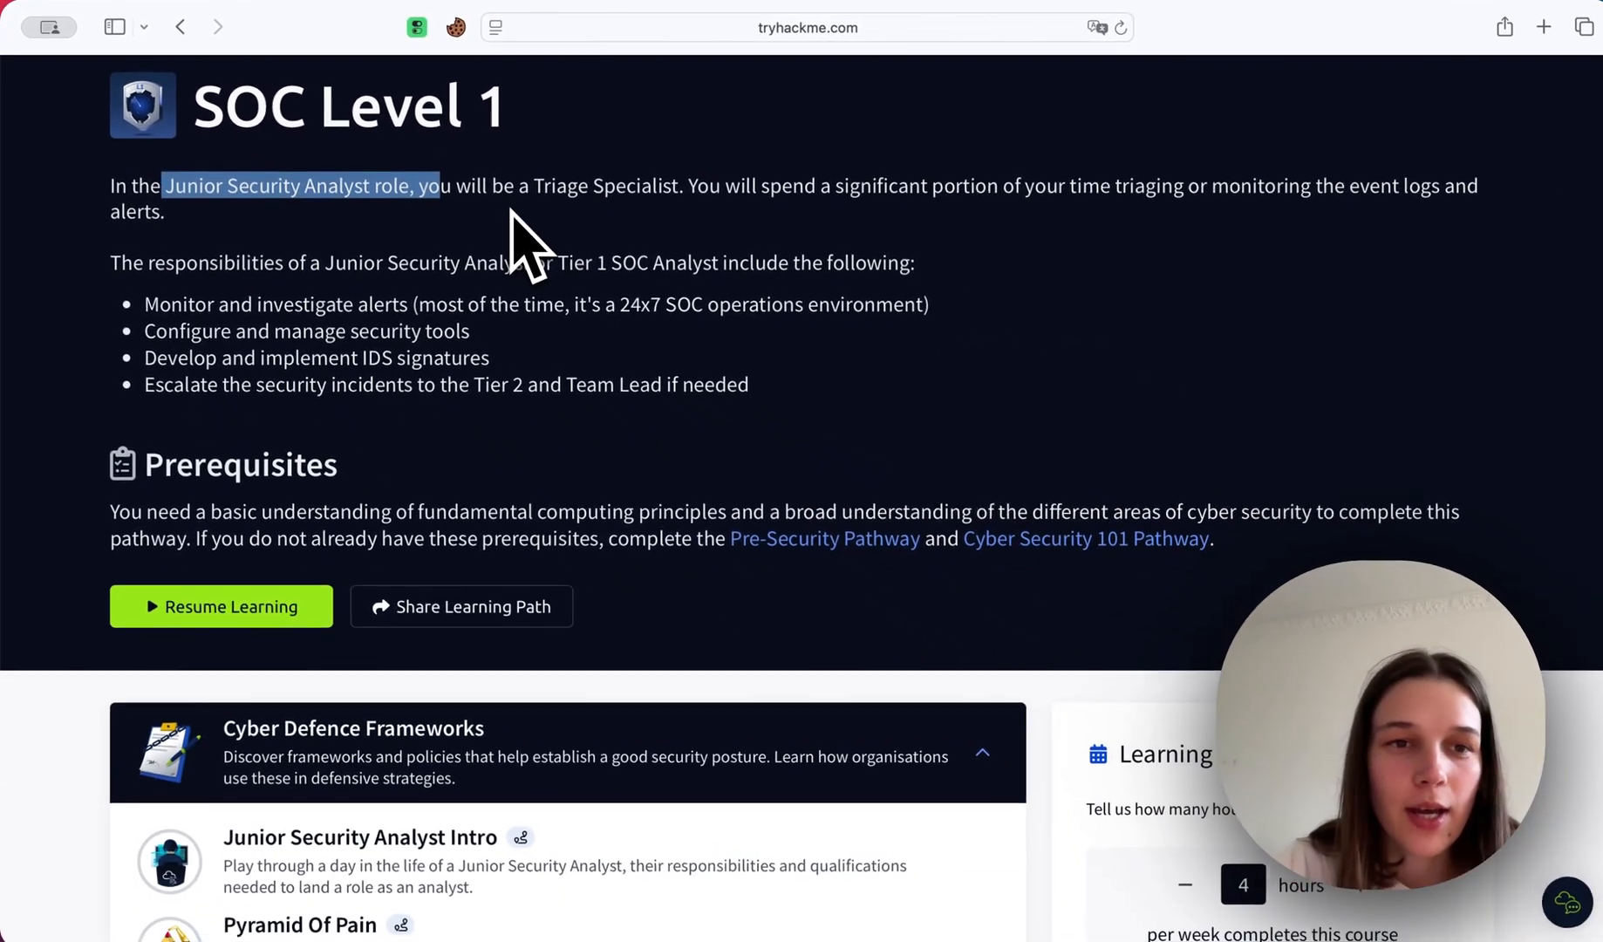
scroll(down, 3)
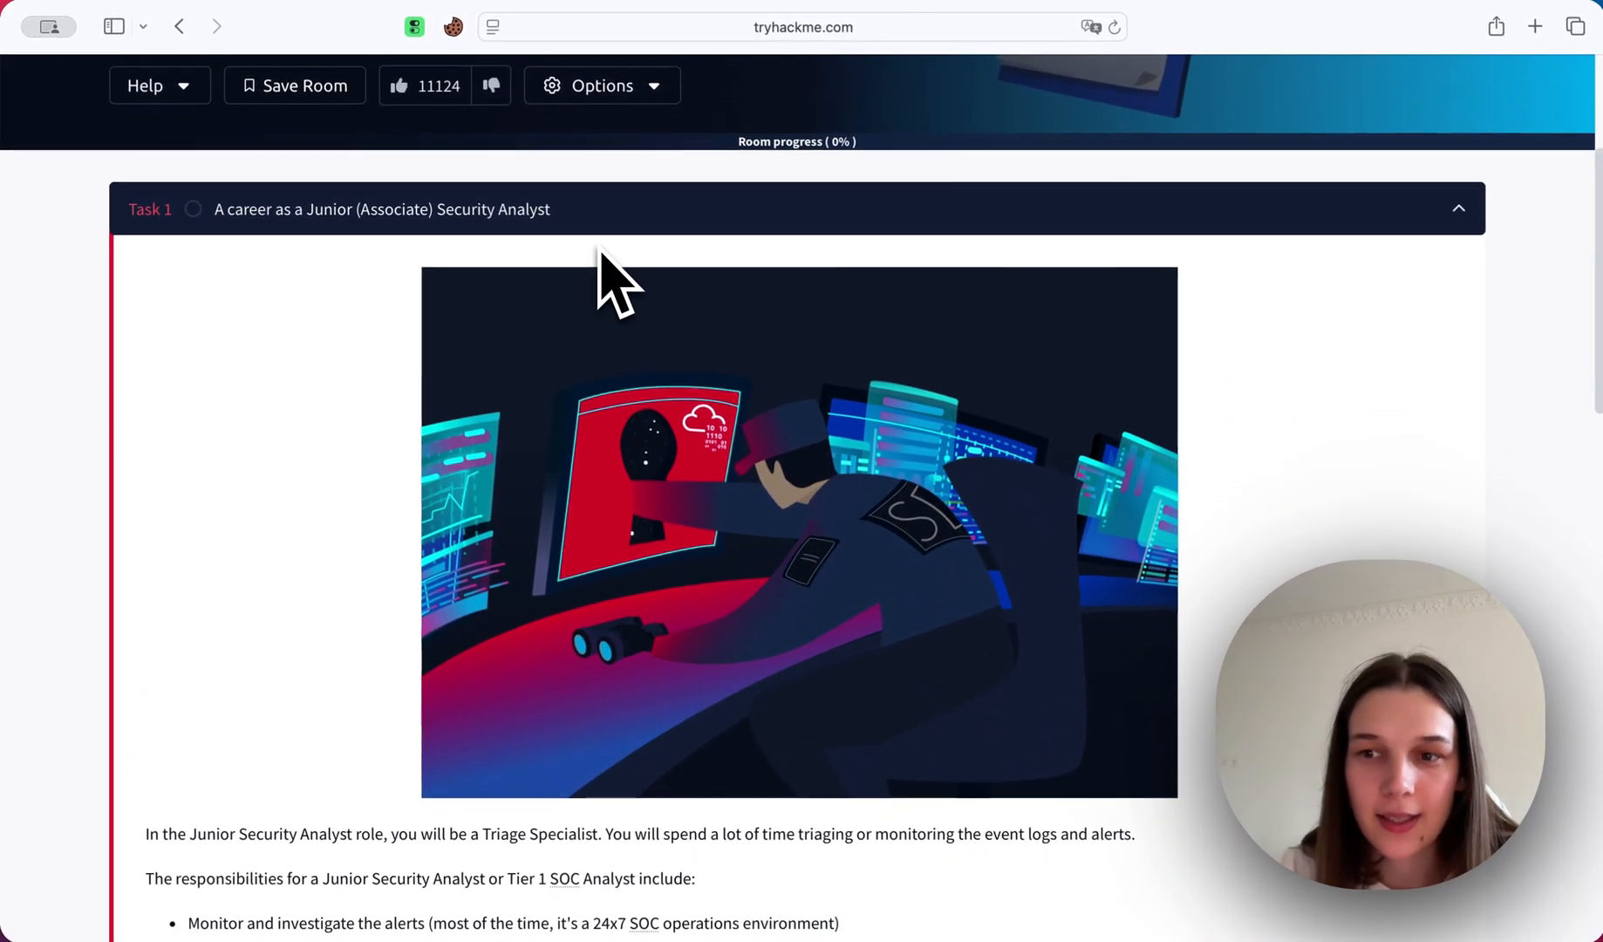
scroll(down, 3)
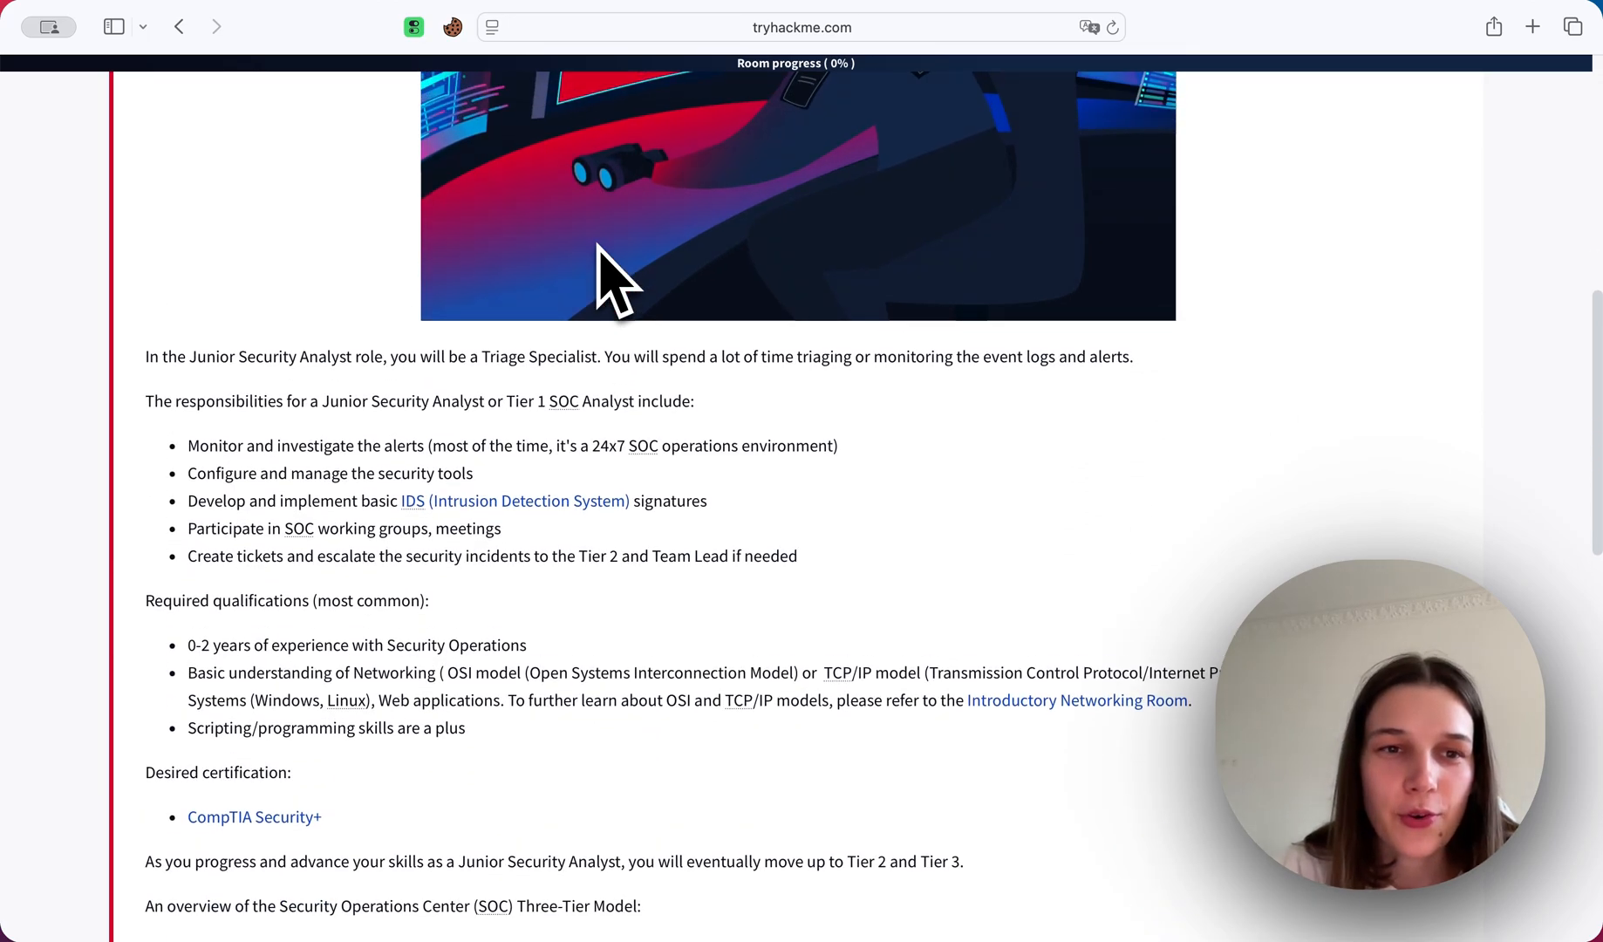
scroll(down, 3)
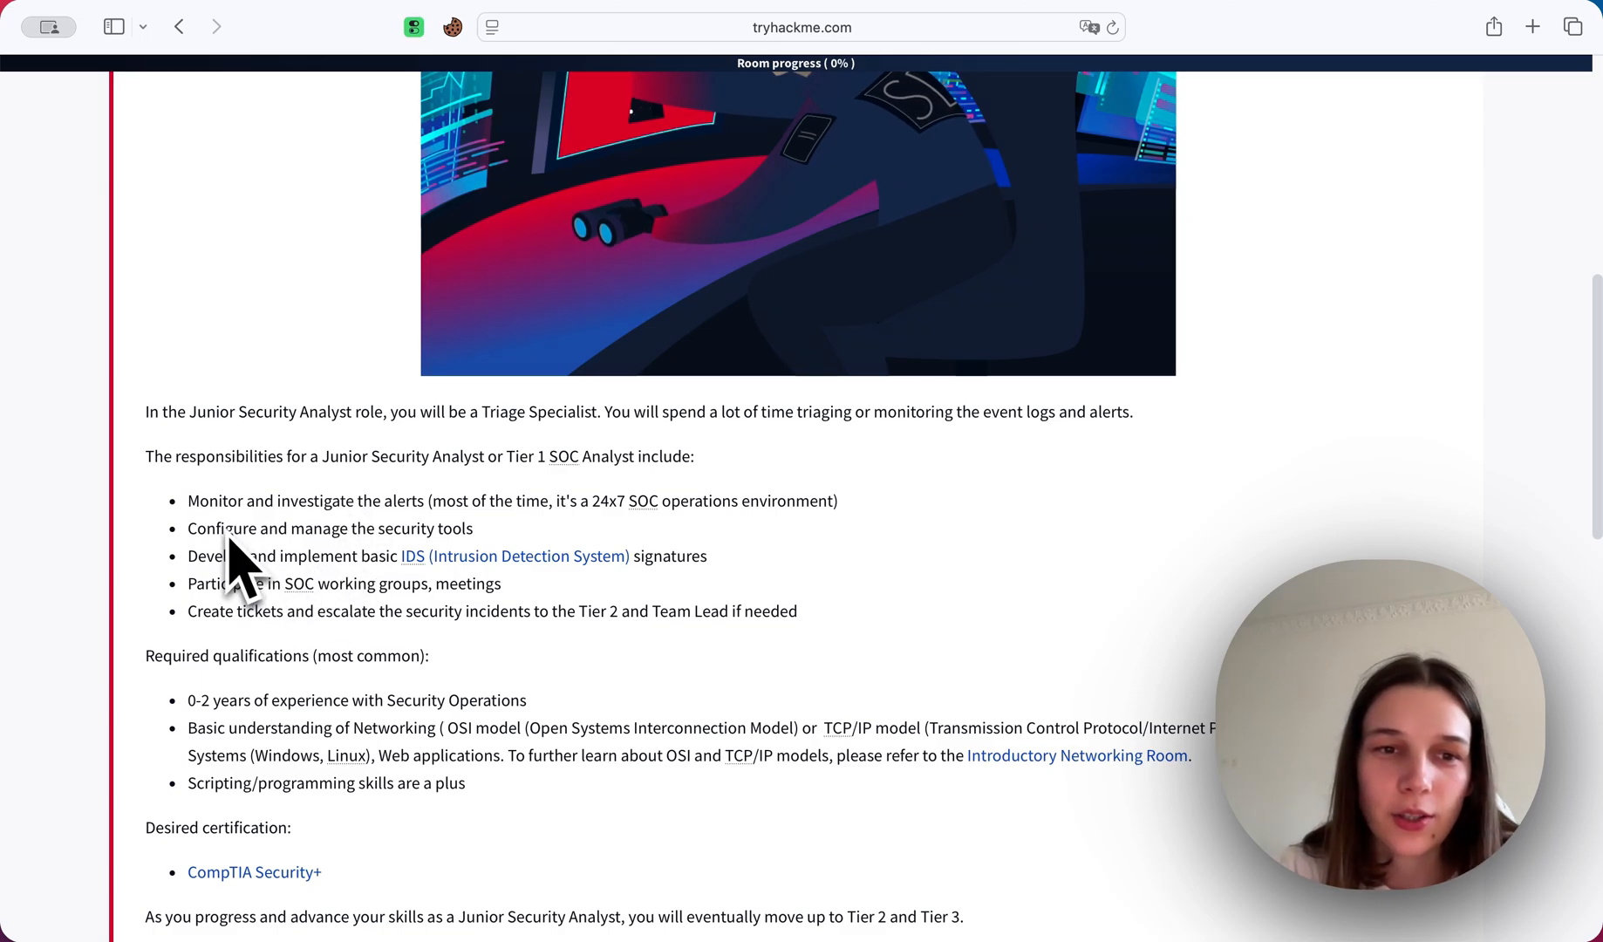
mouse_move(336, 567)
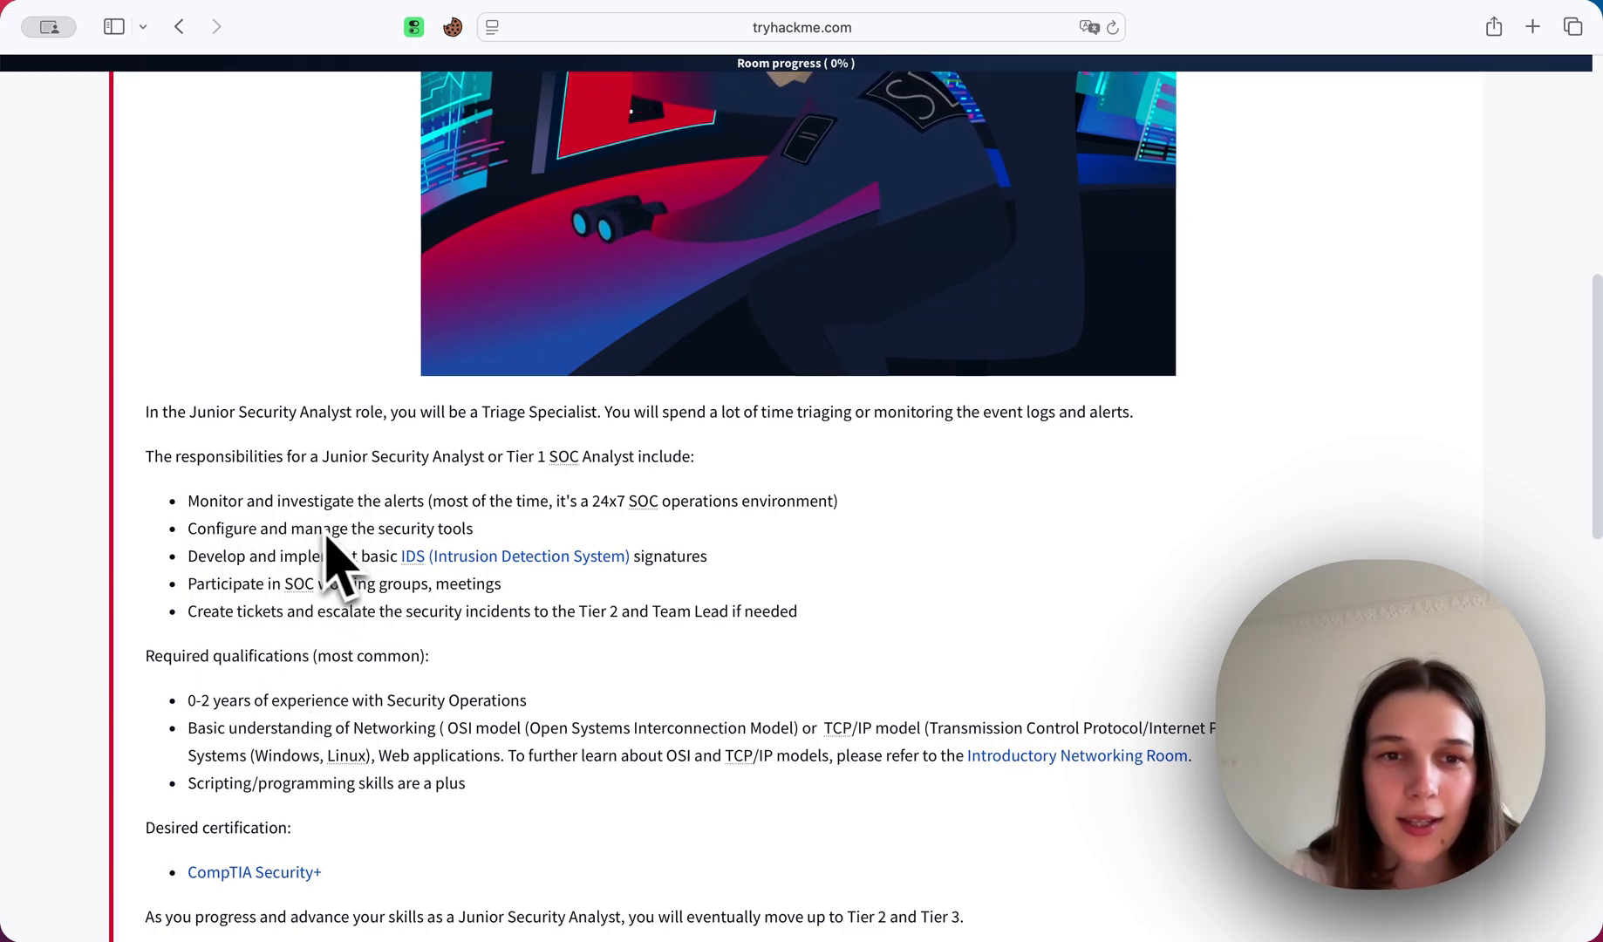
mouse_move(413, 573)
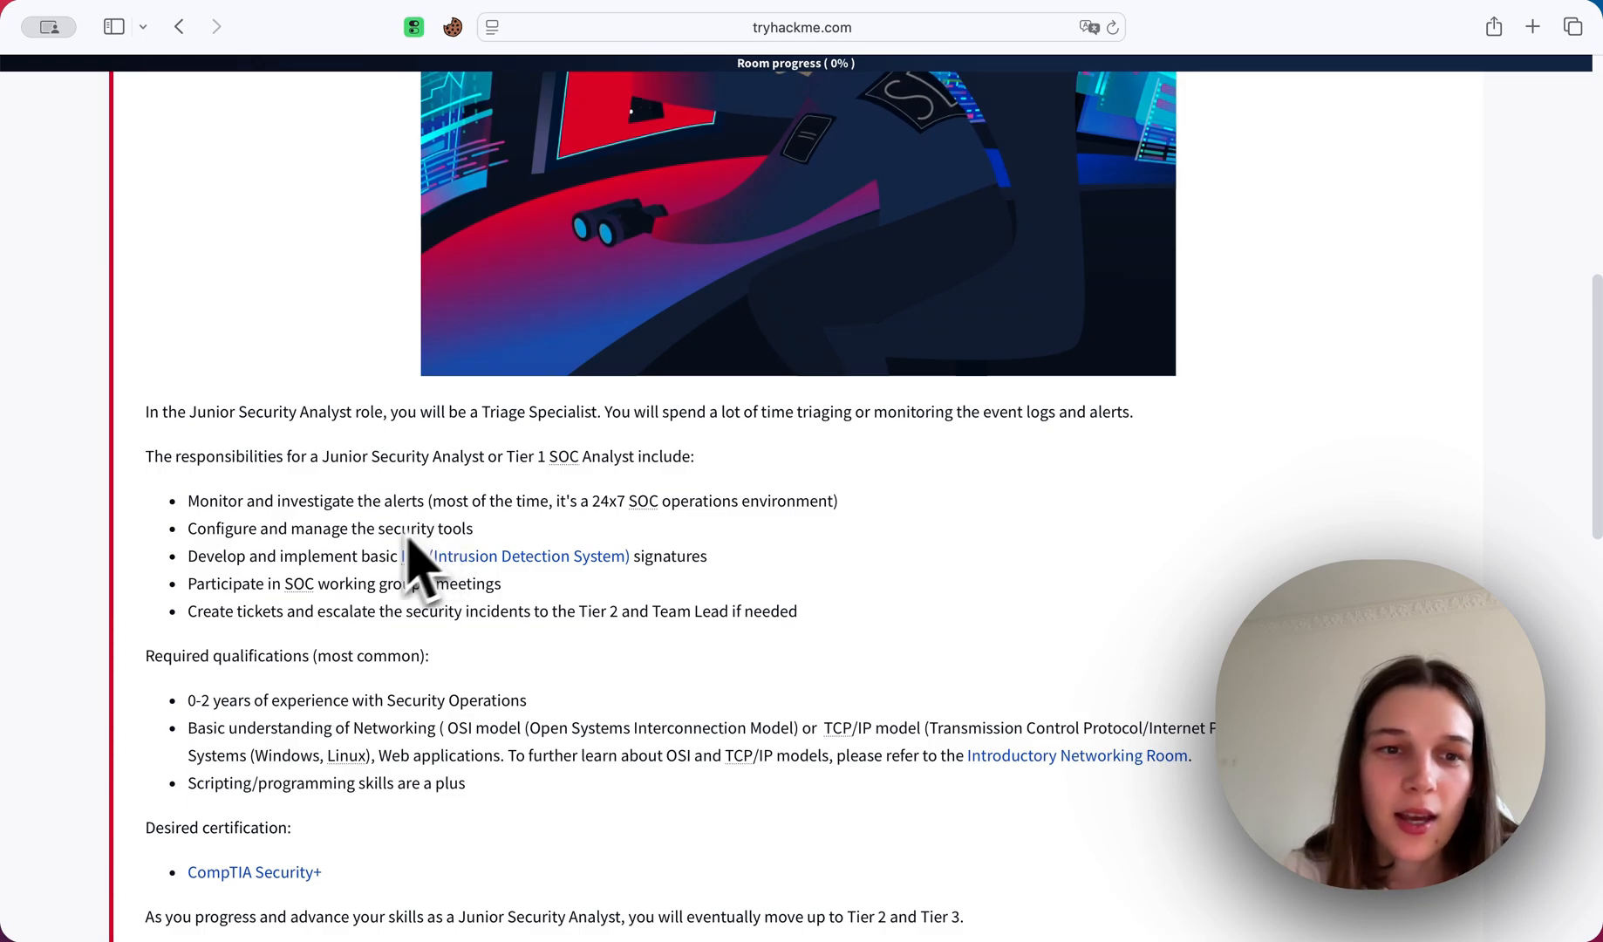
mouse_move(472, 562)
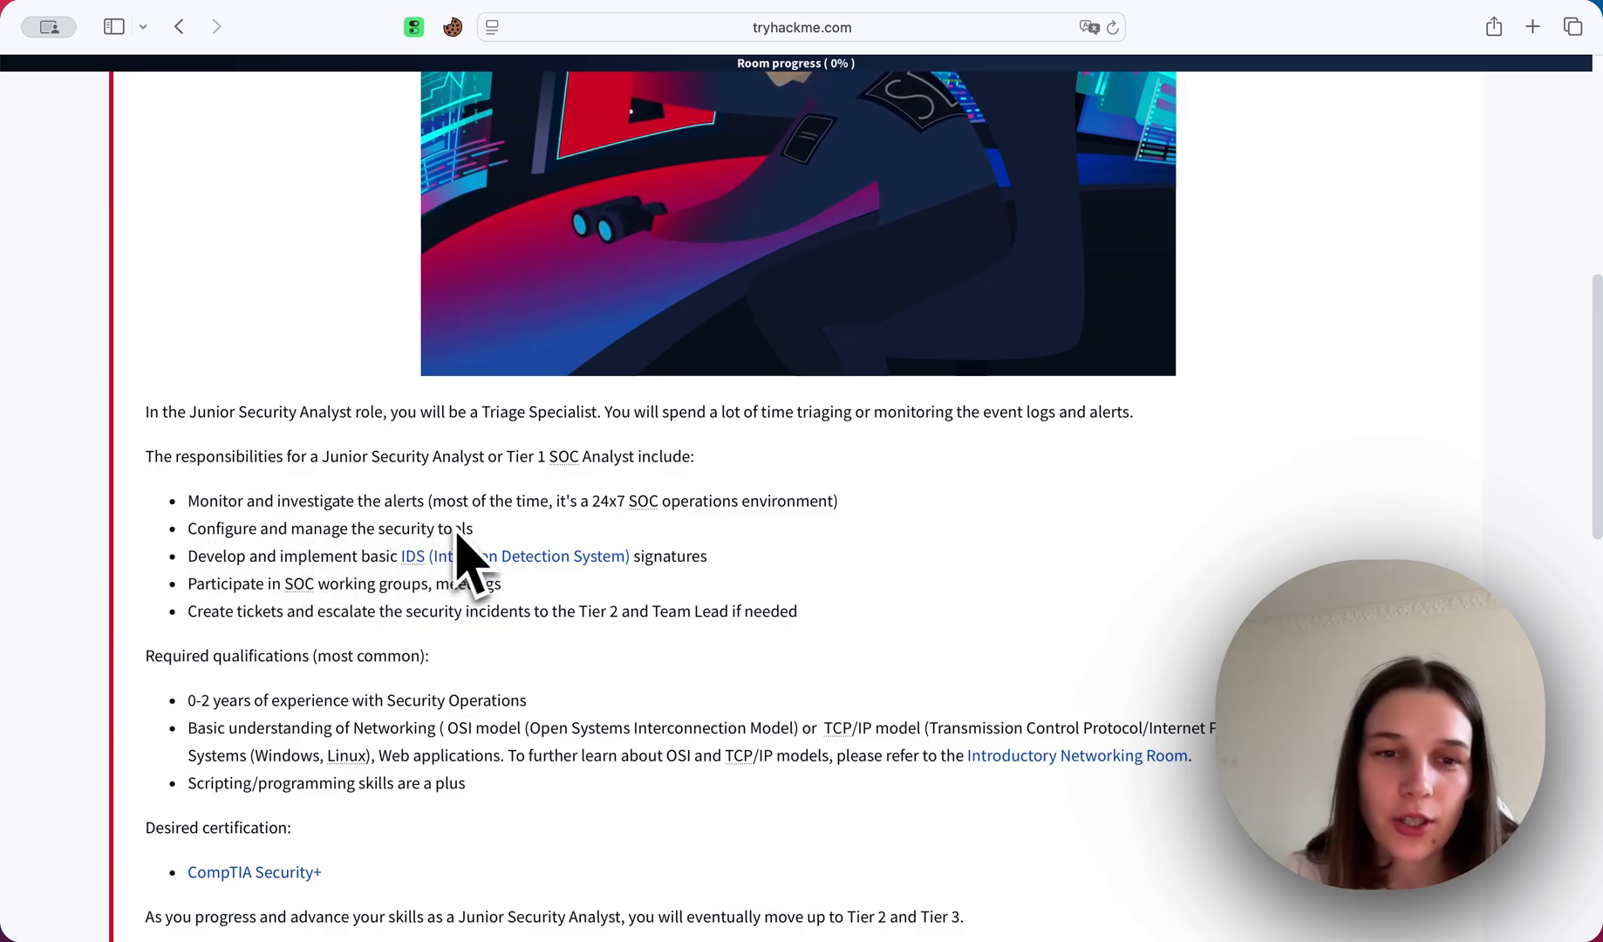
mouse_move(342, 603)
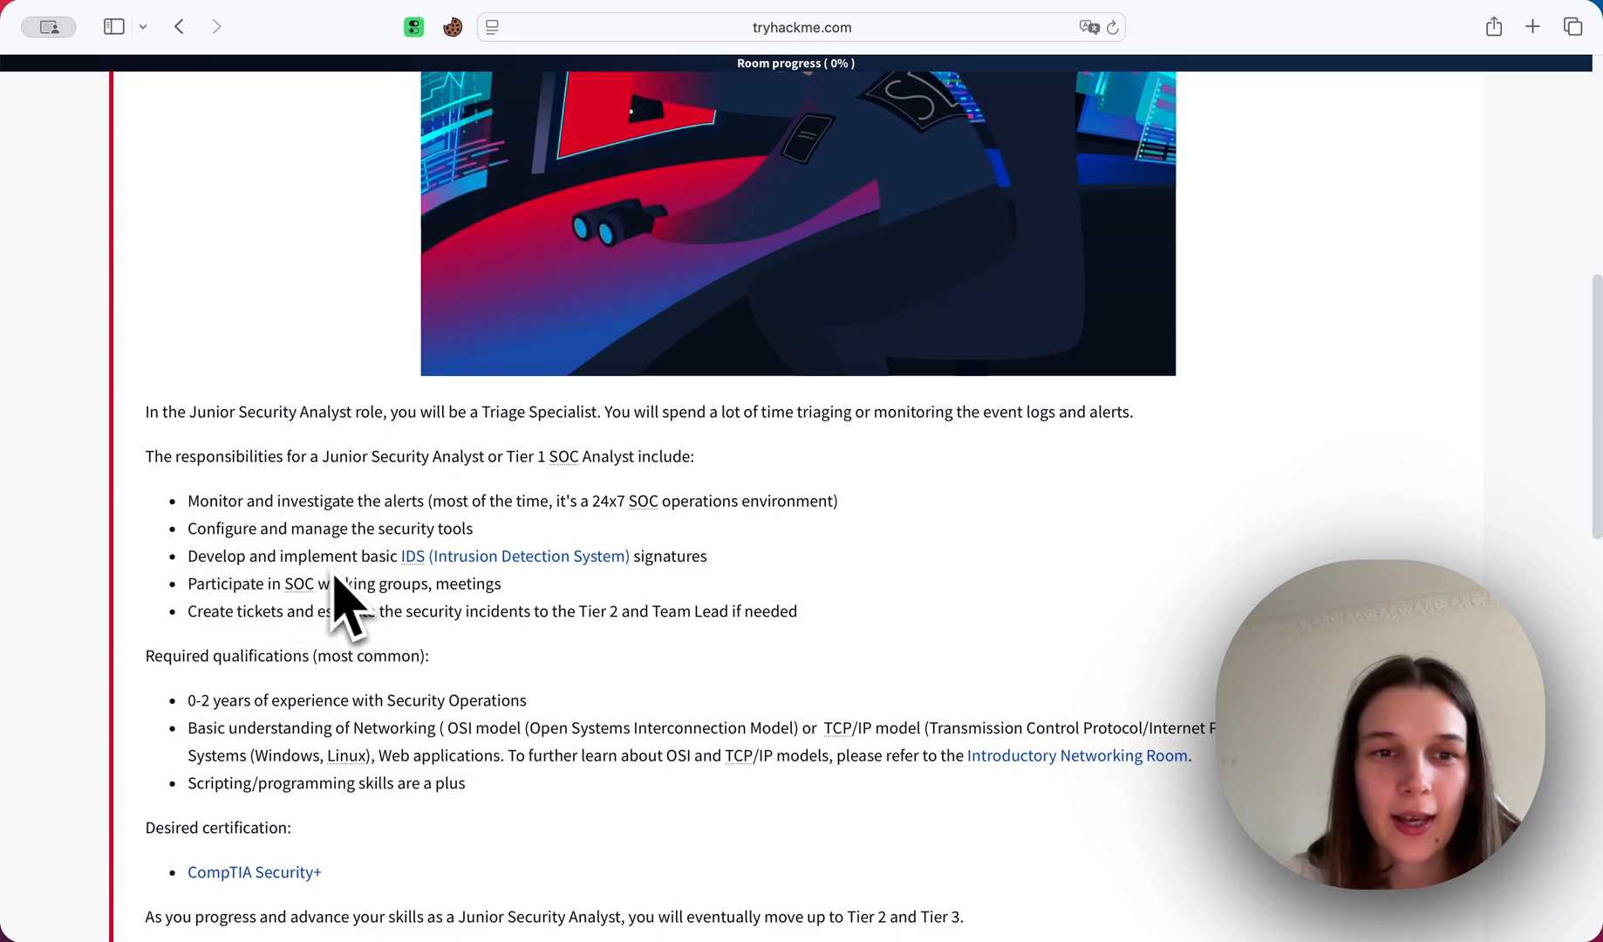
scroll(down, 3)
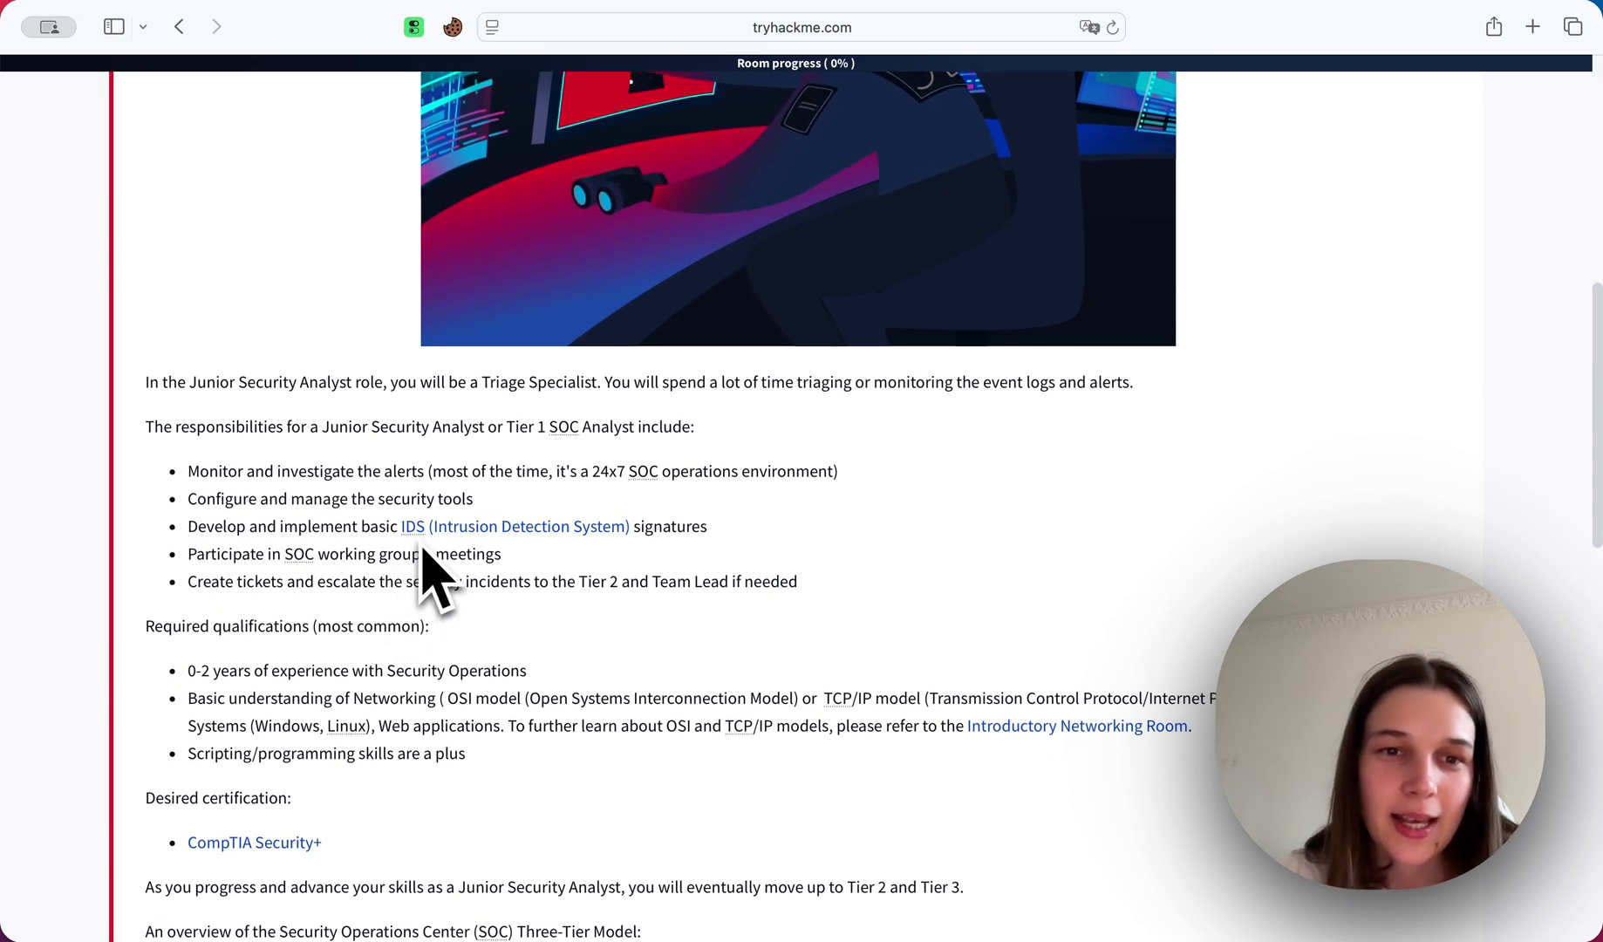
mouse_move(480, 604)
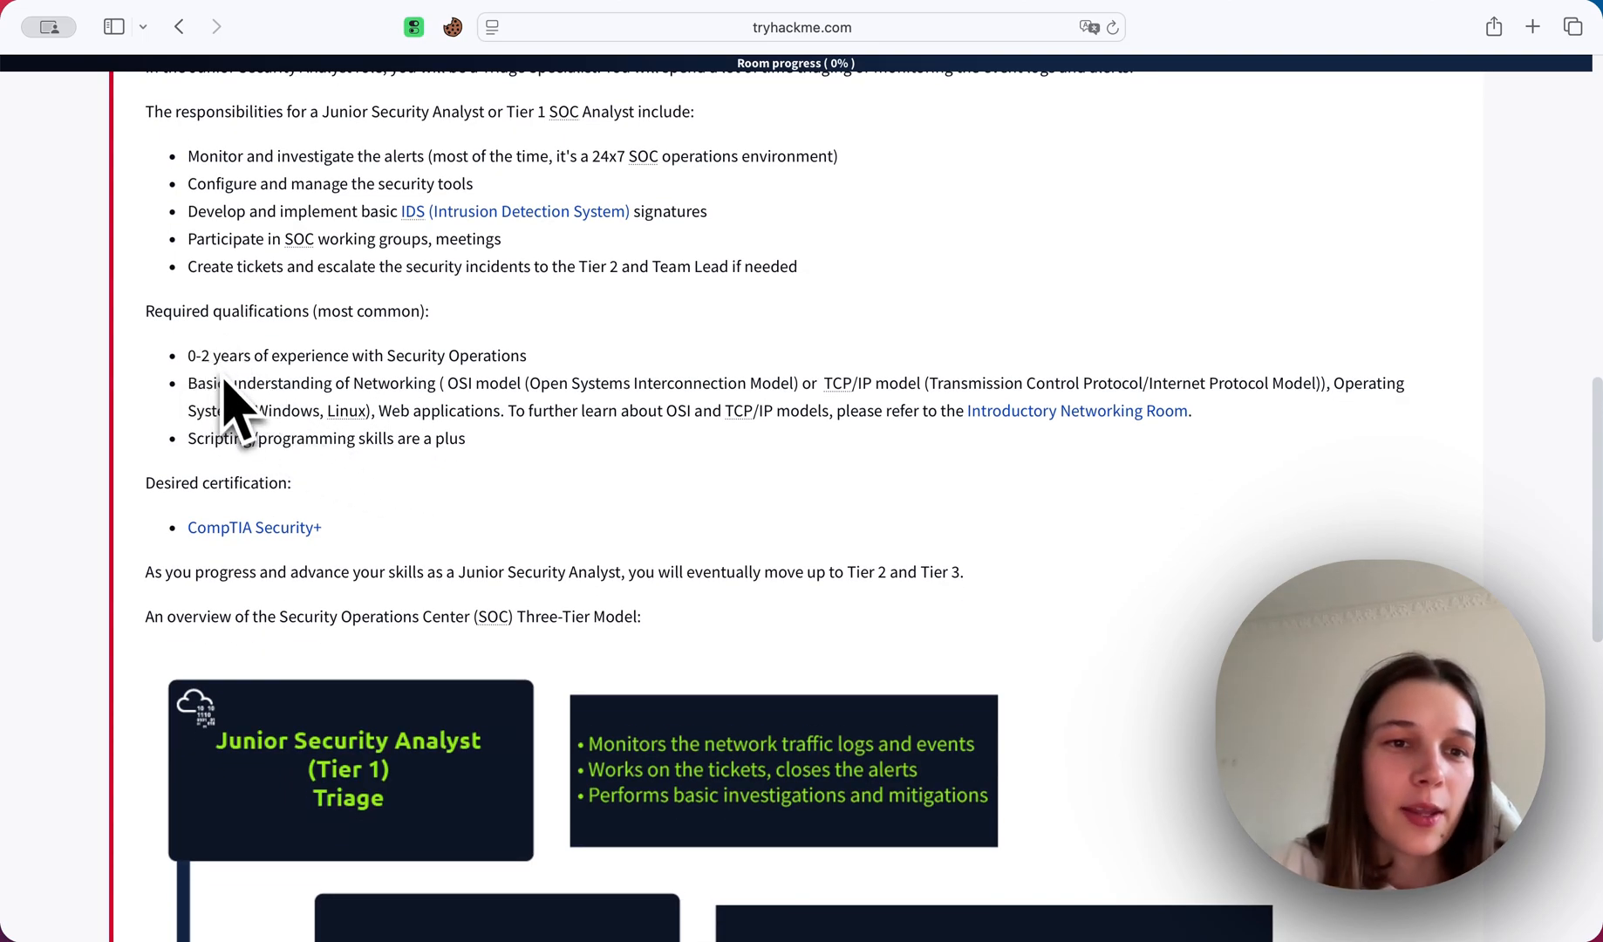
mouse_move(210, 394)
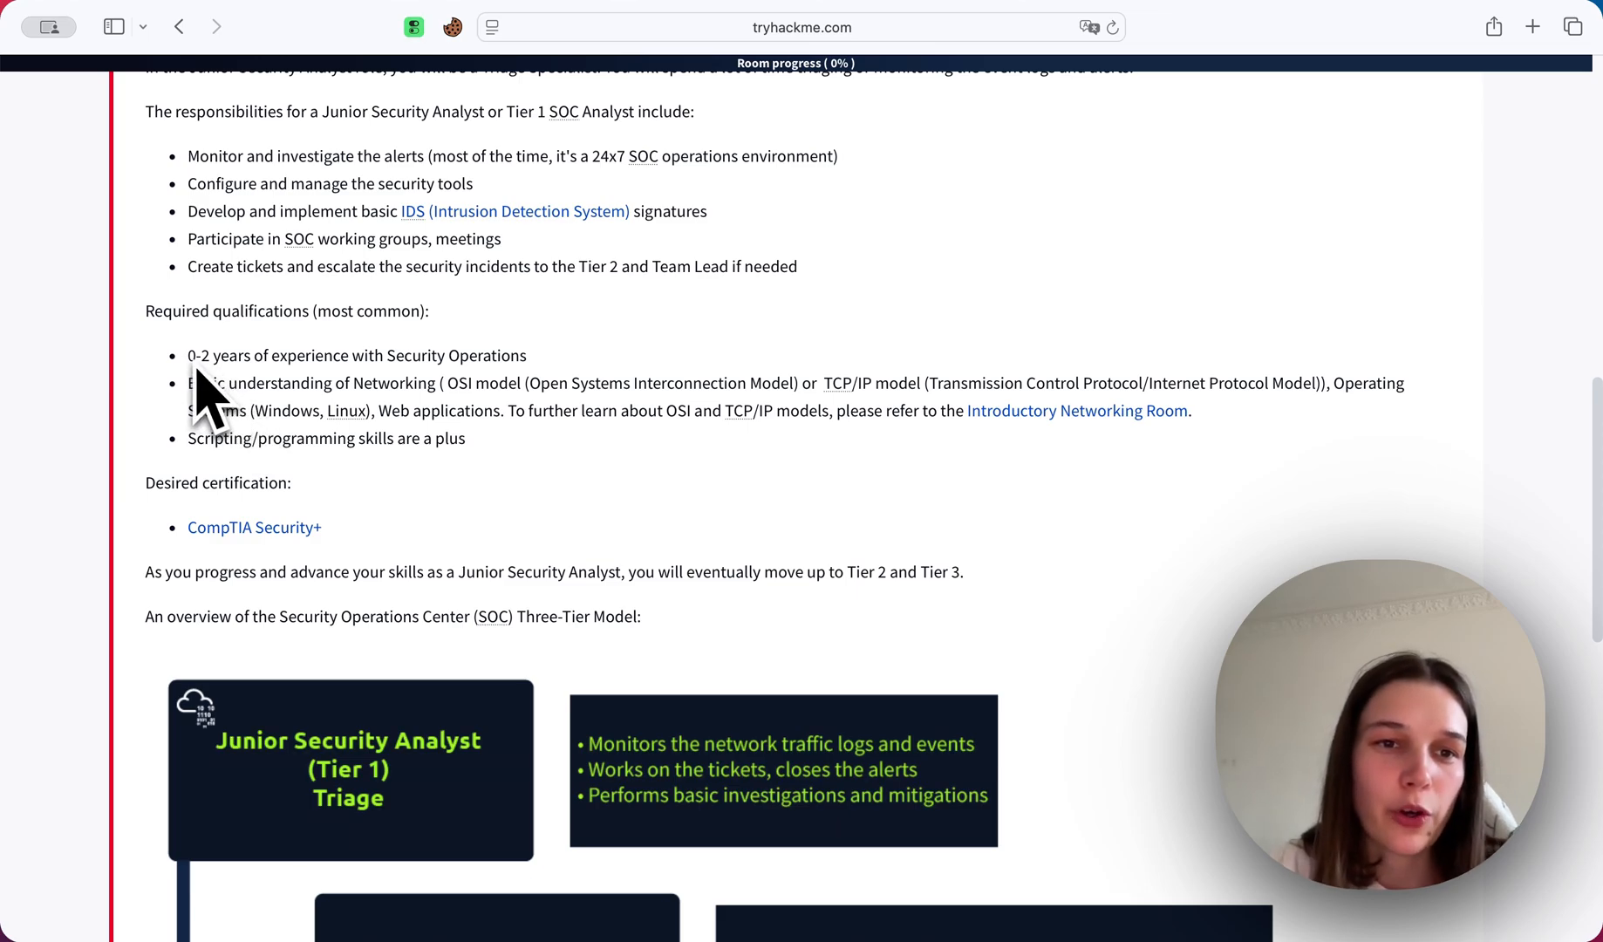
scroll(down, 3)
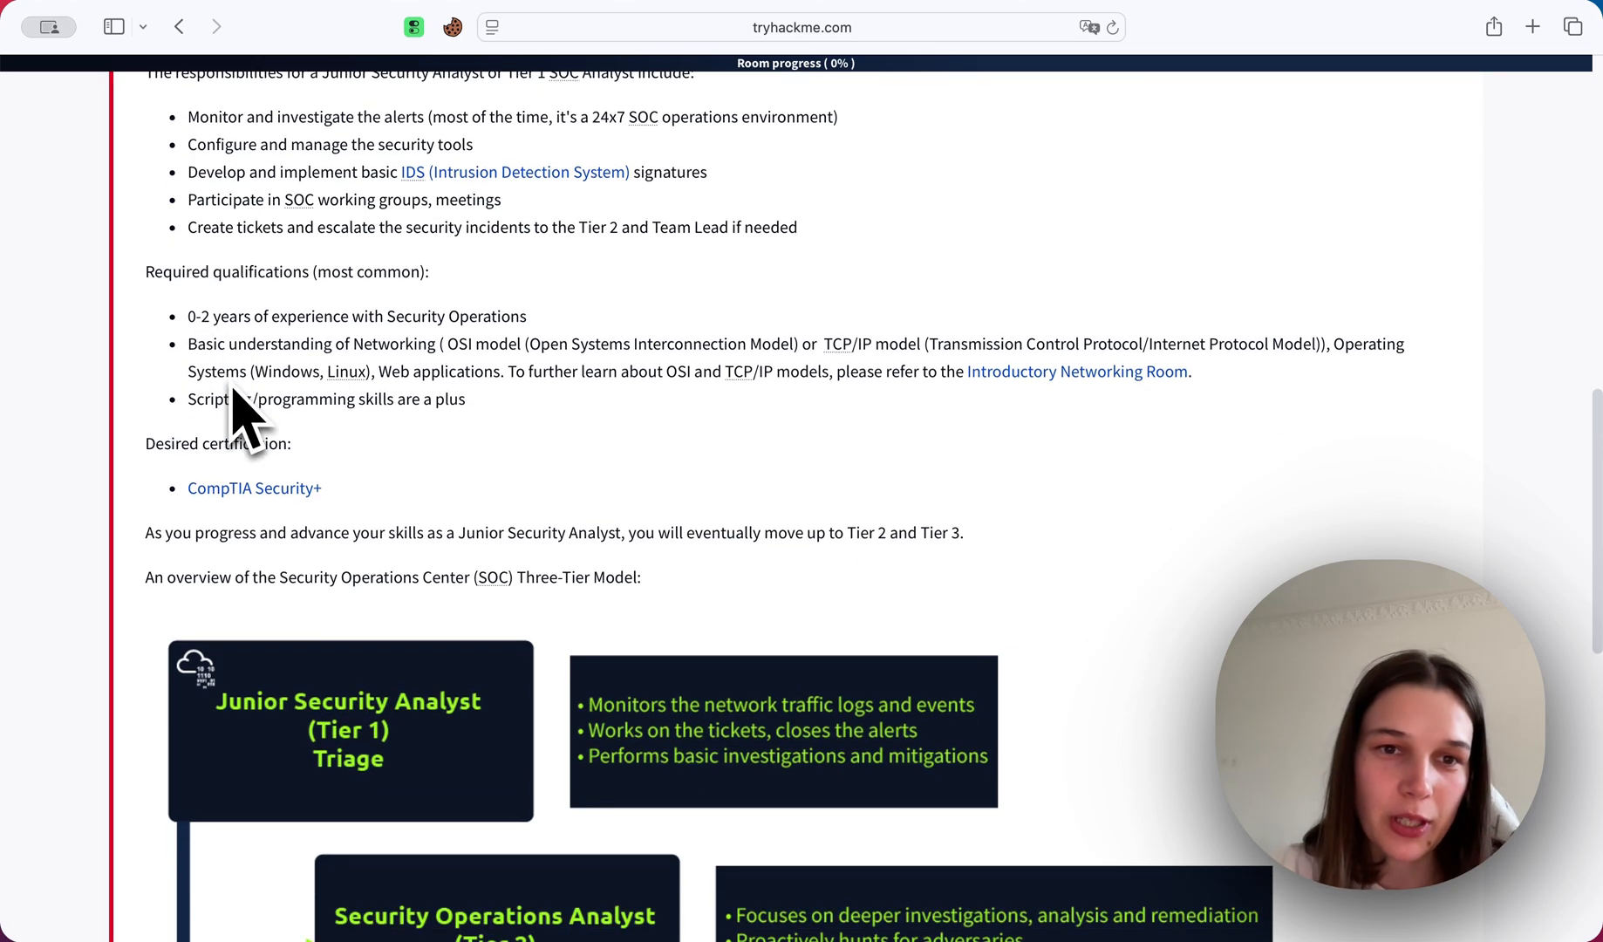
mouse_move(257, 460)
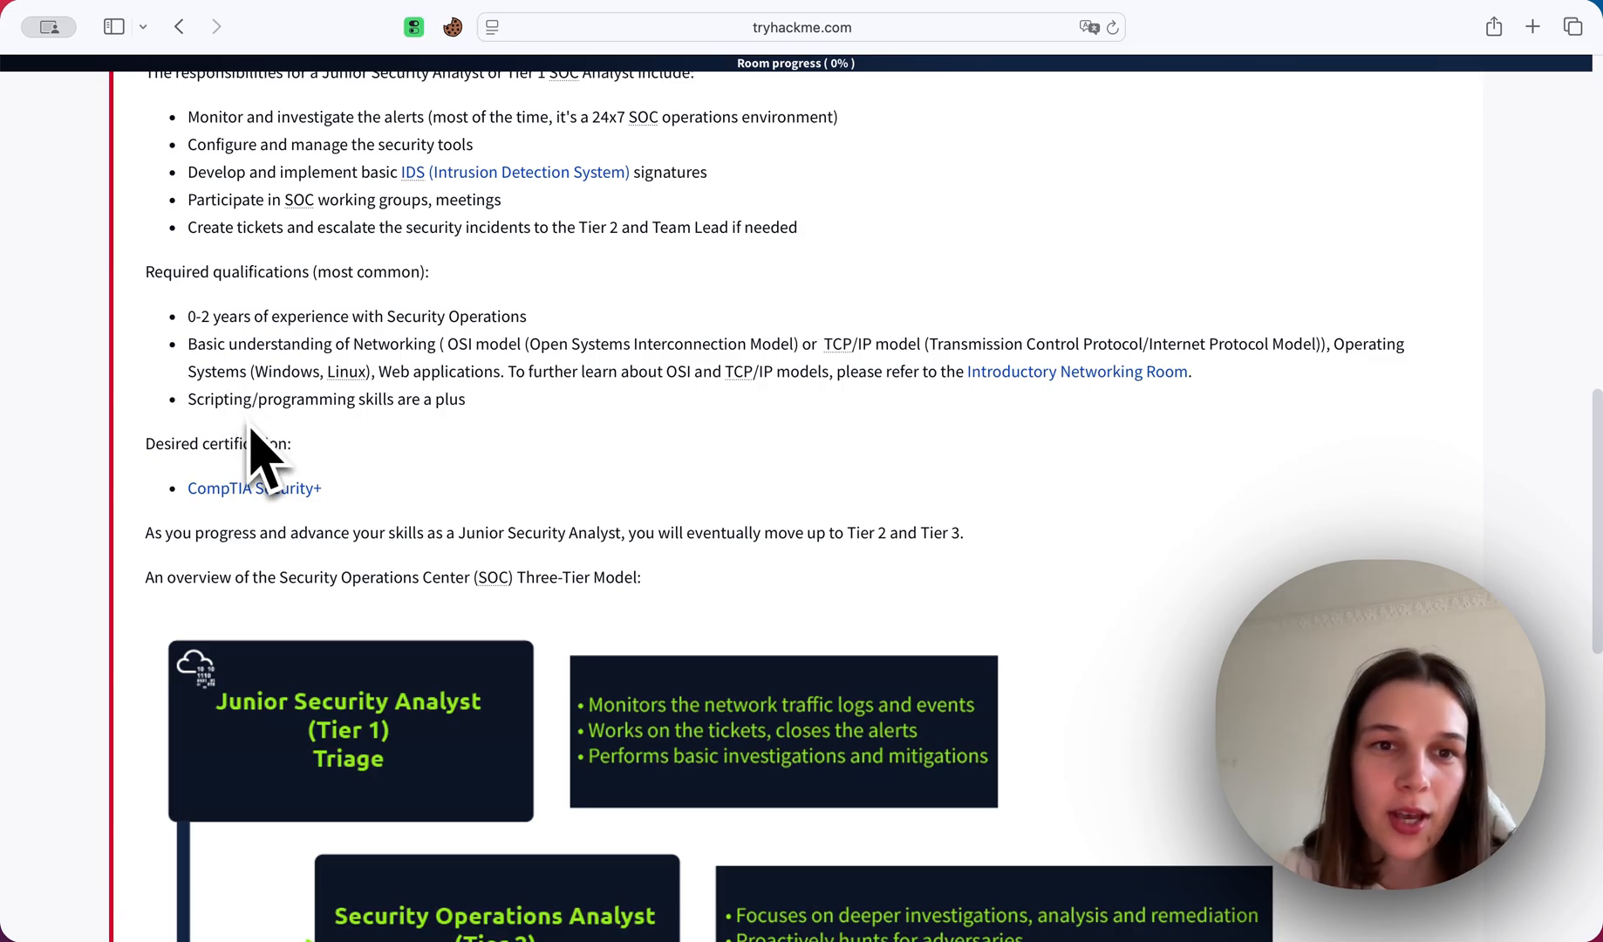
mouse_move(429, 400)
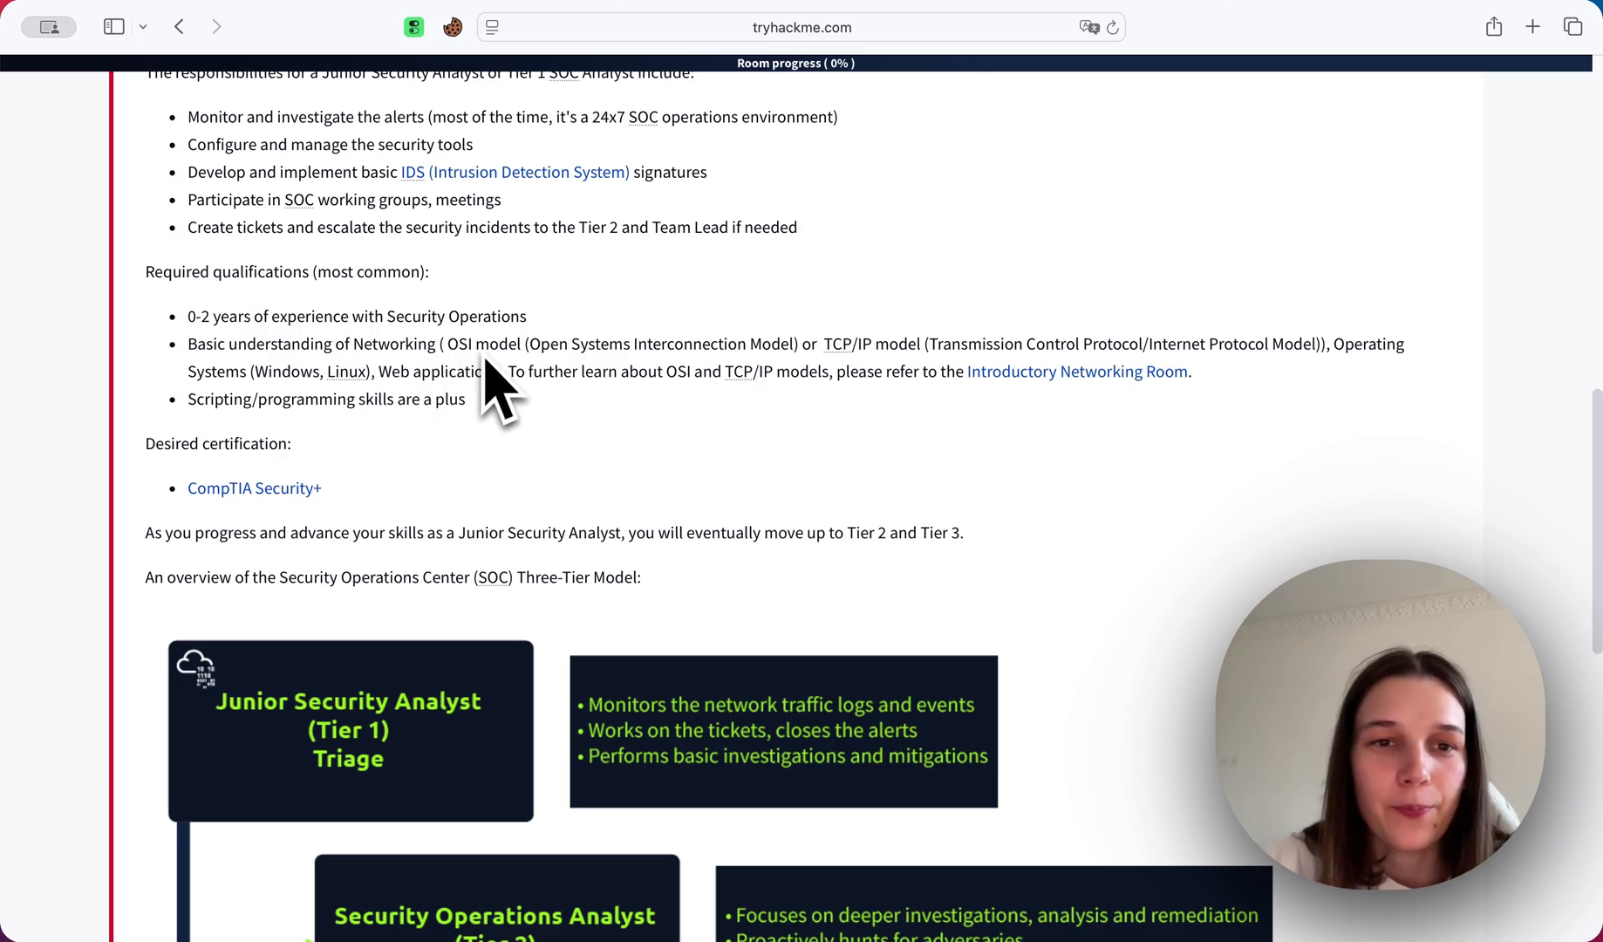
mouse_move(705, 399)
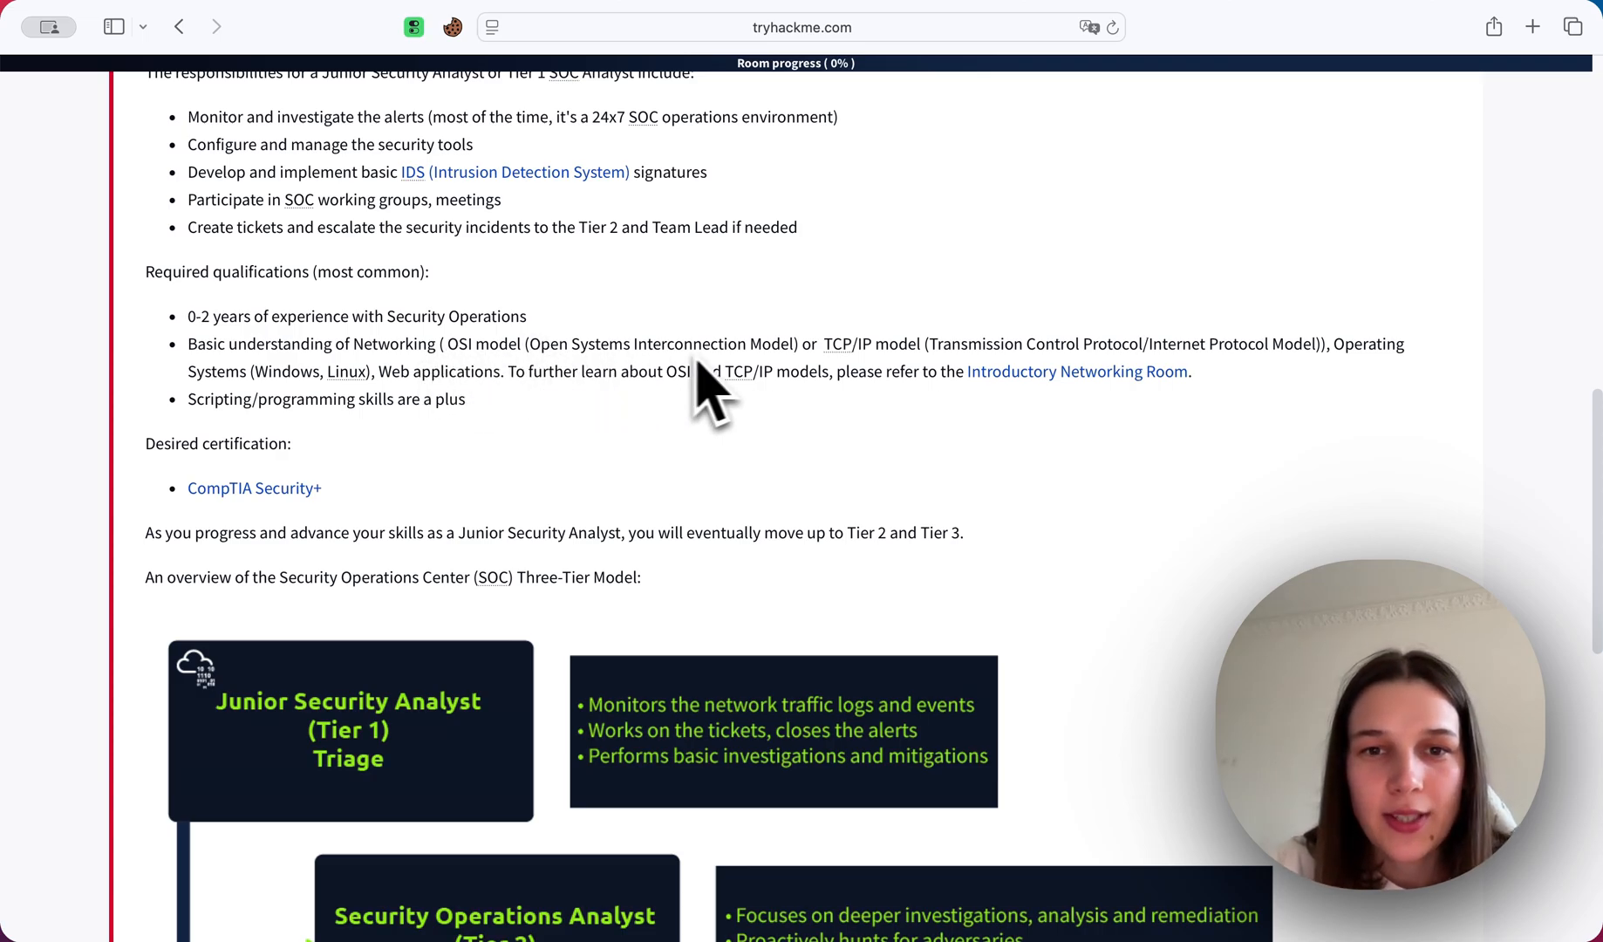
mouse_move(807, 394)
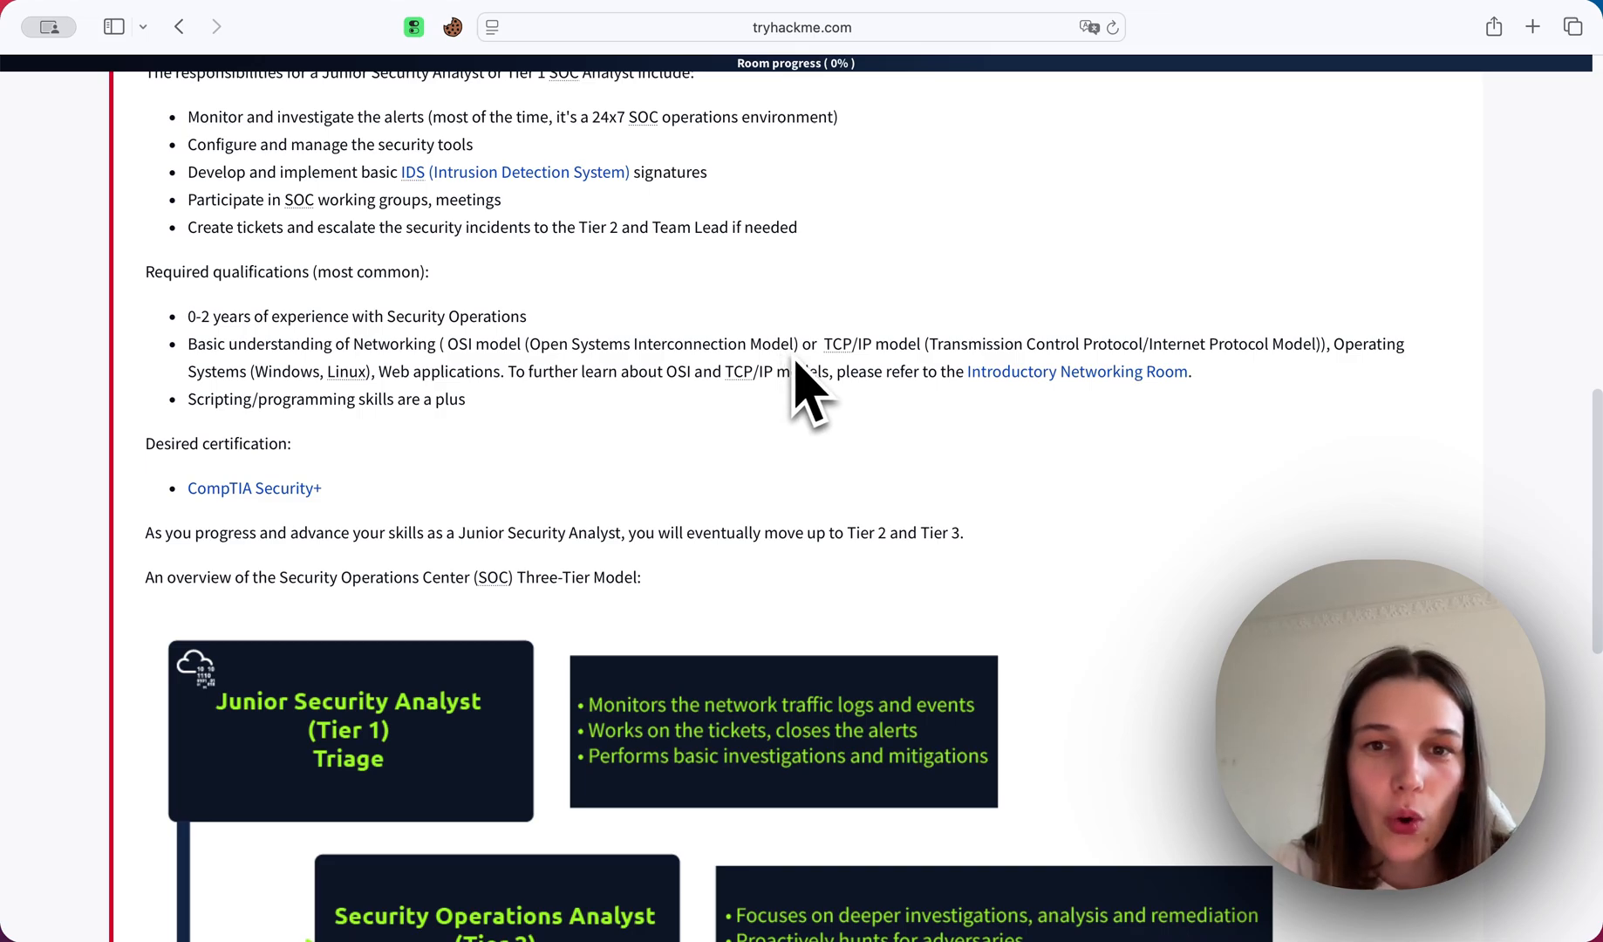
mouse_move(924, 395)
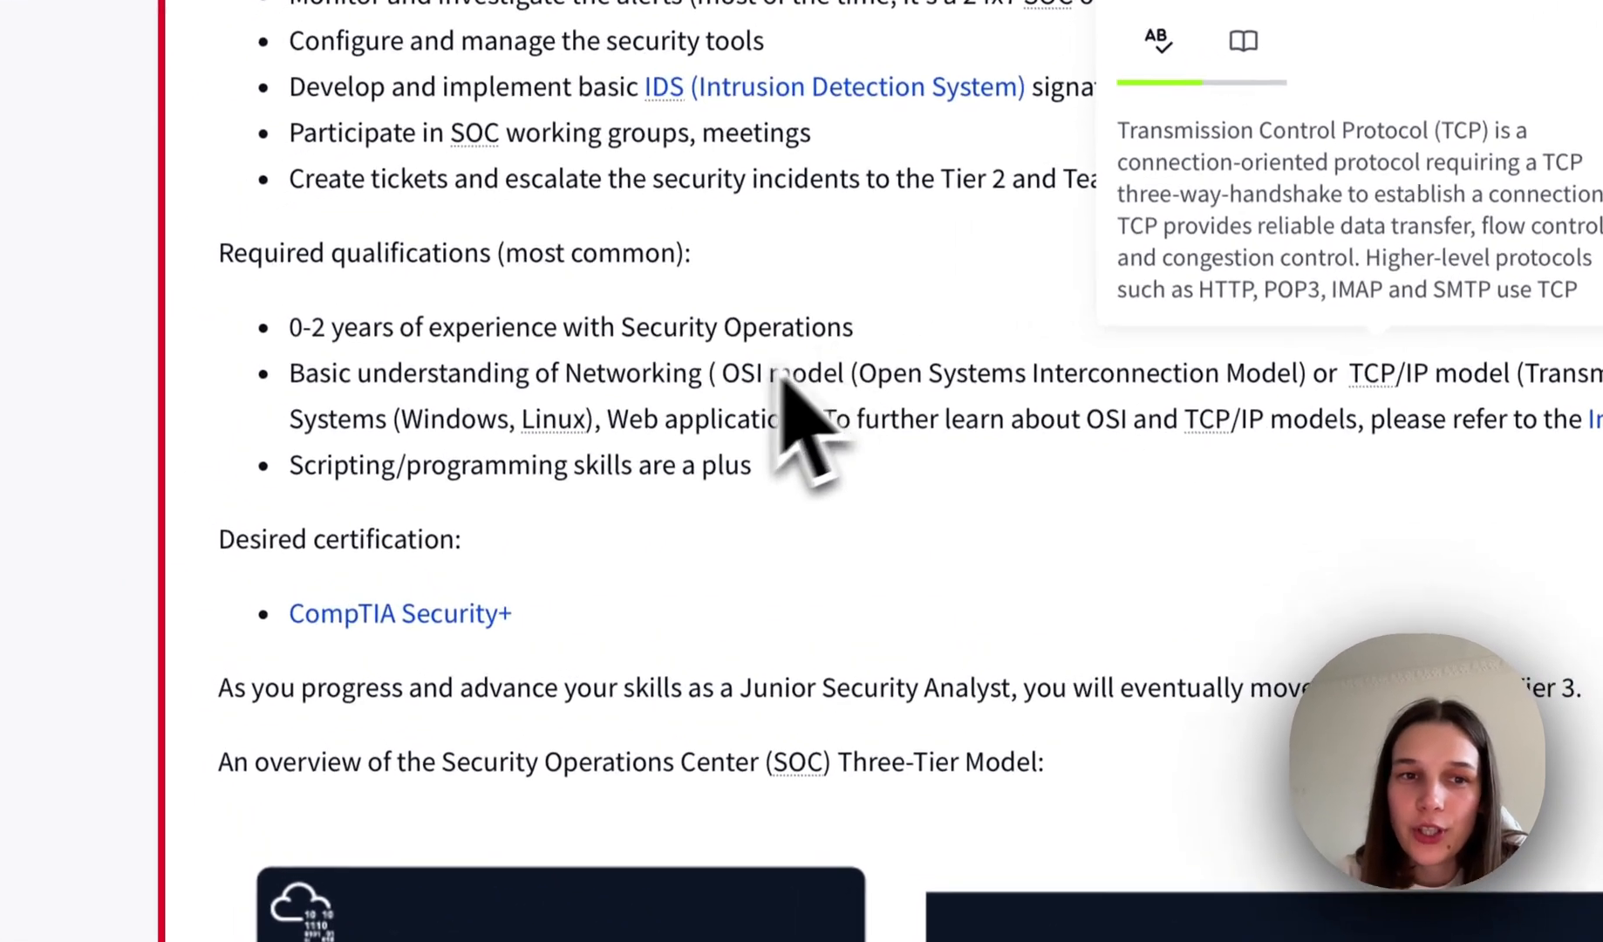
scroll(down, 3)
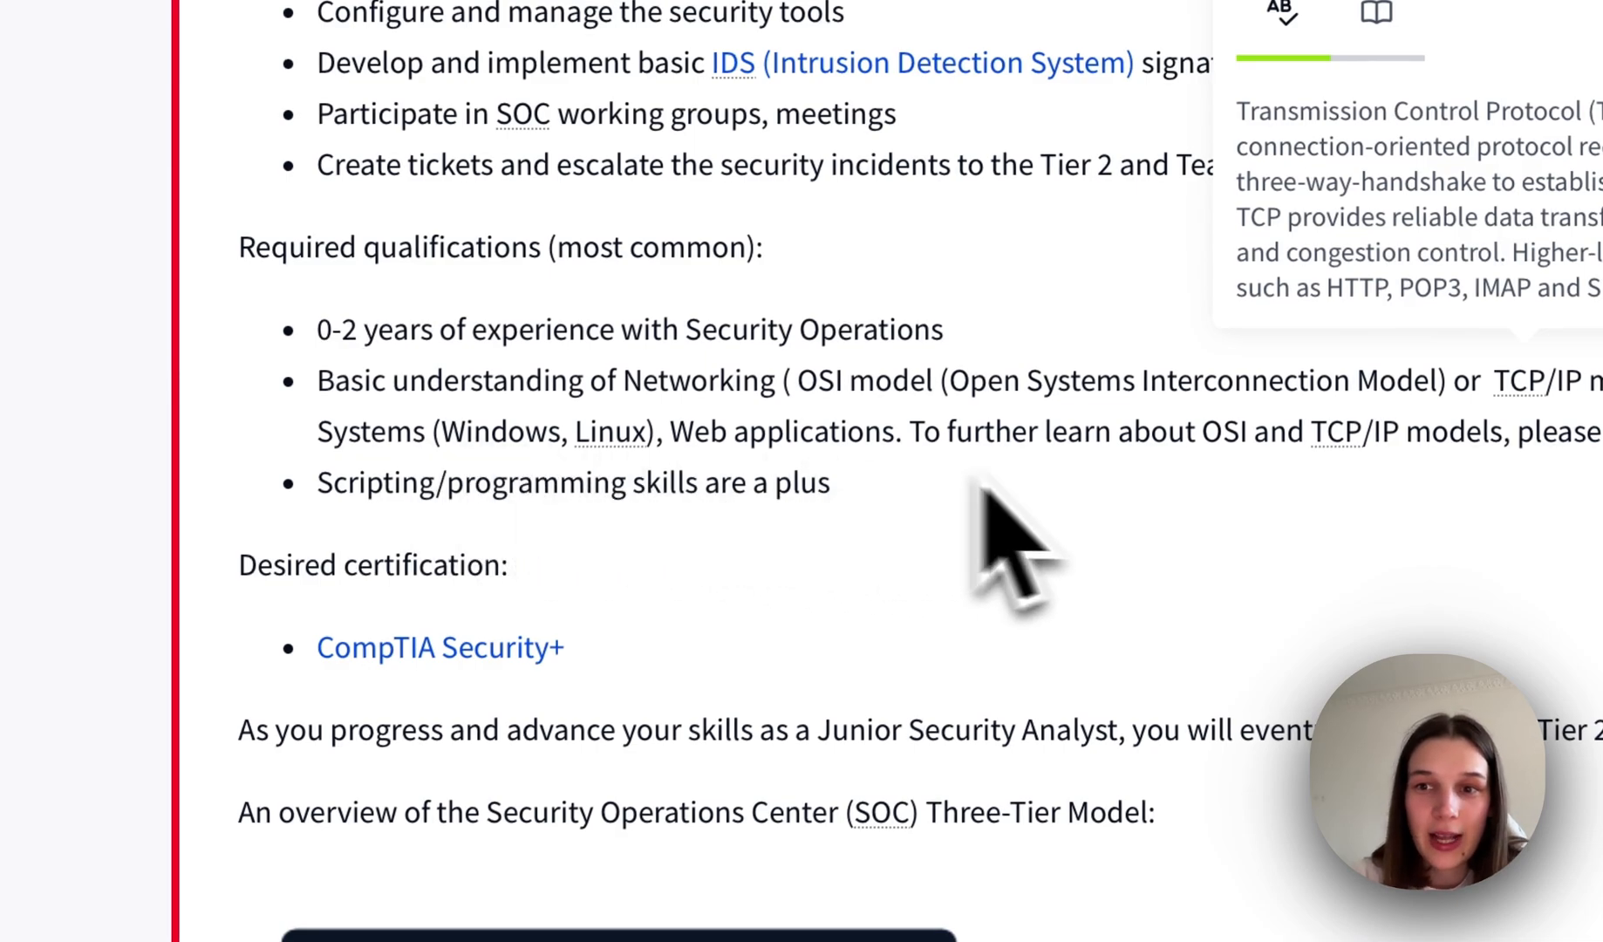
double_click(532, 435)
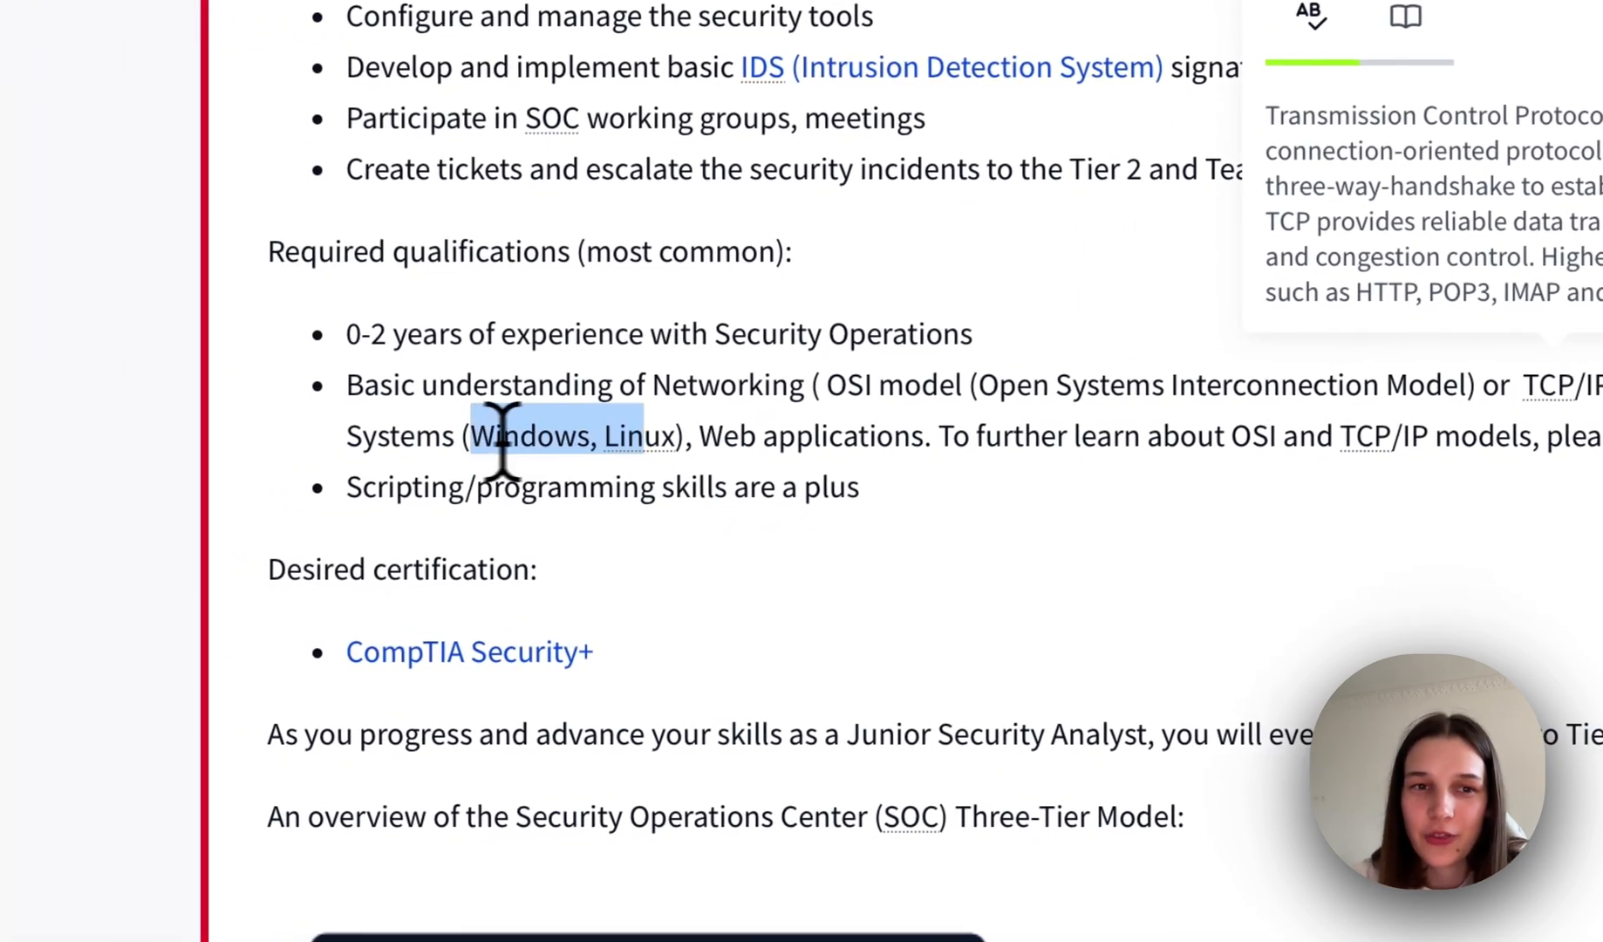
scroll(up, 3)
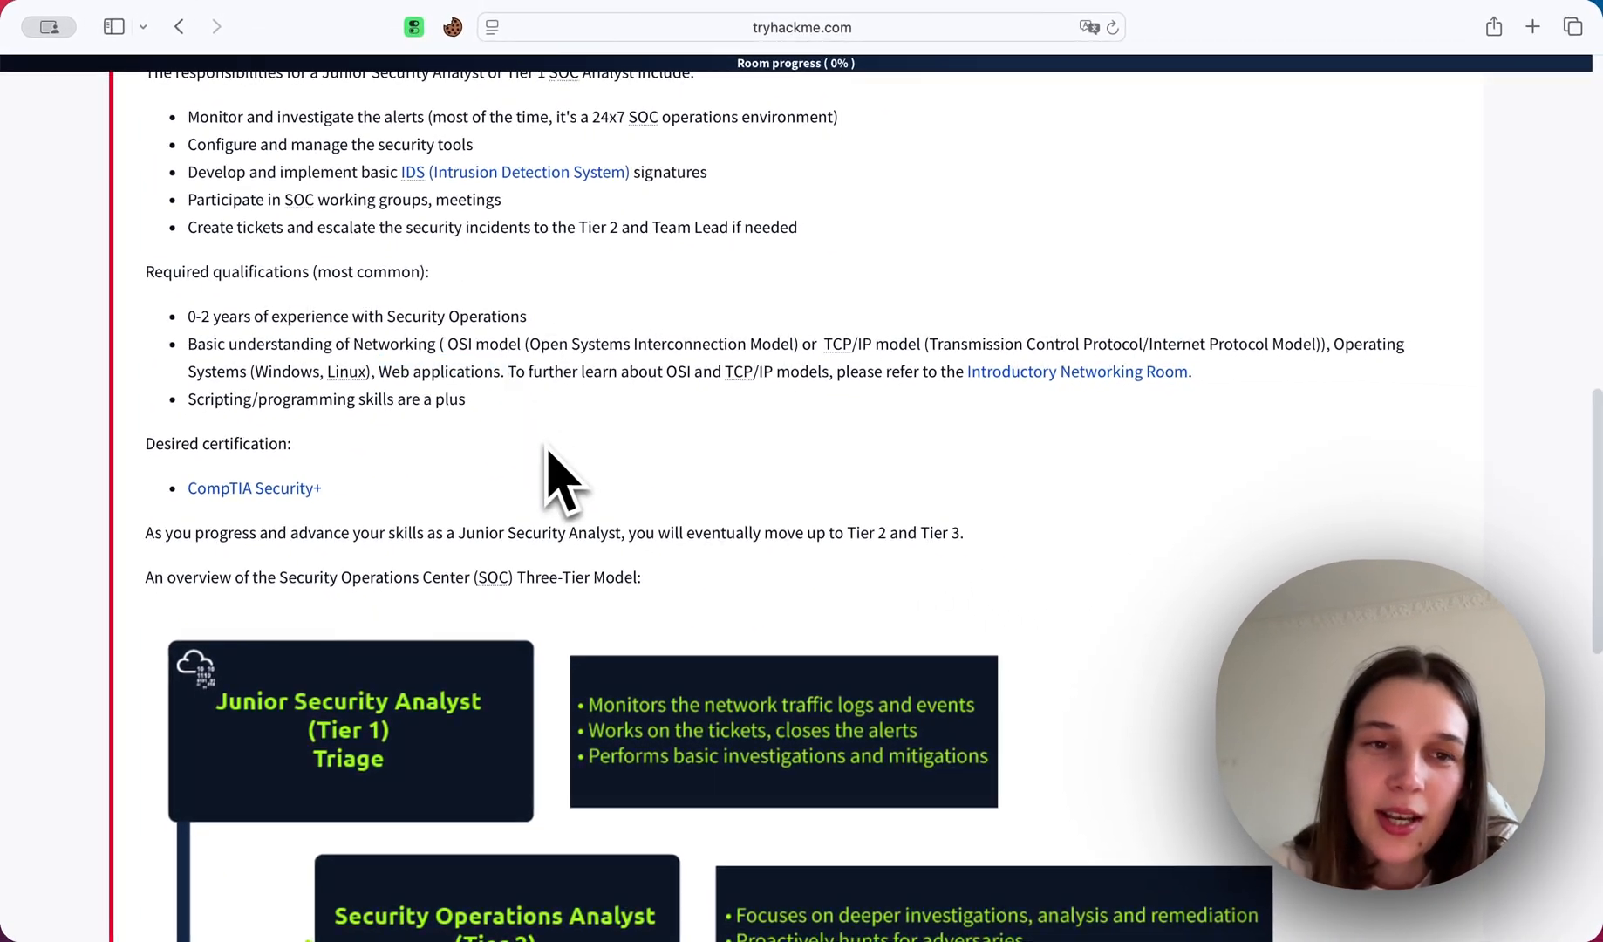
mouse_move(405, 430)
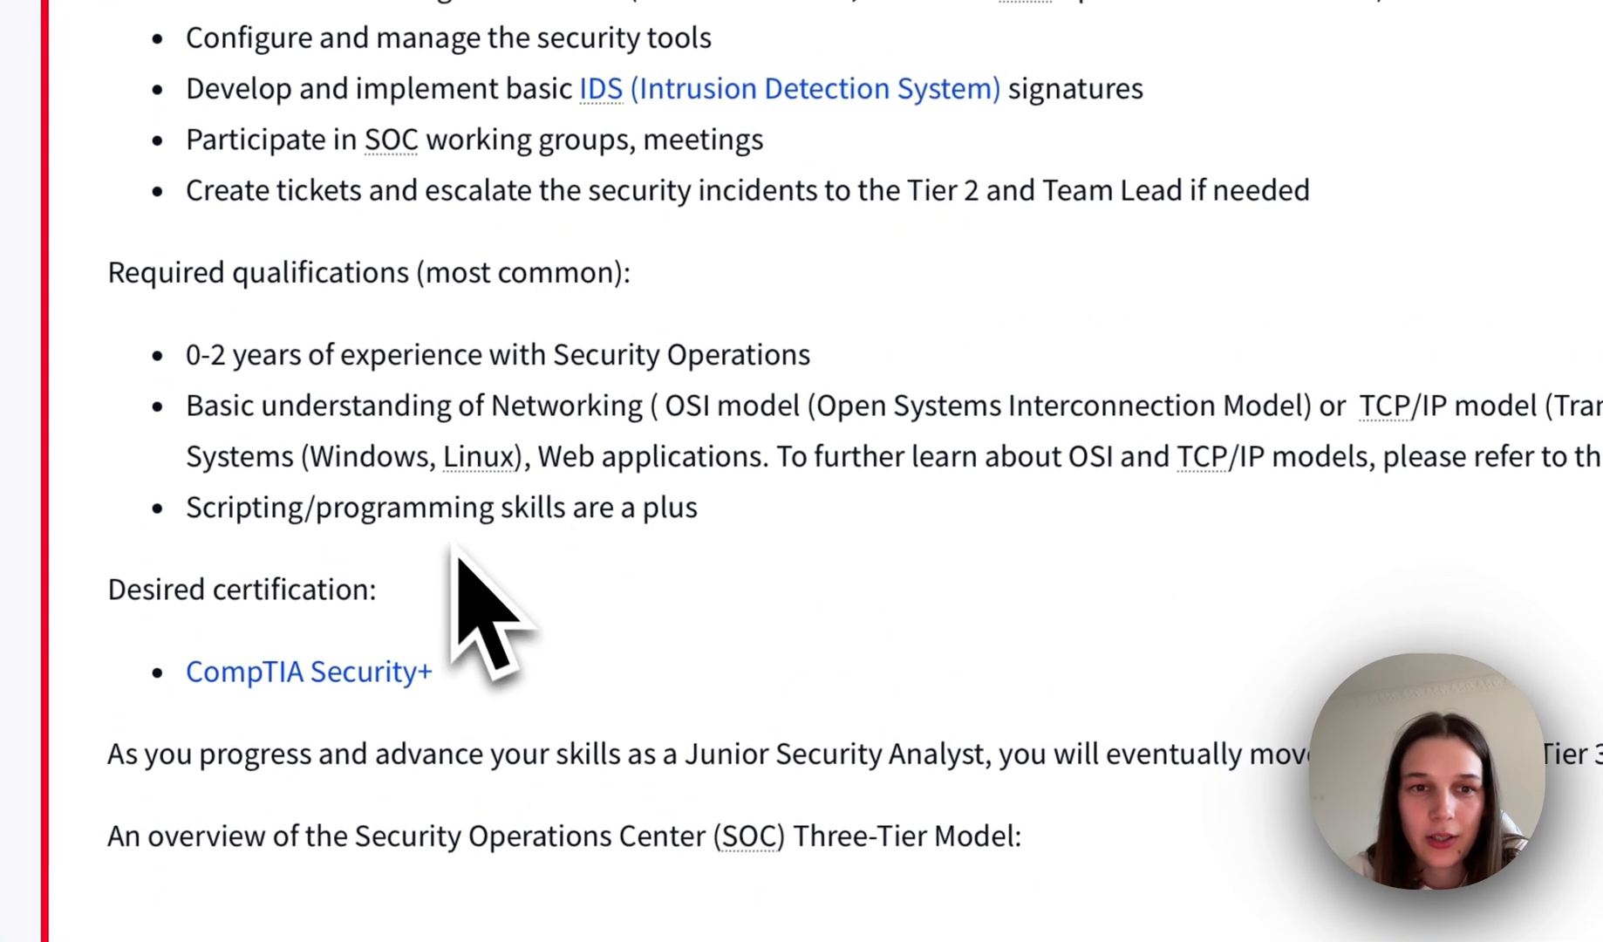
scroll(down, 3)
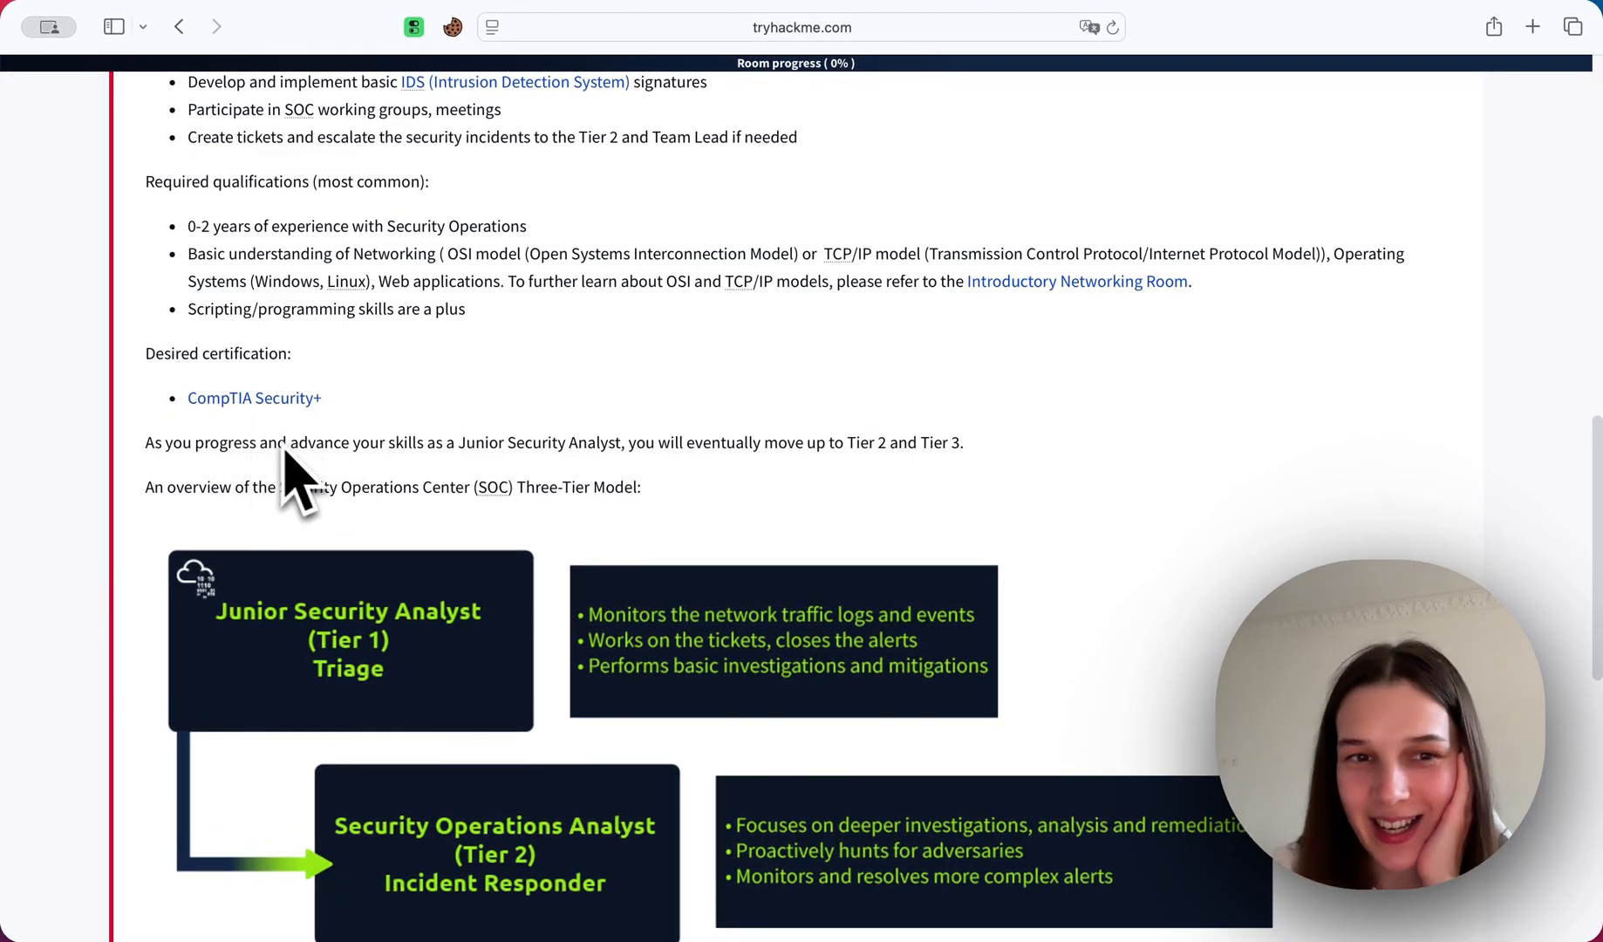
scroll(down, 3)
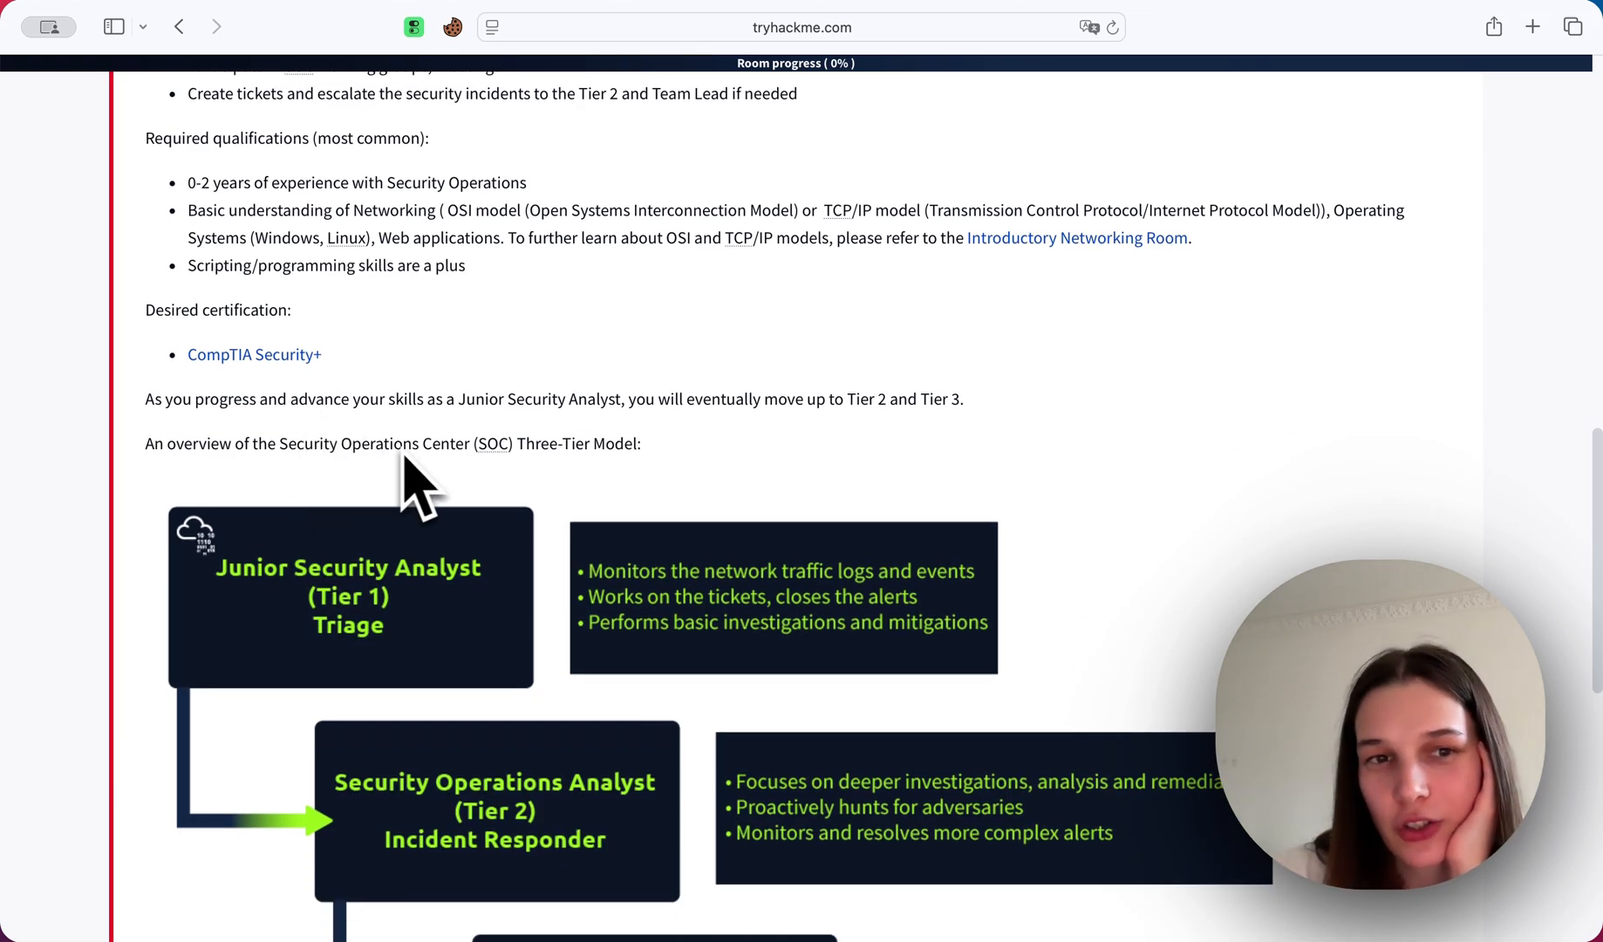
mouse_move(434, 494)
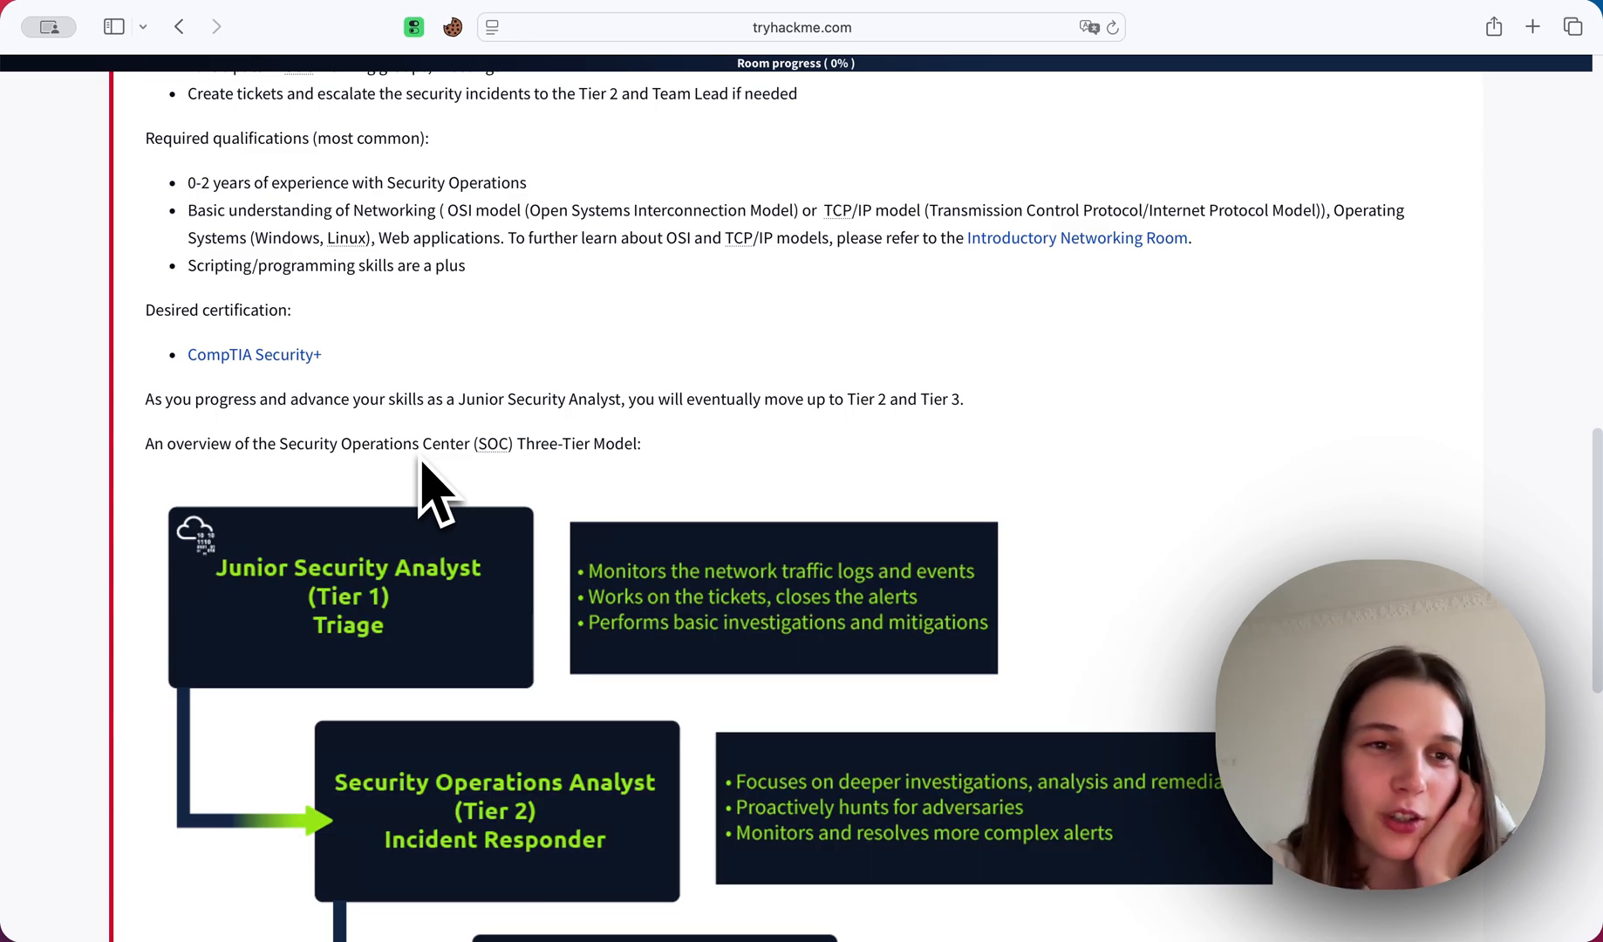
mouse_move(476, 490)
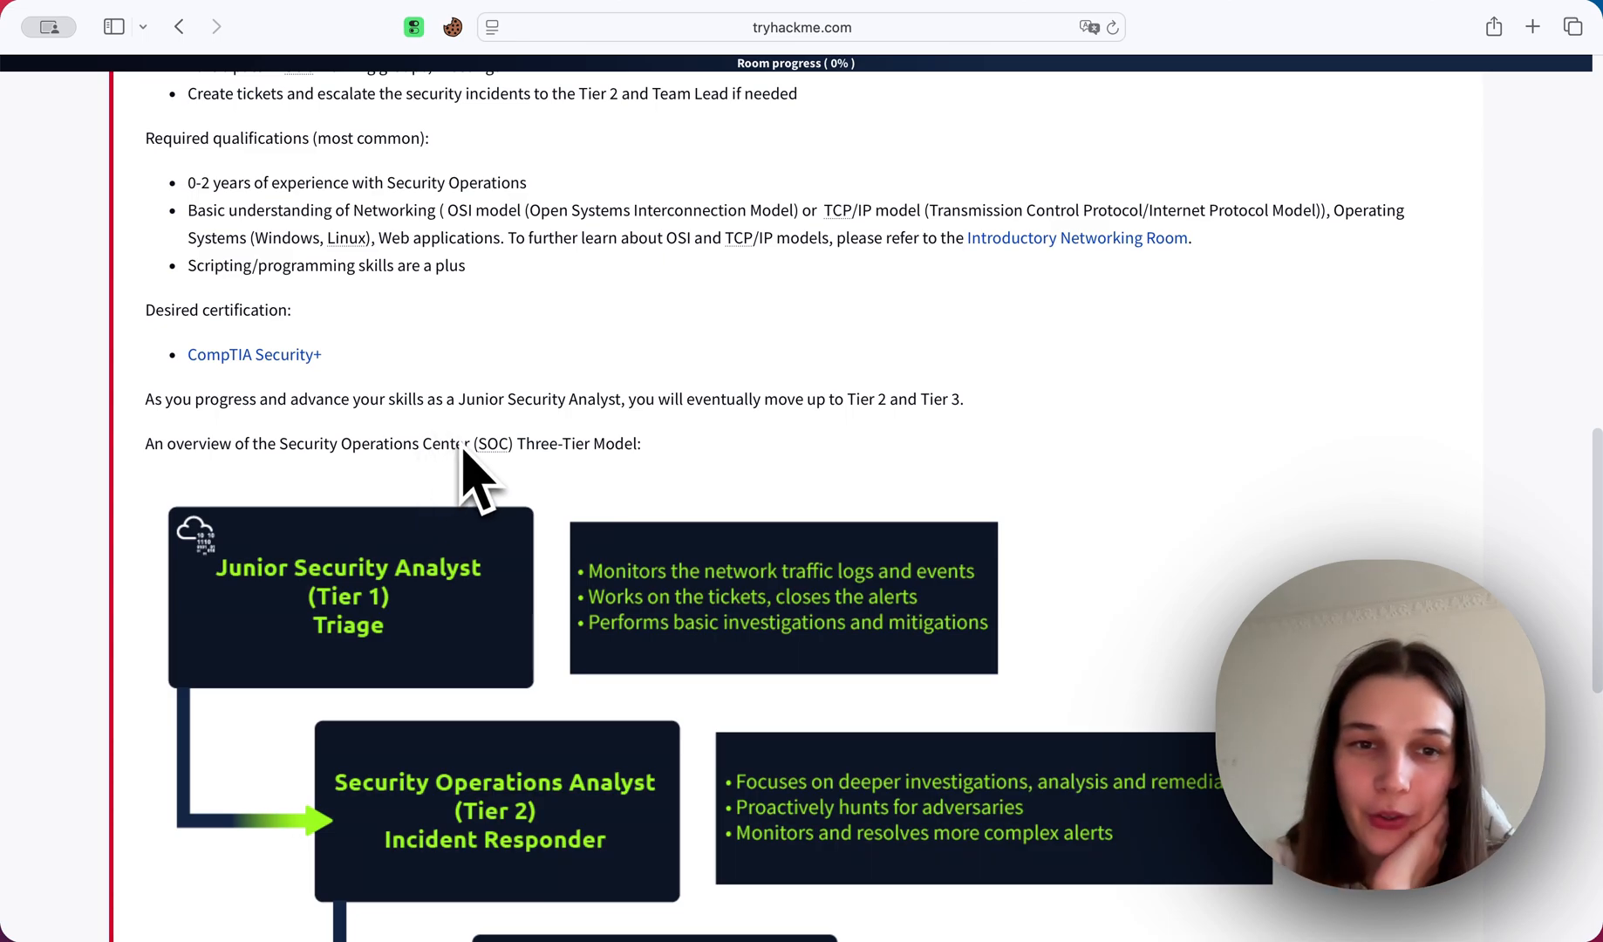
scroll(down, 3)
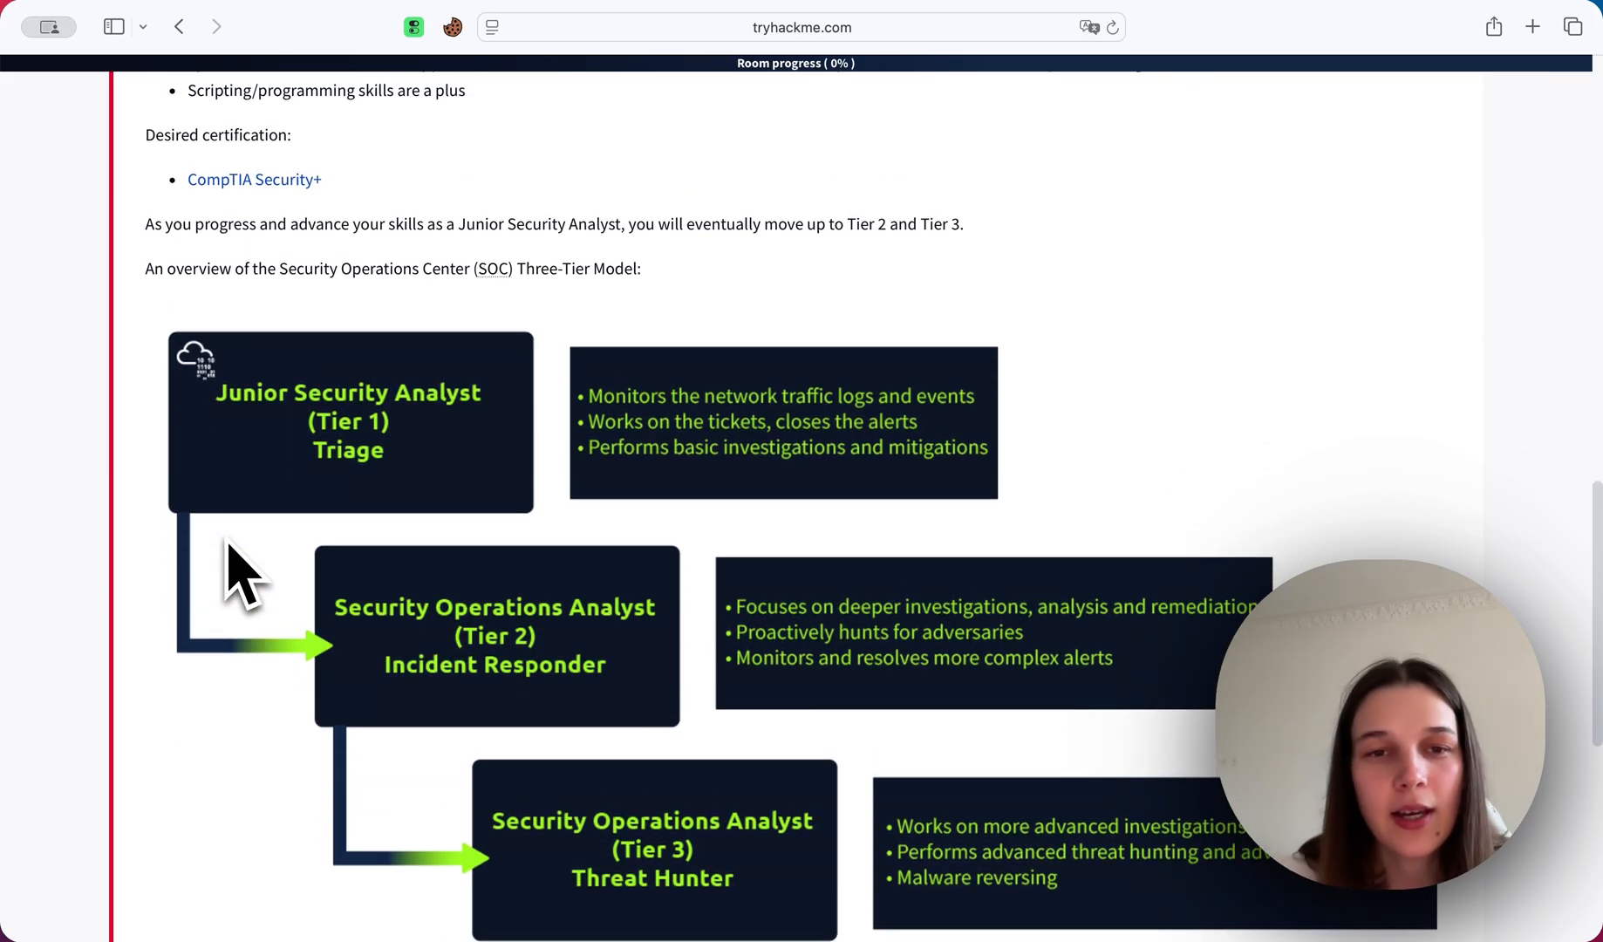
scroll(down, 3)
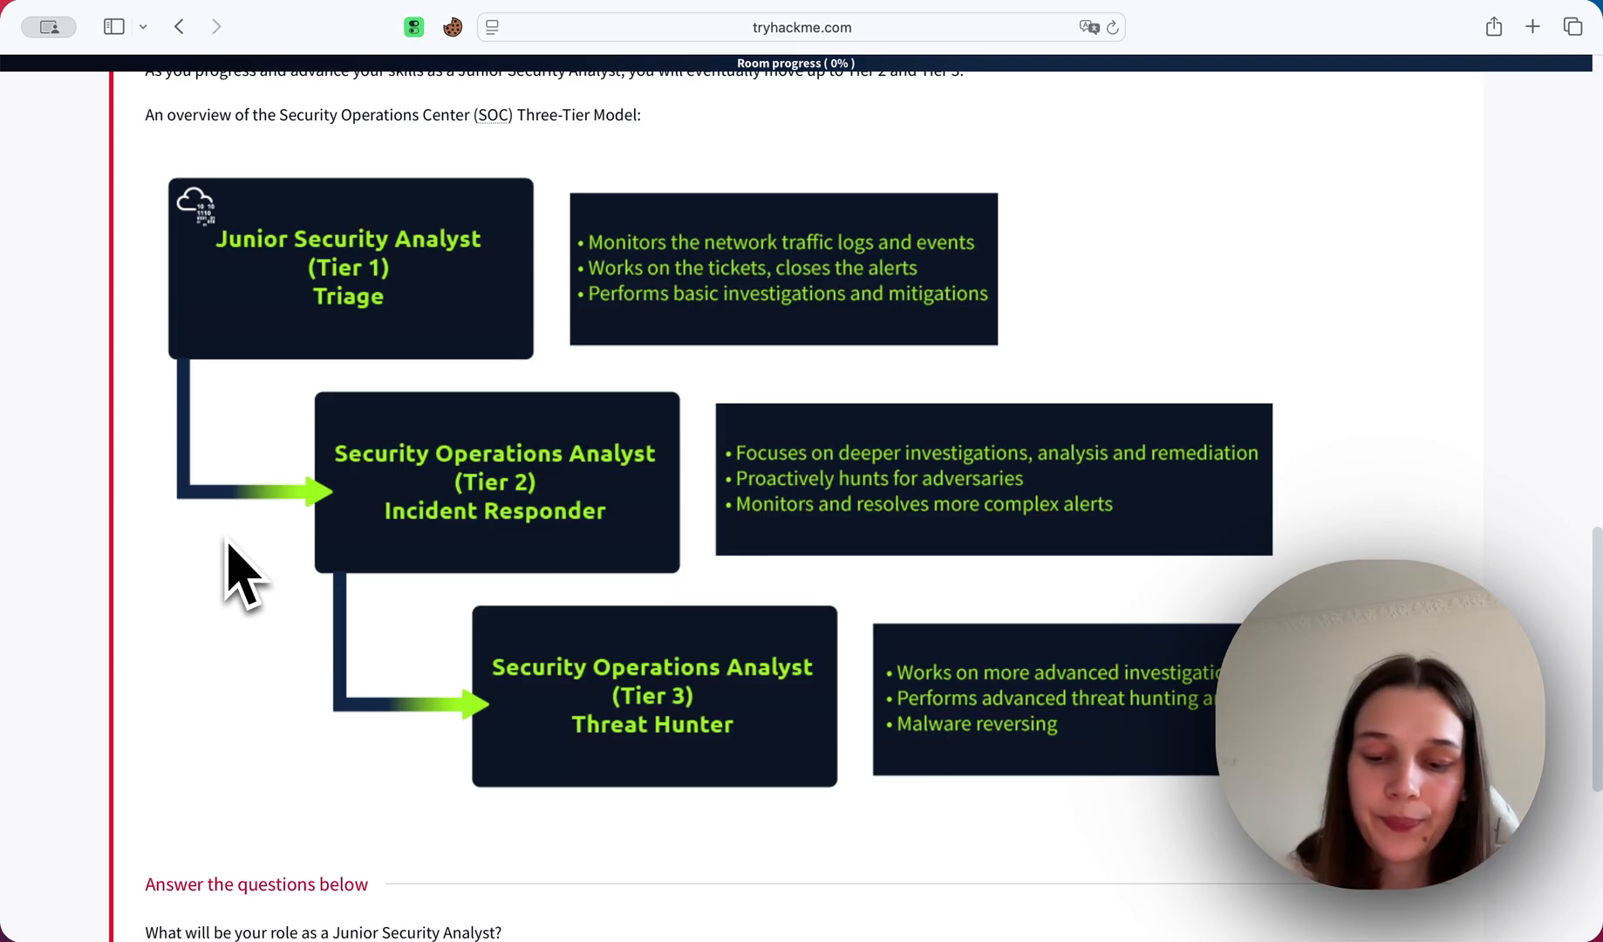
mouse_move(532, 747)
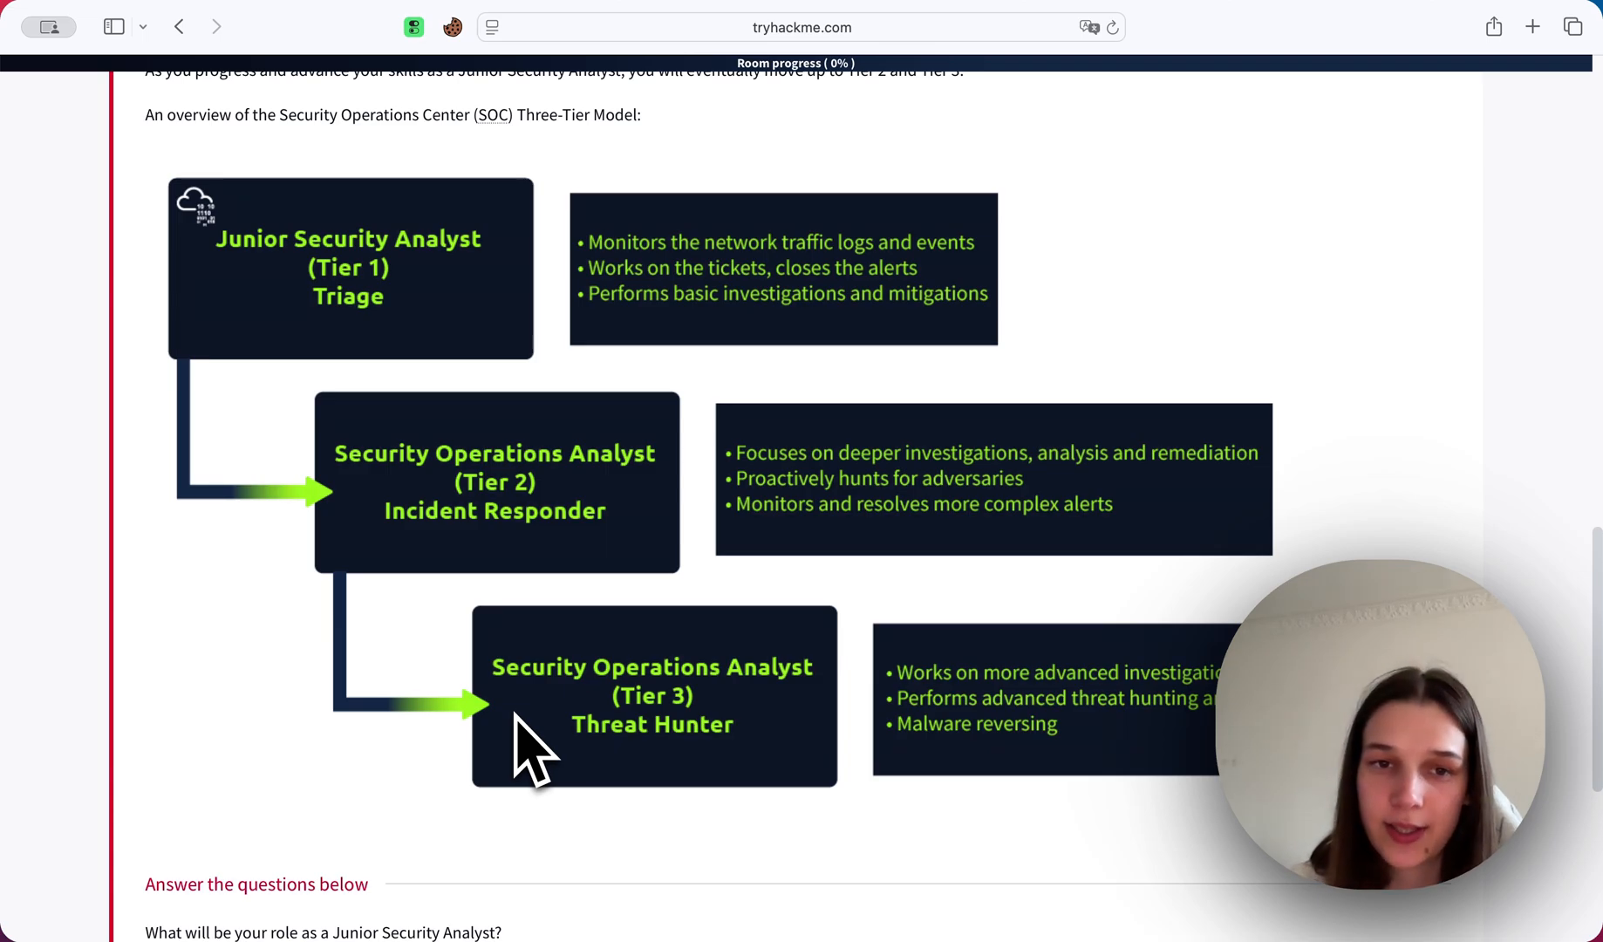
mouse_move(400, 511)
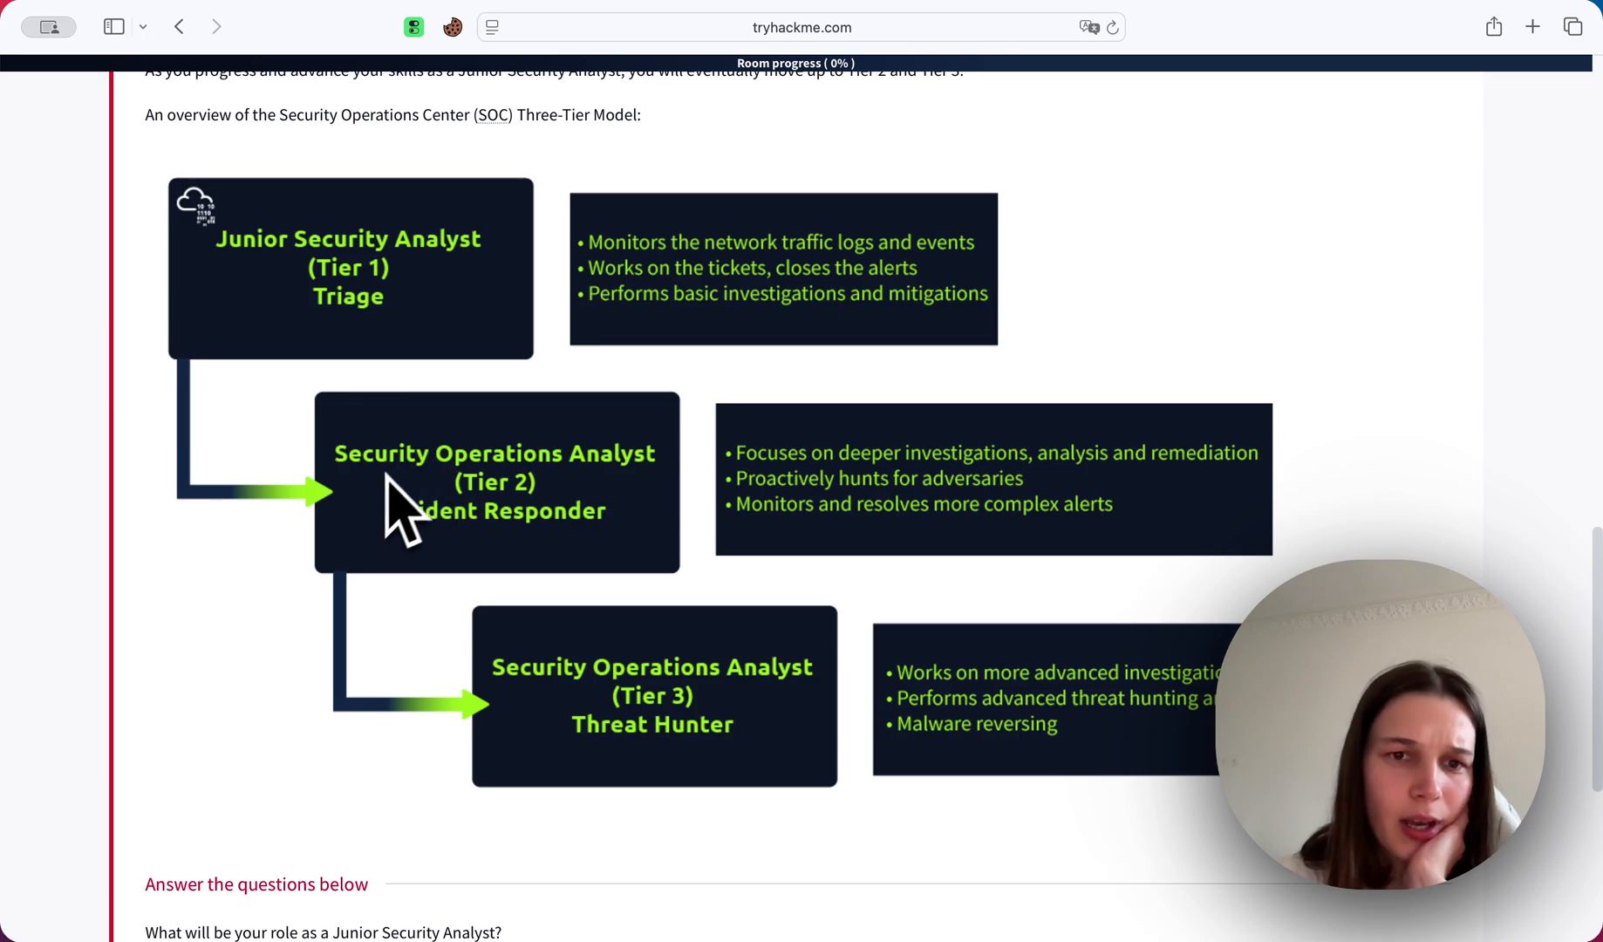
mouse_move(548, 532)
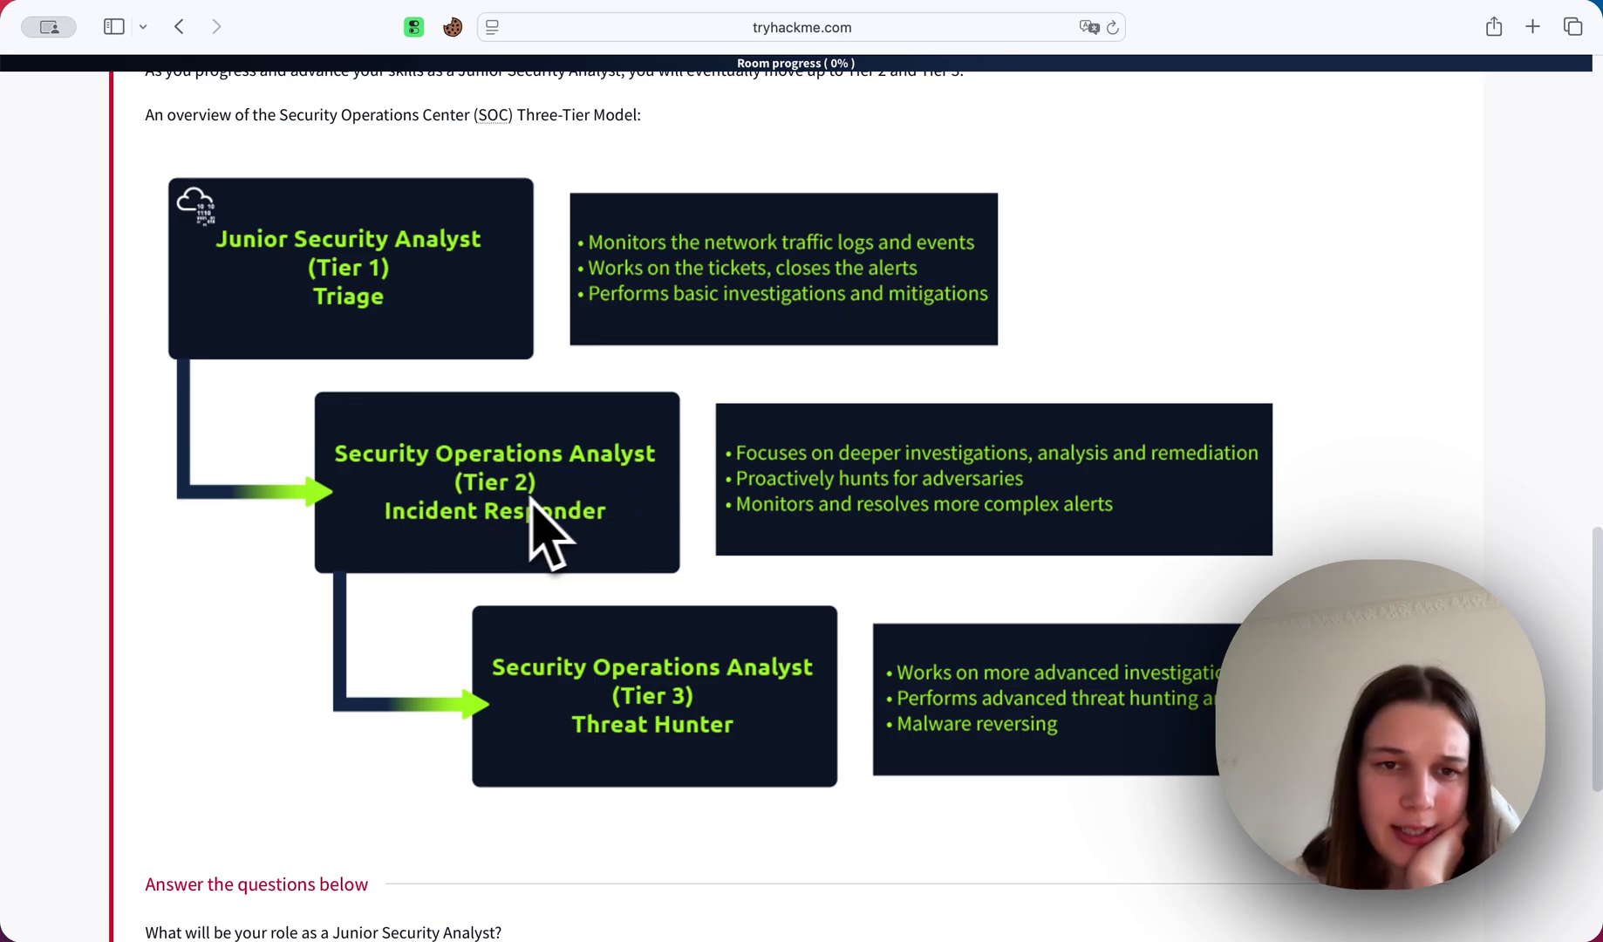
mouse_move(700, 558)
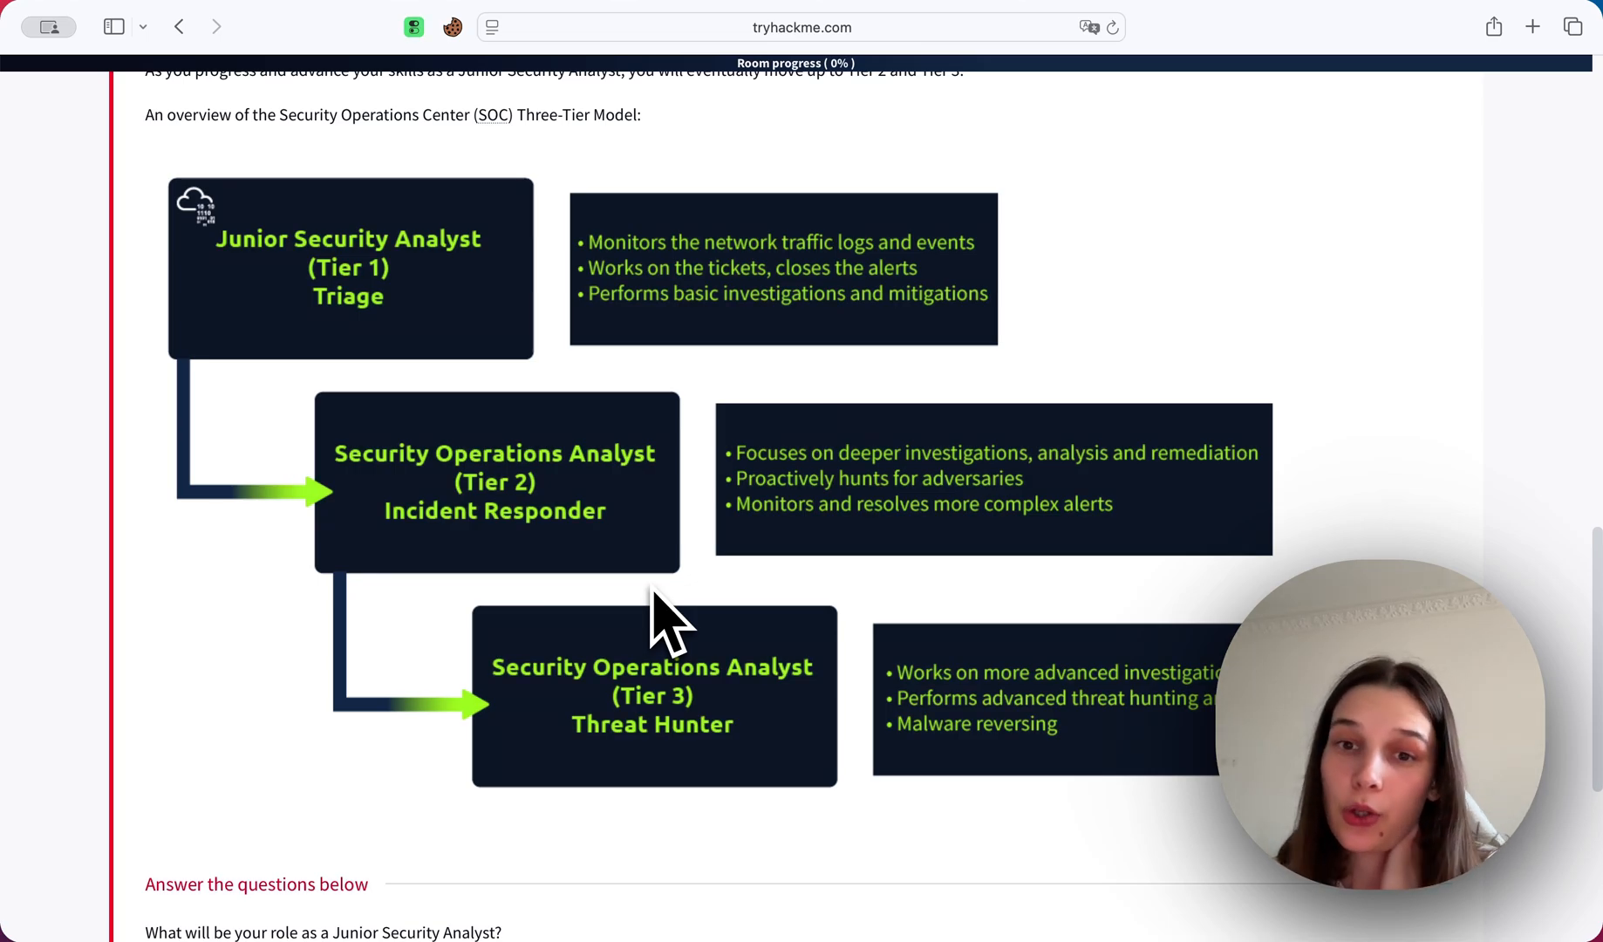
mouse_move(768, 604)
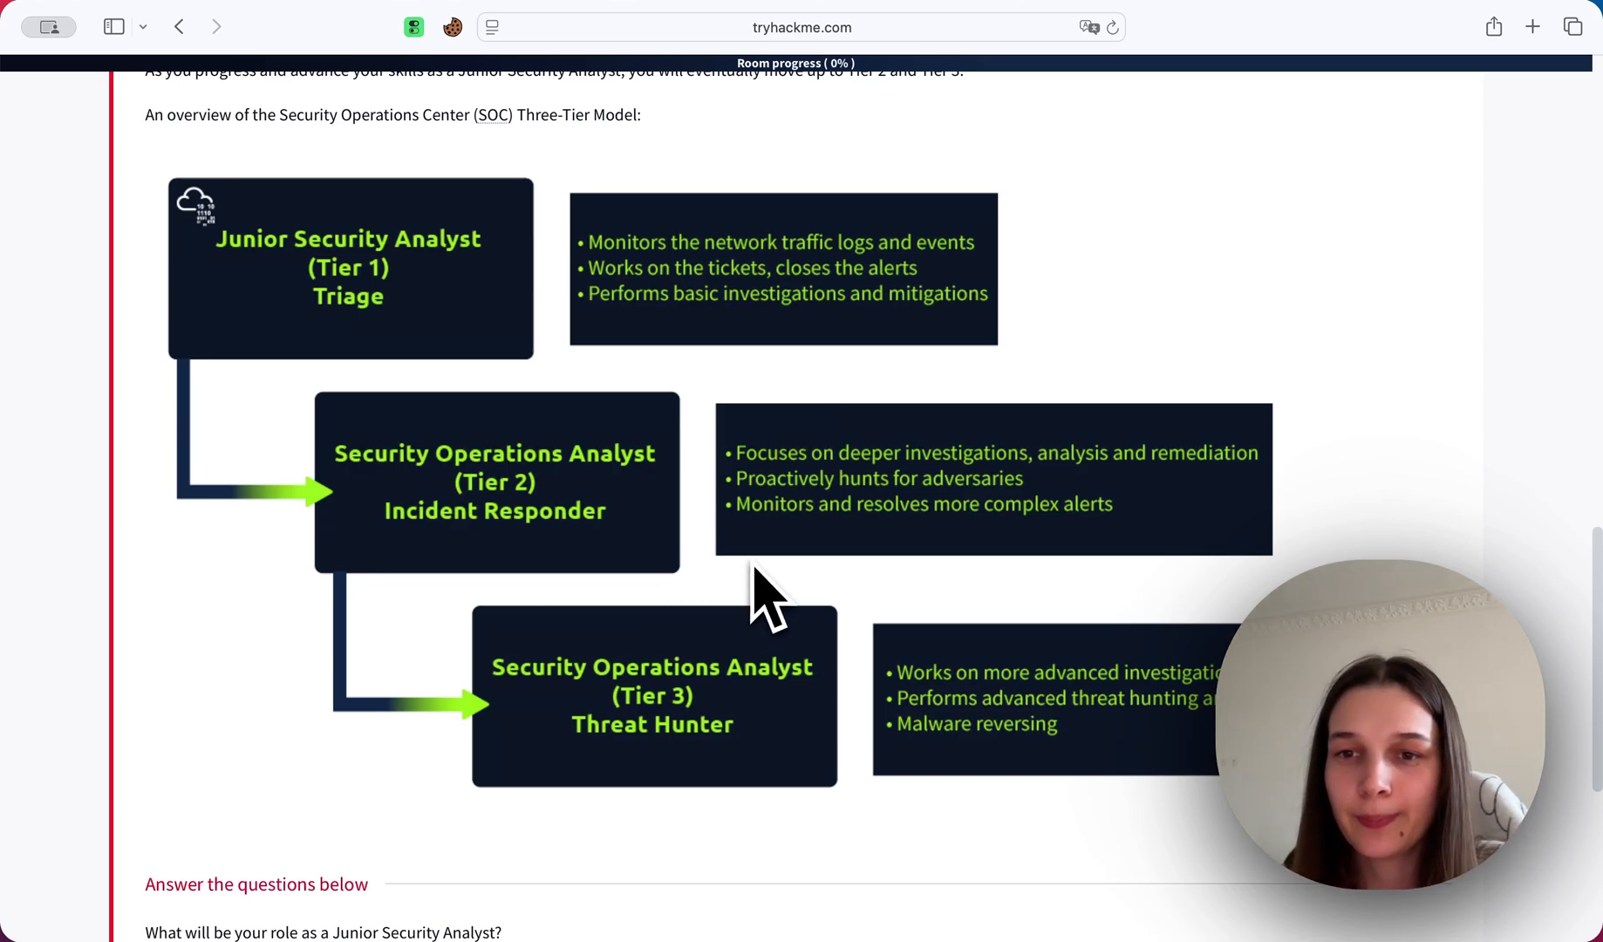
mouse_move(1094, 553)
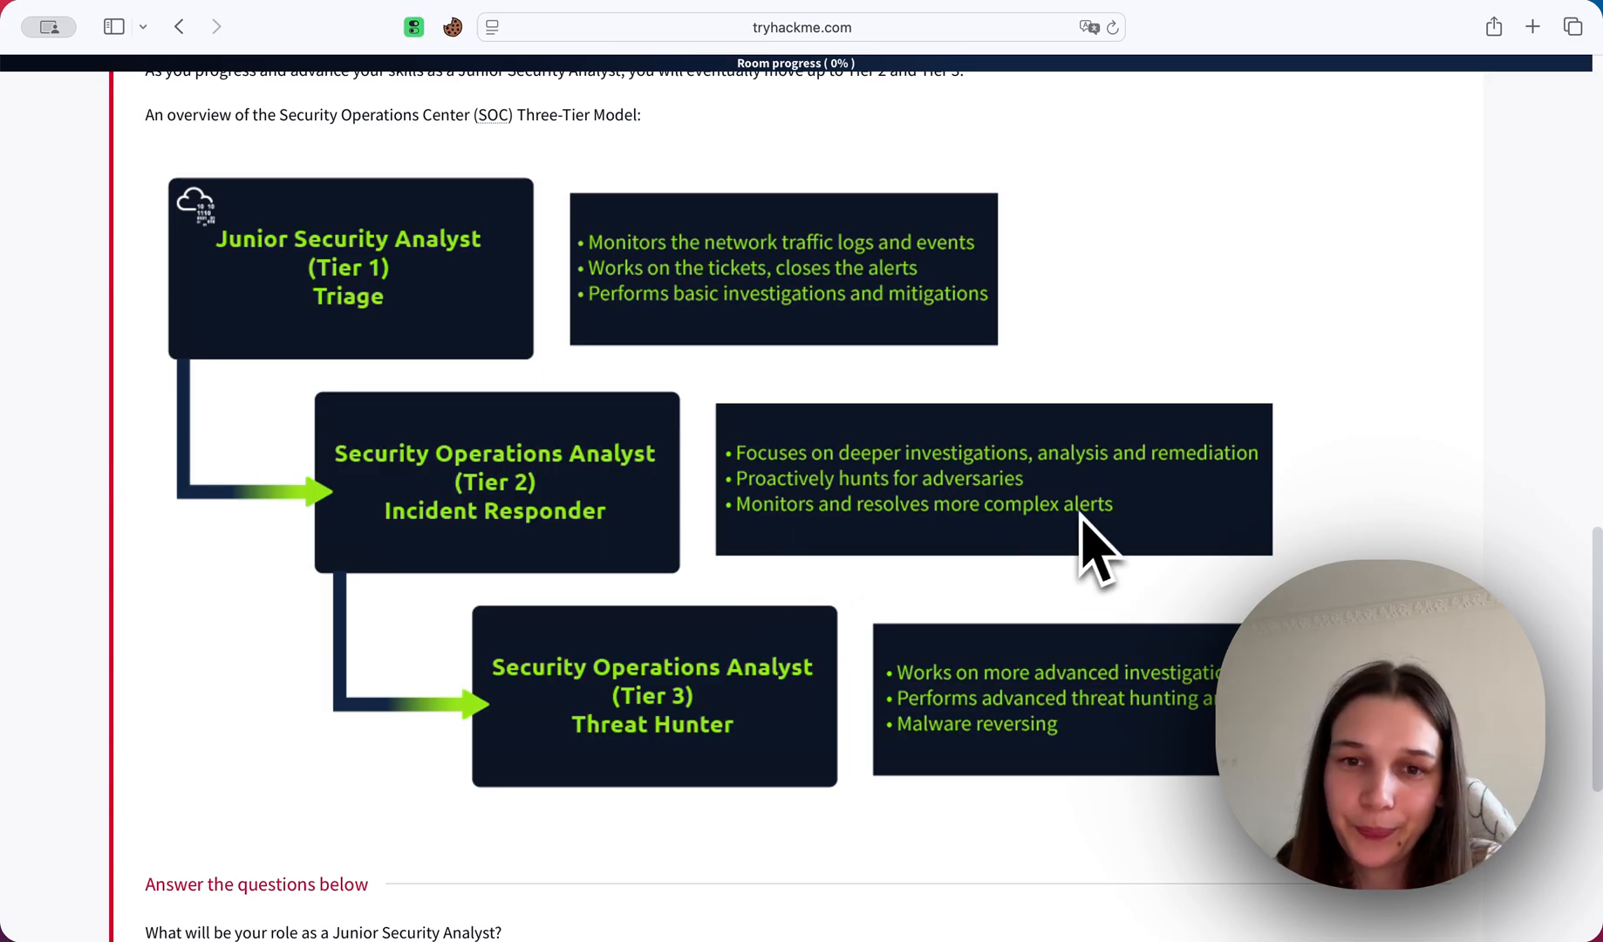
mouse_move(1104, 614)
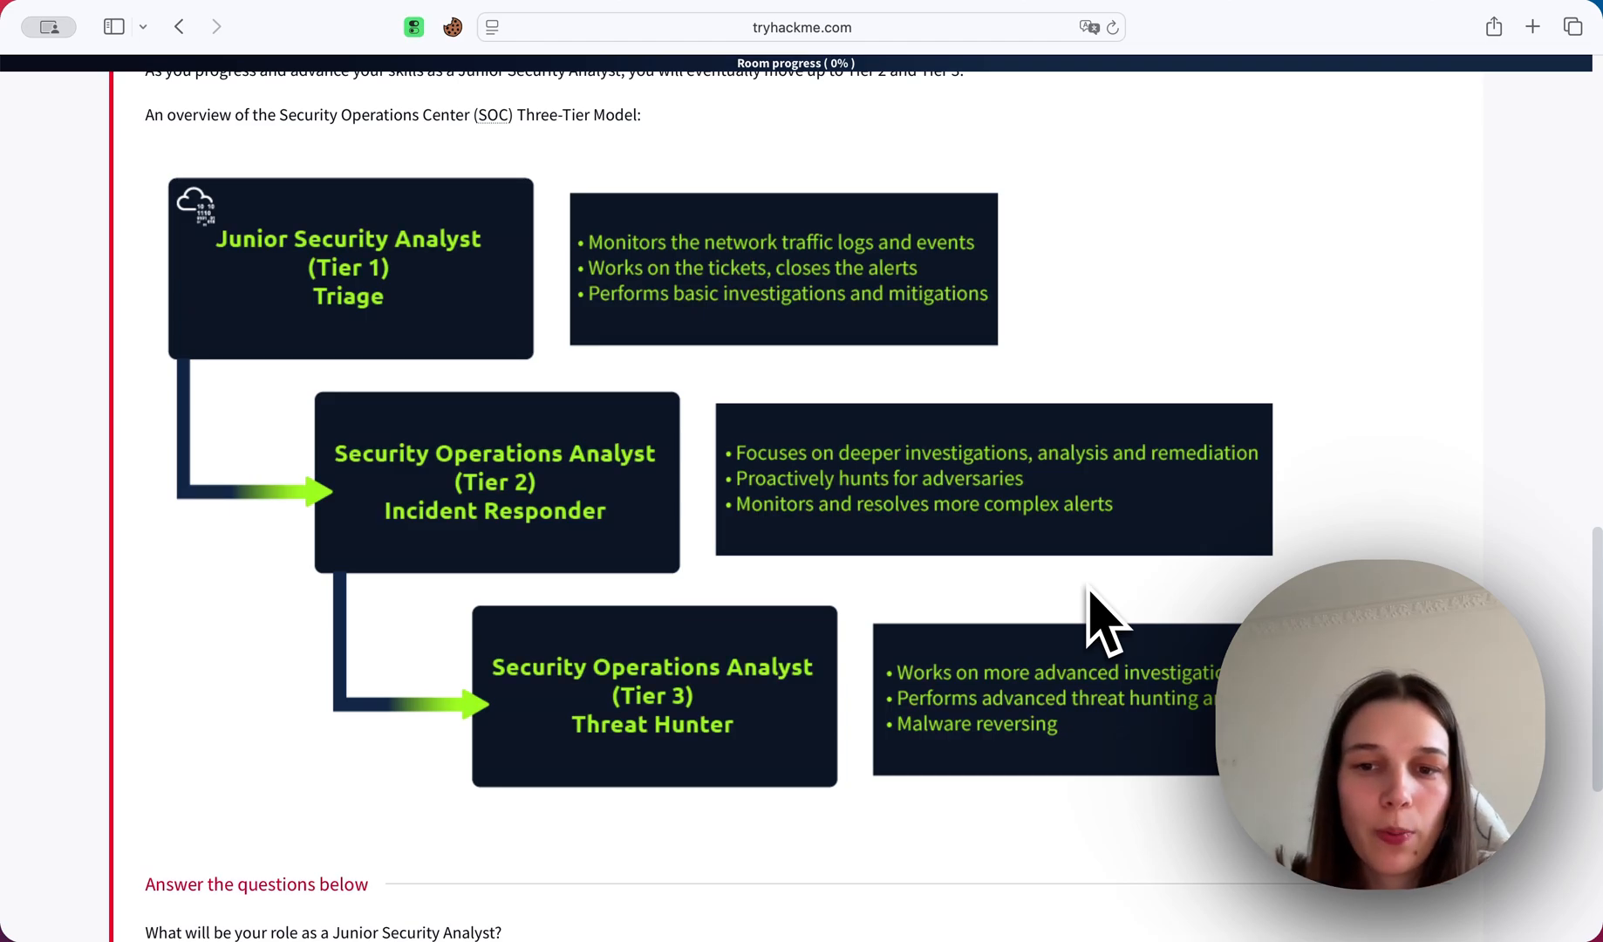
Enter "Triage Specialist" as the answer to the Junior Security Analyst role question.
scroll(down, 3)
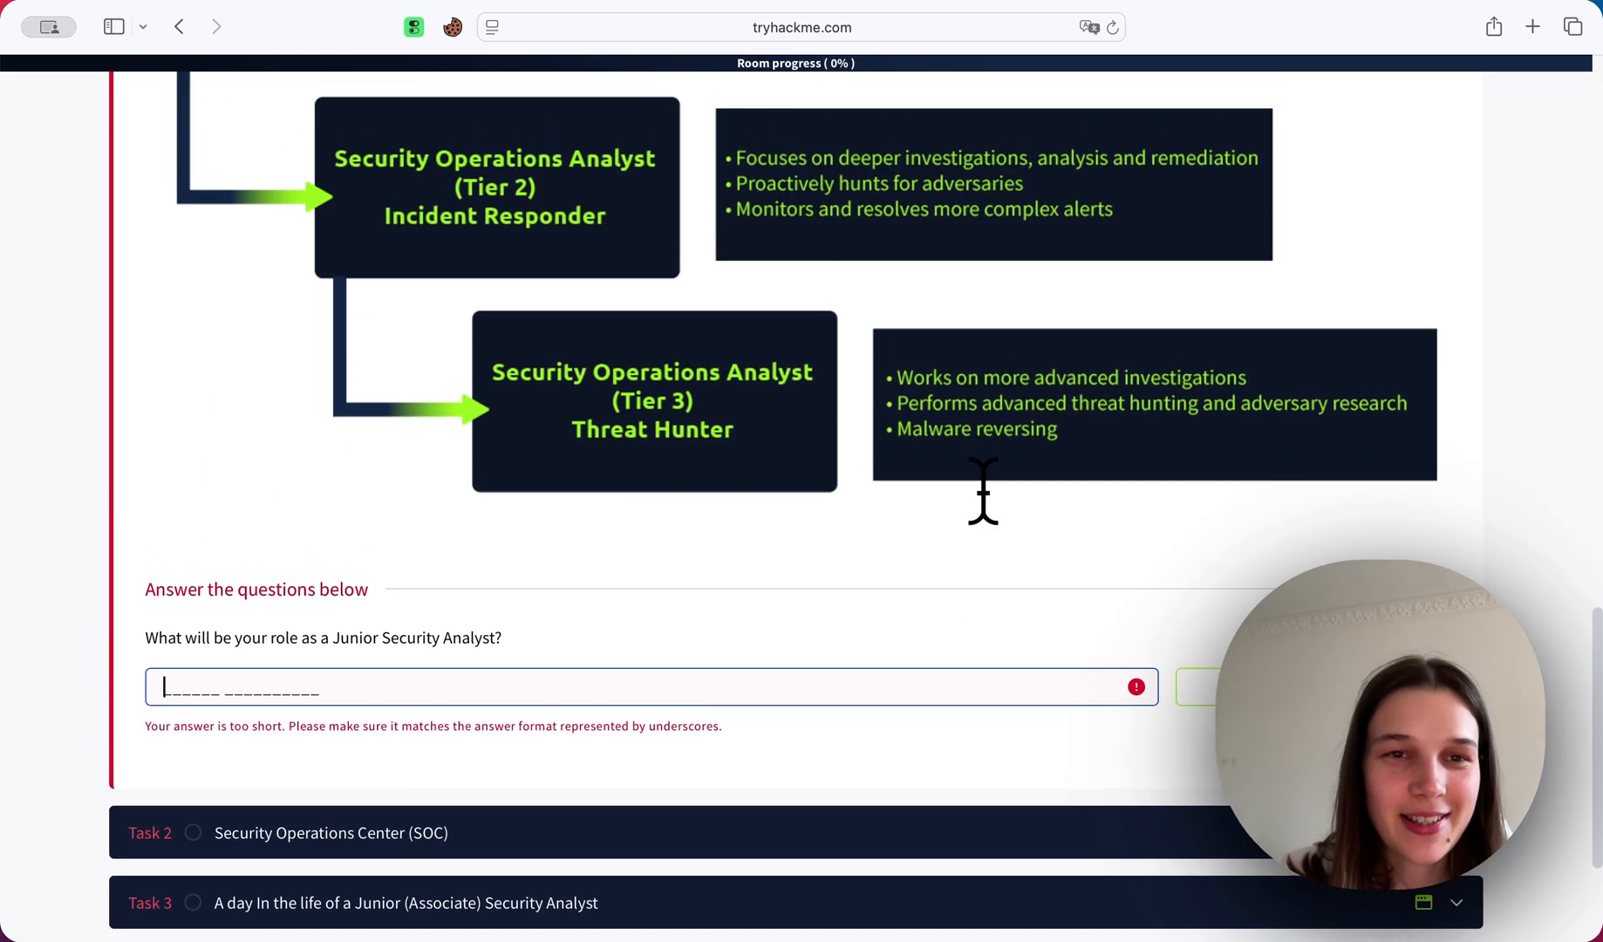
scroll(up, 3)
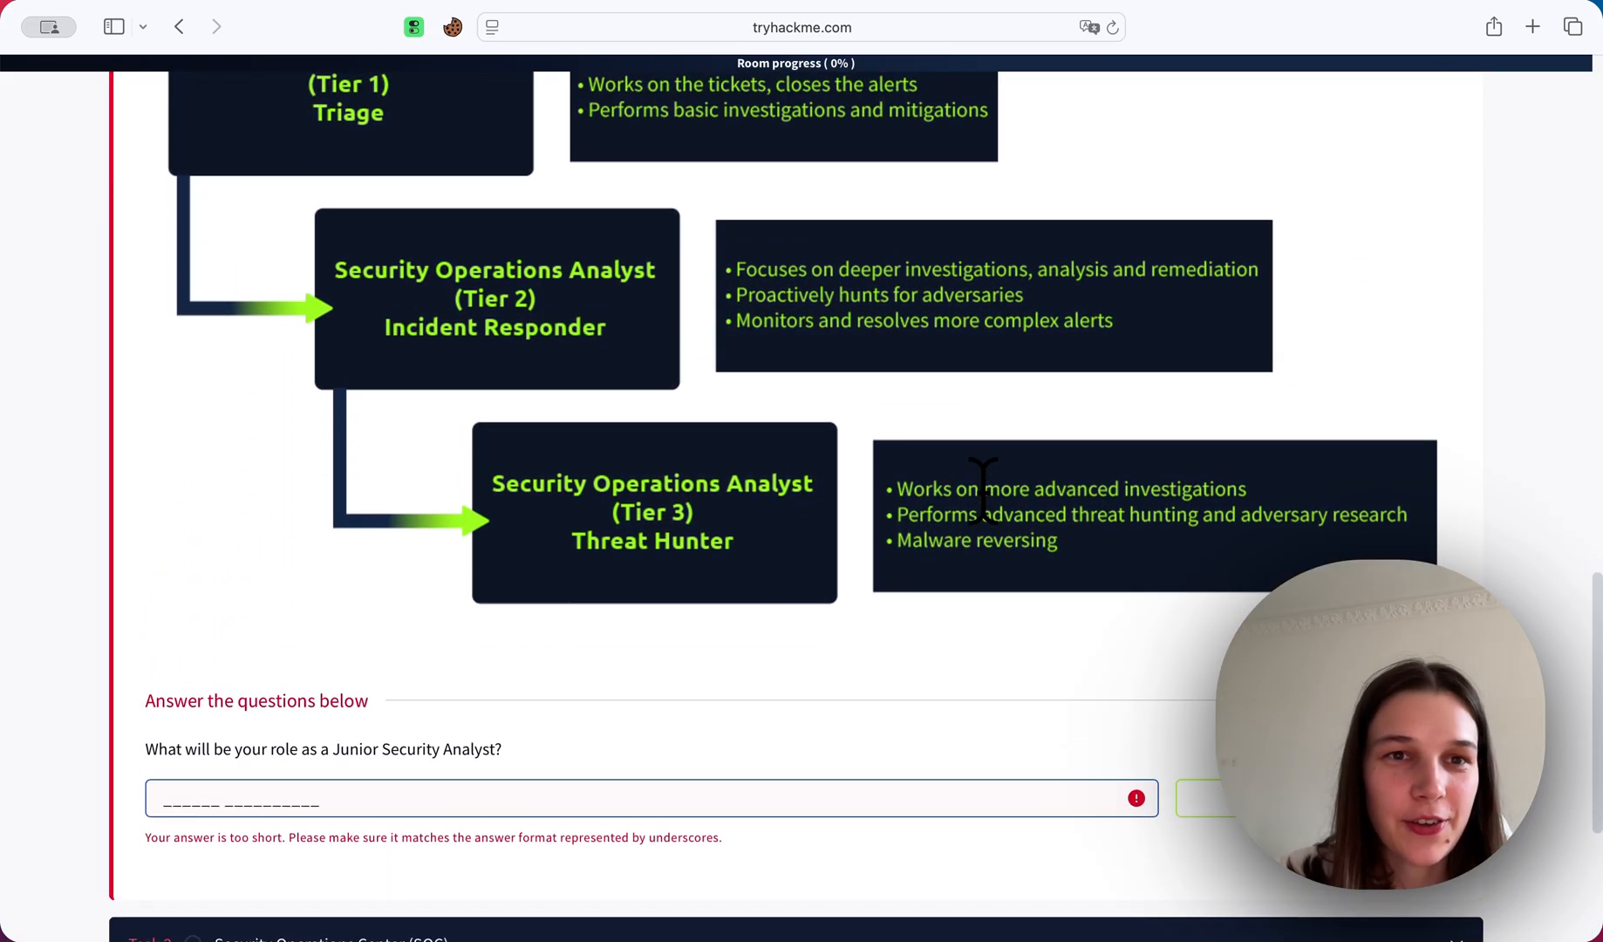
text(Tri)
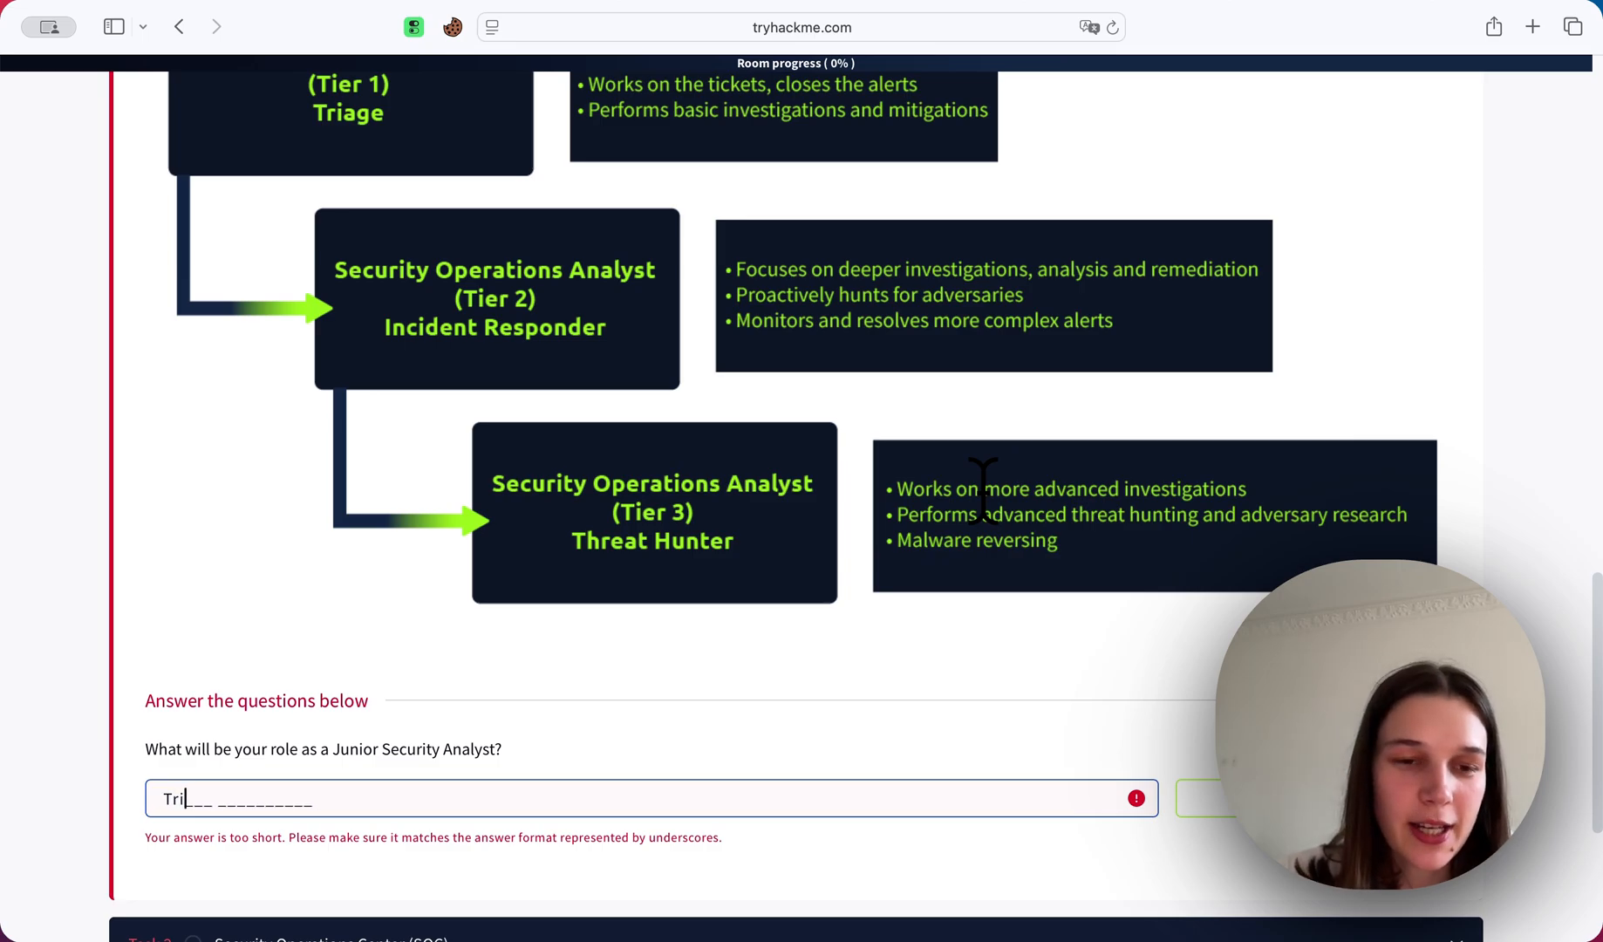
text(age)
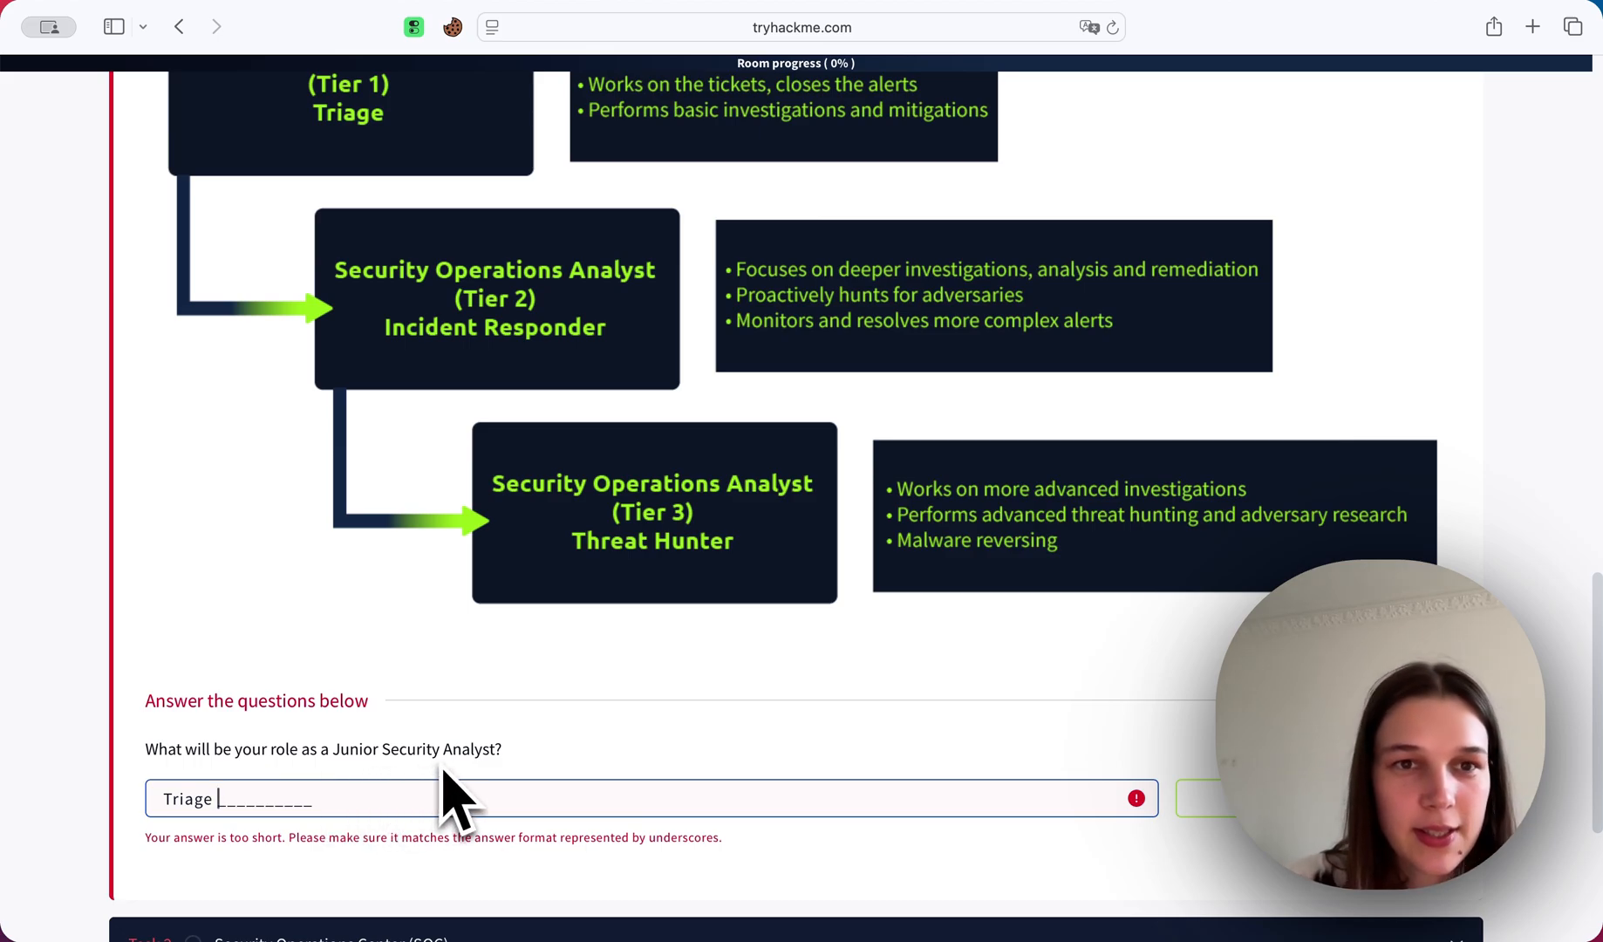
text(Sp)
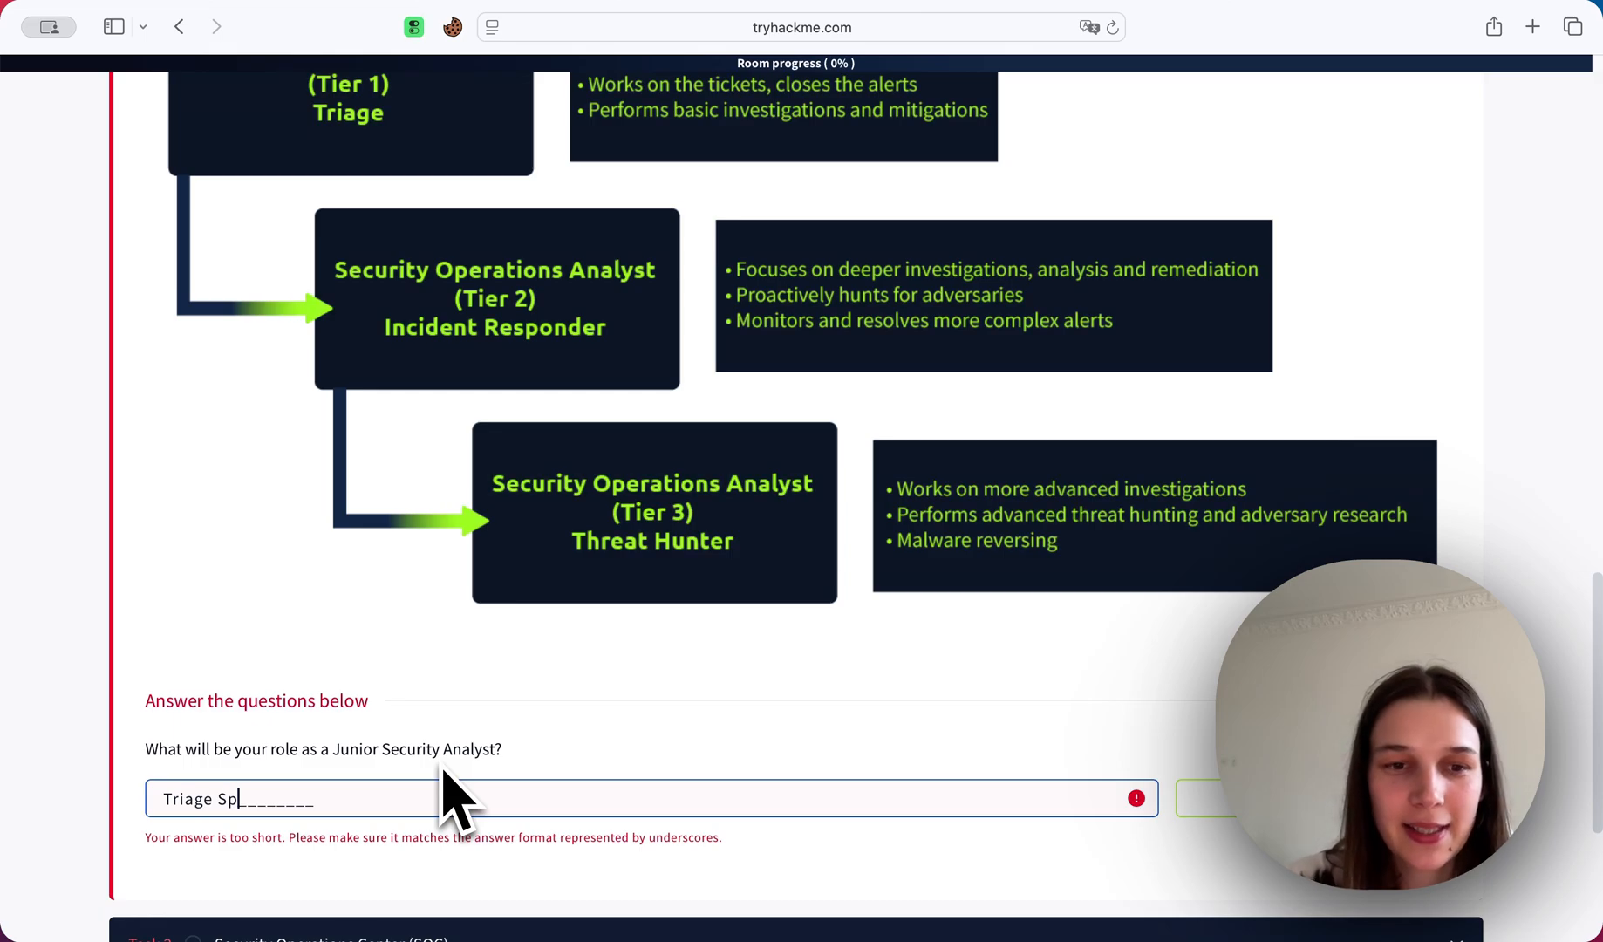
text(eciali)
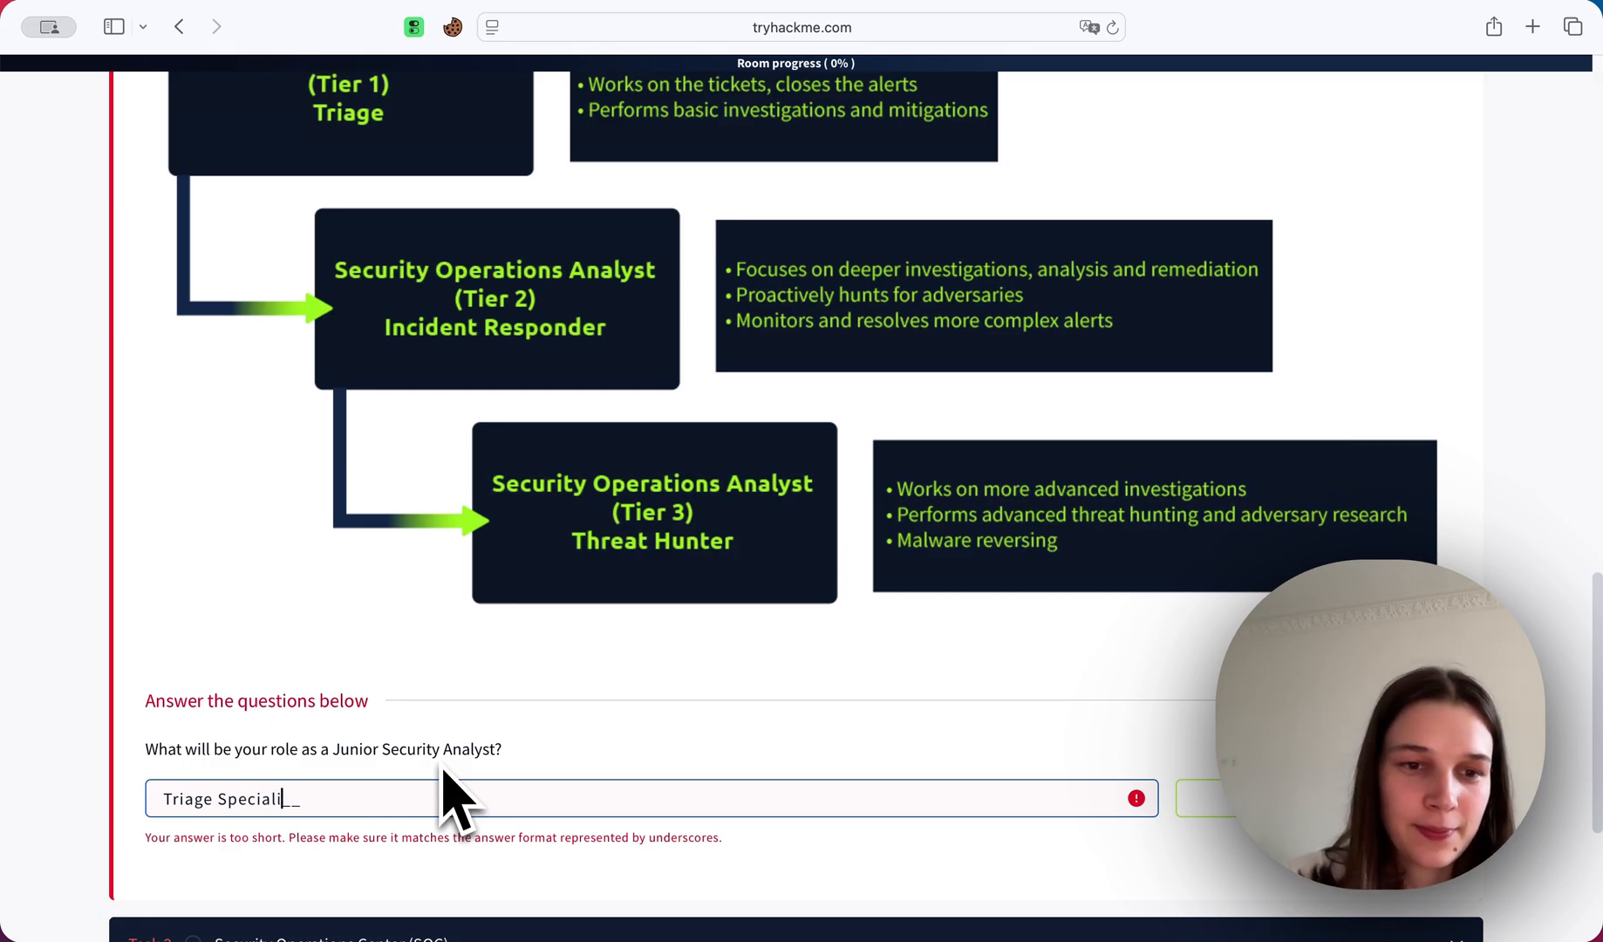
text(st)
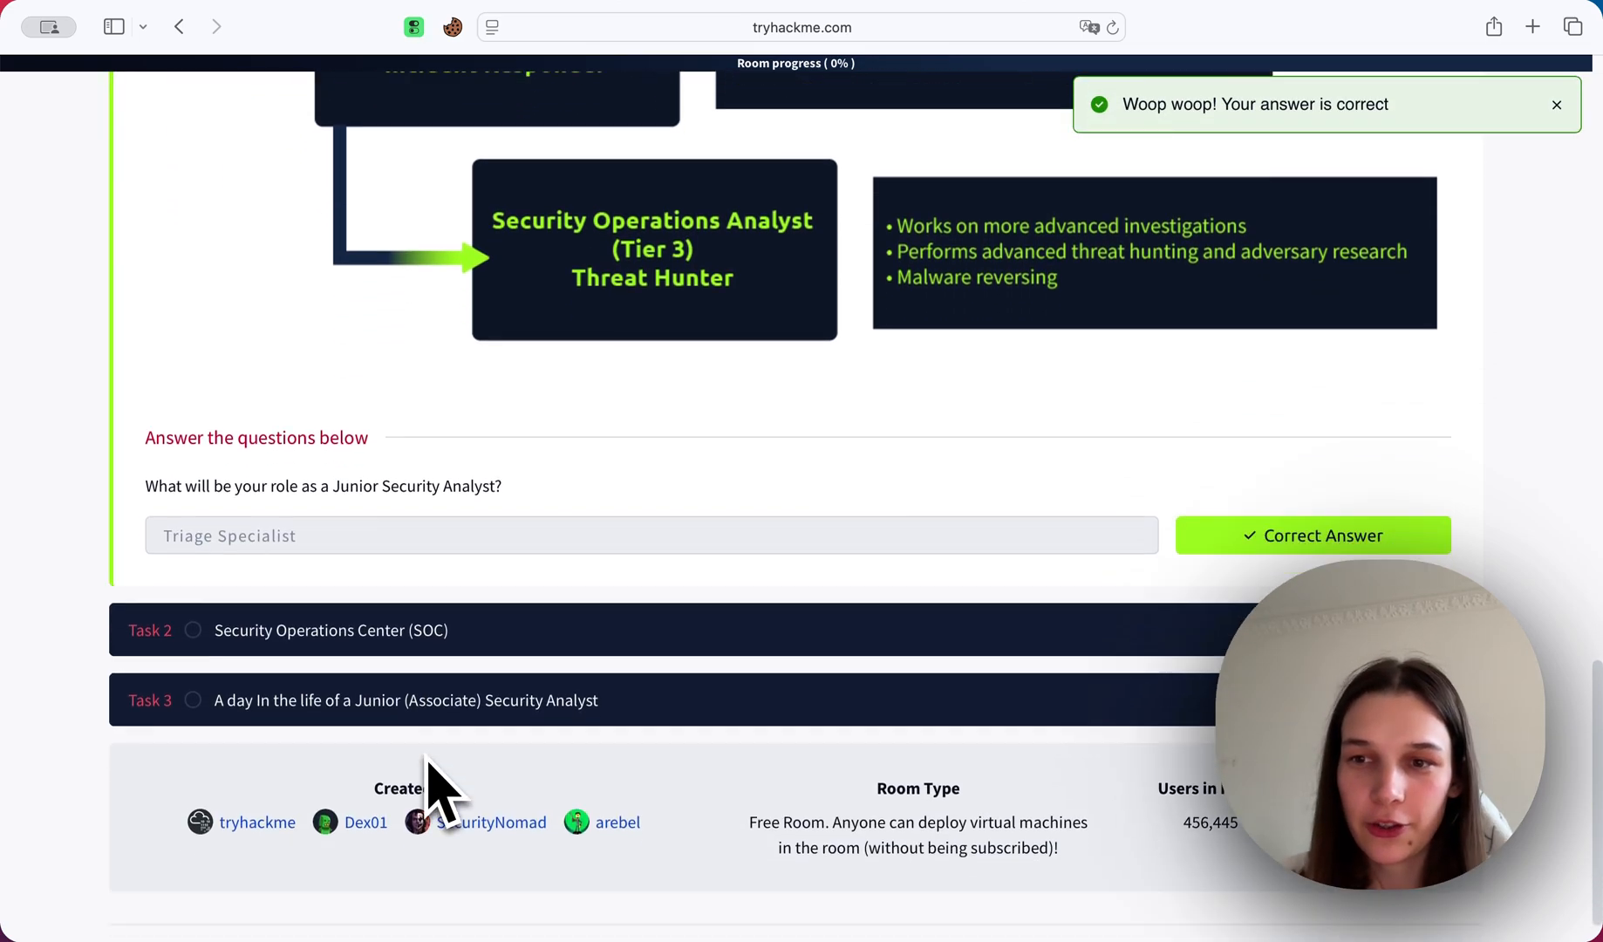
Scroll through Task 2's text on the core SOC function down to its responsibilities diagram.
scroll(down, 3)
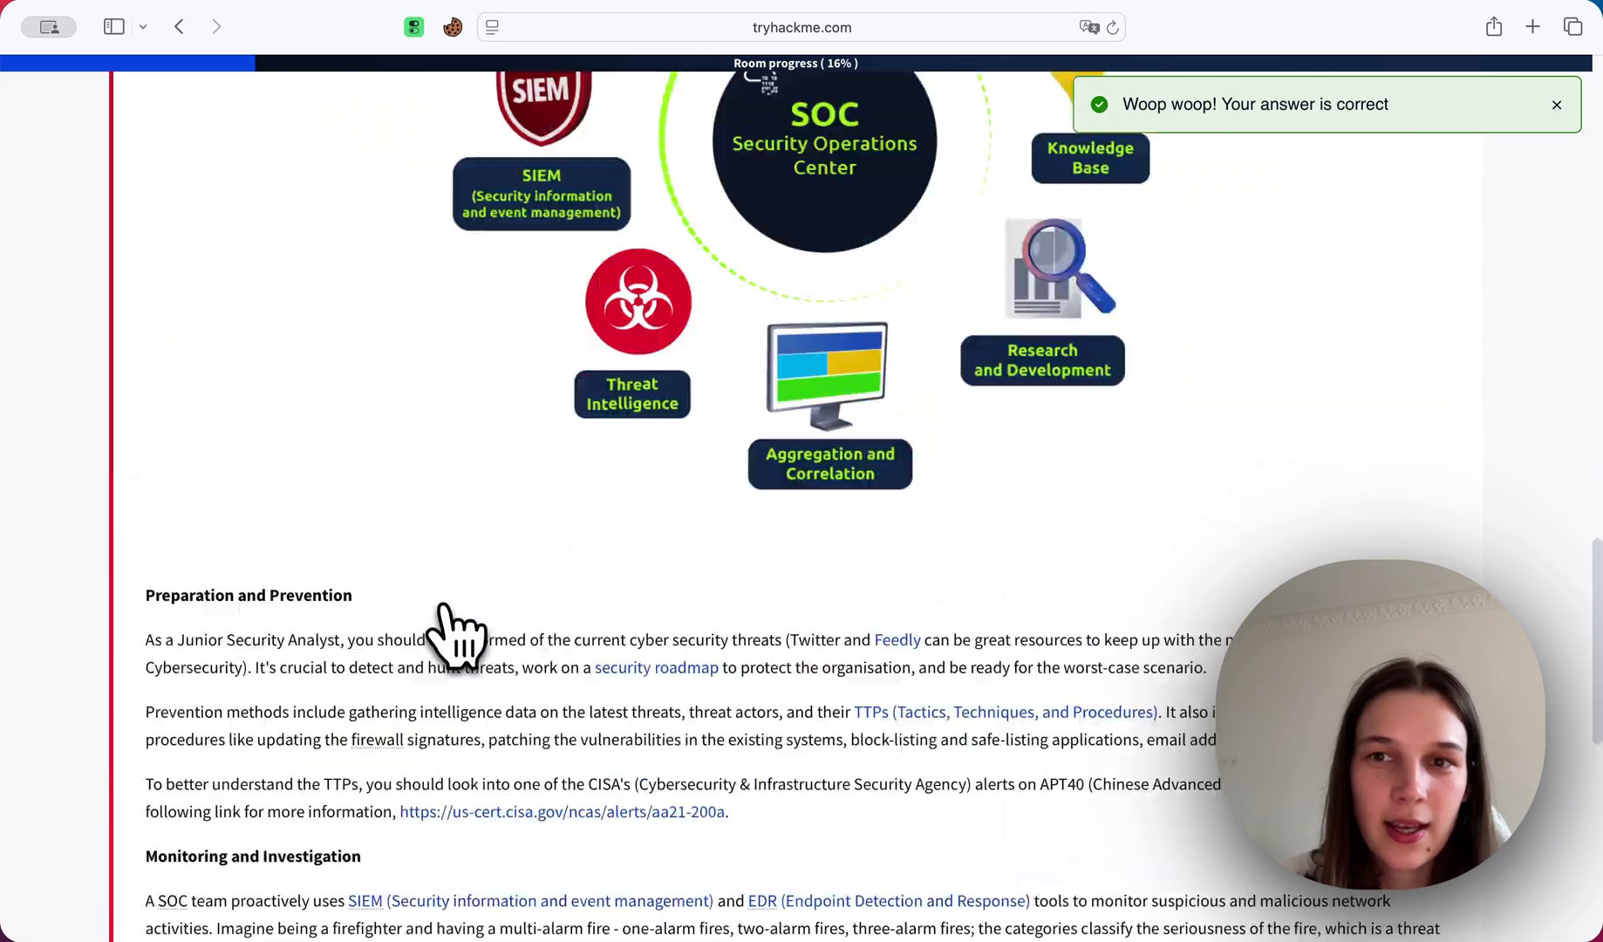
scroll(up, 3)
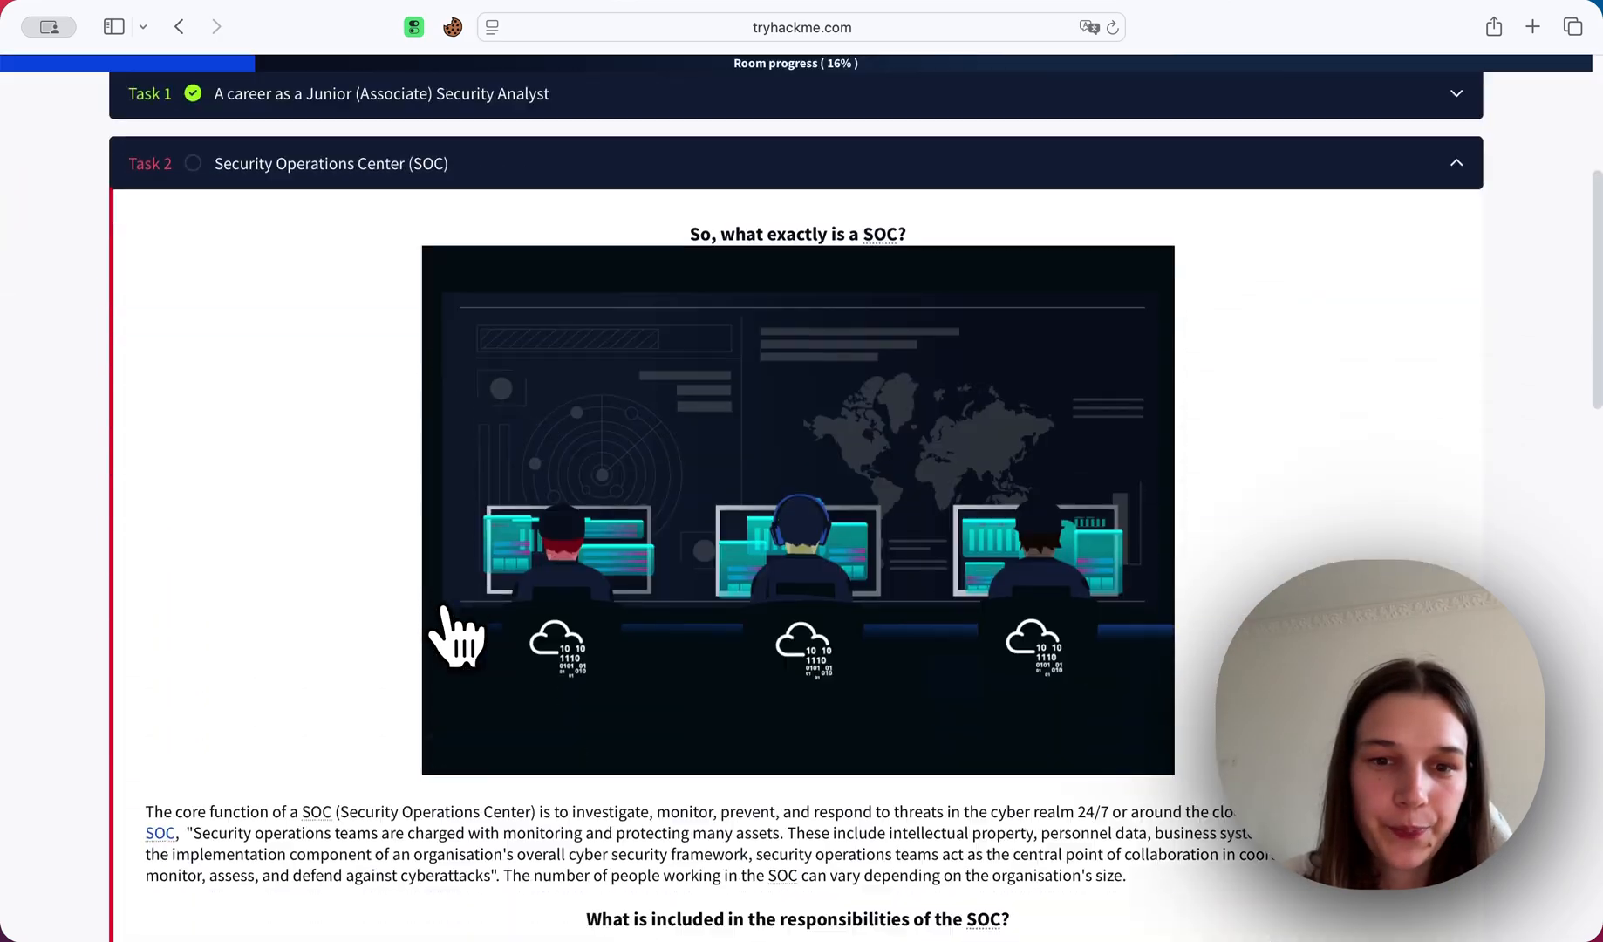
scroll(down, 3)
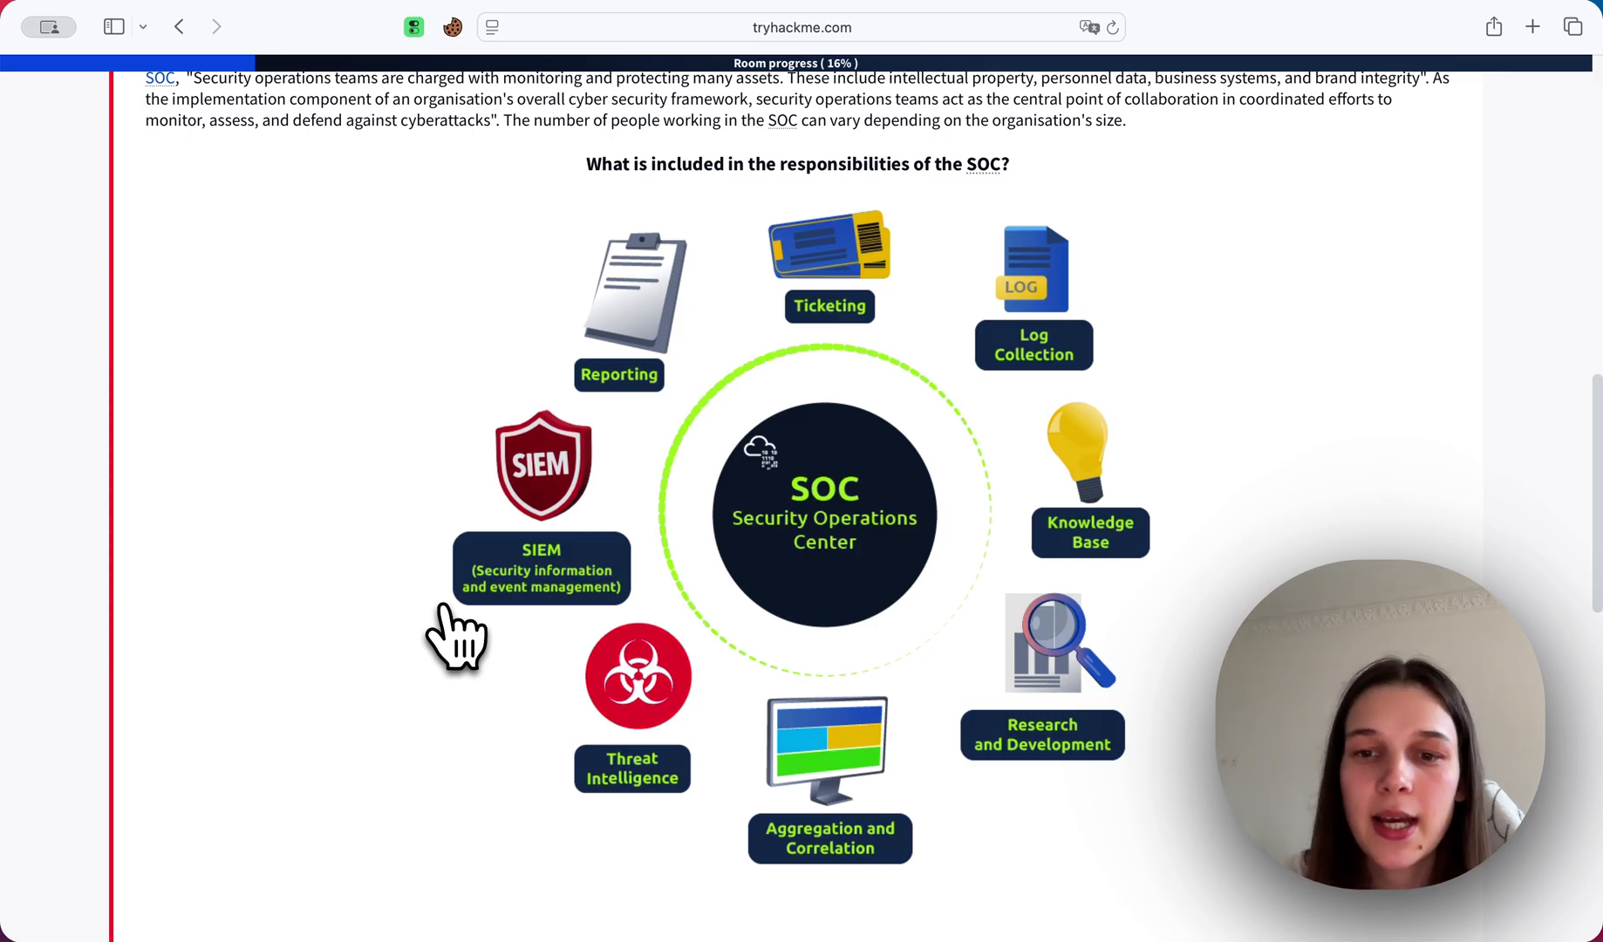
mouse_move(1054, 813)
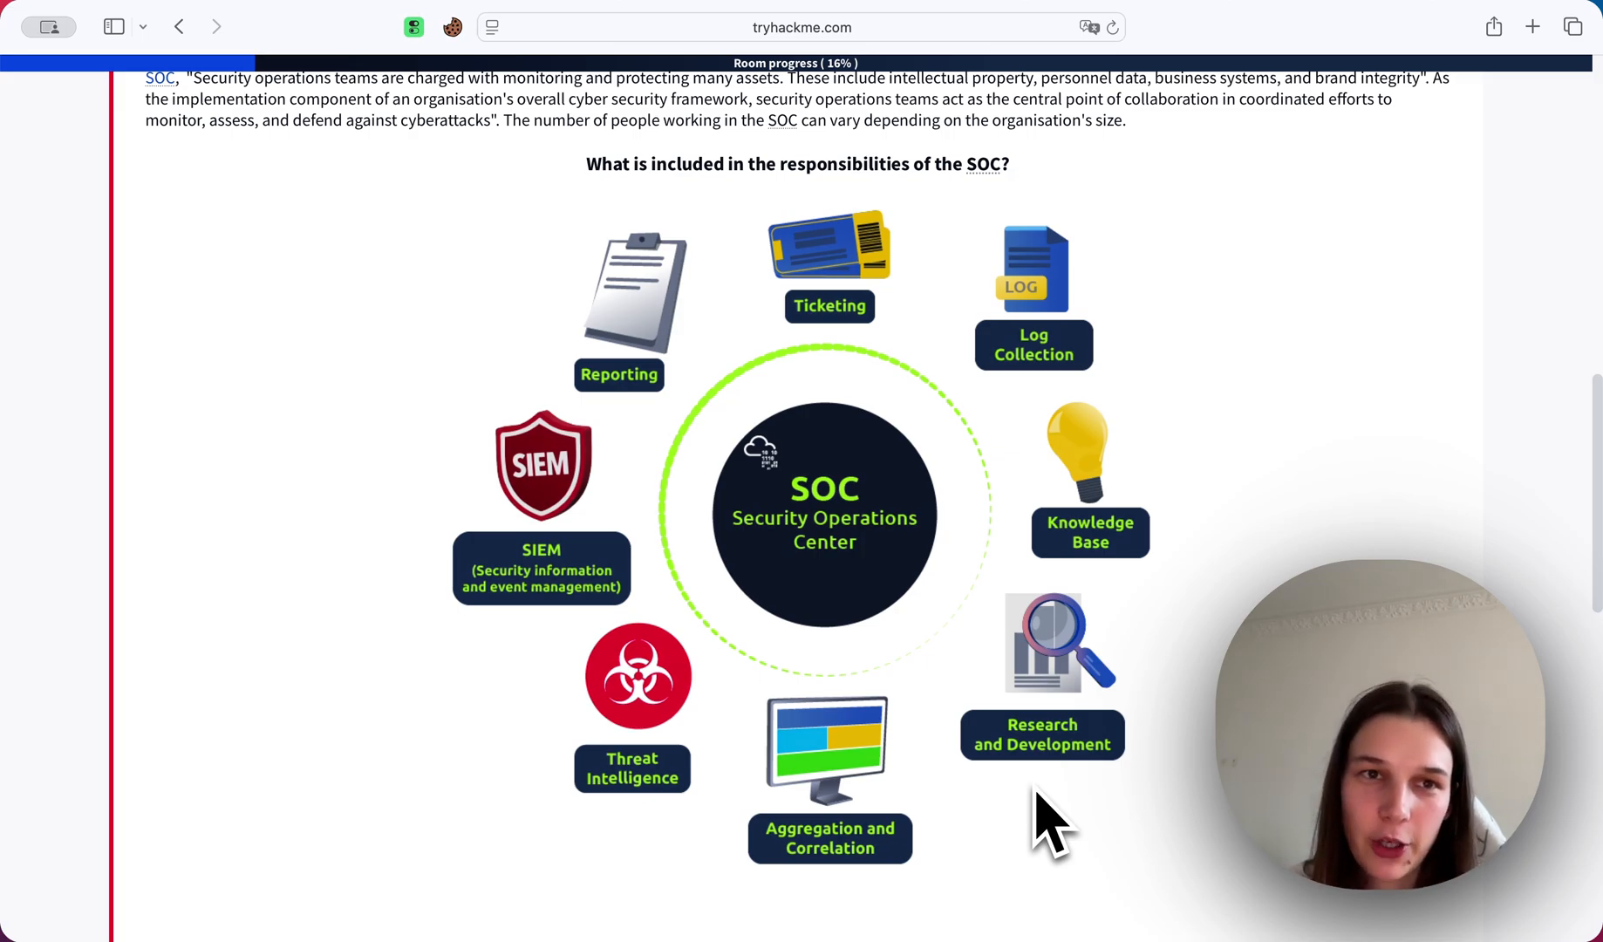
scroll(up, 3)
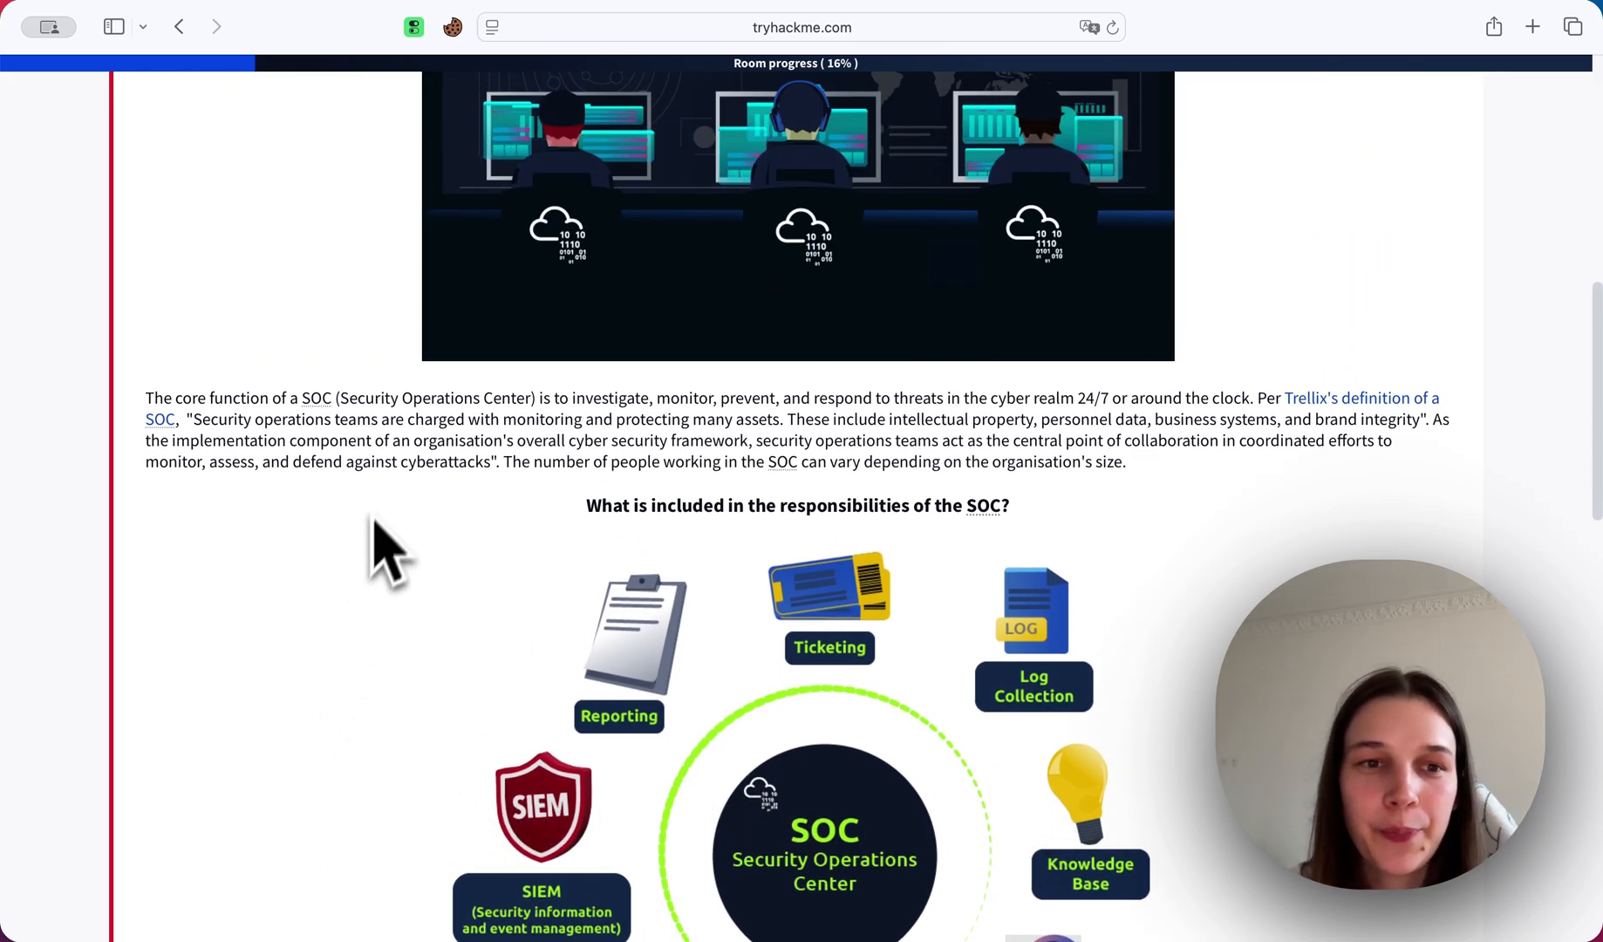
mouse_move(378, 450)
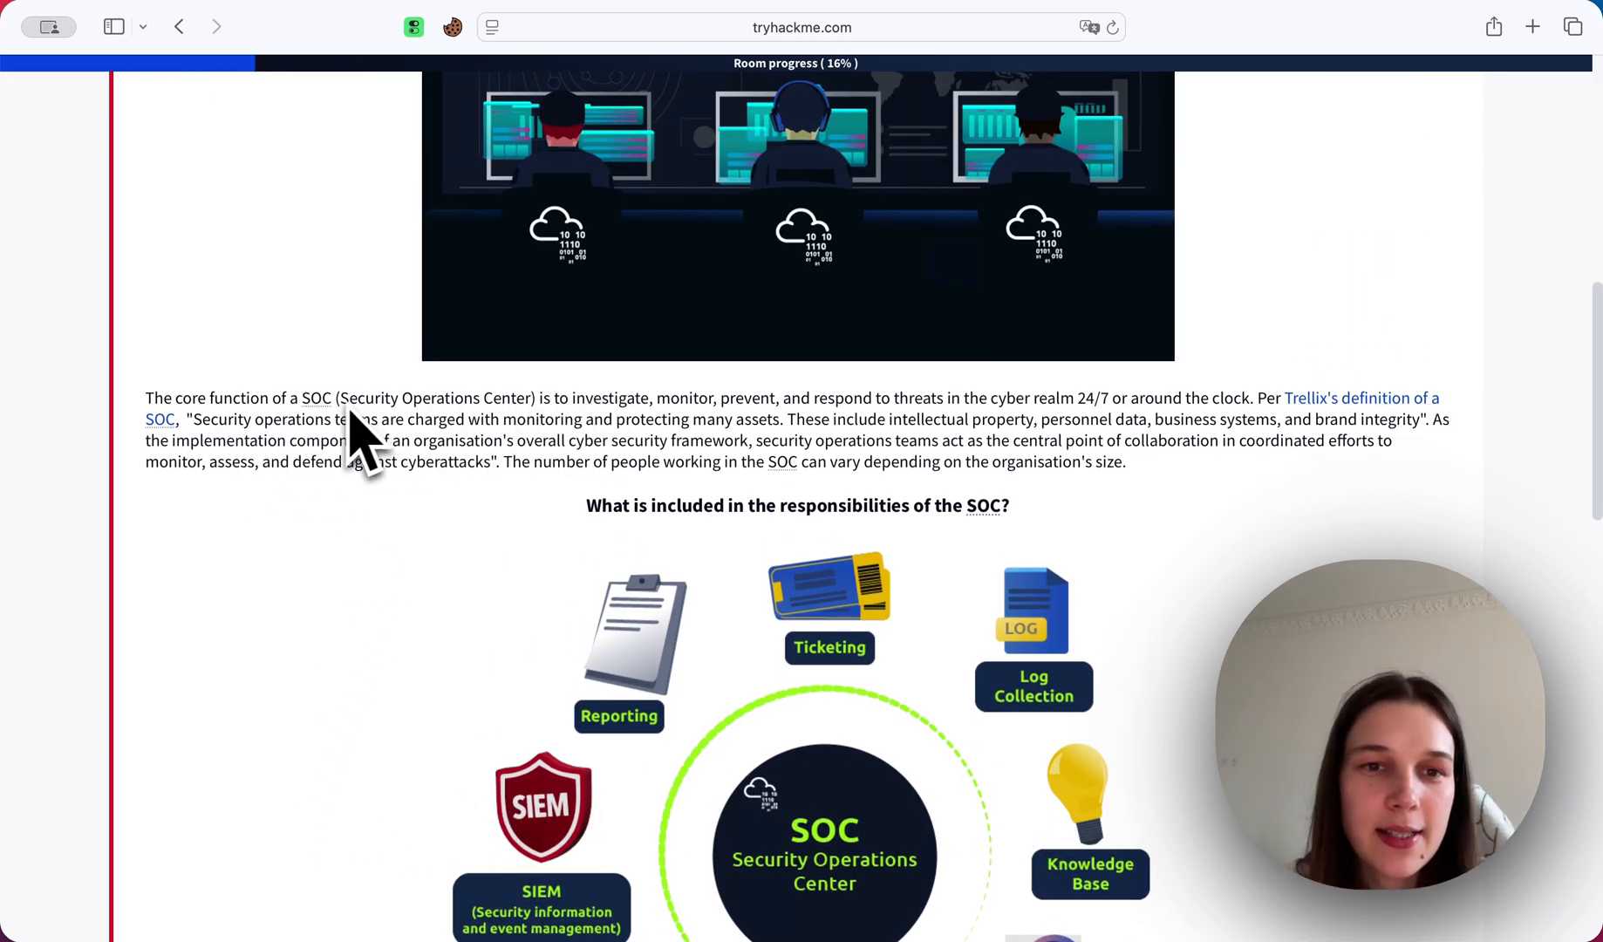
mouse_move(599, 471)
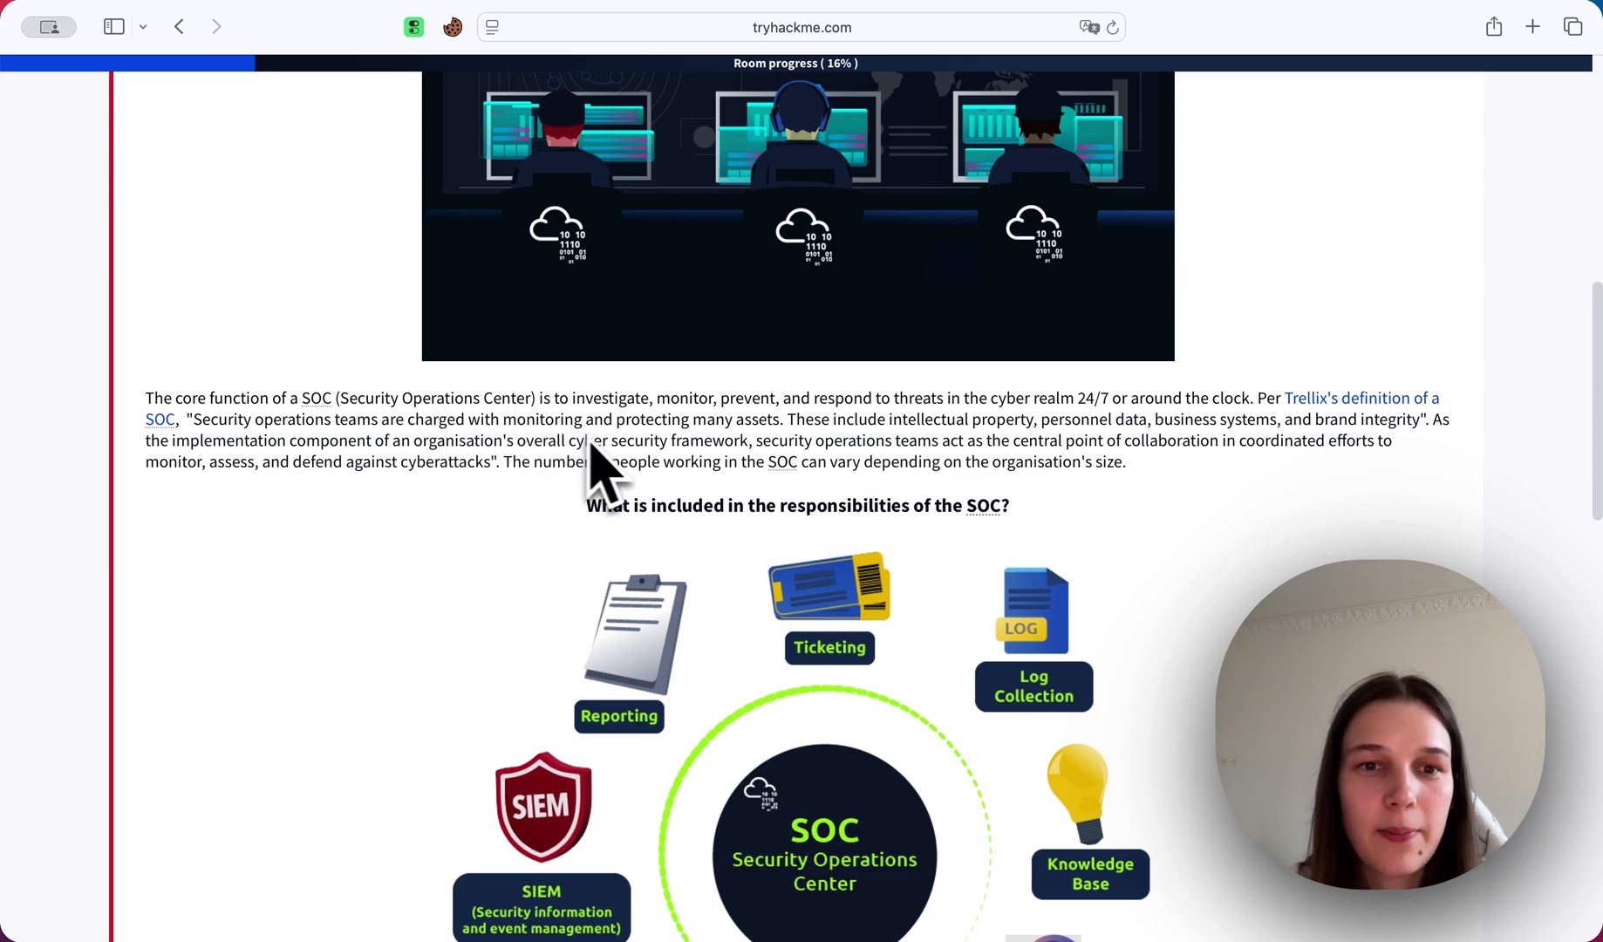
scroll(down, 3)
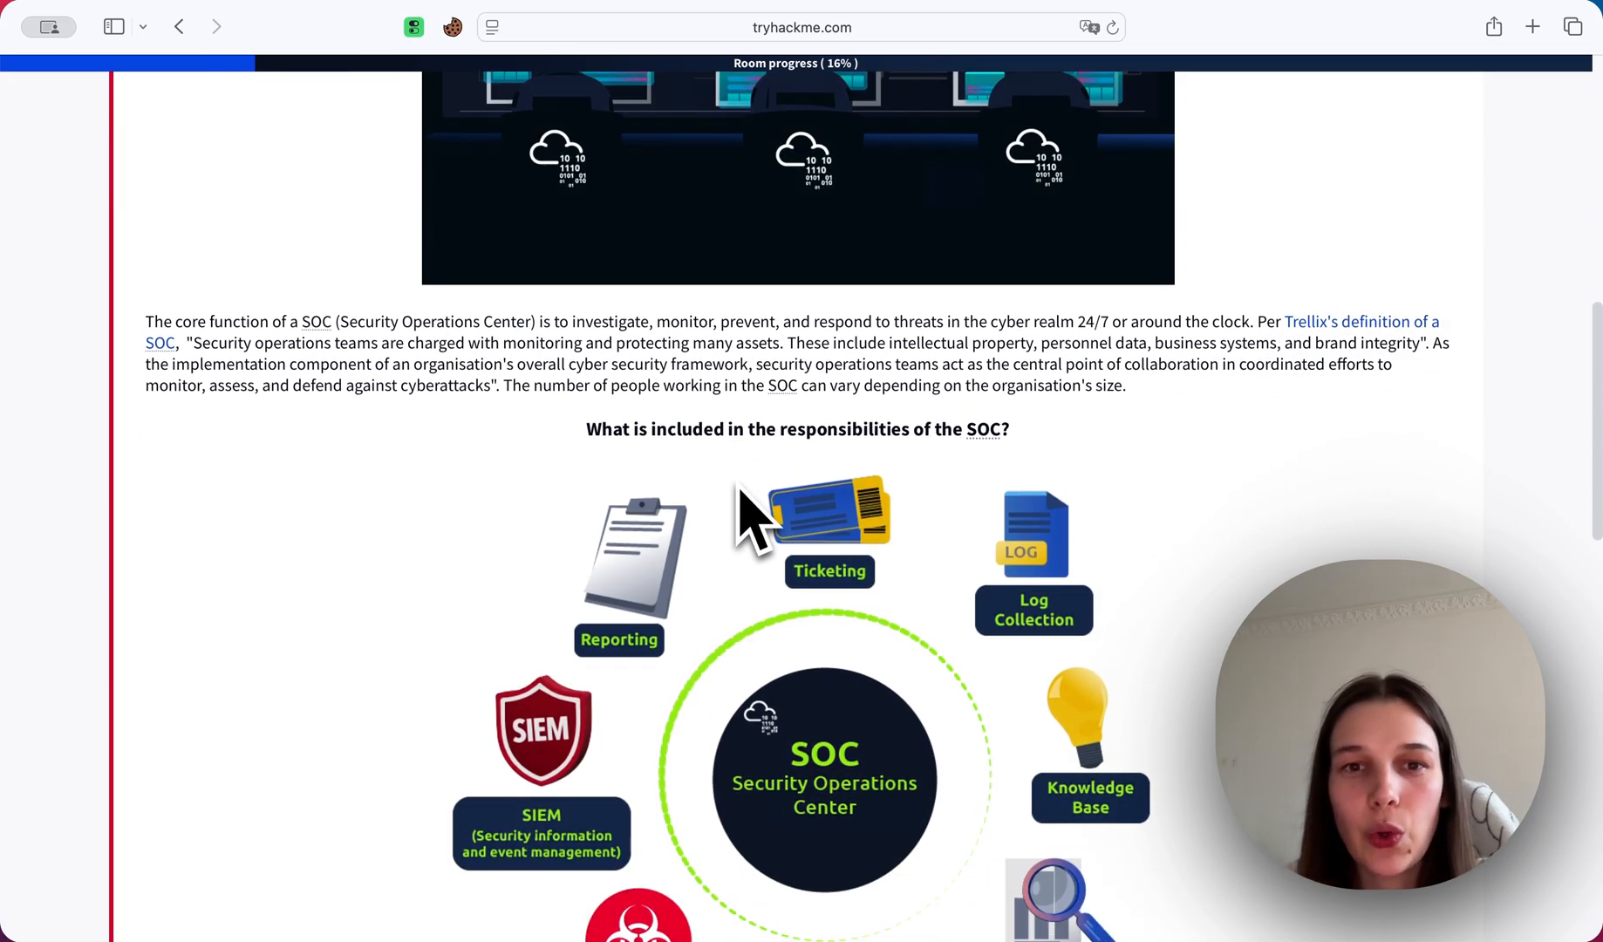
mouse_move(792, 352)
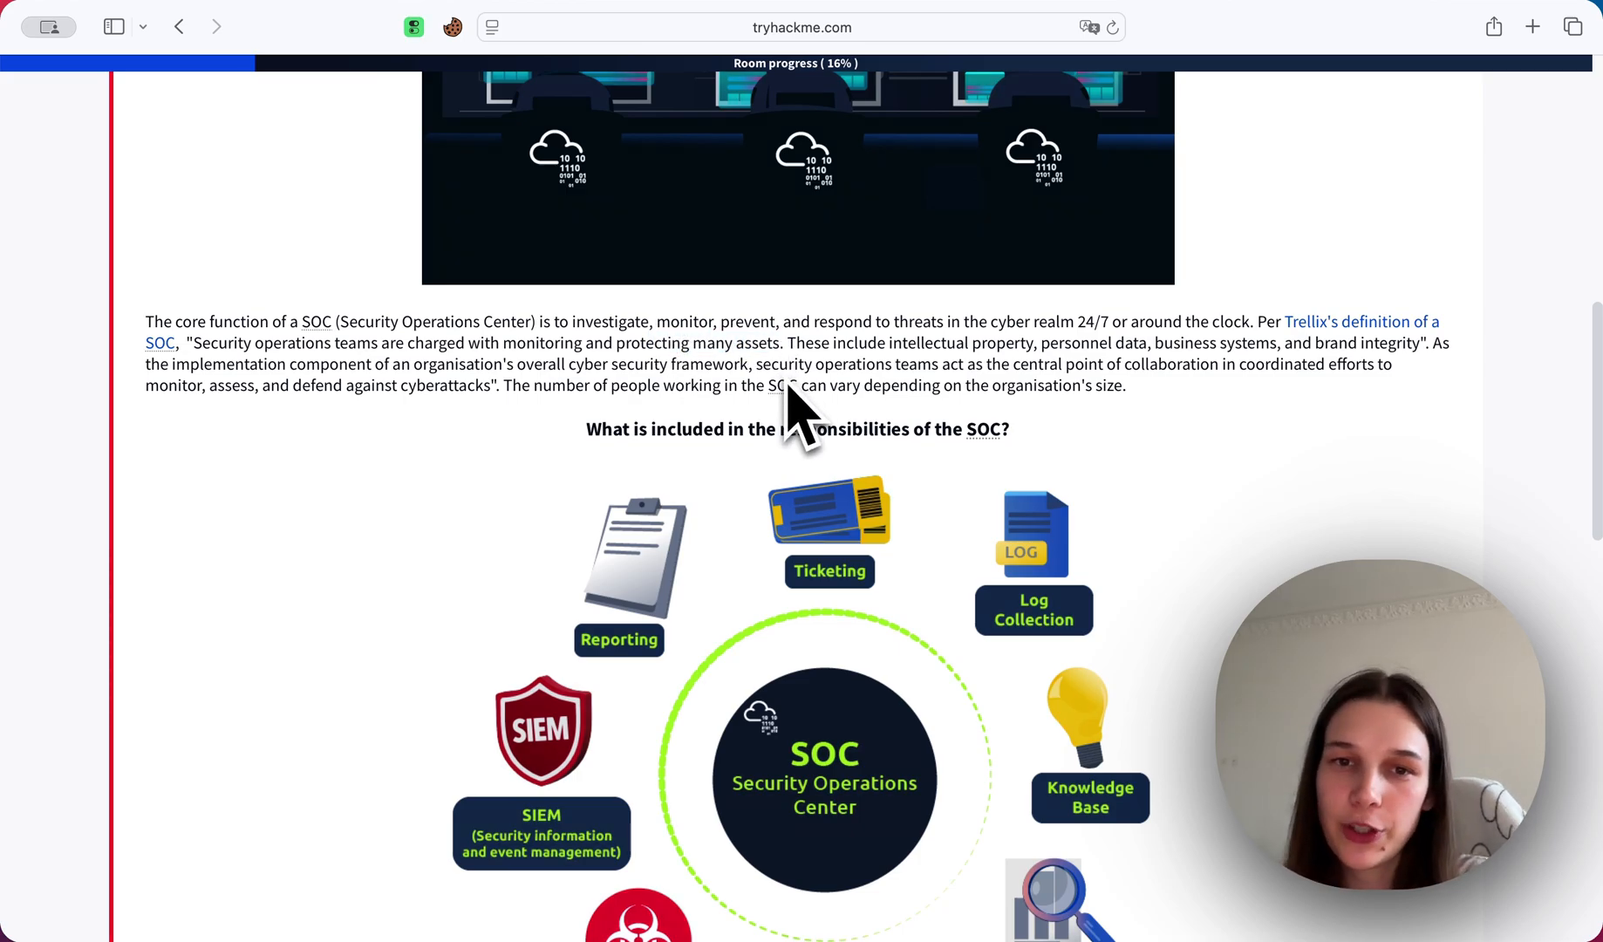
mouse_move(818, 527)
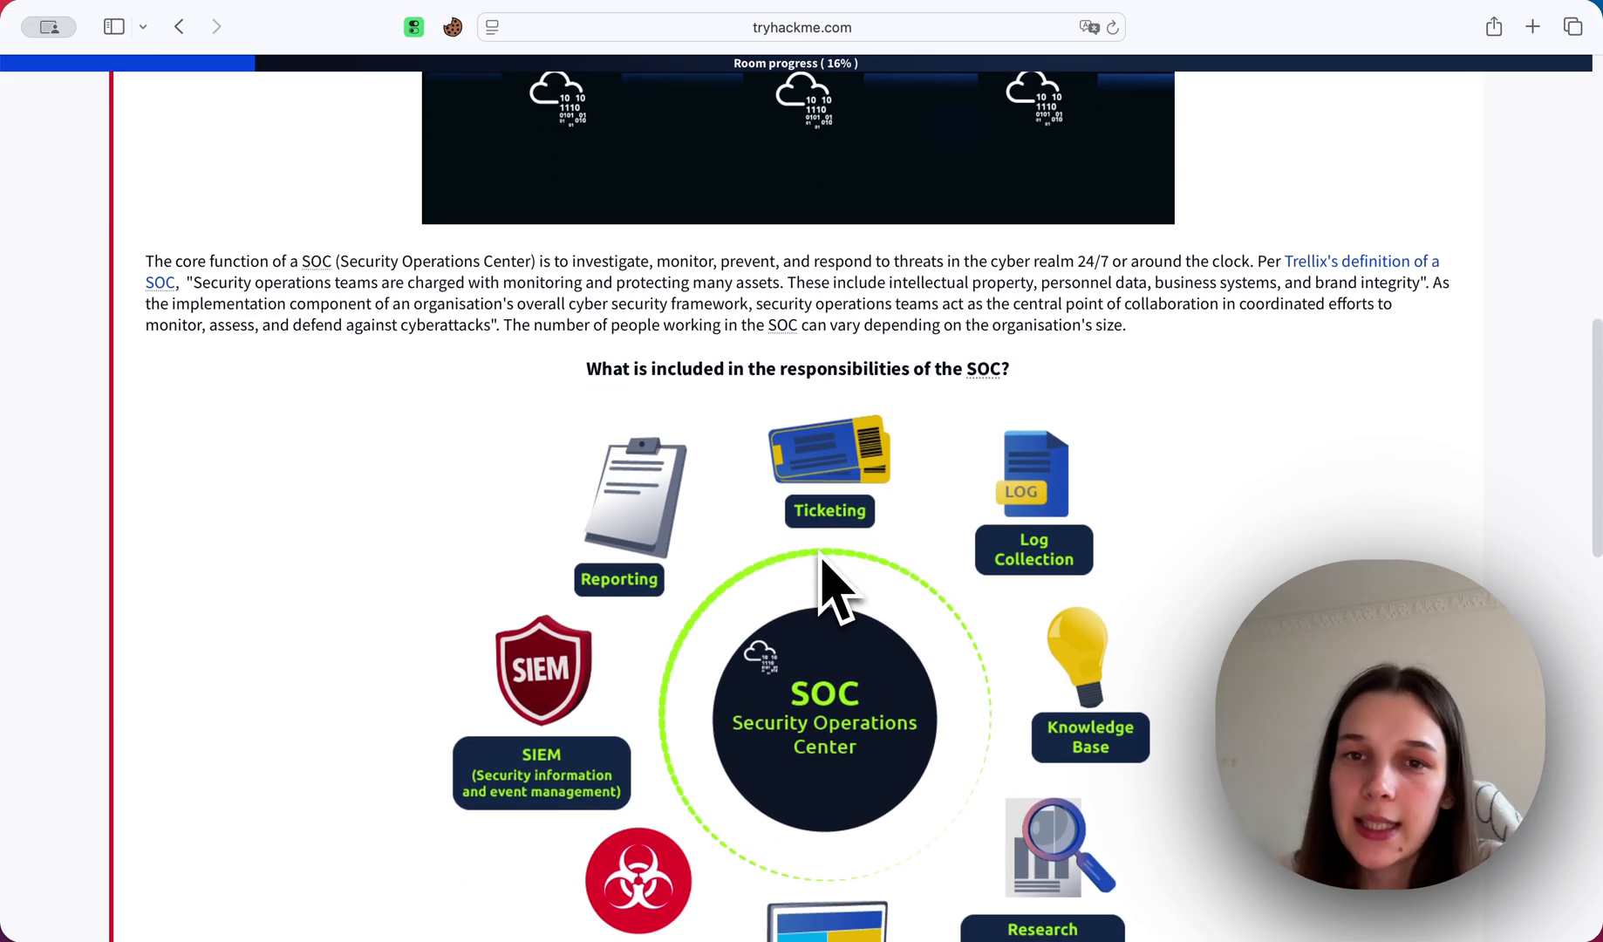
mouse_move(845, 434)
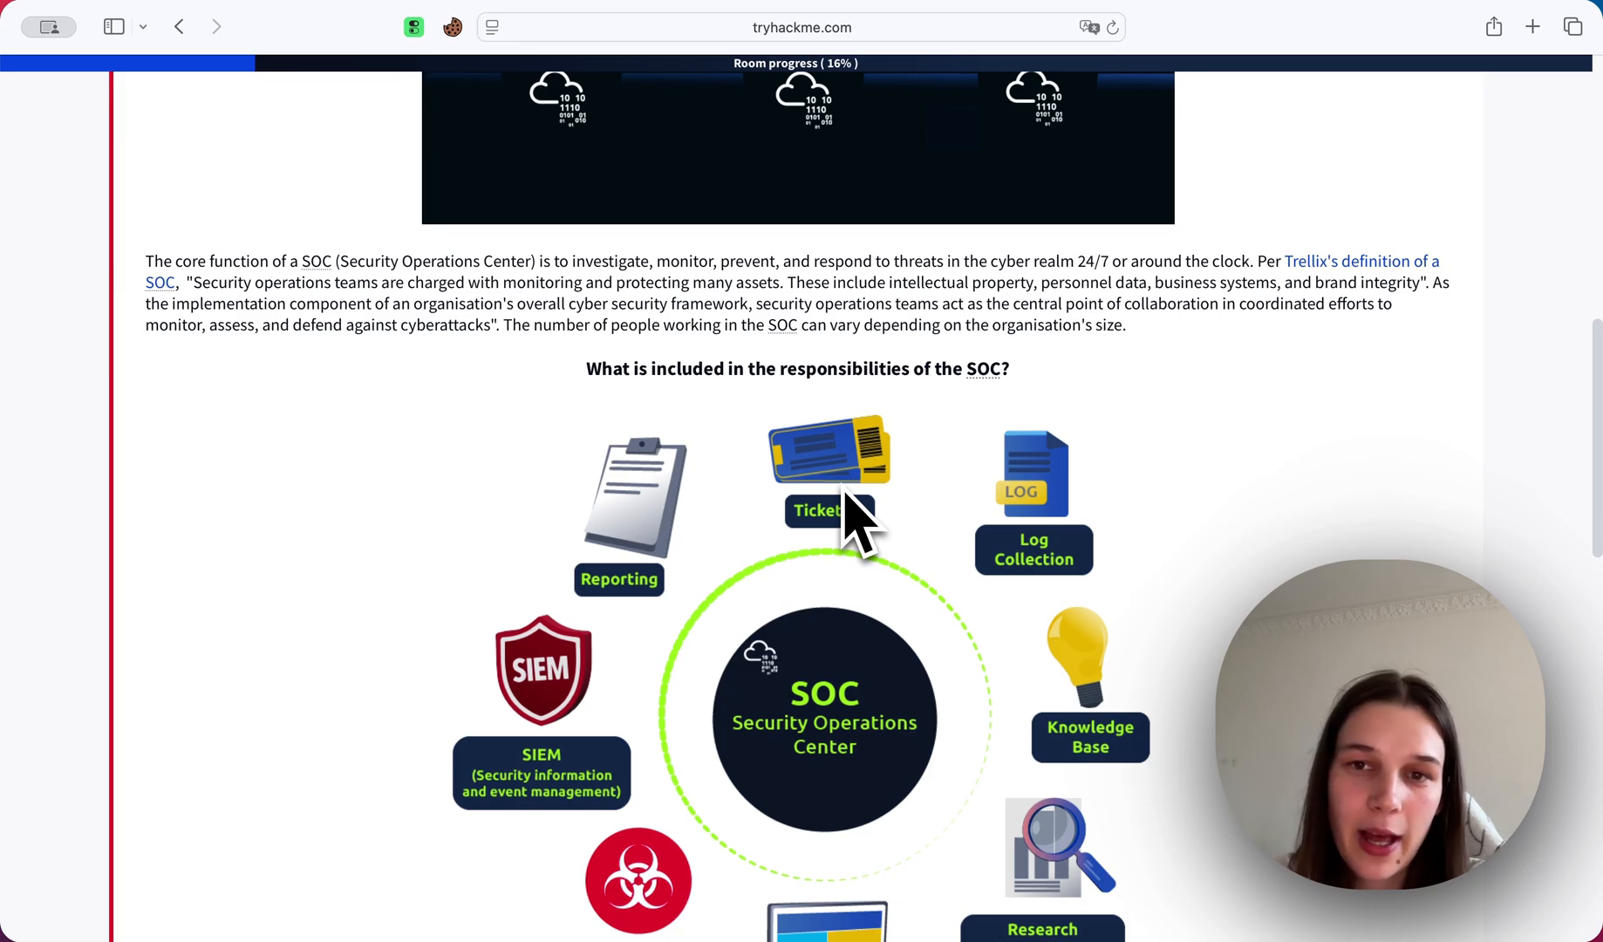
mouse_move(1139, 323)
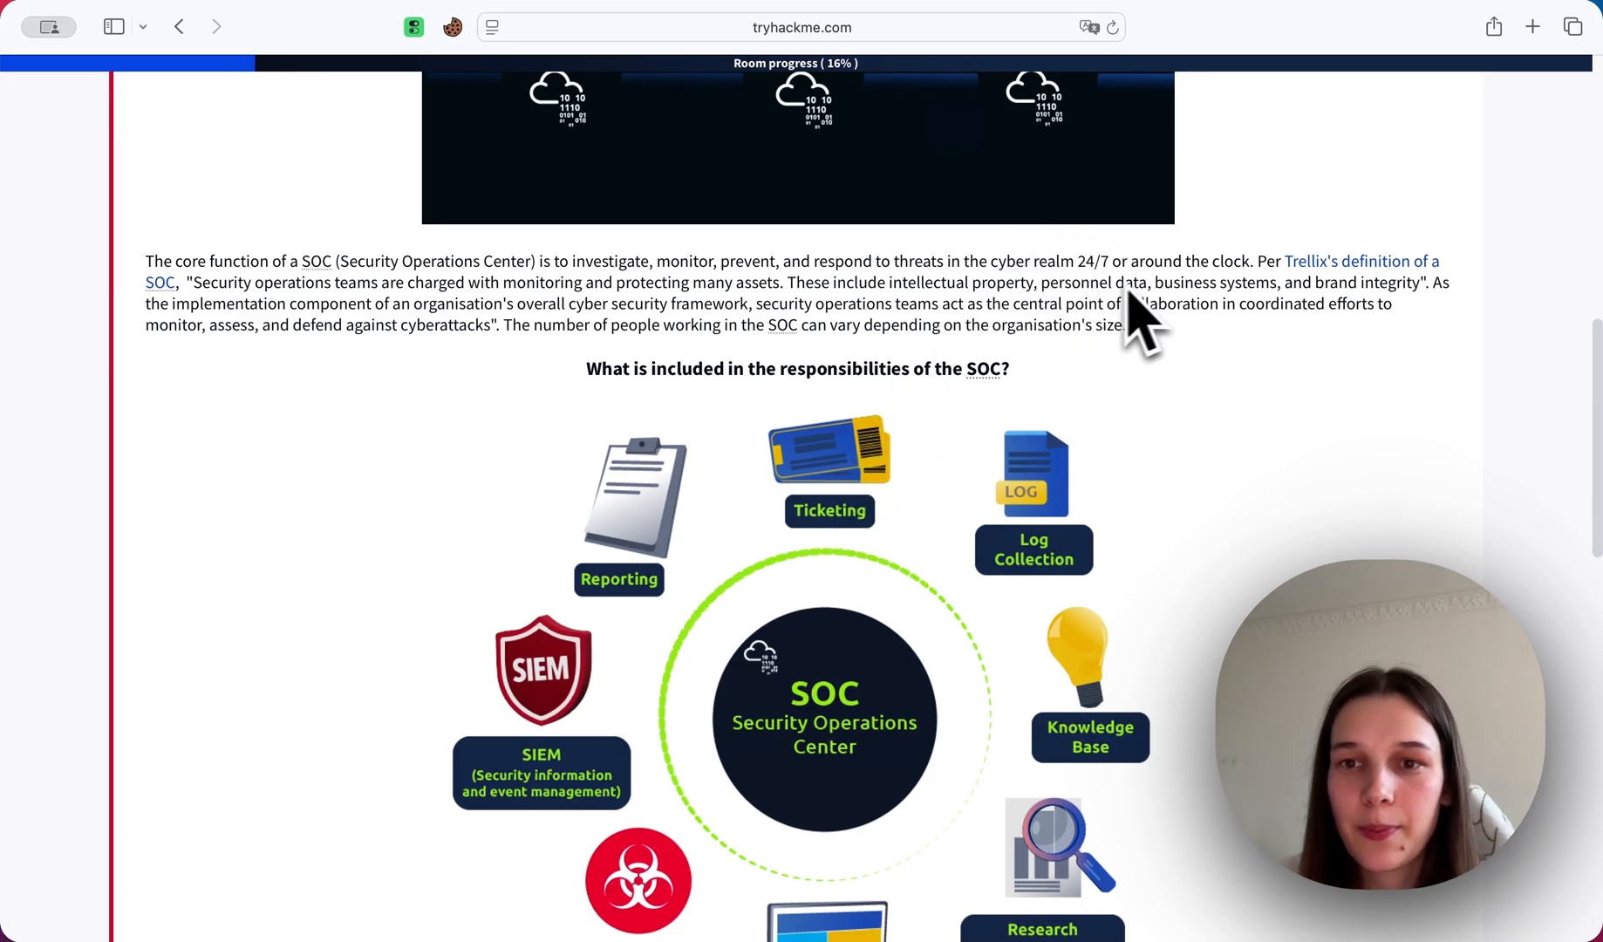
mouse_move(1285, 318)
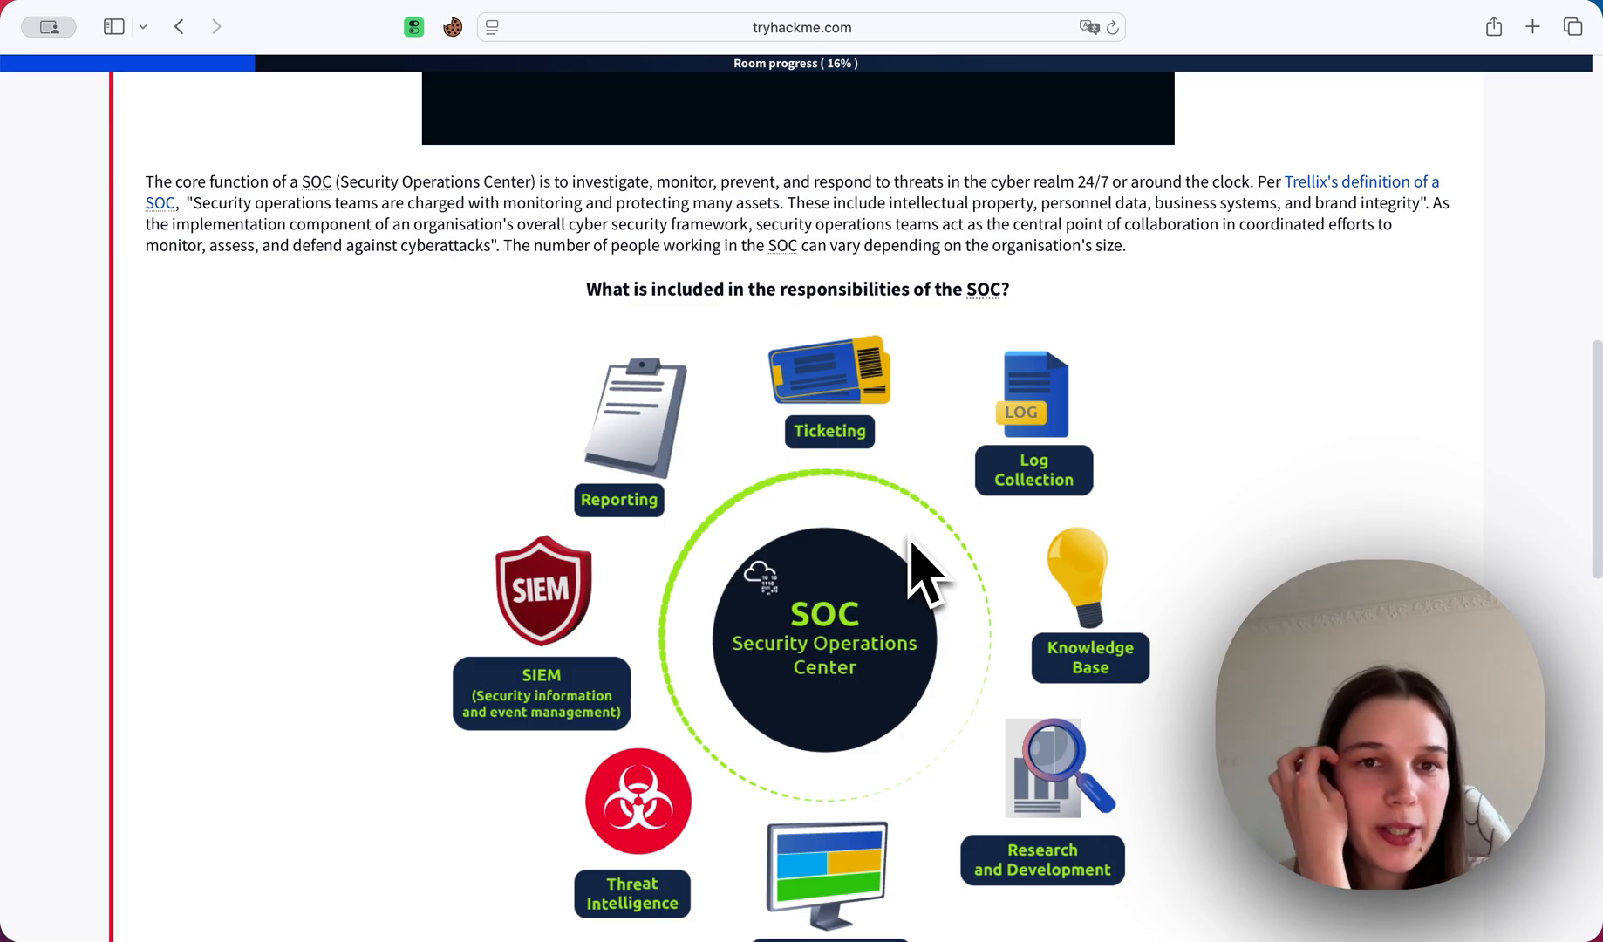
scroll(down, 3)
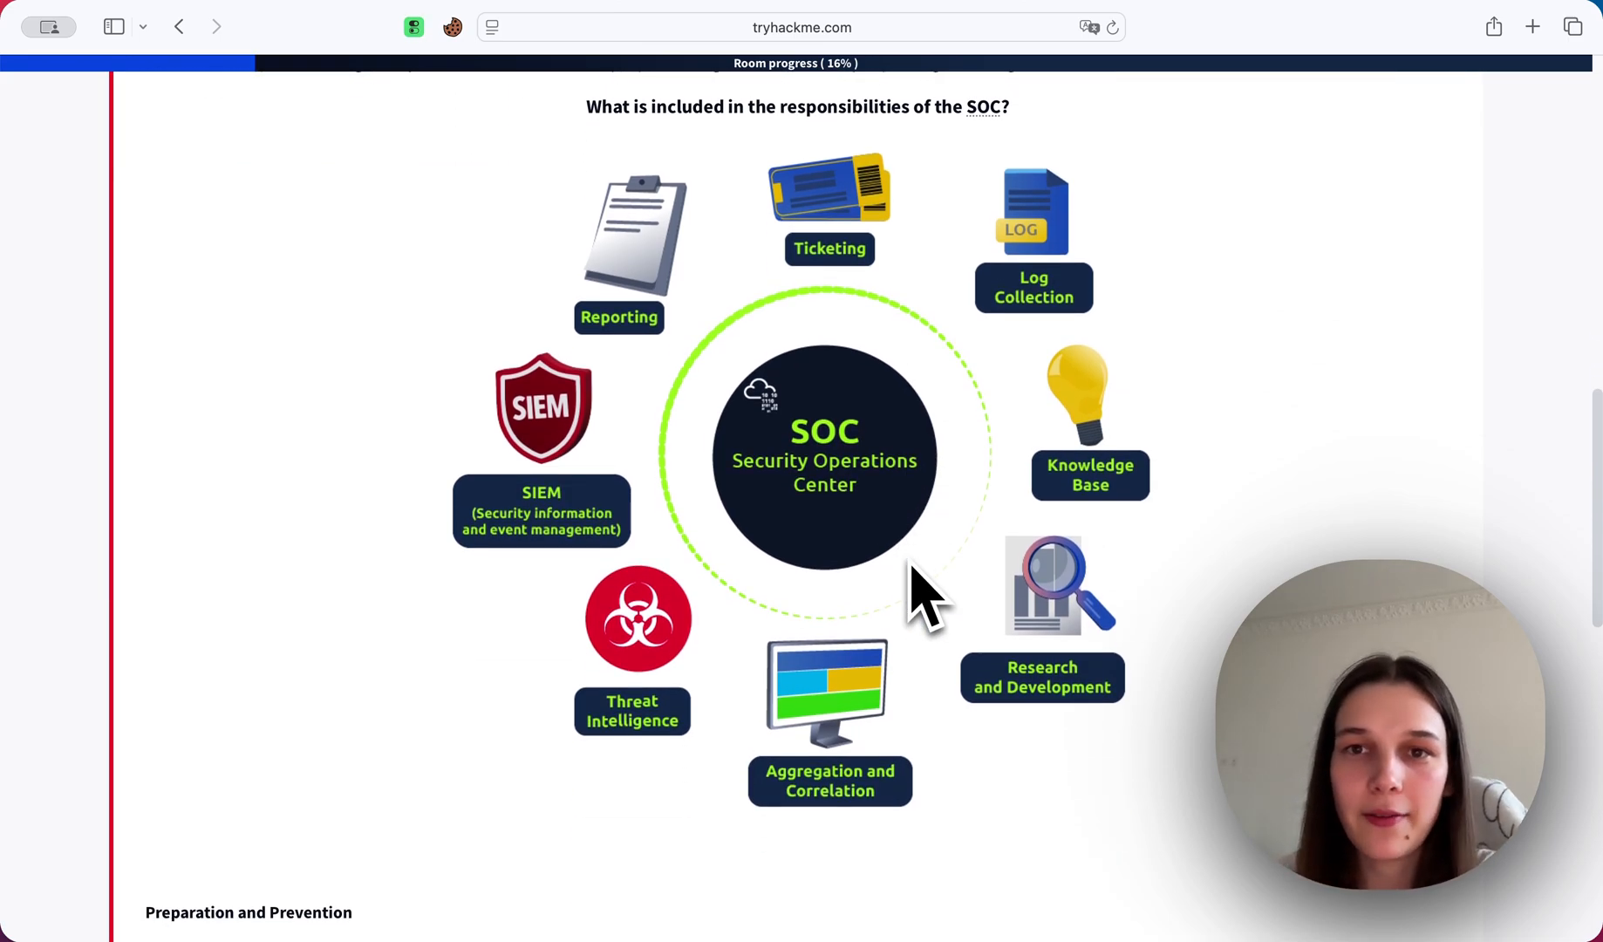
scroll(down, 3)
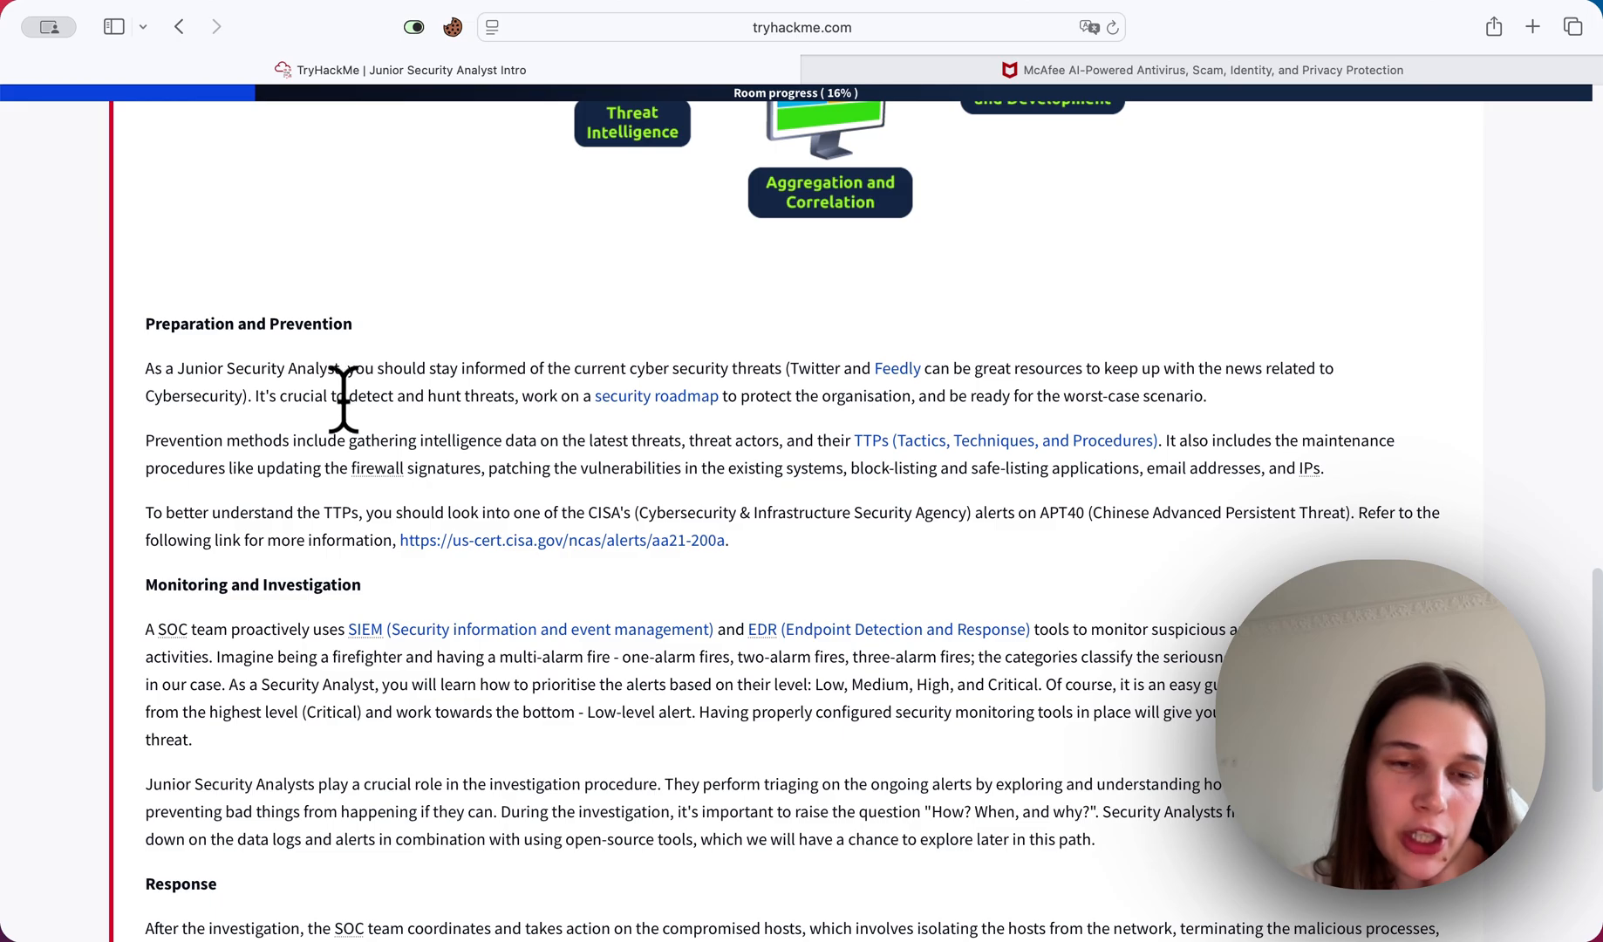
mouse_move(336, 418)
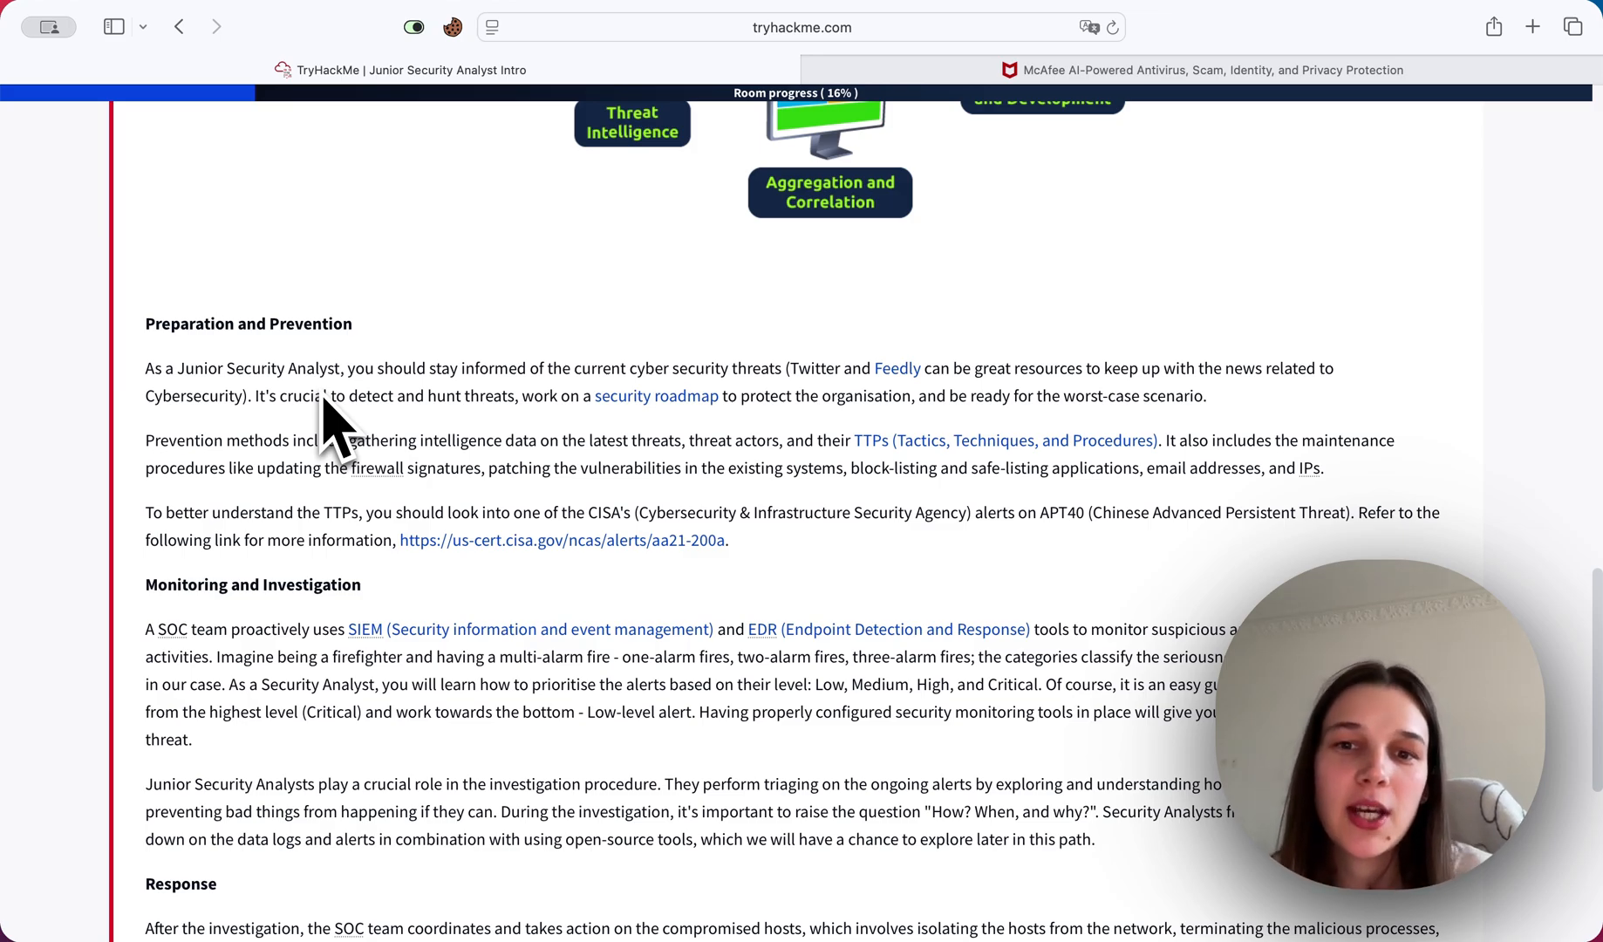
mouse_move(885, 522)
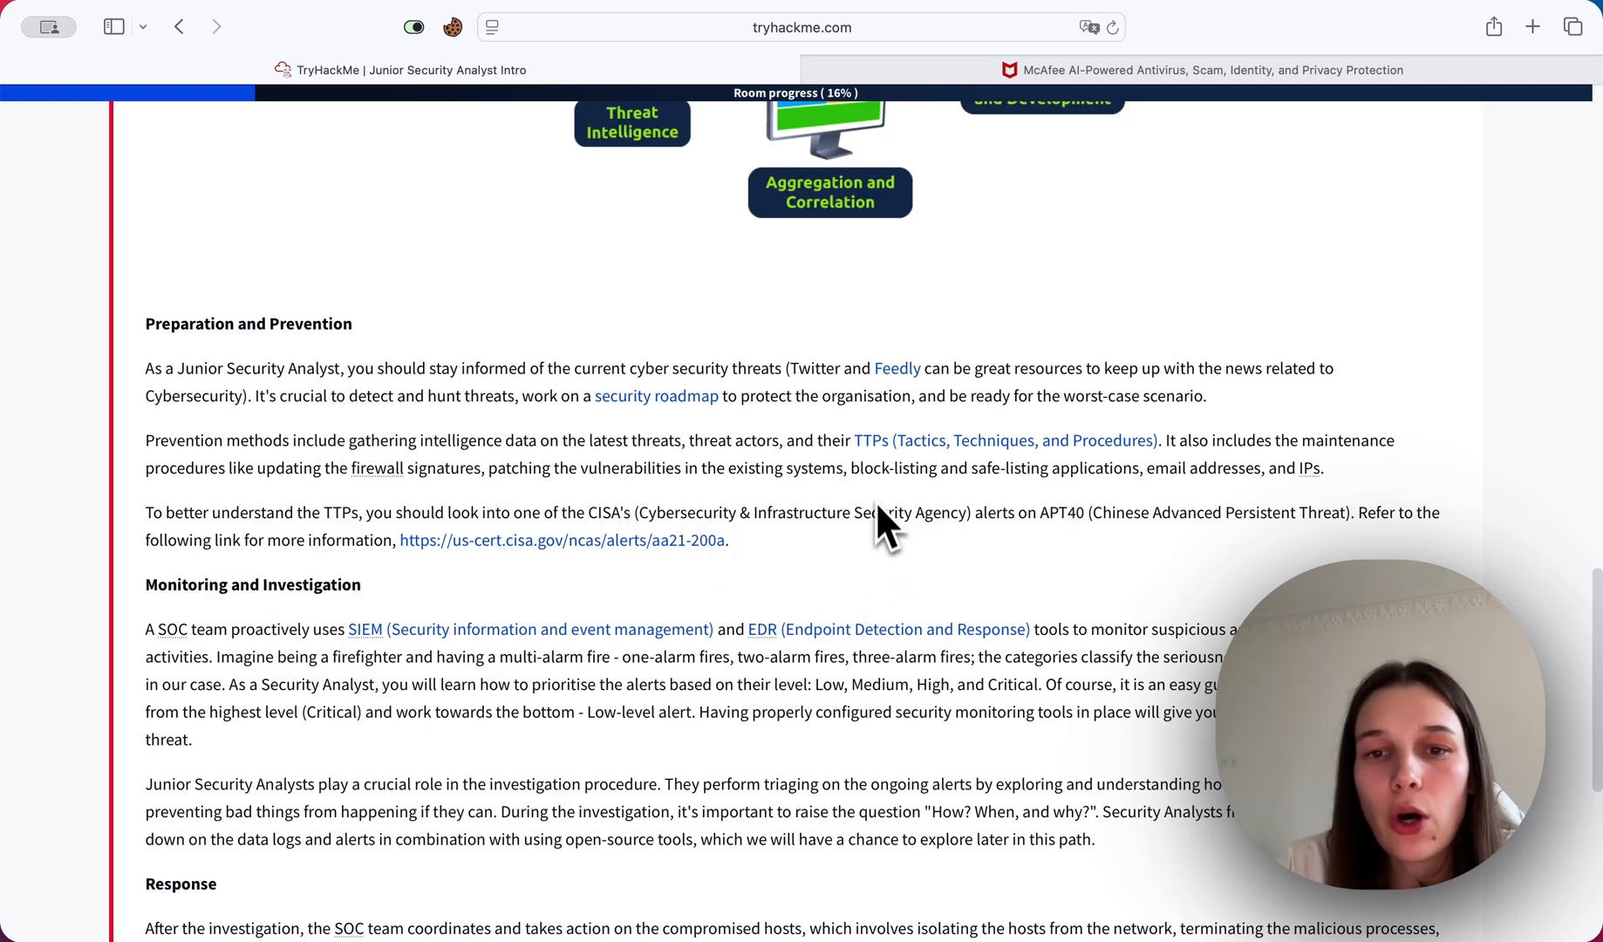
mouse_move(967, 532)
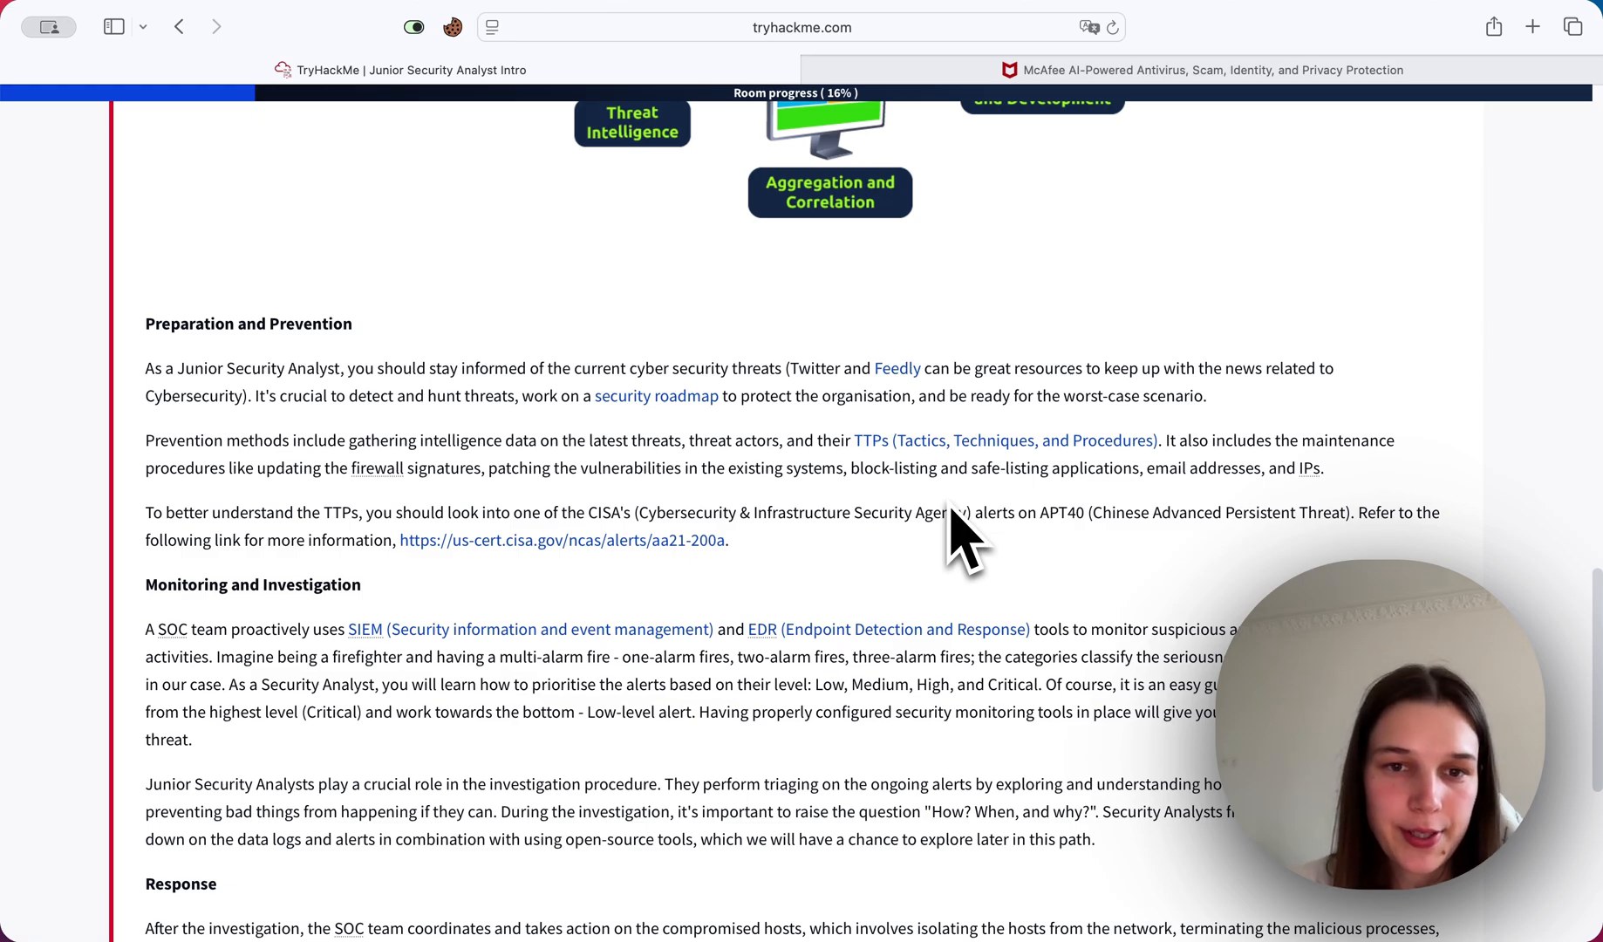
scroll(down, 3)
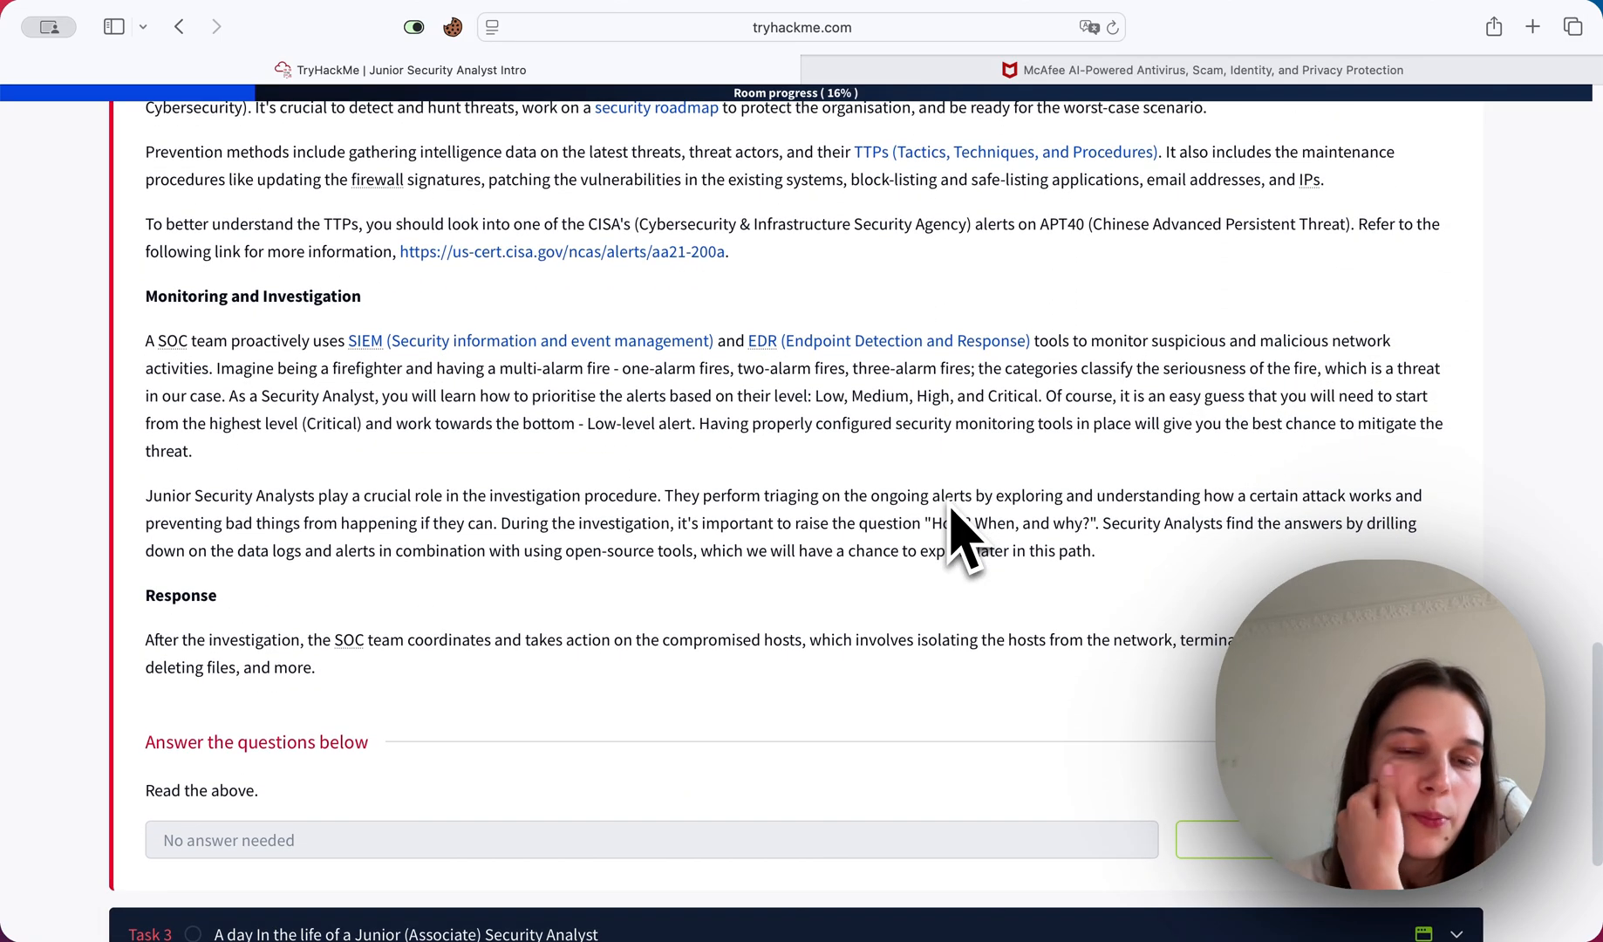
mouse_move(521, 465)
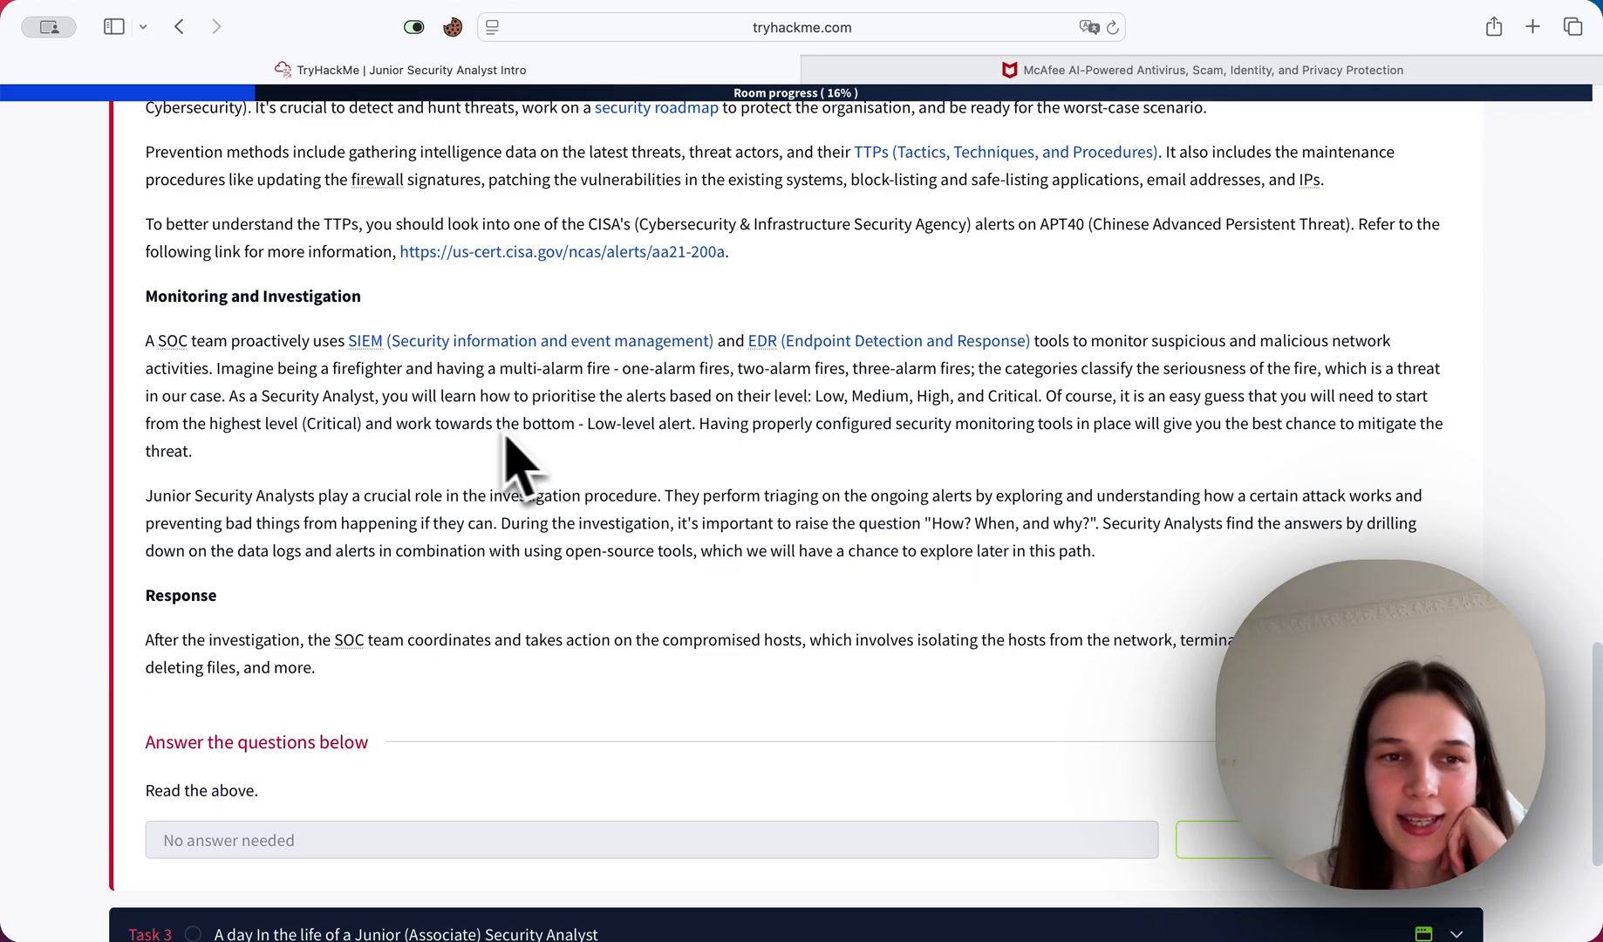
mouse_move(256, 429)
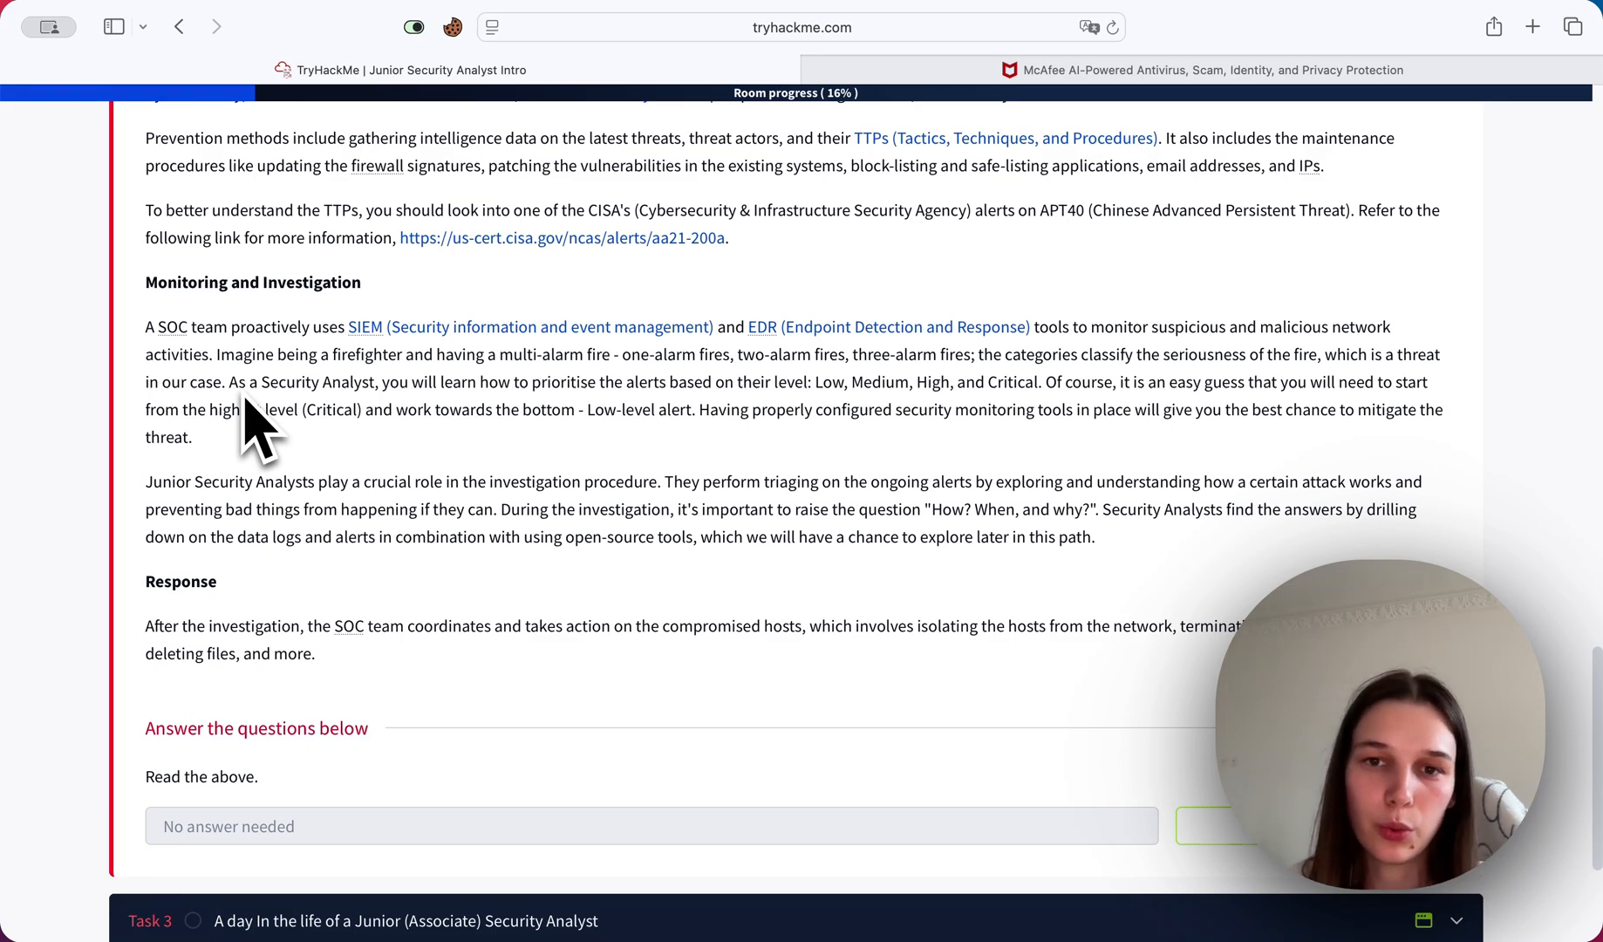
scroll(down, 3)
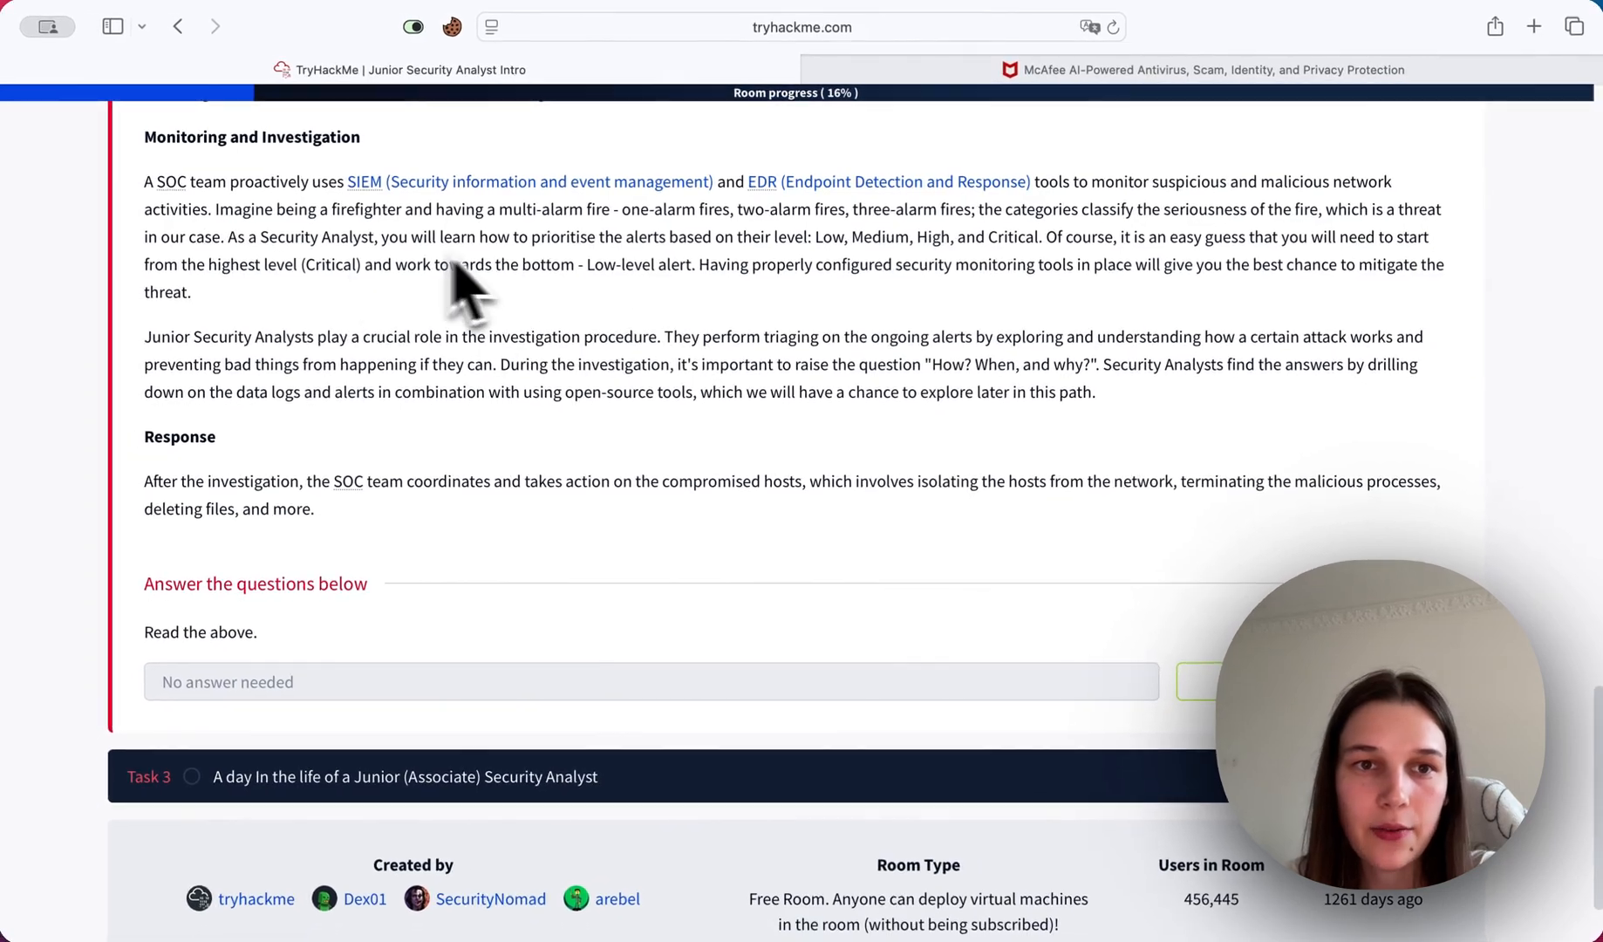
mouse_move(1023, 383)
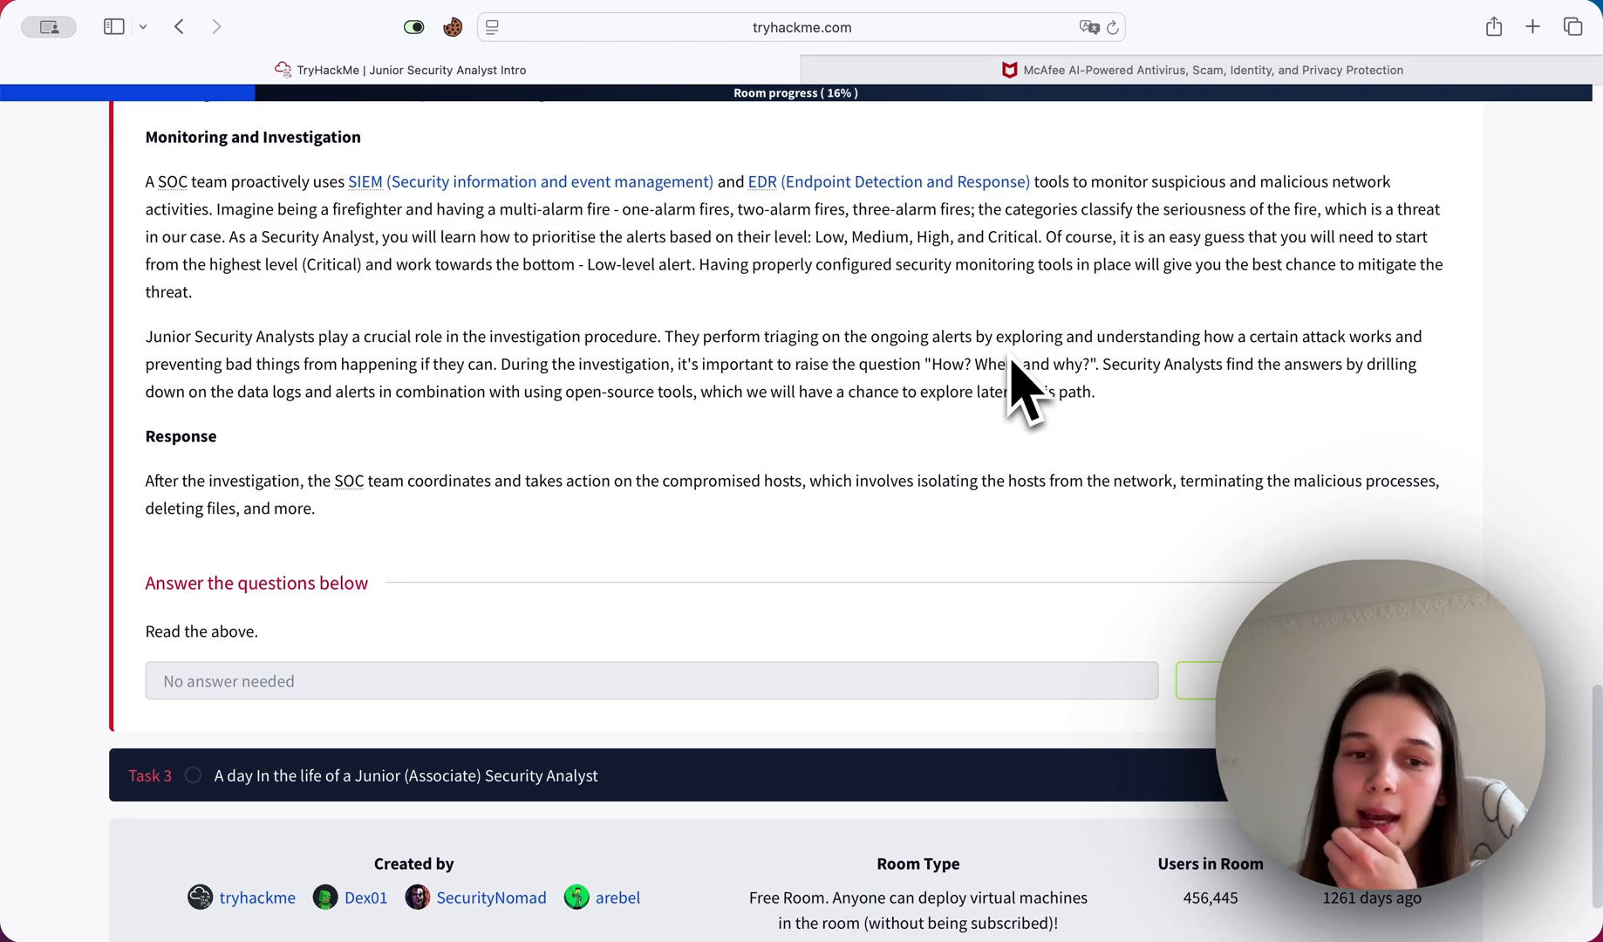
mouse_move(988, 440)
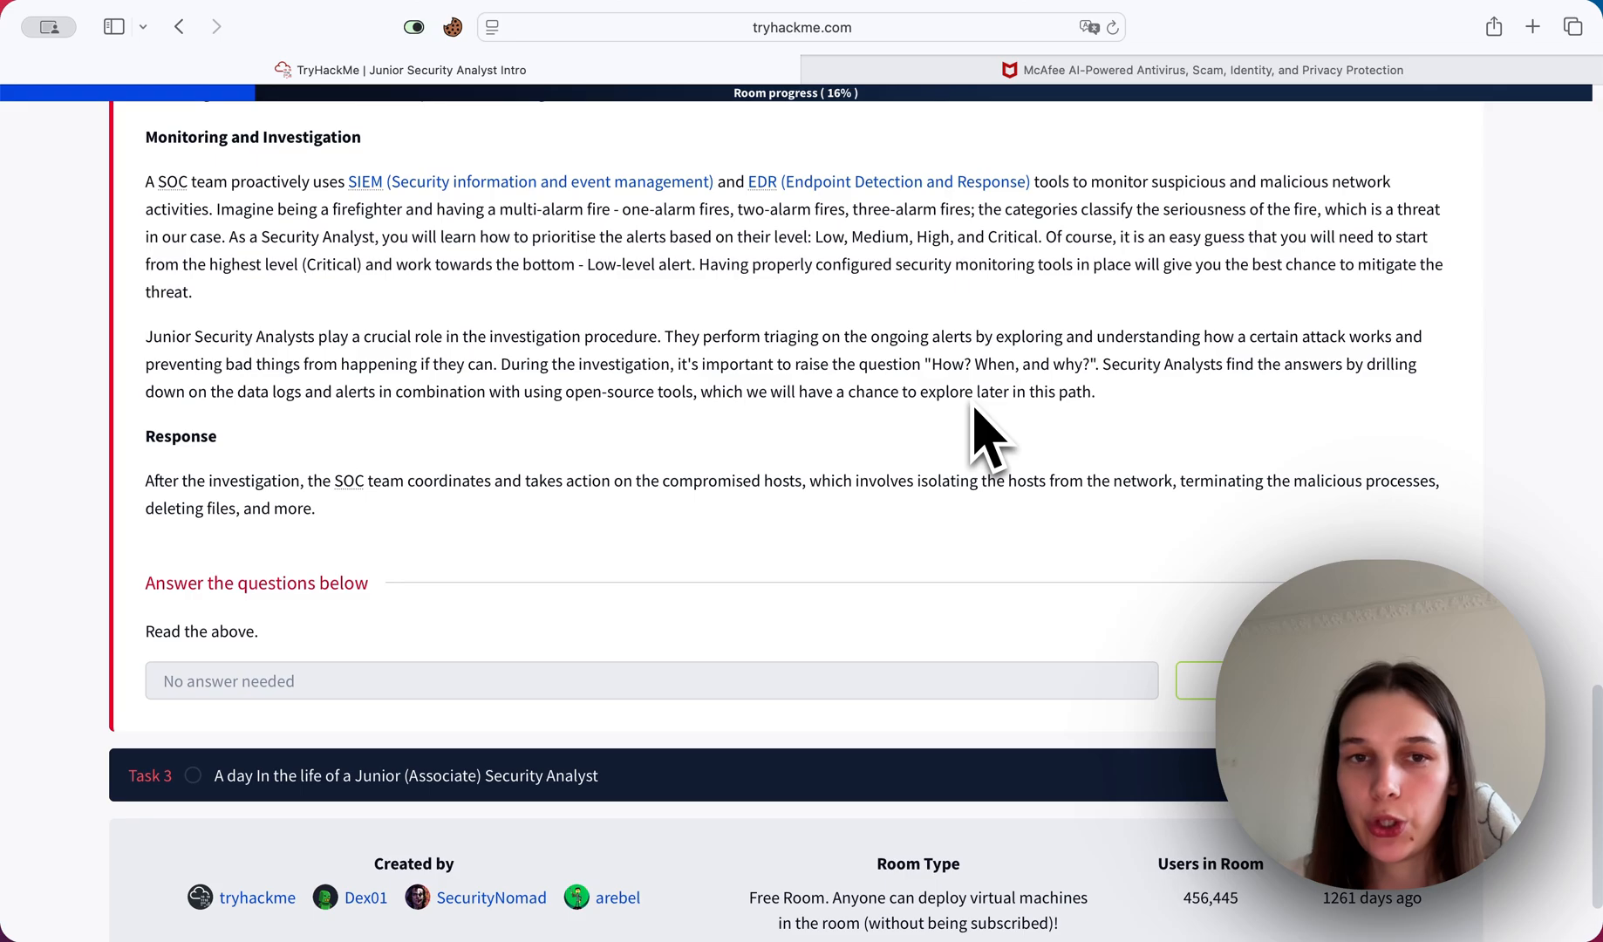
scroll(down, 3)
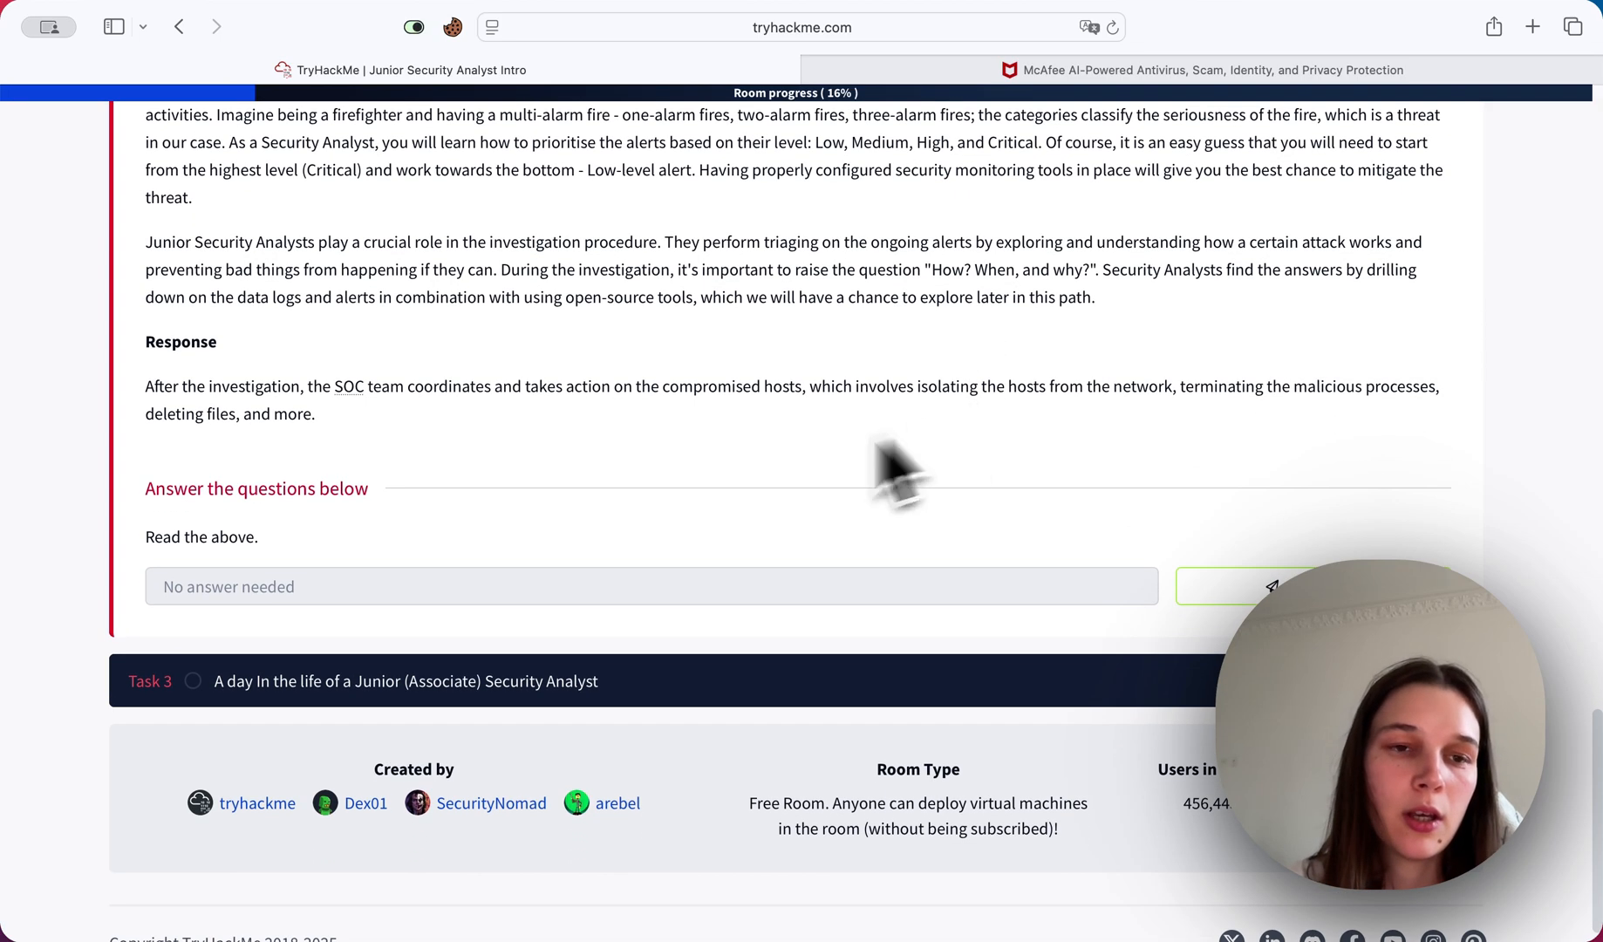
scroll(up, 3)
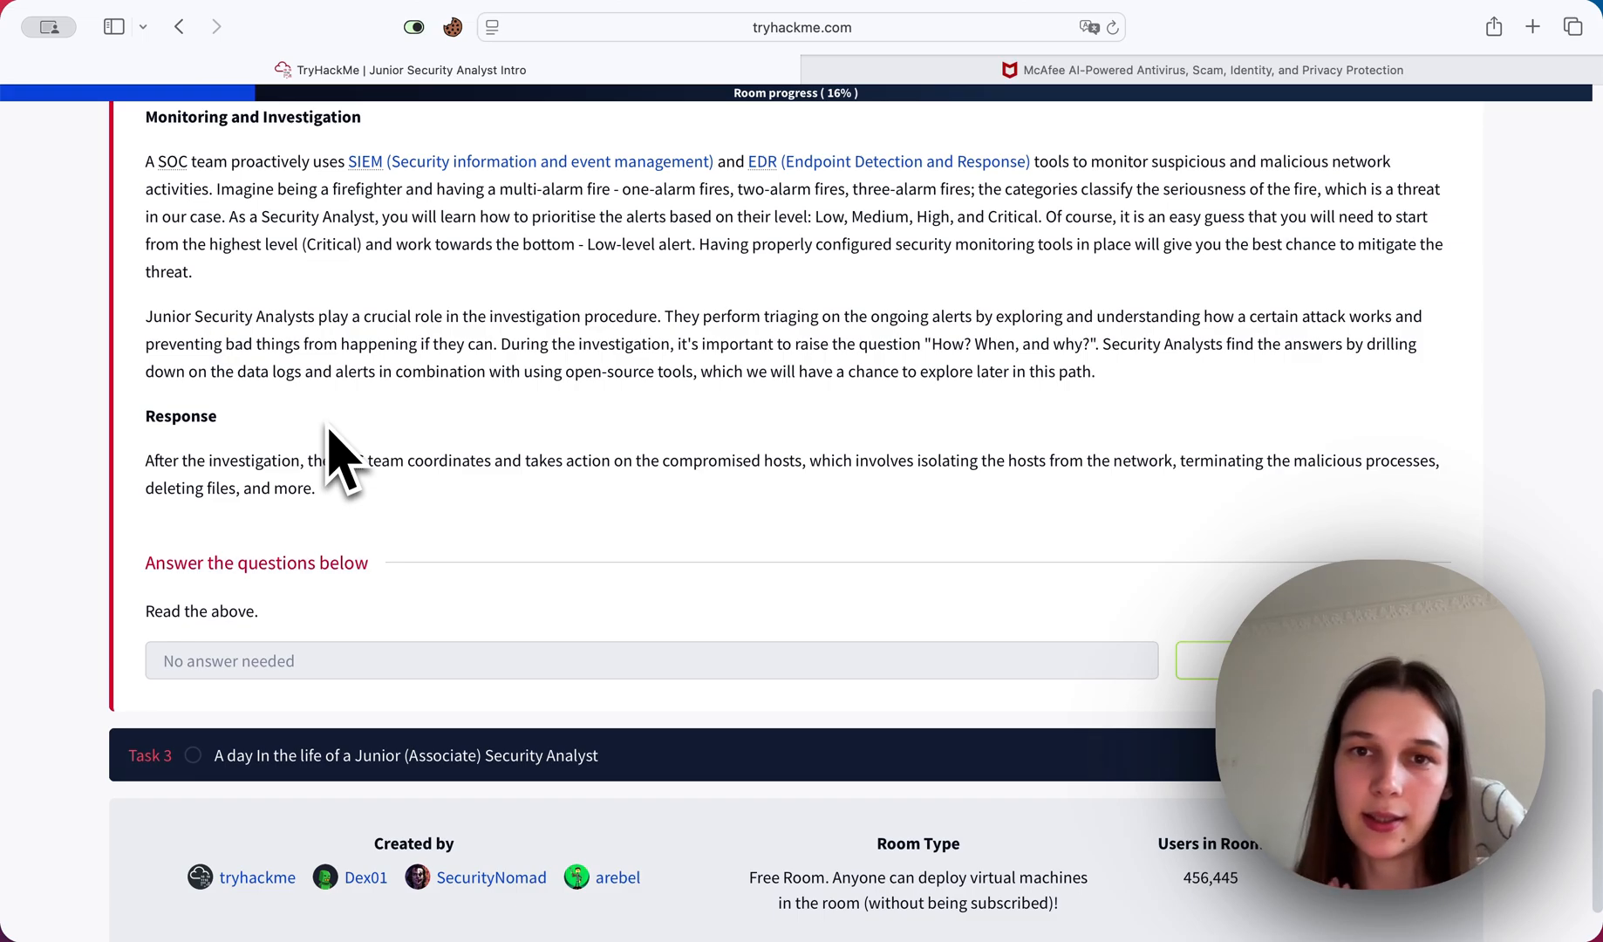
mouse_move(384, 424)
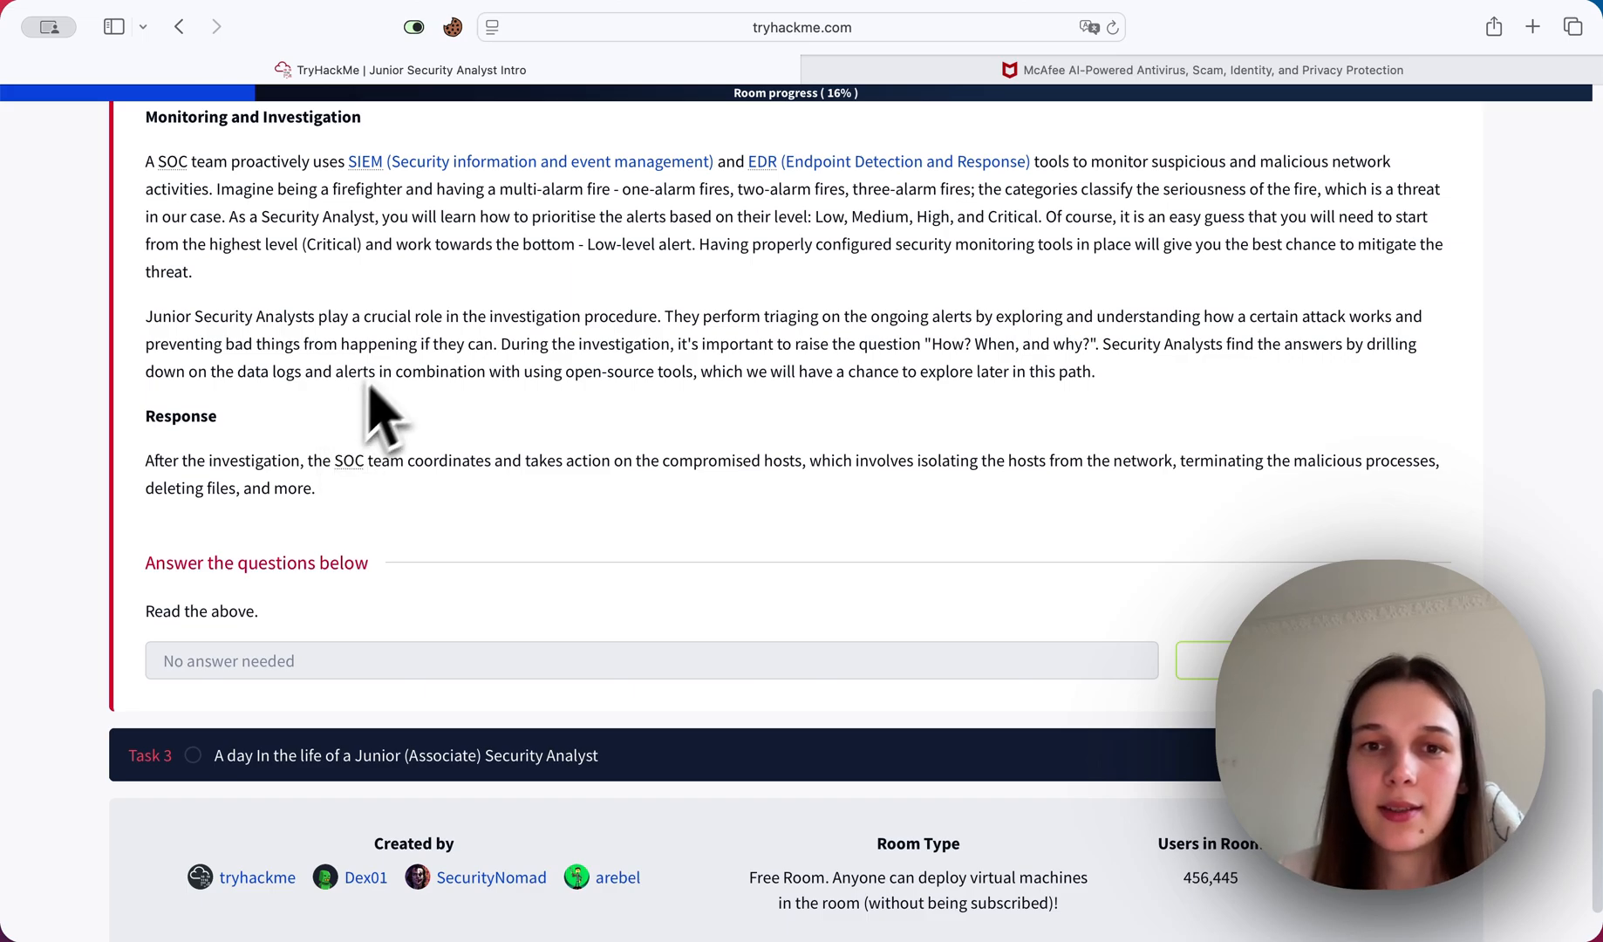
mouse_move(982, 414)
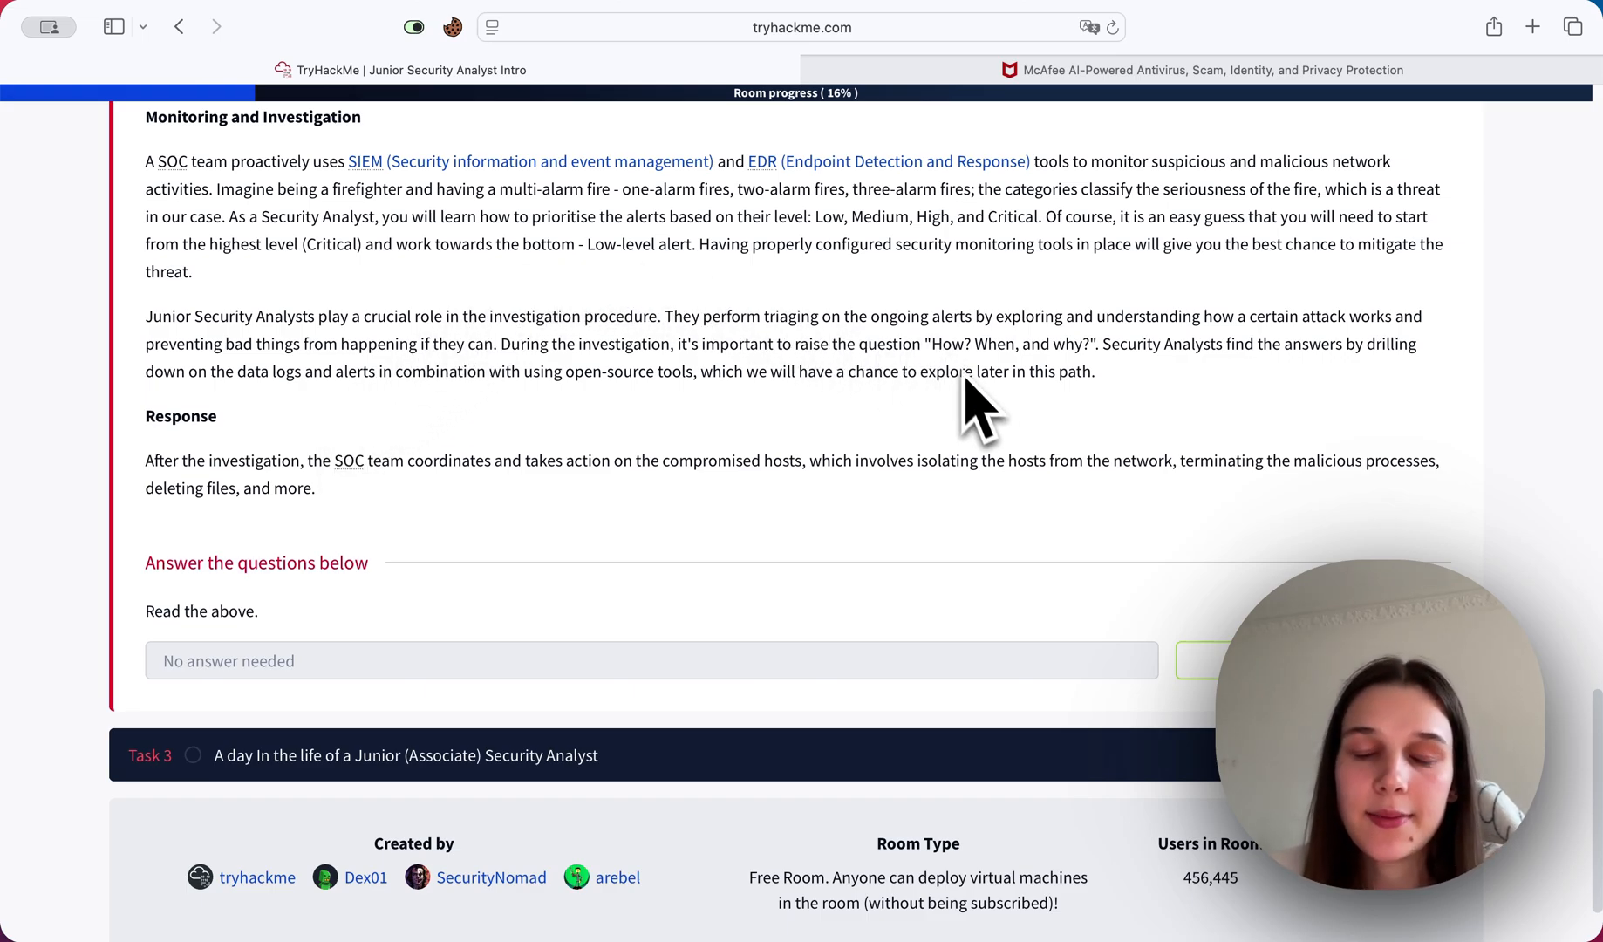
mouse_move(1068, 352)
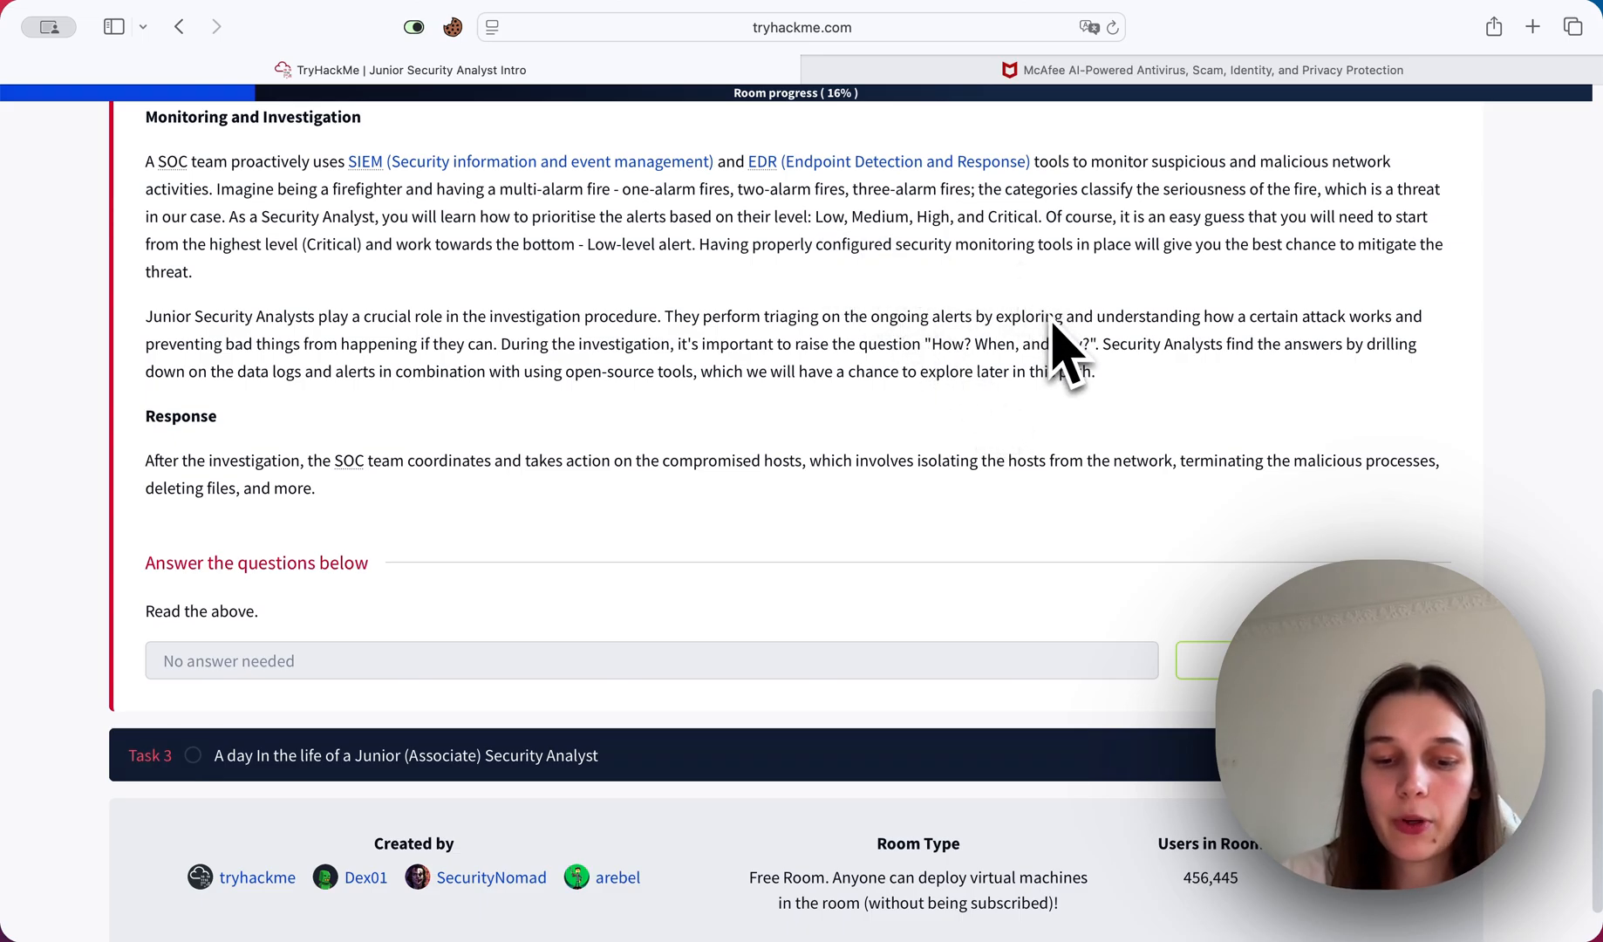
scroll(up, 3)
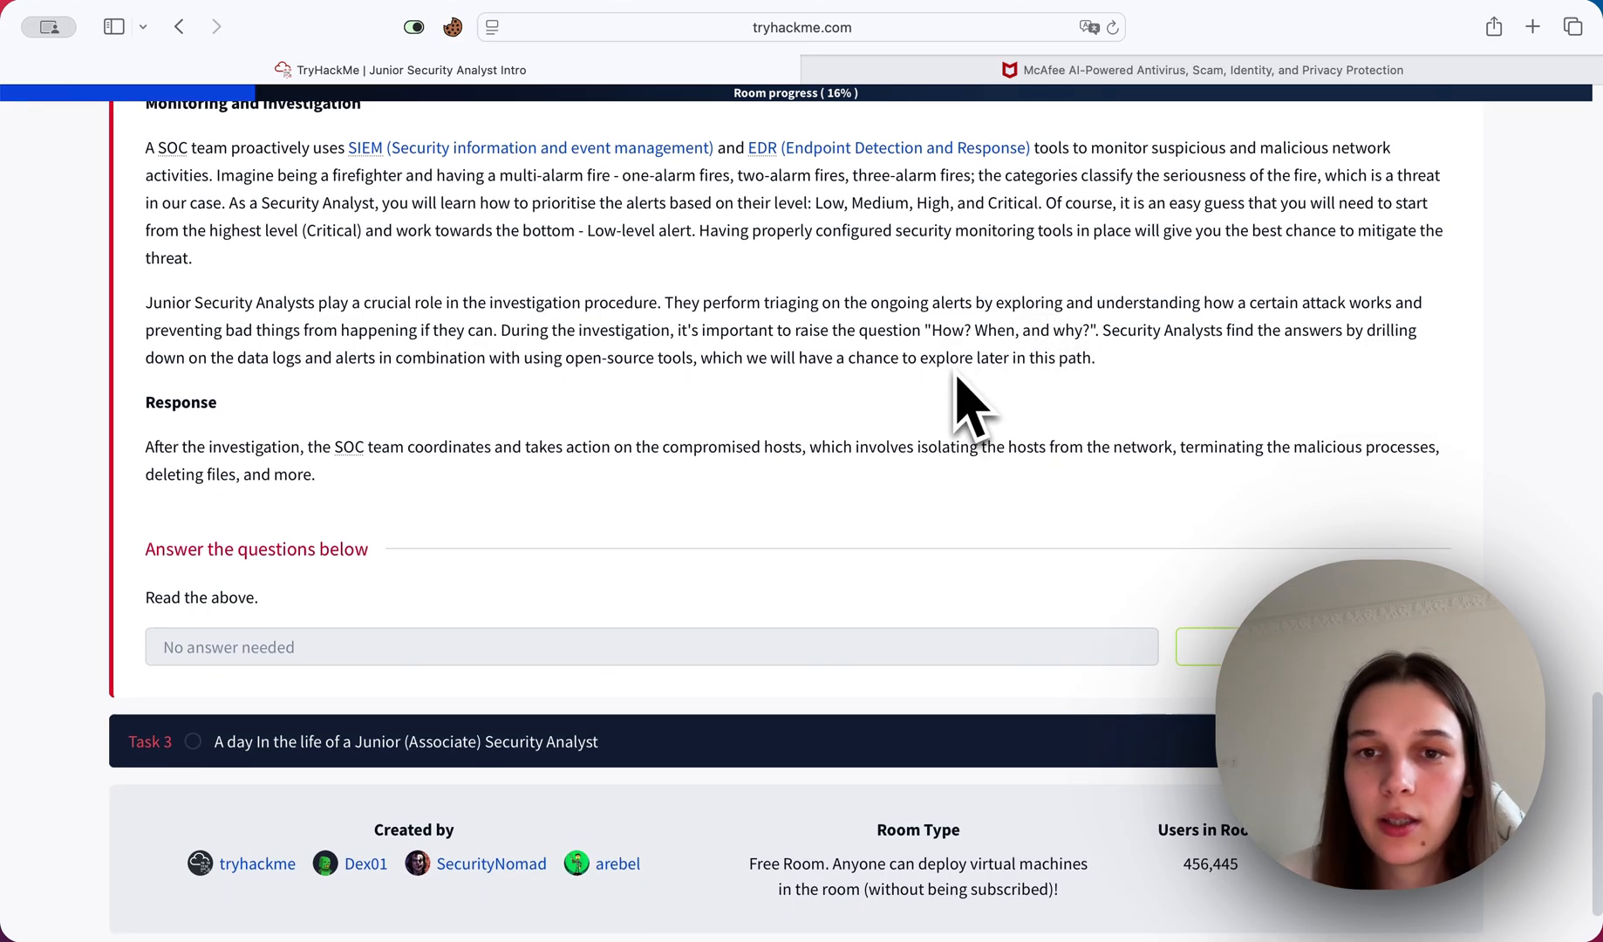
scroll(down, 3)
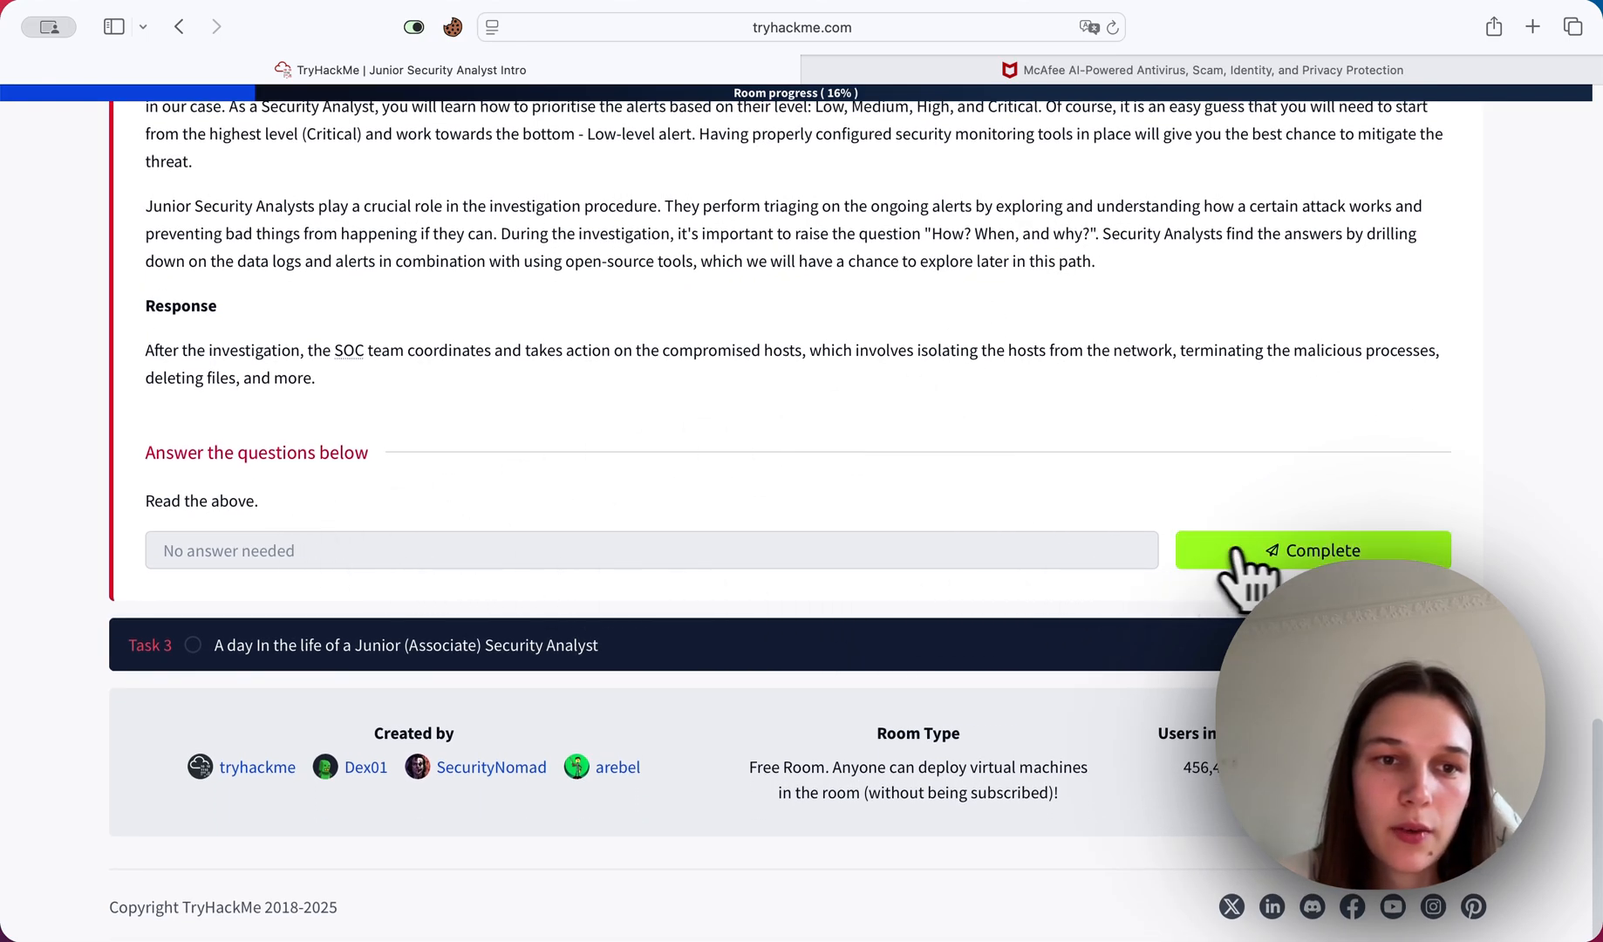
Mark the read-only SOC question complete and scroll down to Task 3's View Site button.
click(1329, 550)
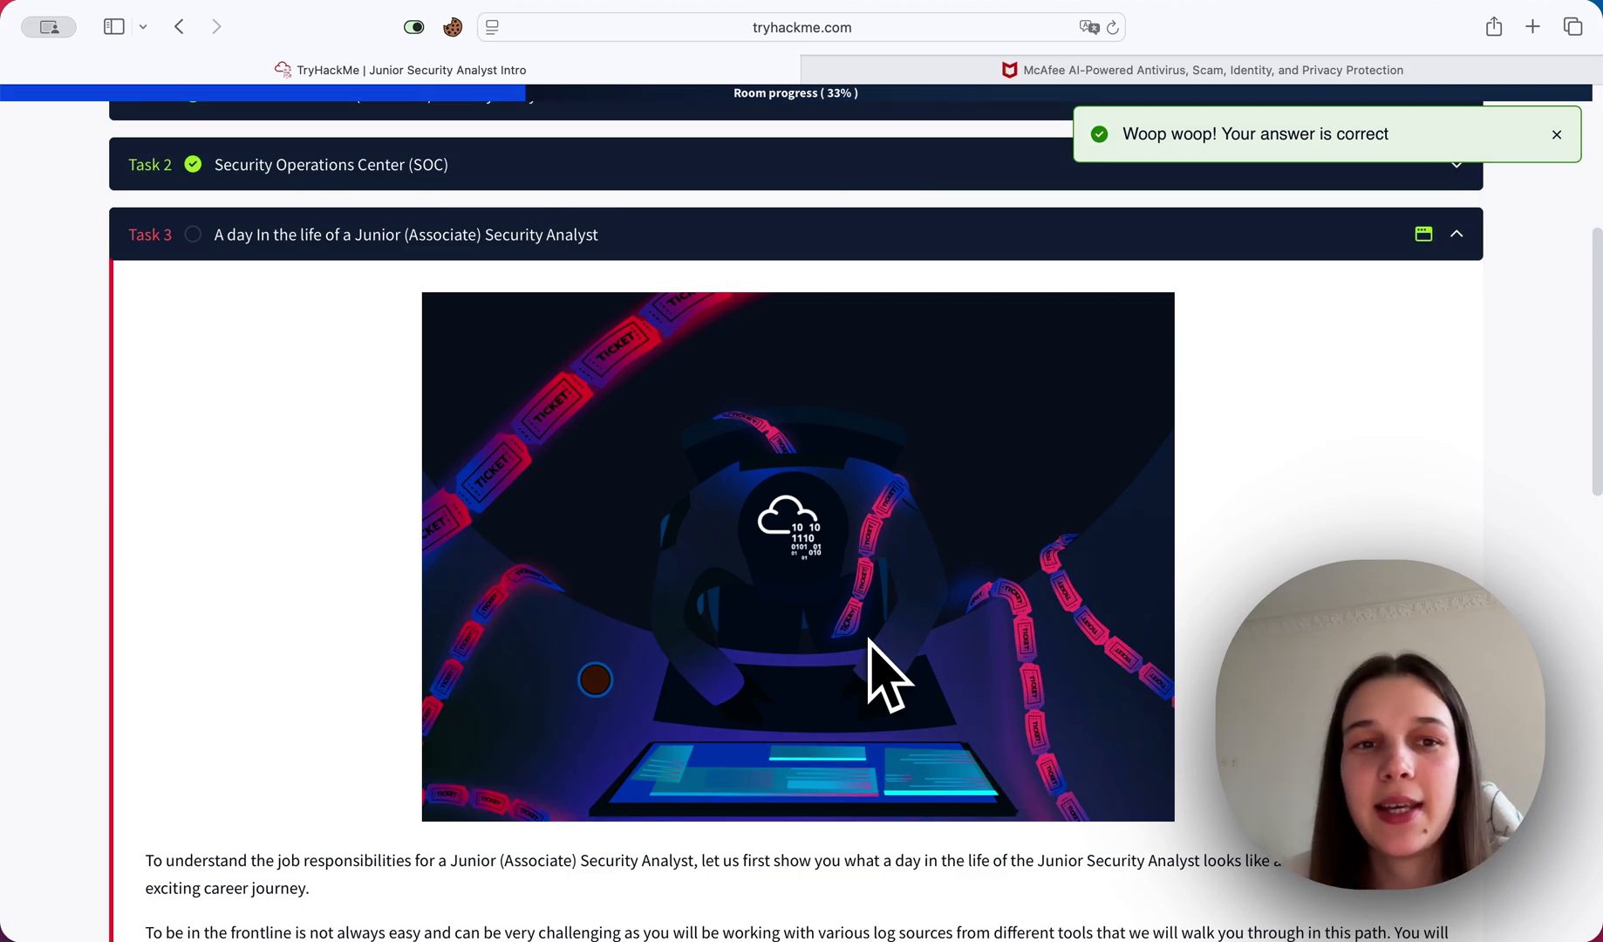
scroll(down, 3)
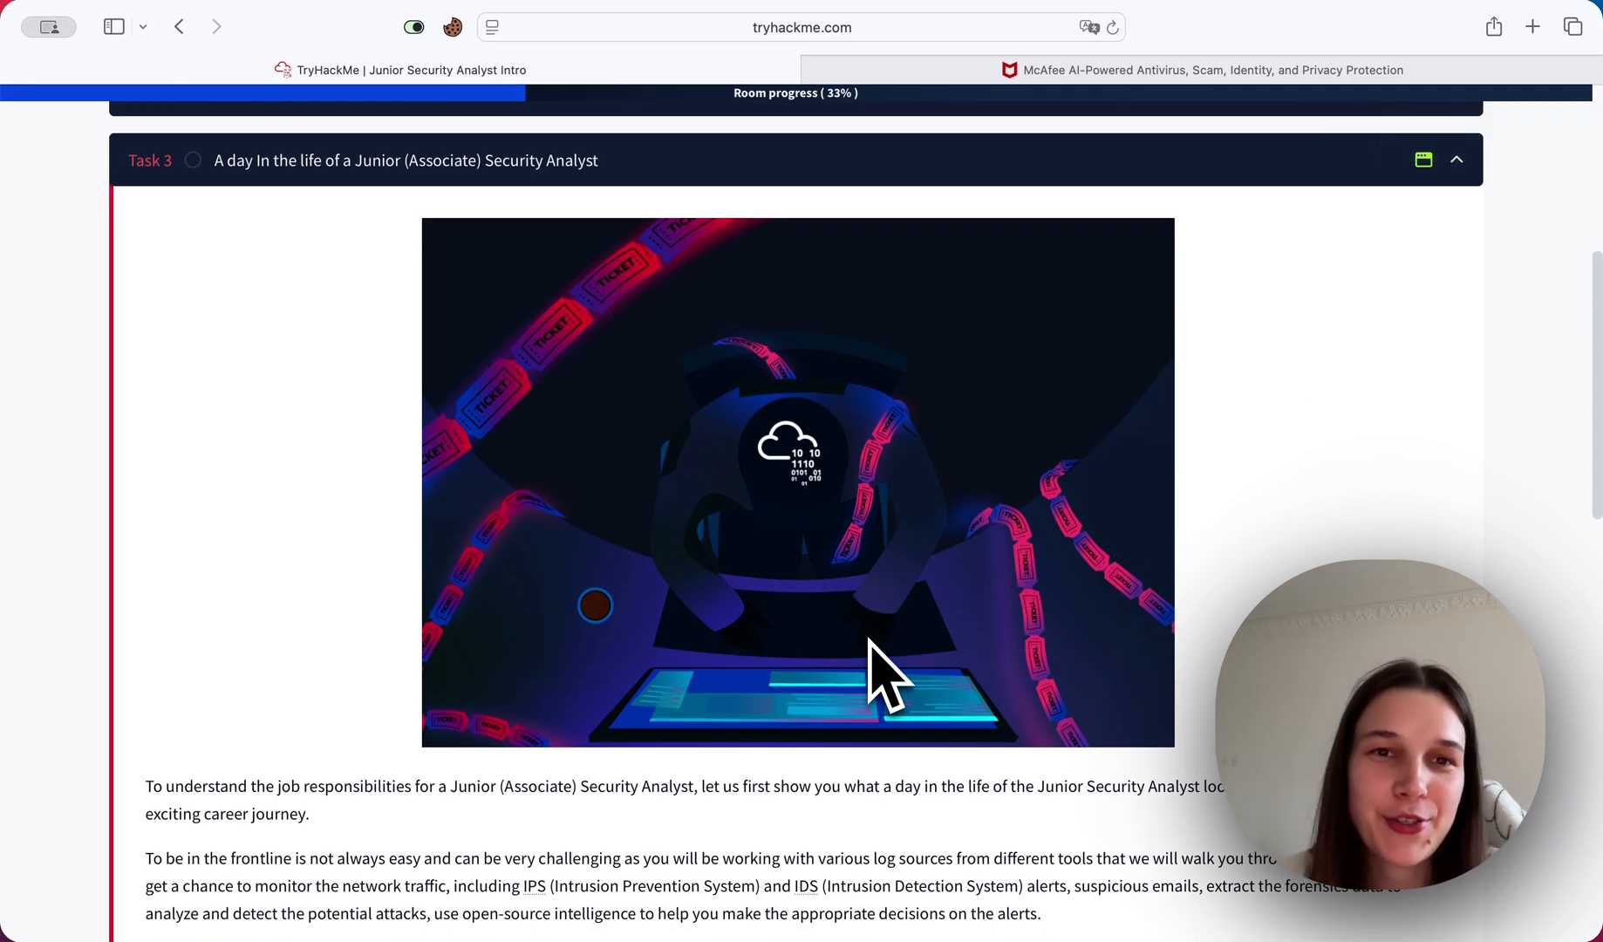
scroll(down, 3)
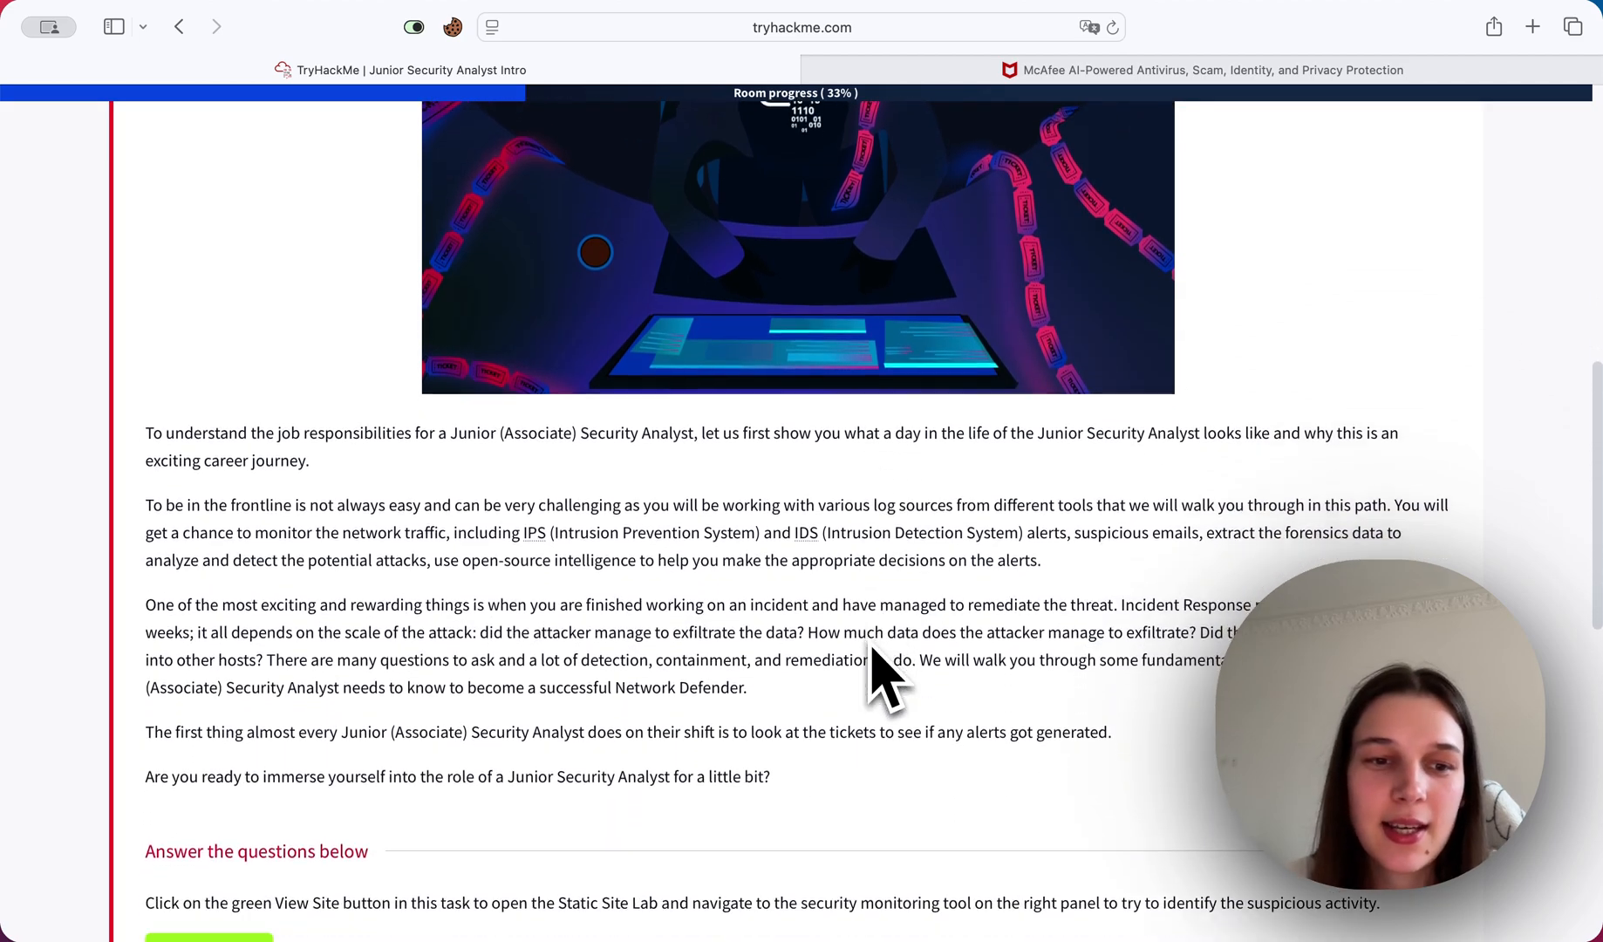
scroll(down, 3)
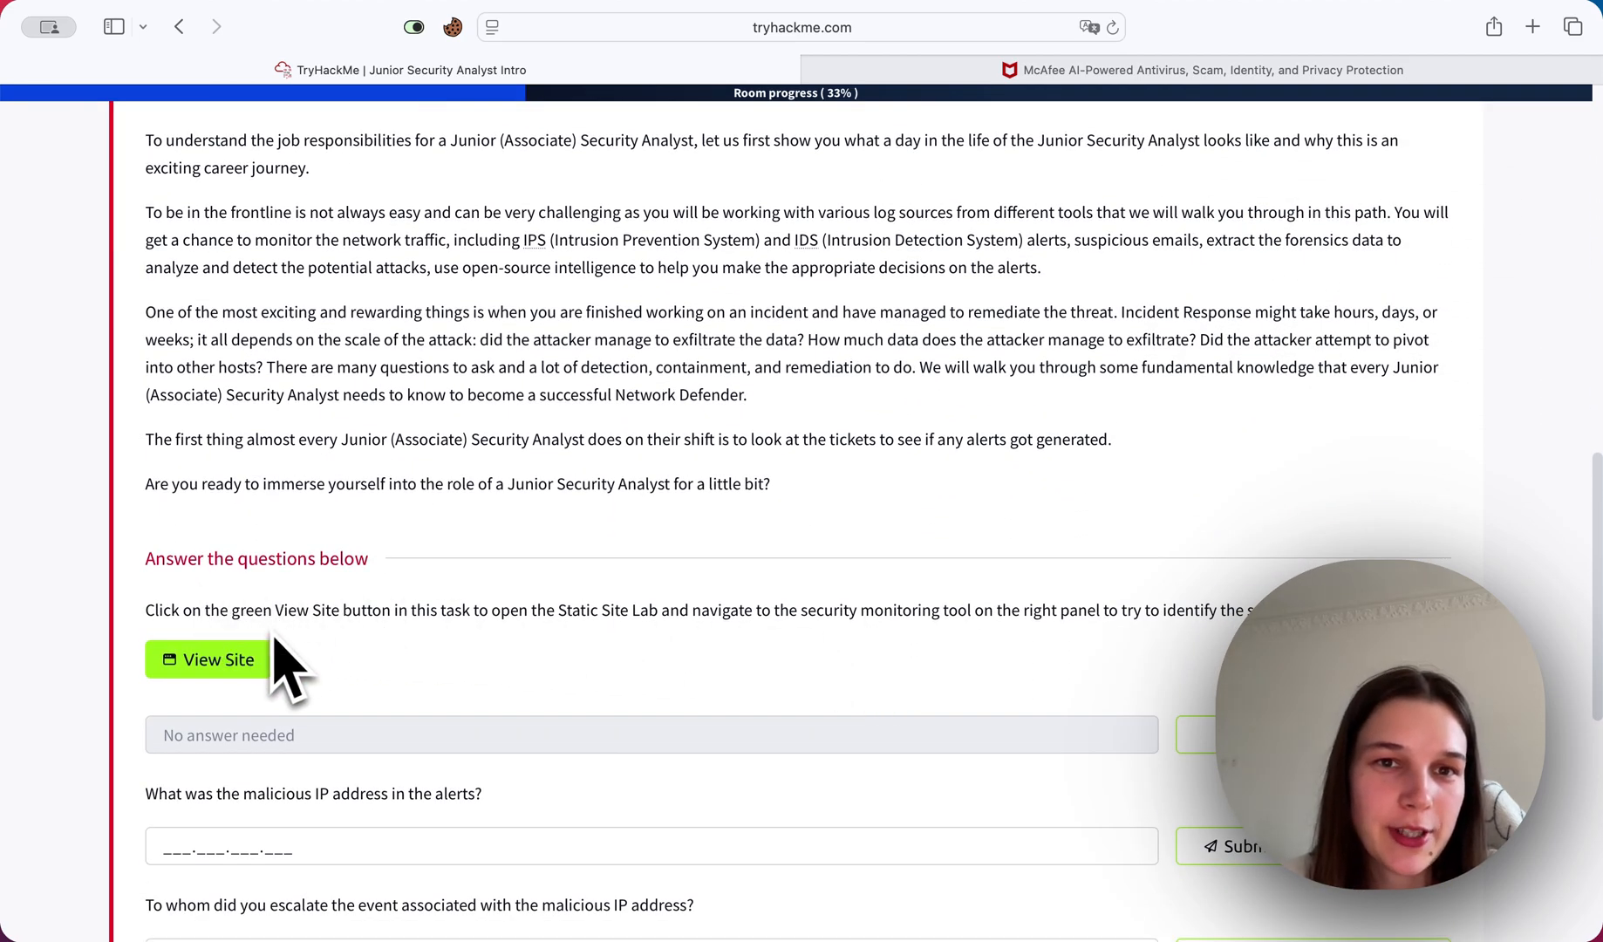
mouse_move(213, 716)
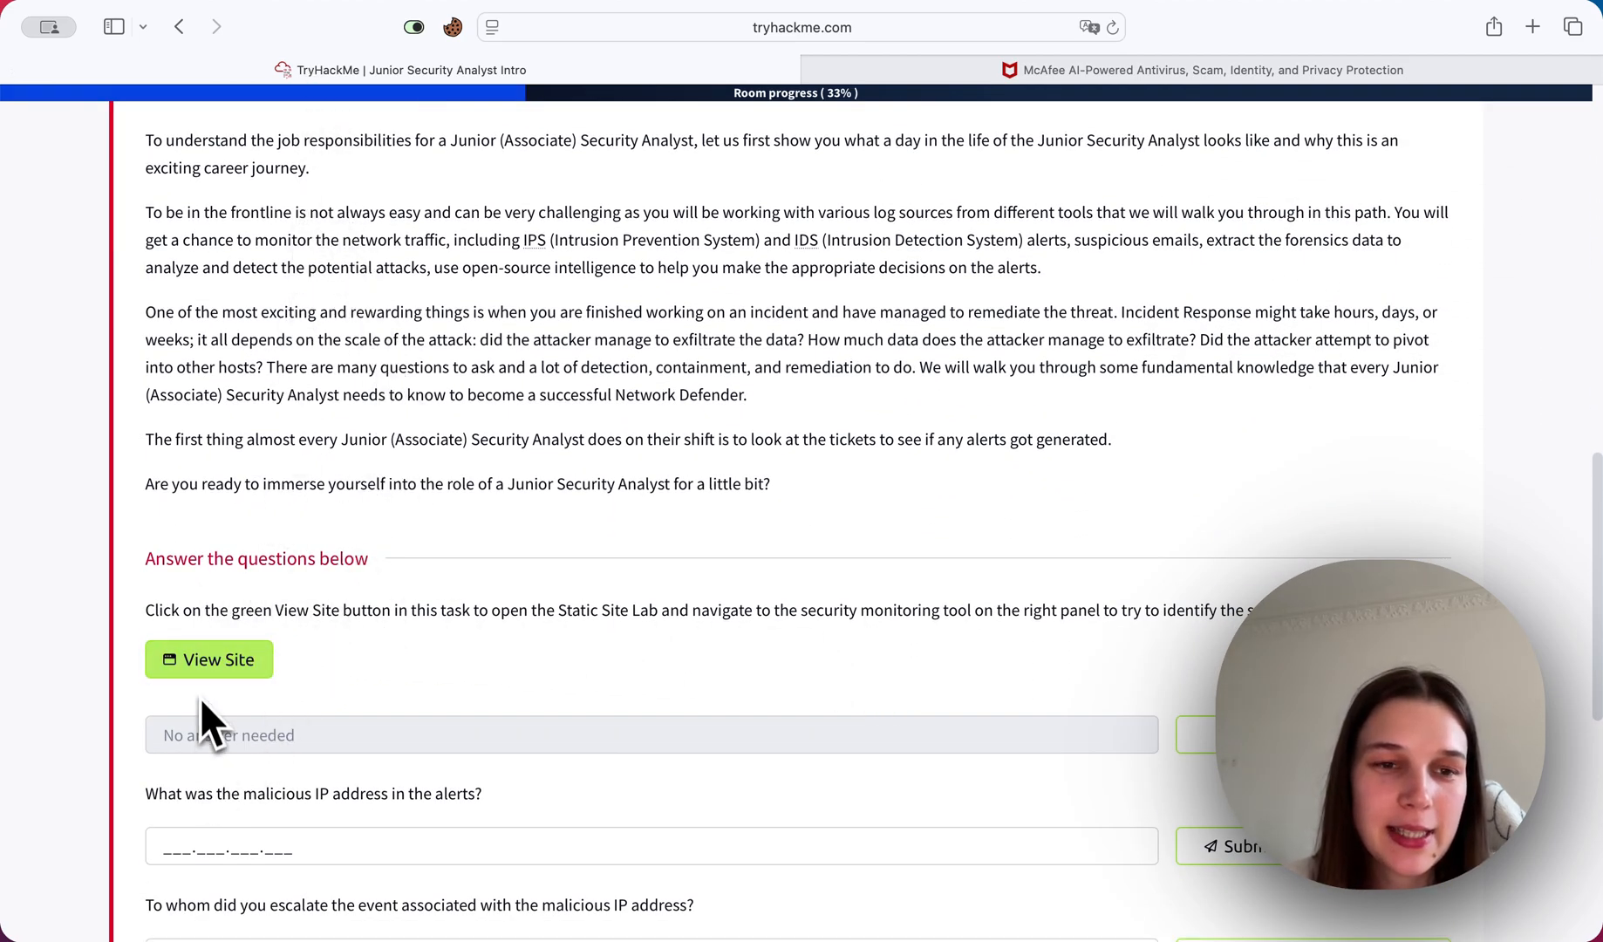
Launch the lab site, dismiss its instructions and browse the SIEM Alert Log for the 221.181.185.159 alert.
click(209, 659)
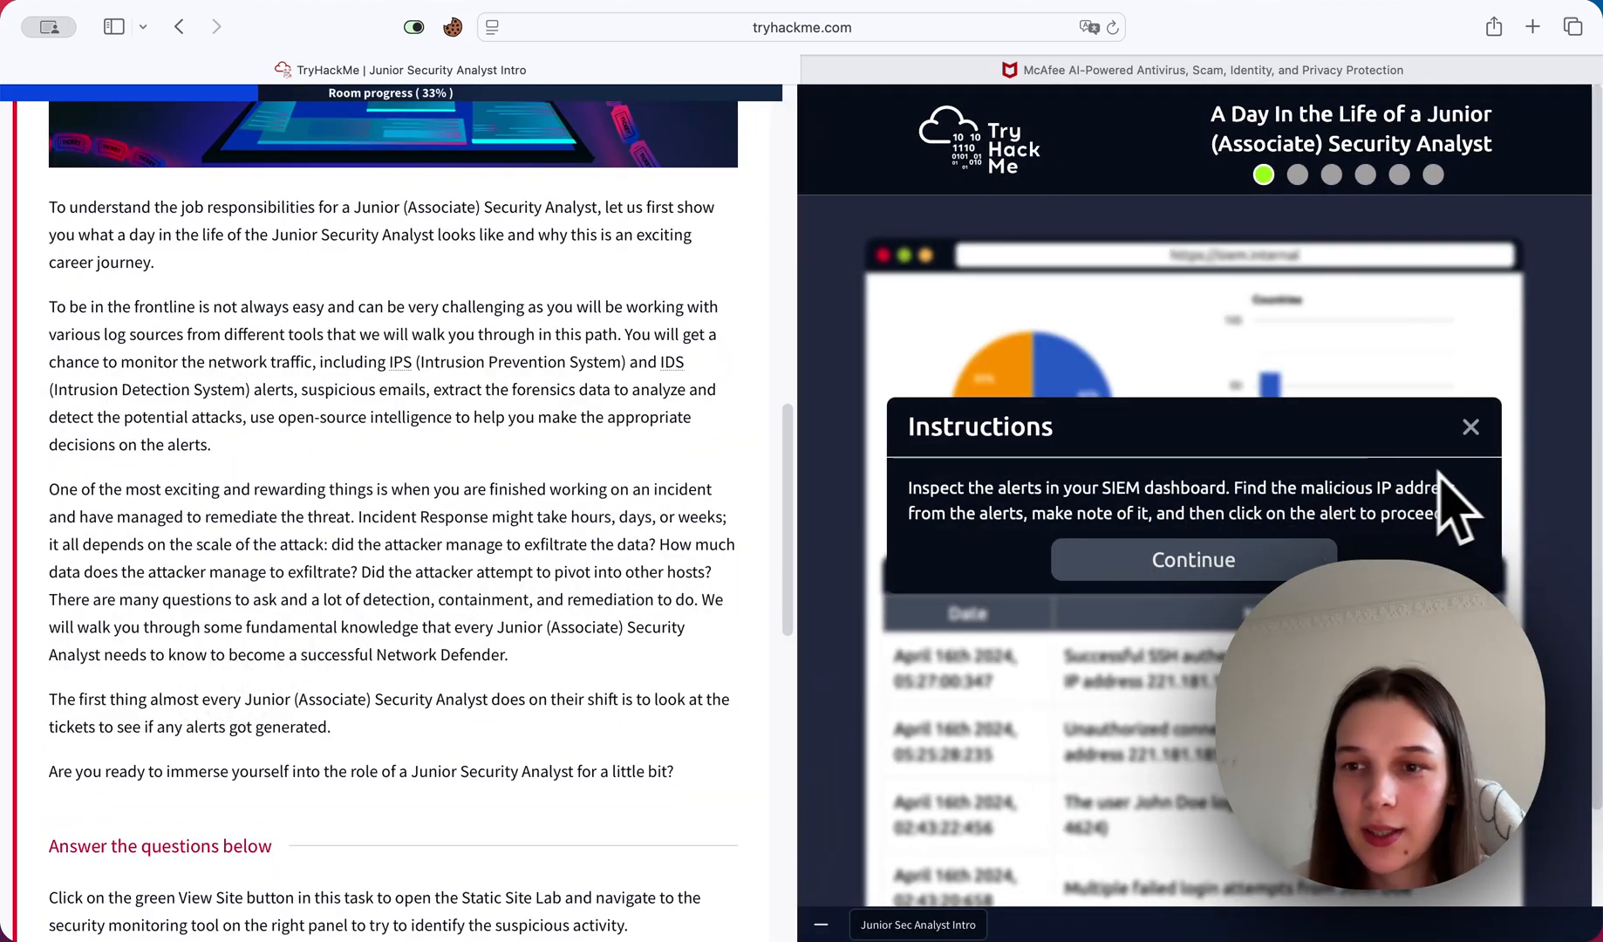
mouse_move(703, 323)
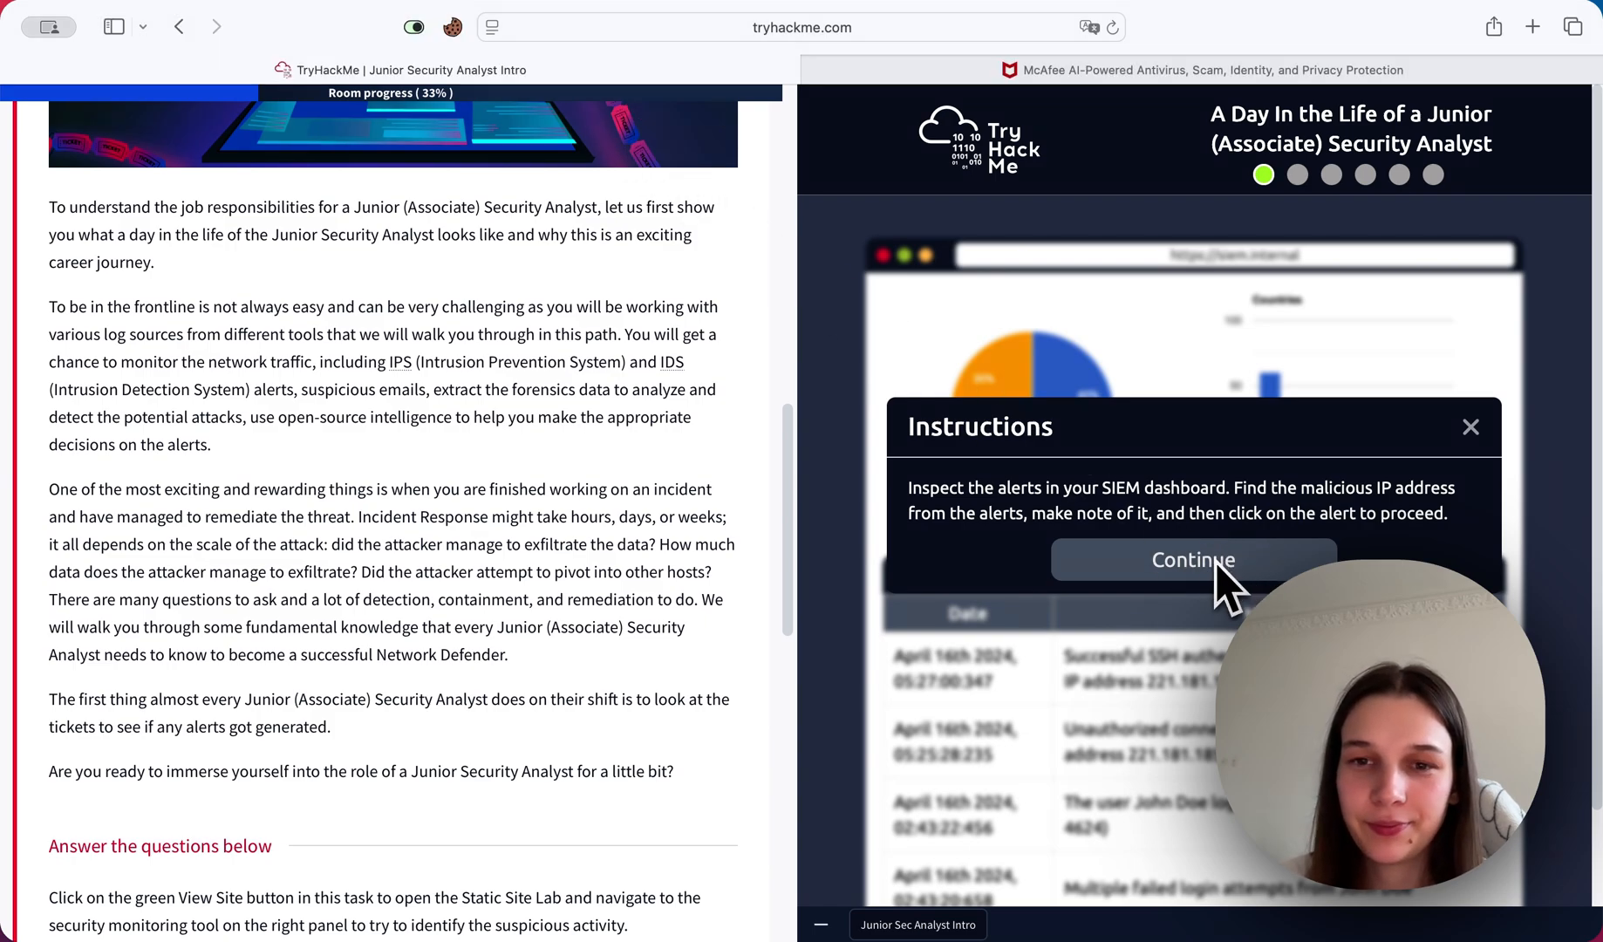
click(1192, 560)
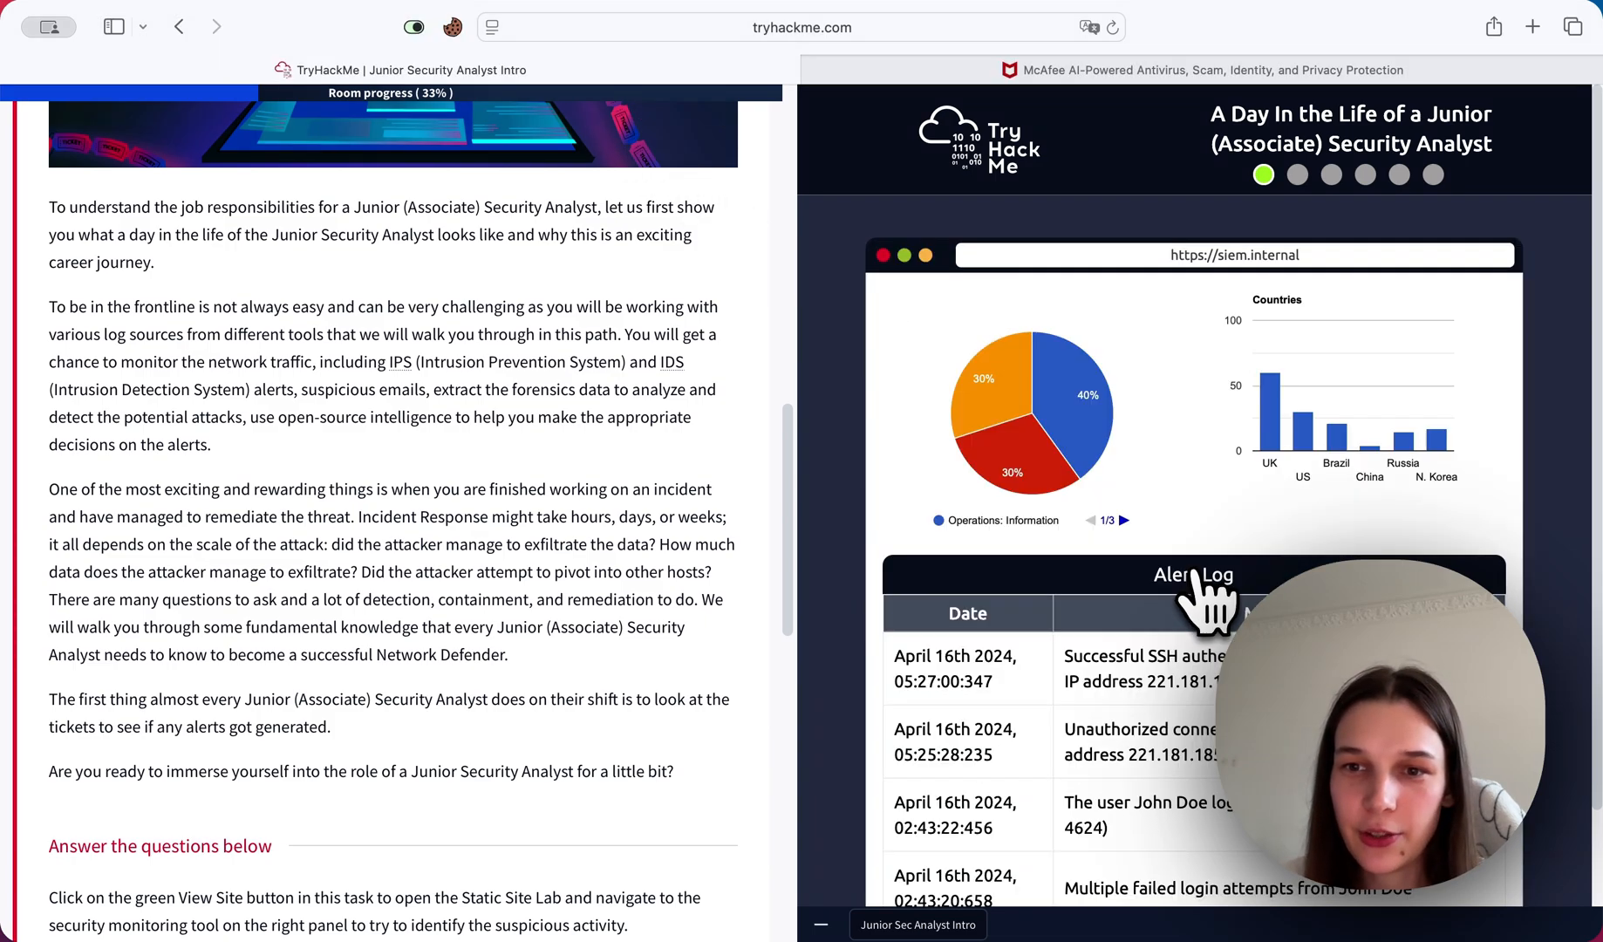
scroll(down, 3)
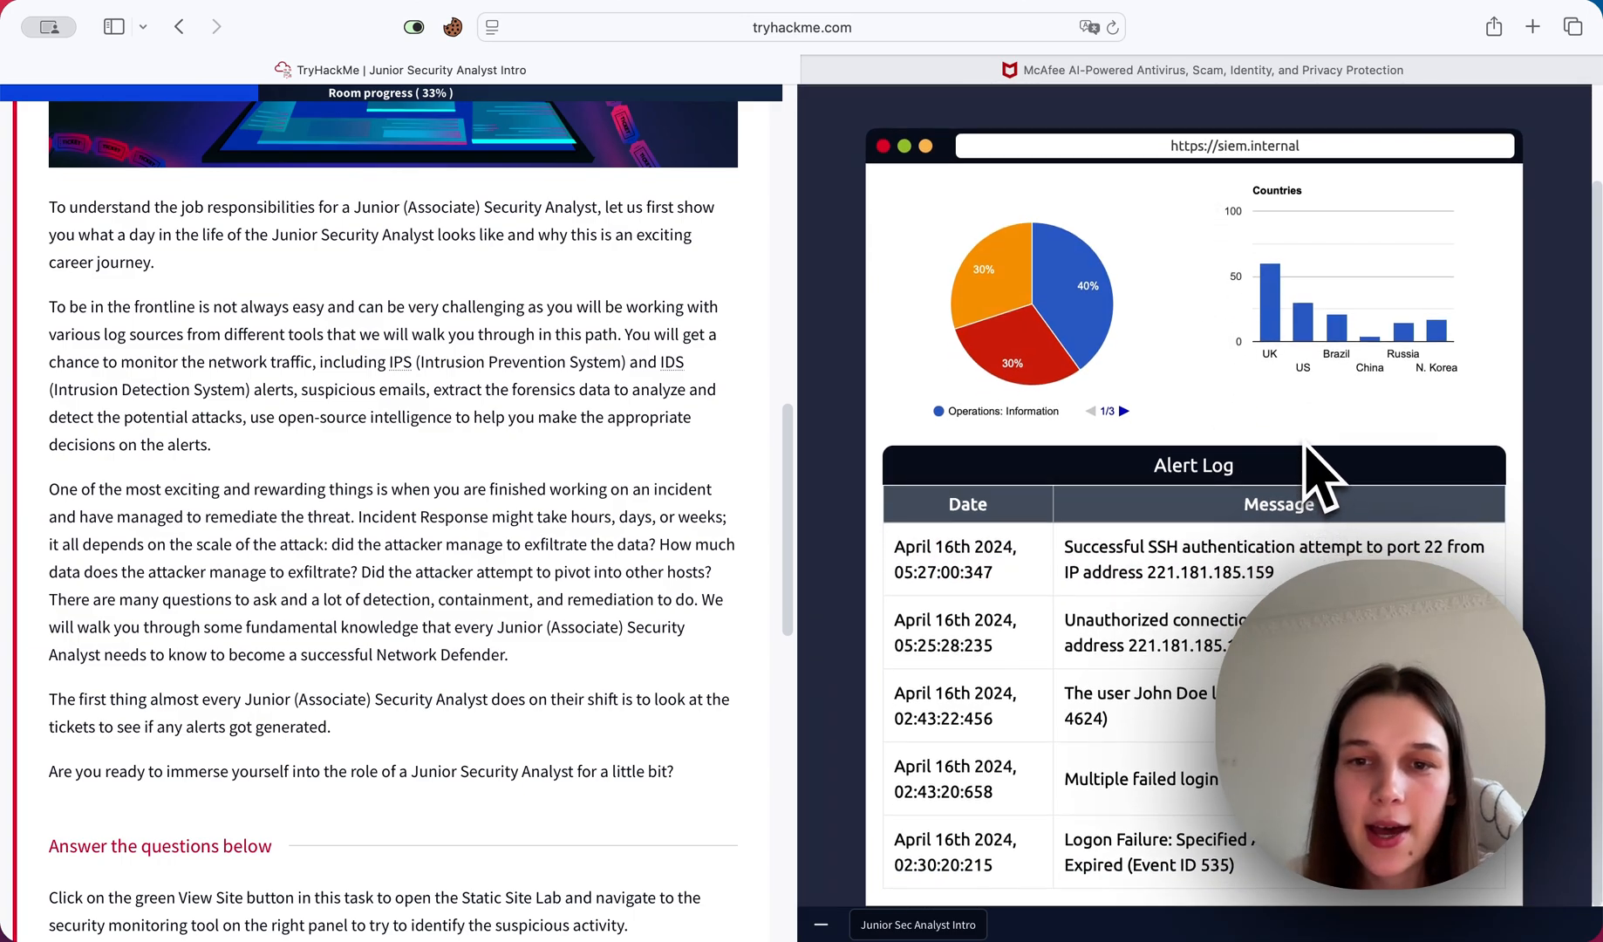
mouse_move(1335, 337)
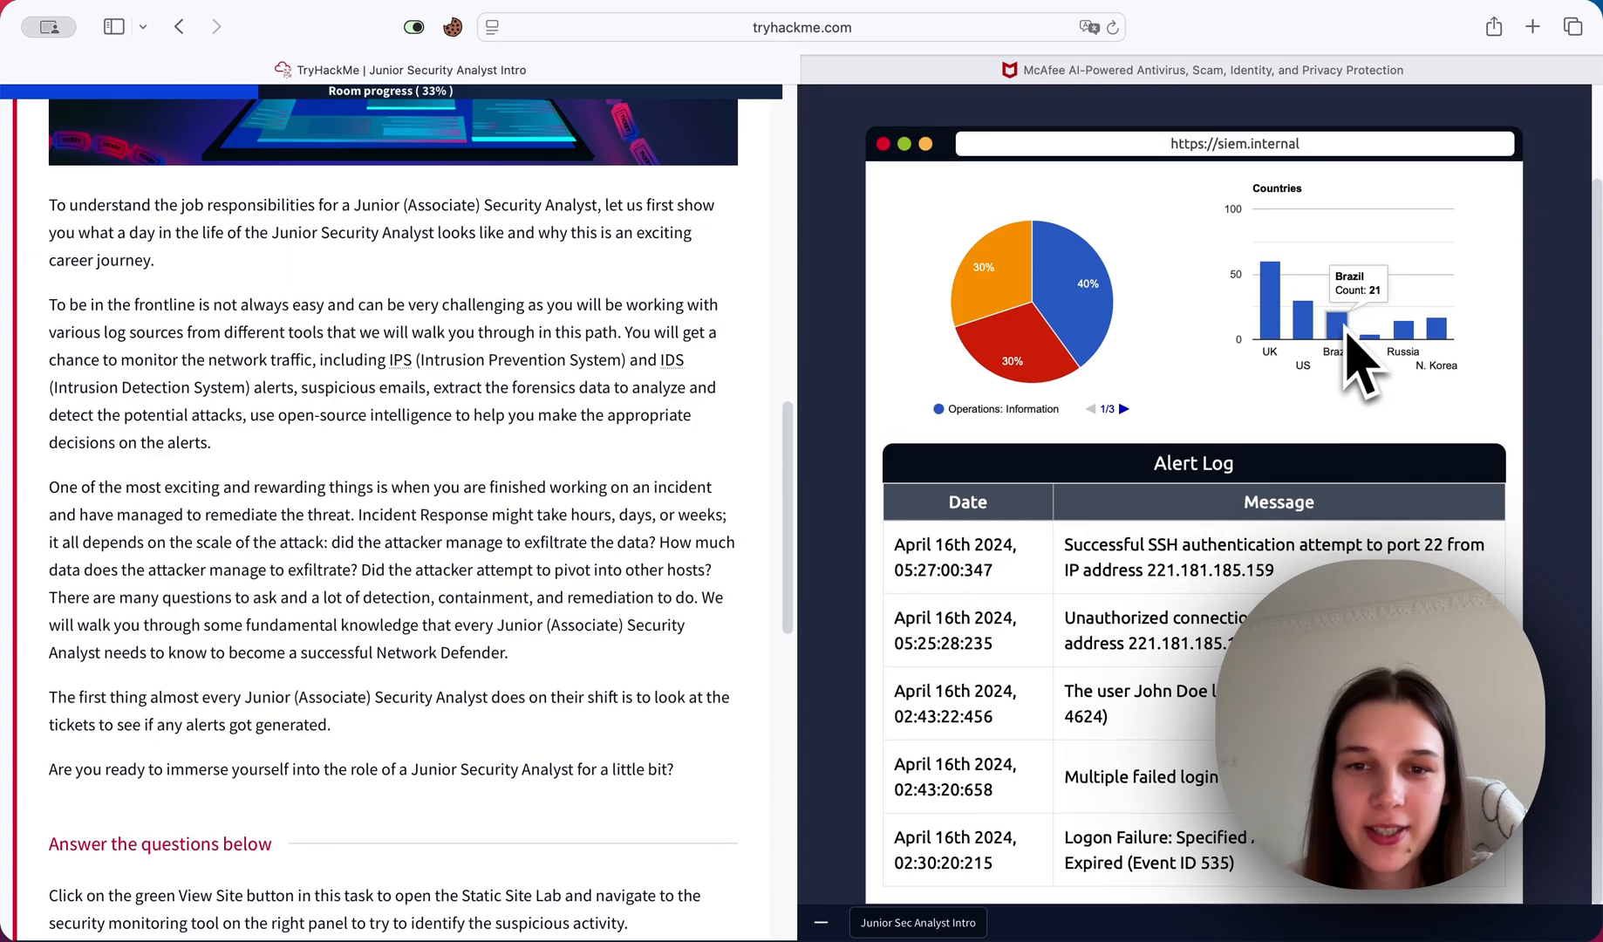
mouse_move(1417, 429)
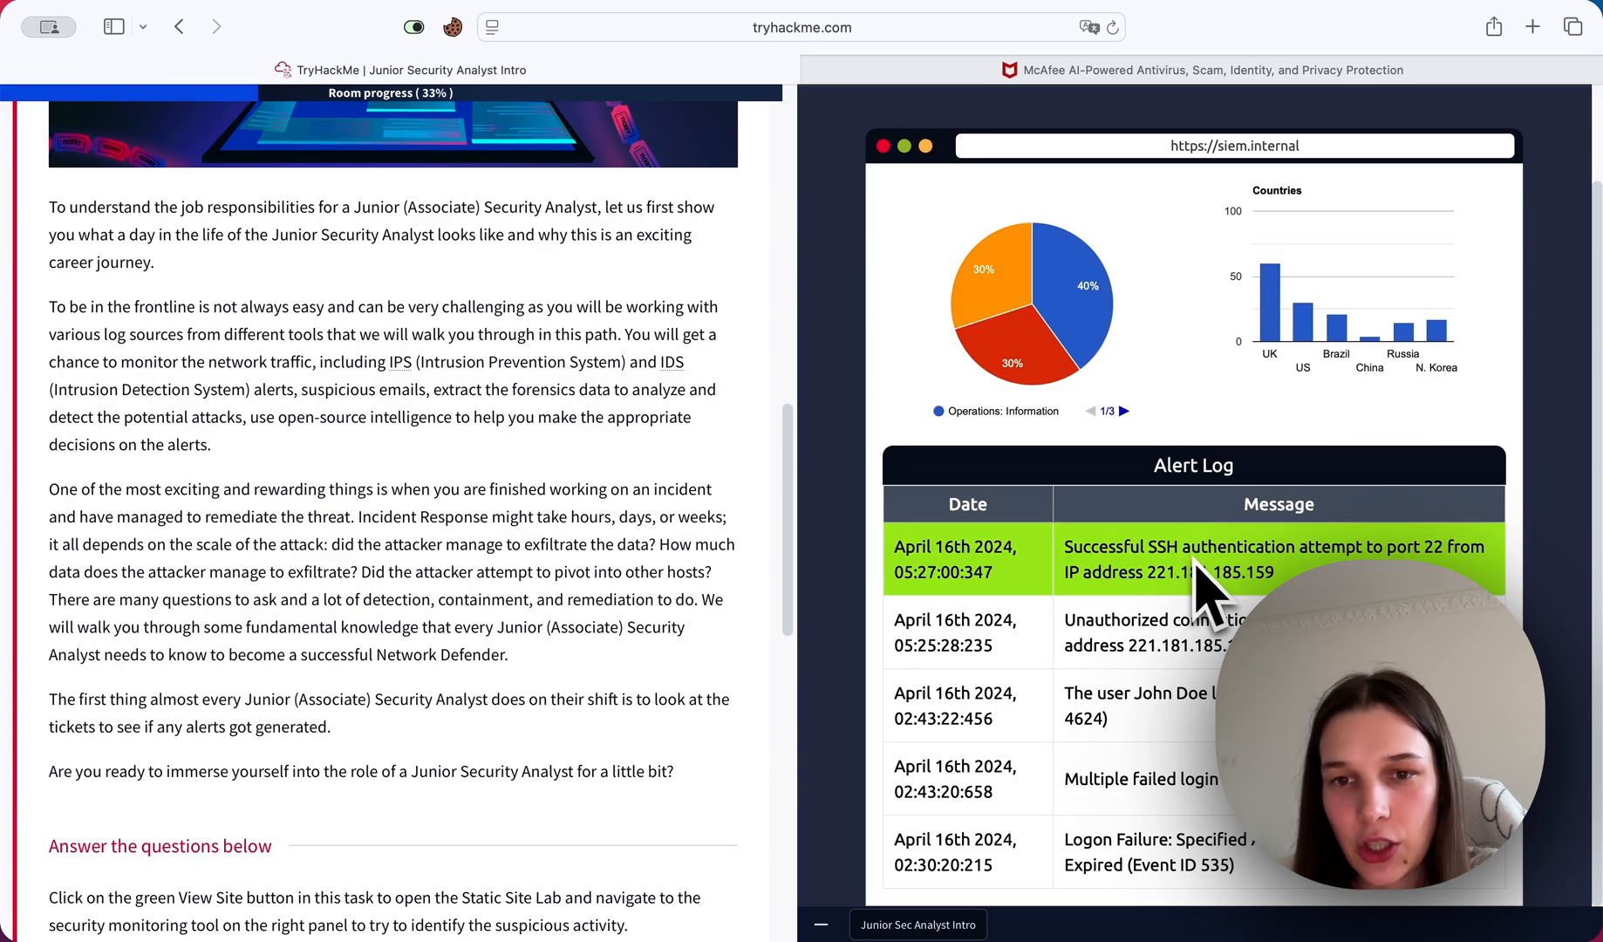
mouse_move(966, 614)
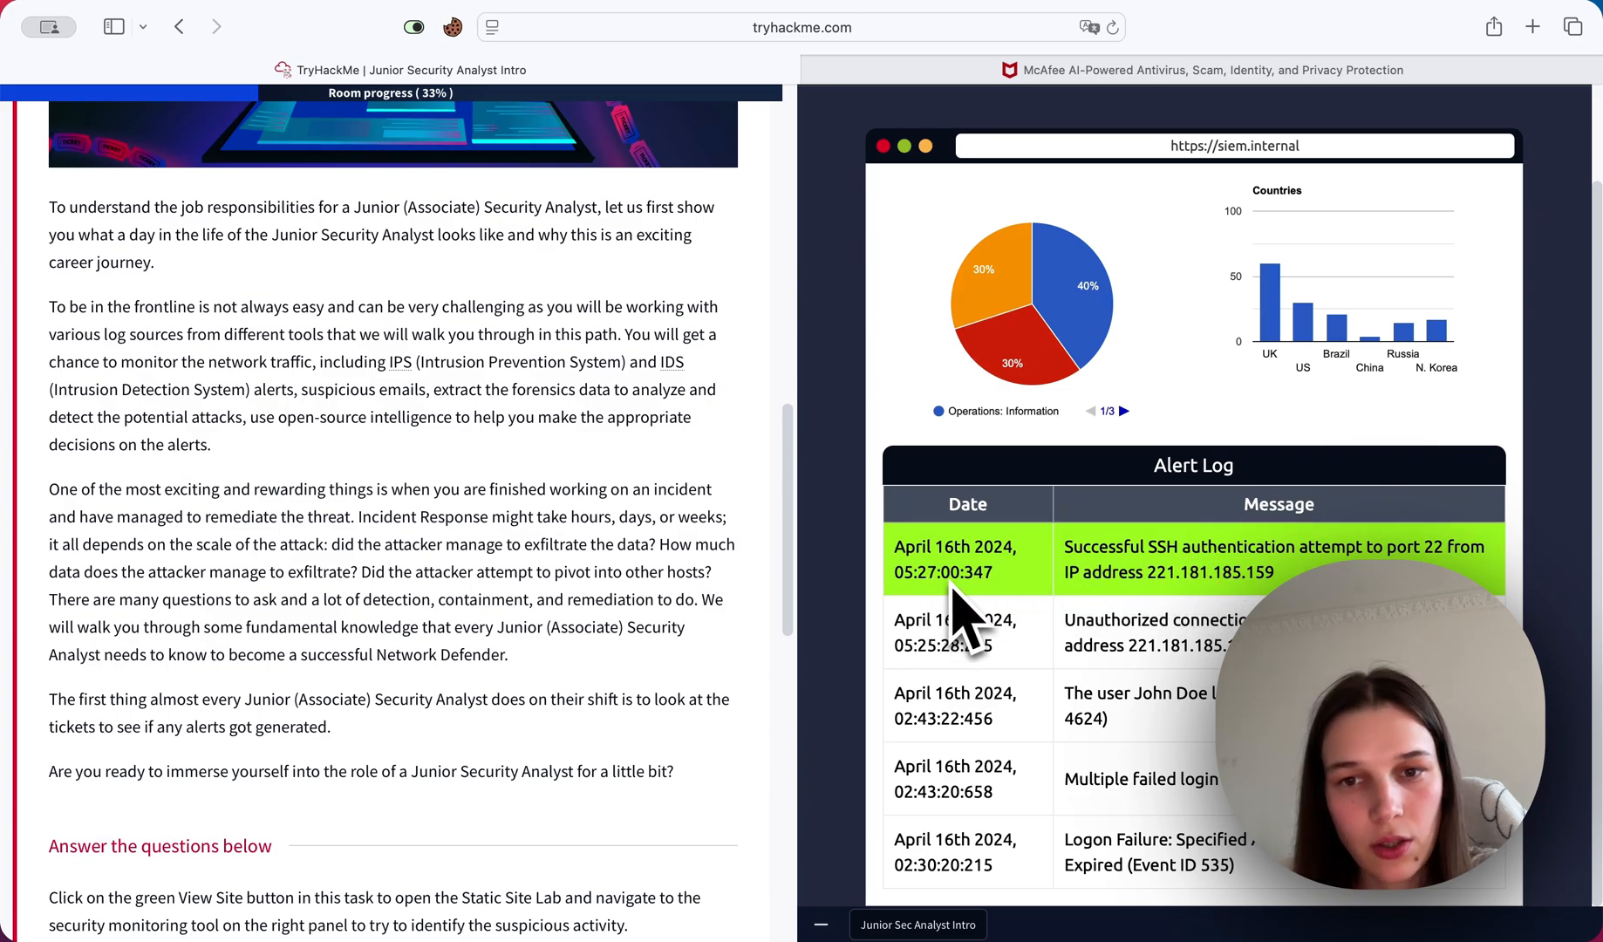
mouse_move(1284, 577)
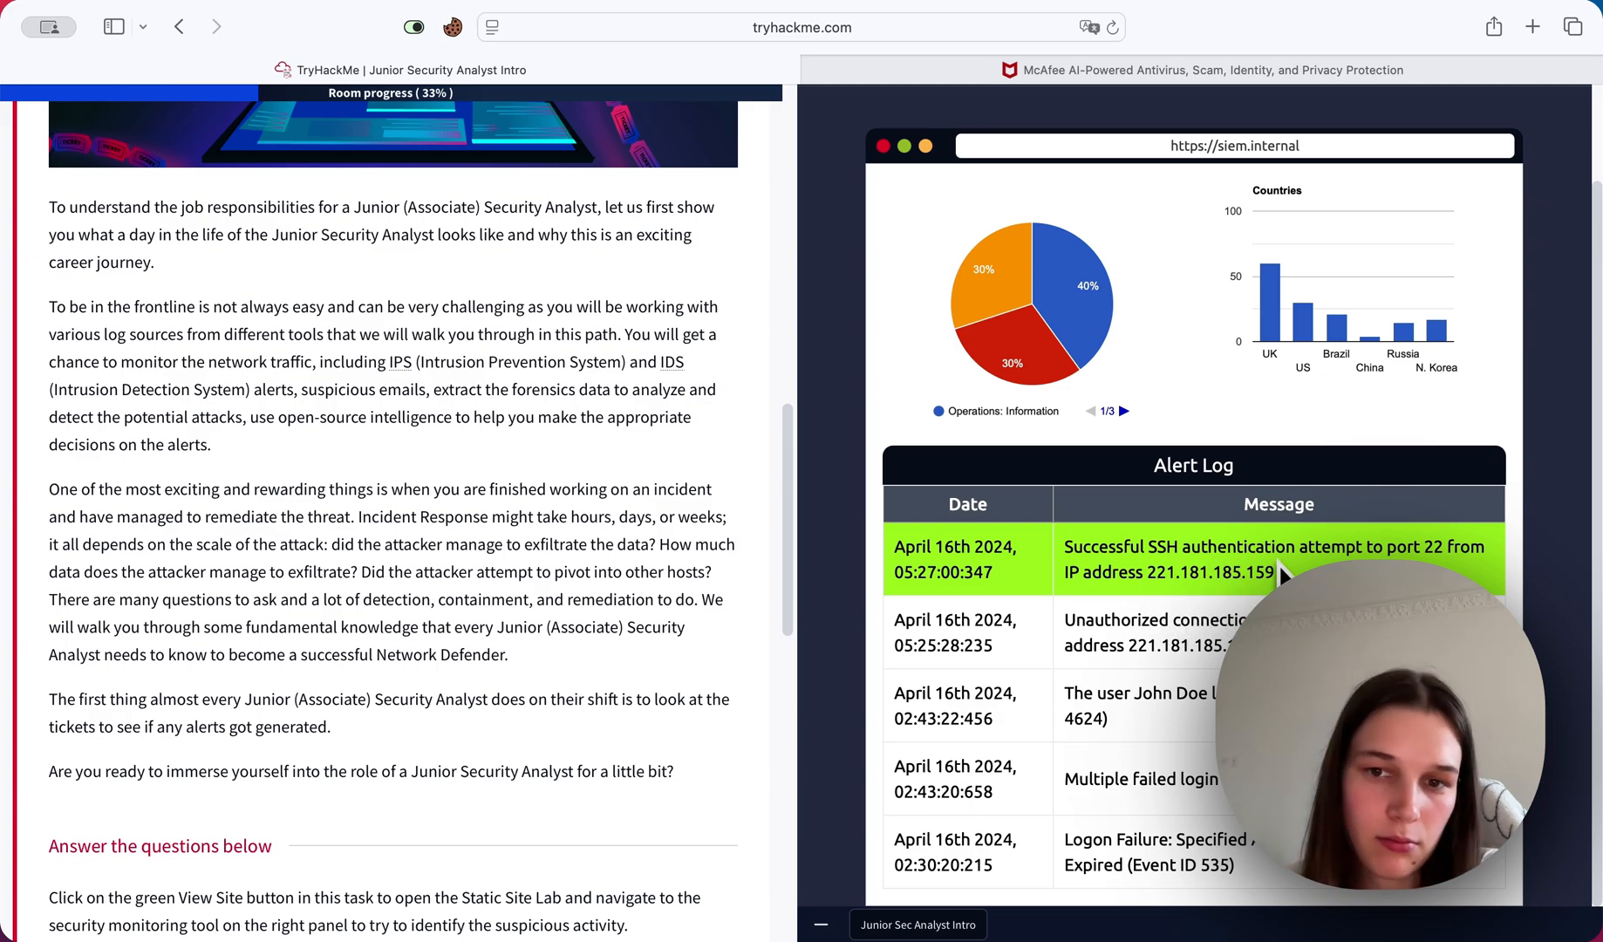
mouse_move(1226, 583)
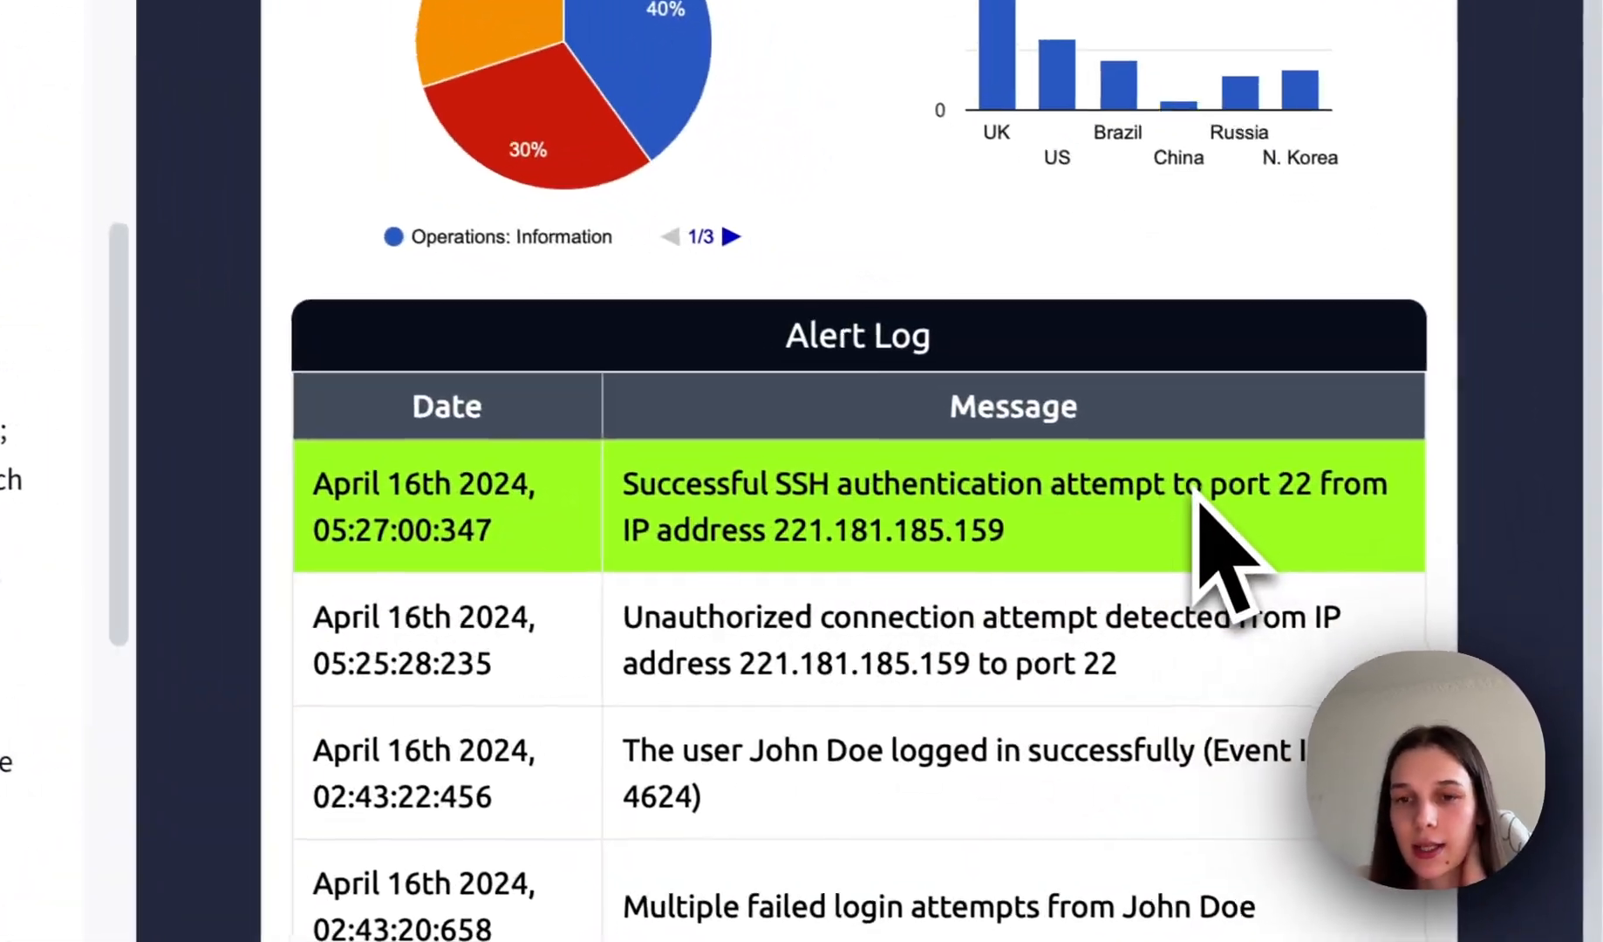
scroll(down, 3)
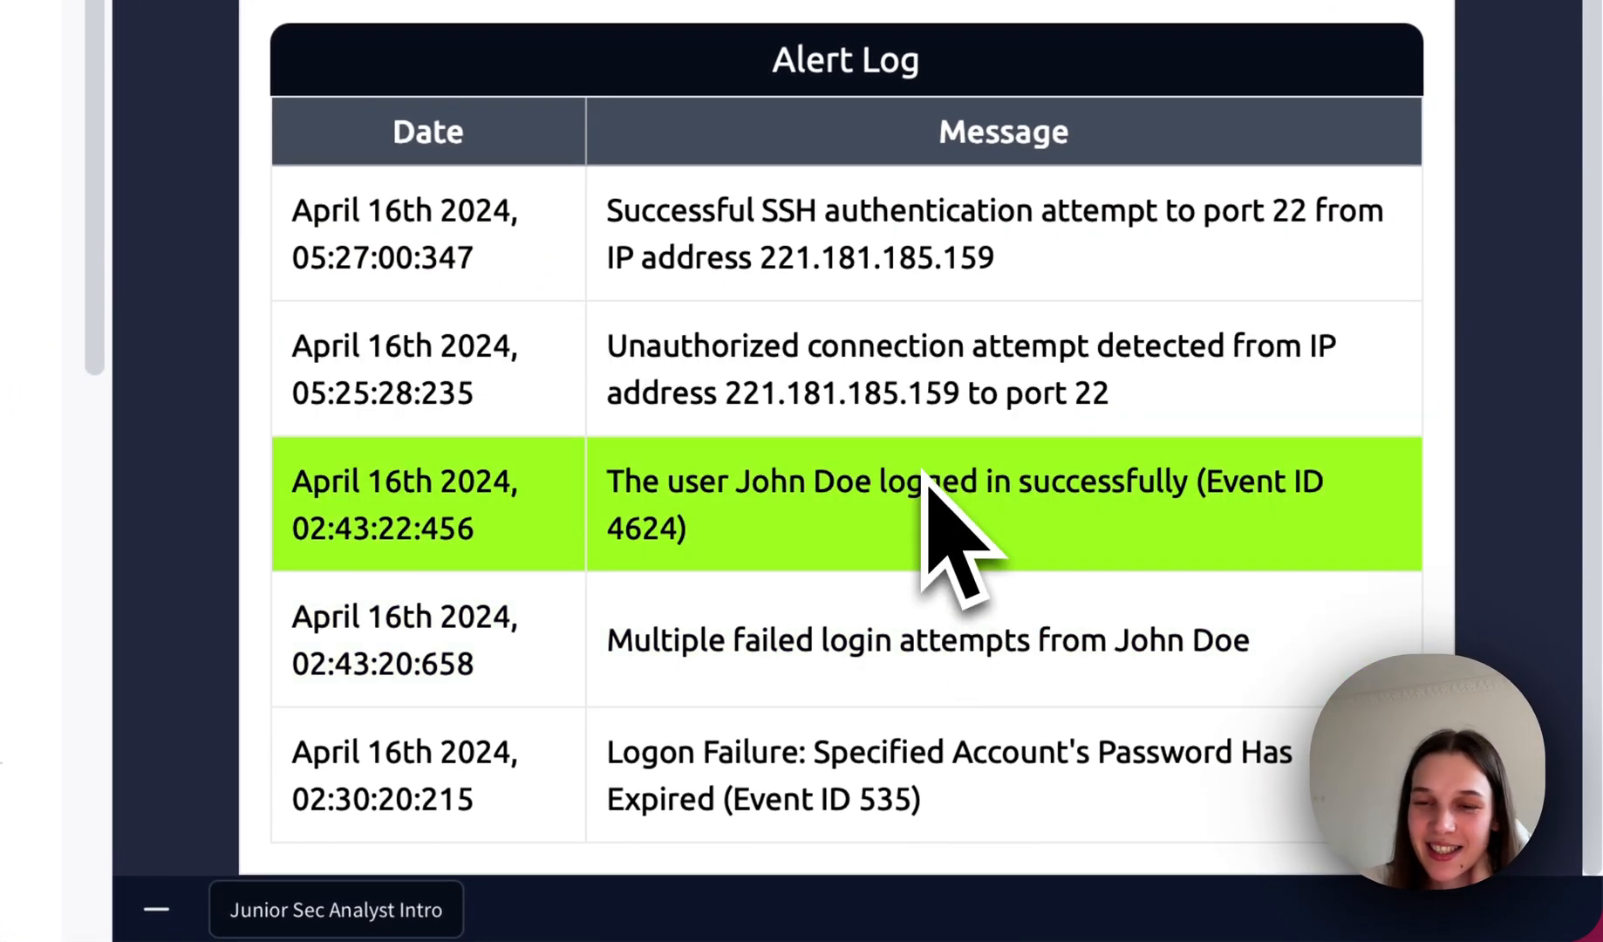
mouse_move(1115, 572)
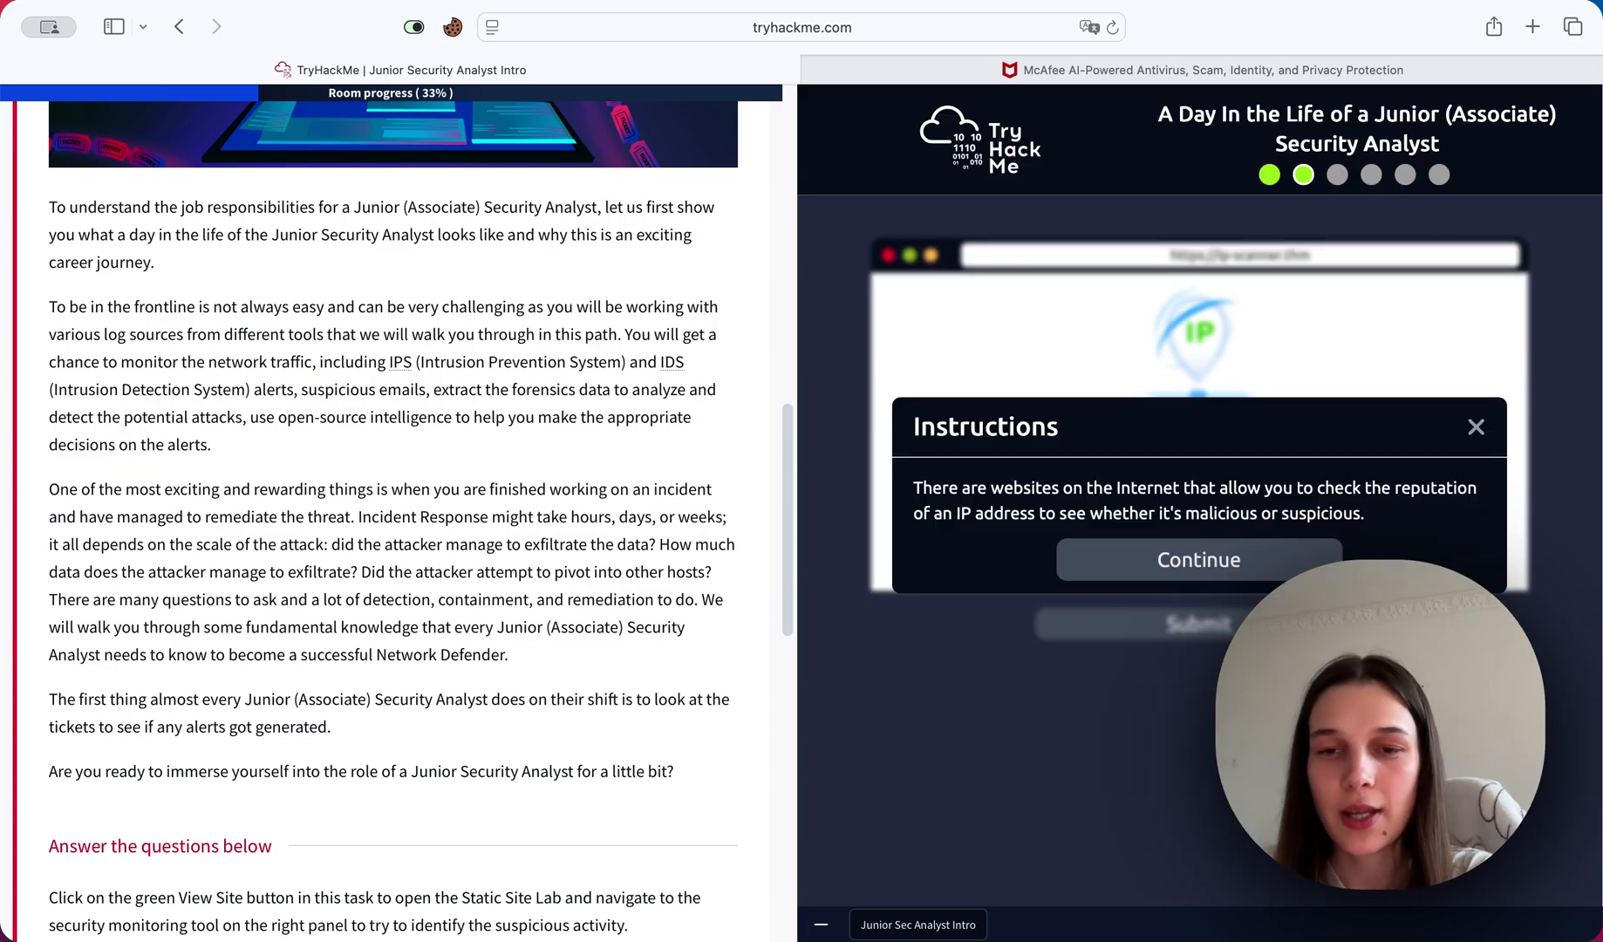
mouse_move(993, 532)
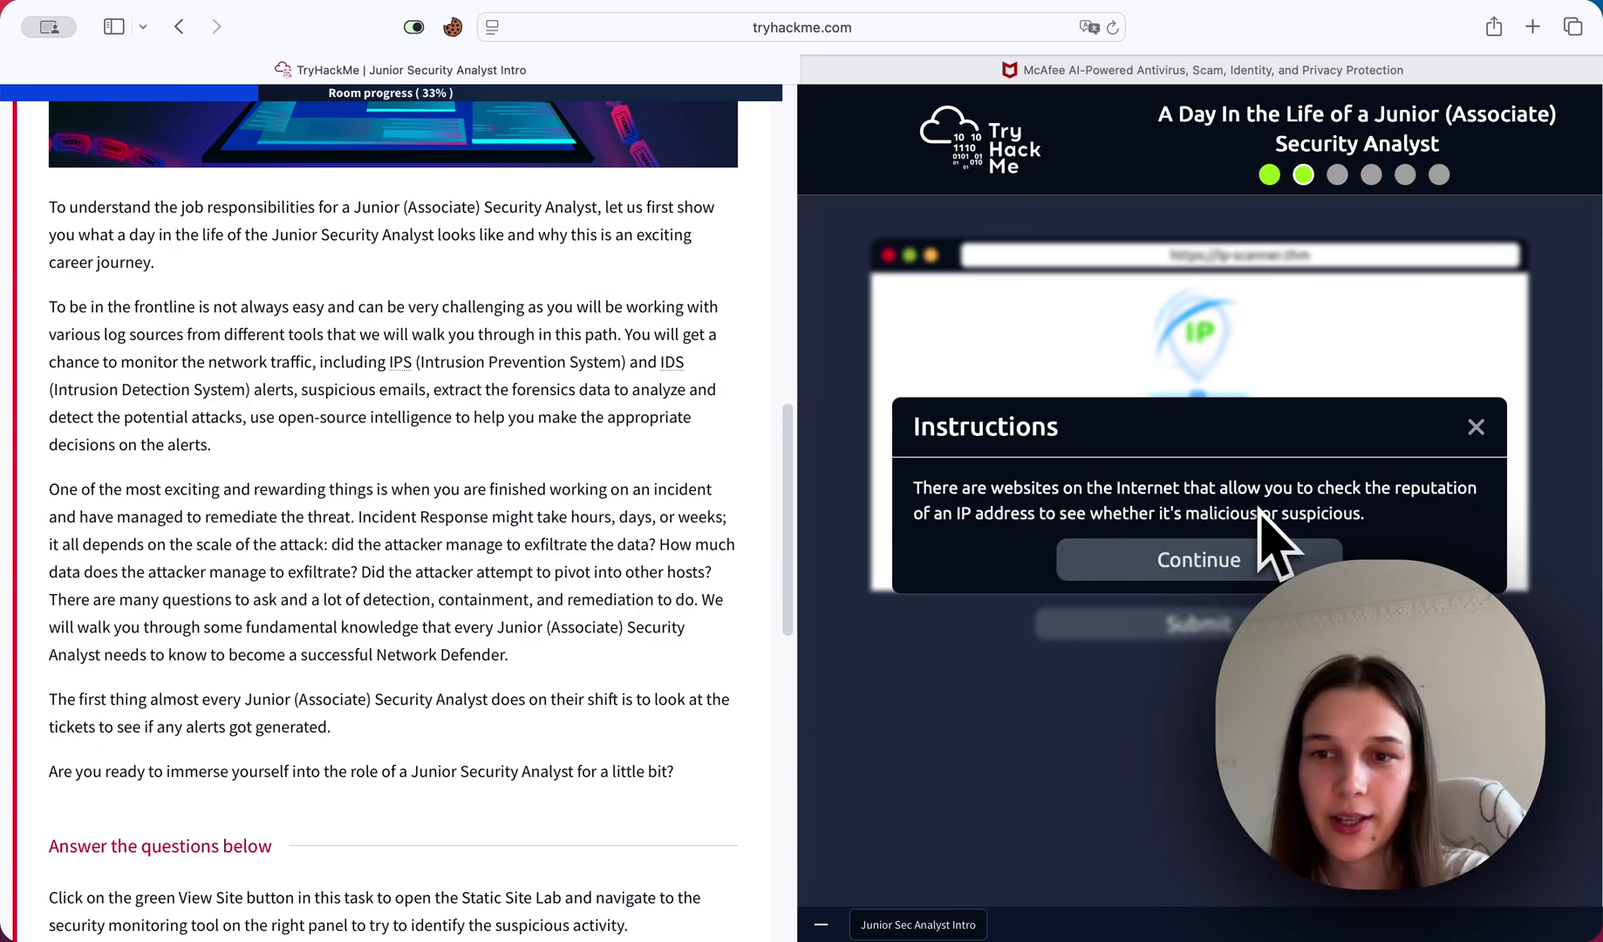
mouse_move(1213, 517)
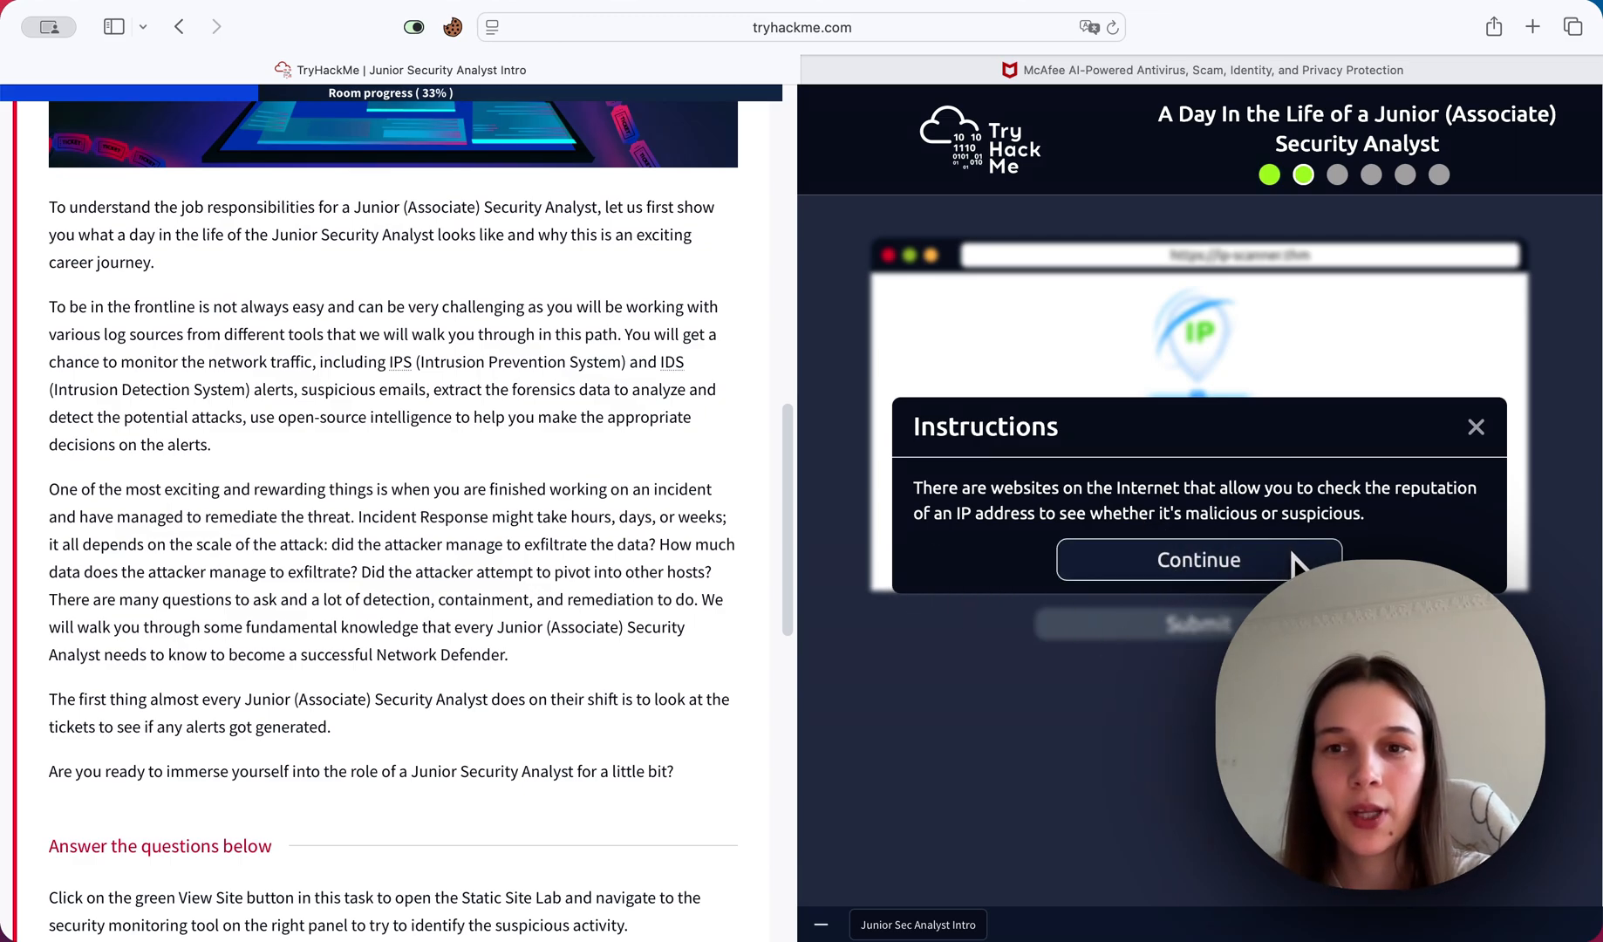
Dismiss the IP reputation instructions and review Task 3's questions beside the empty IP-SCANNER.THM field.
click(1197, 560)
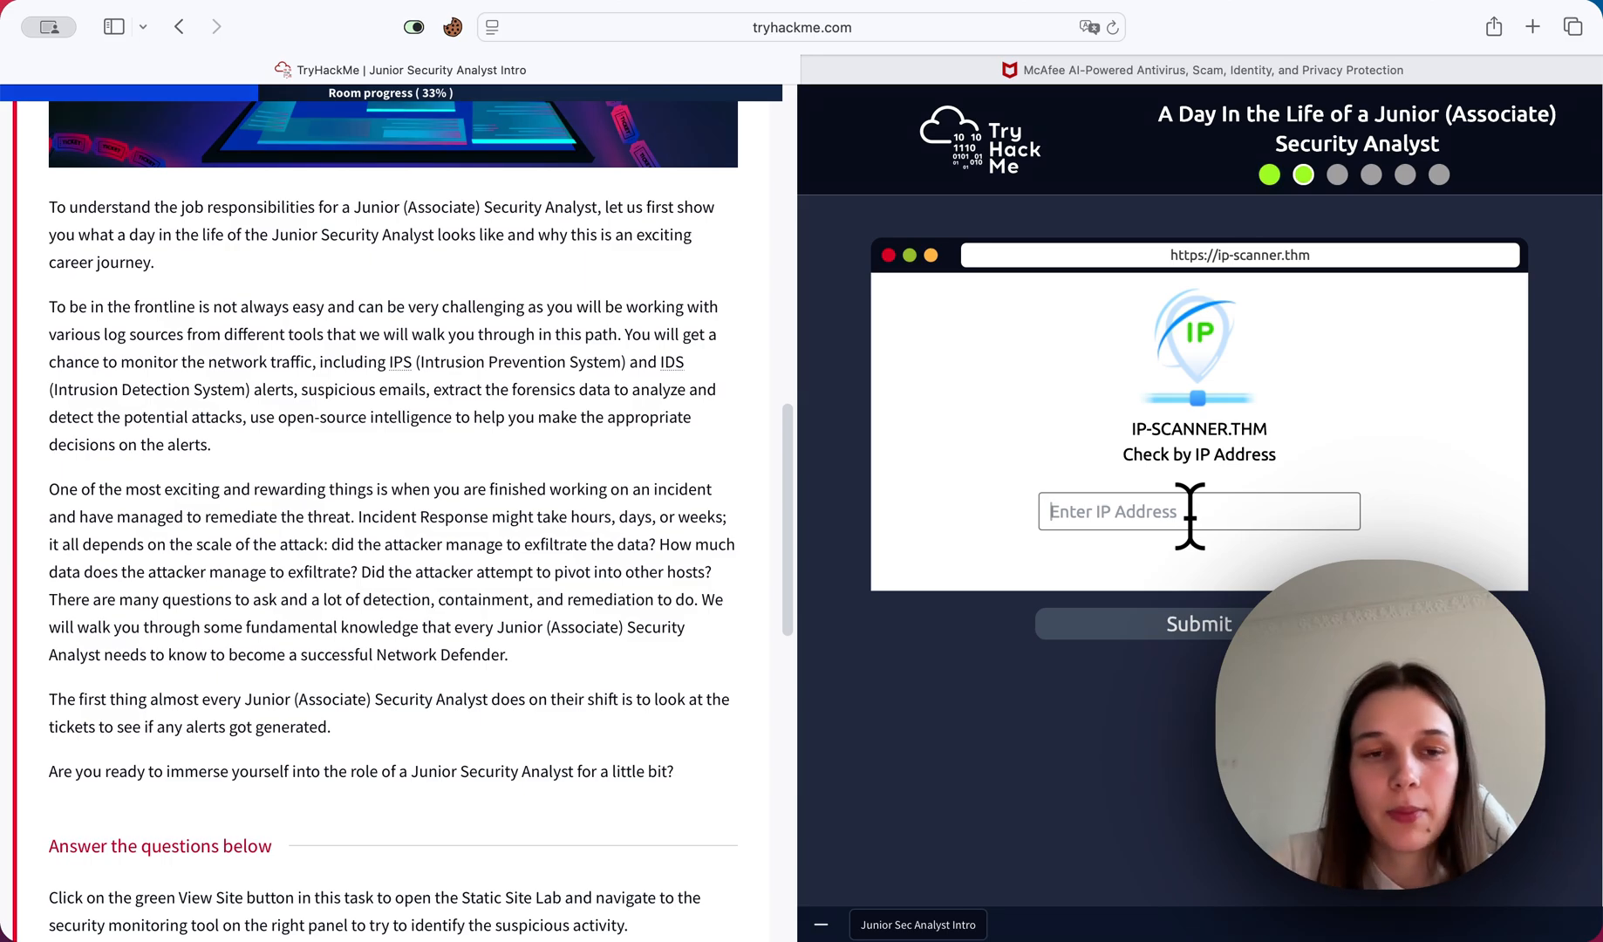
scroll(down, 3)
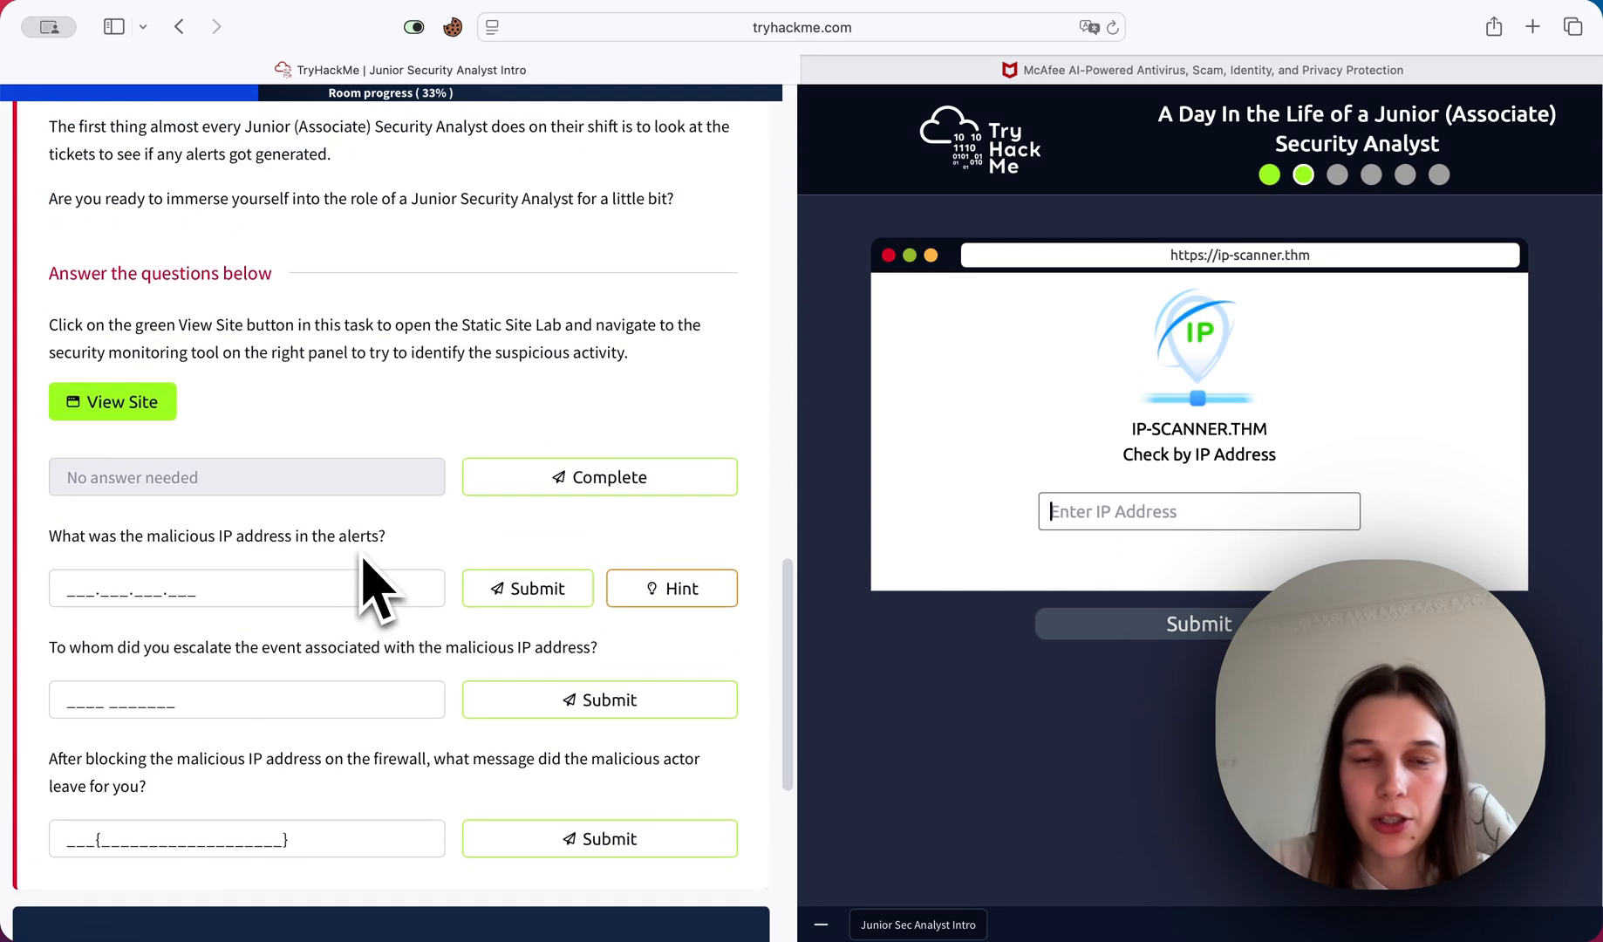
scroll(up, 3)
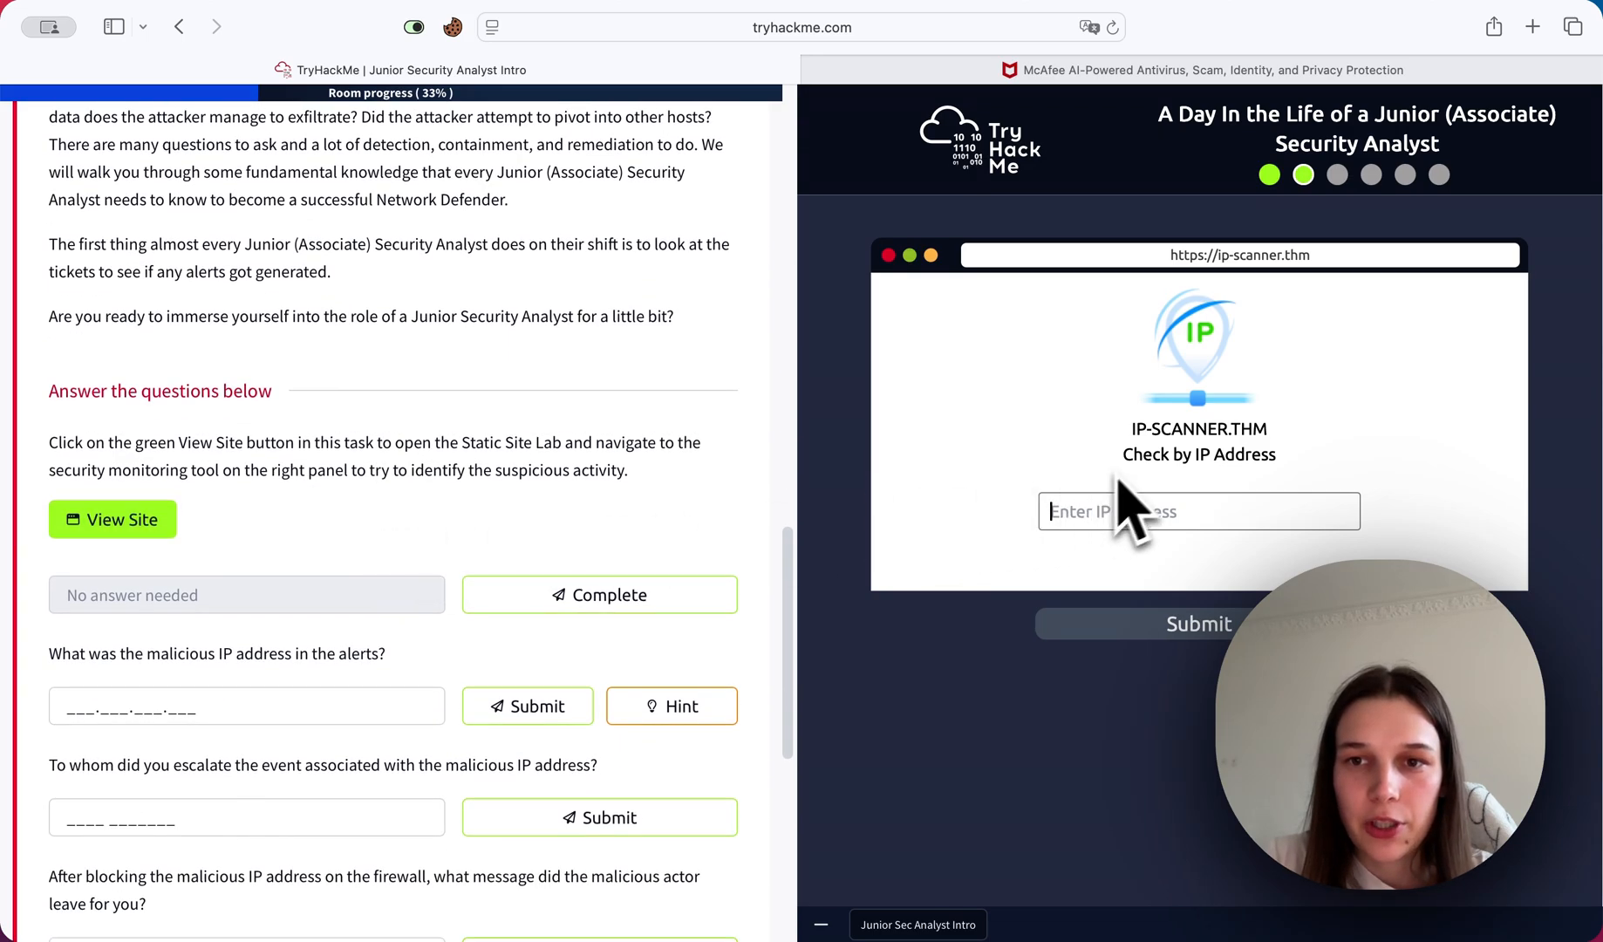
mouse_move(1099, 588)
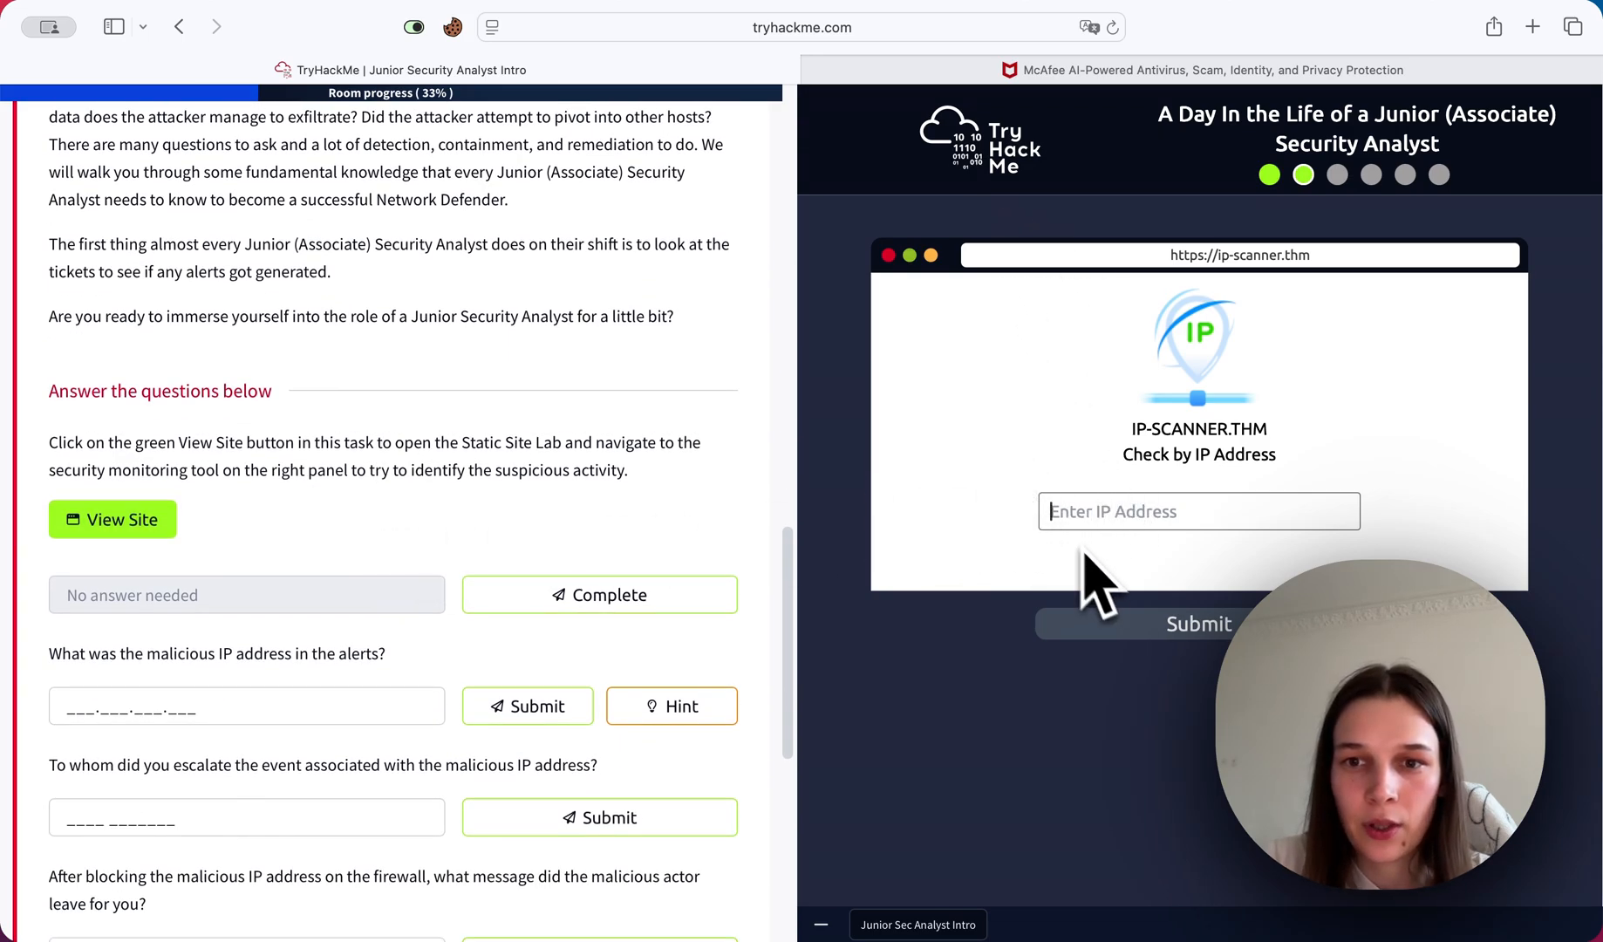
mouse_move(895, 276)
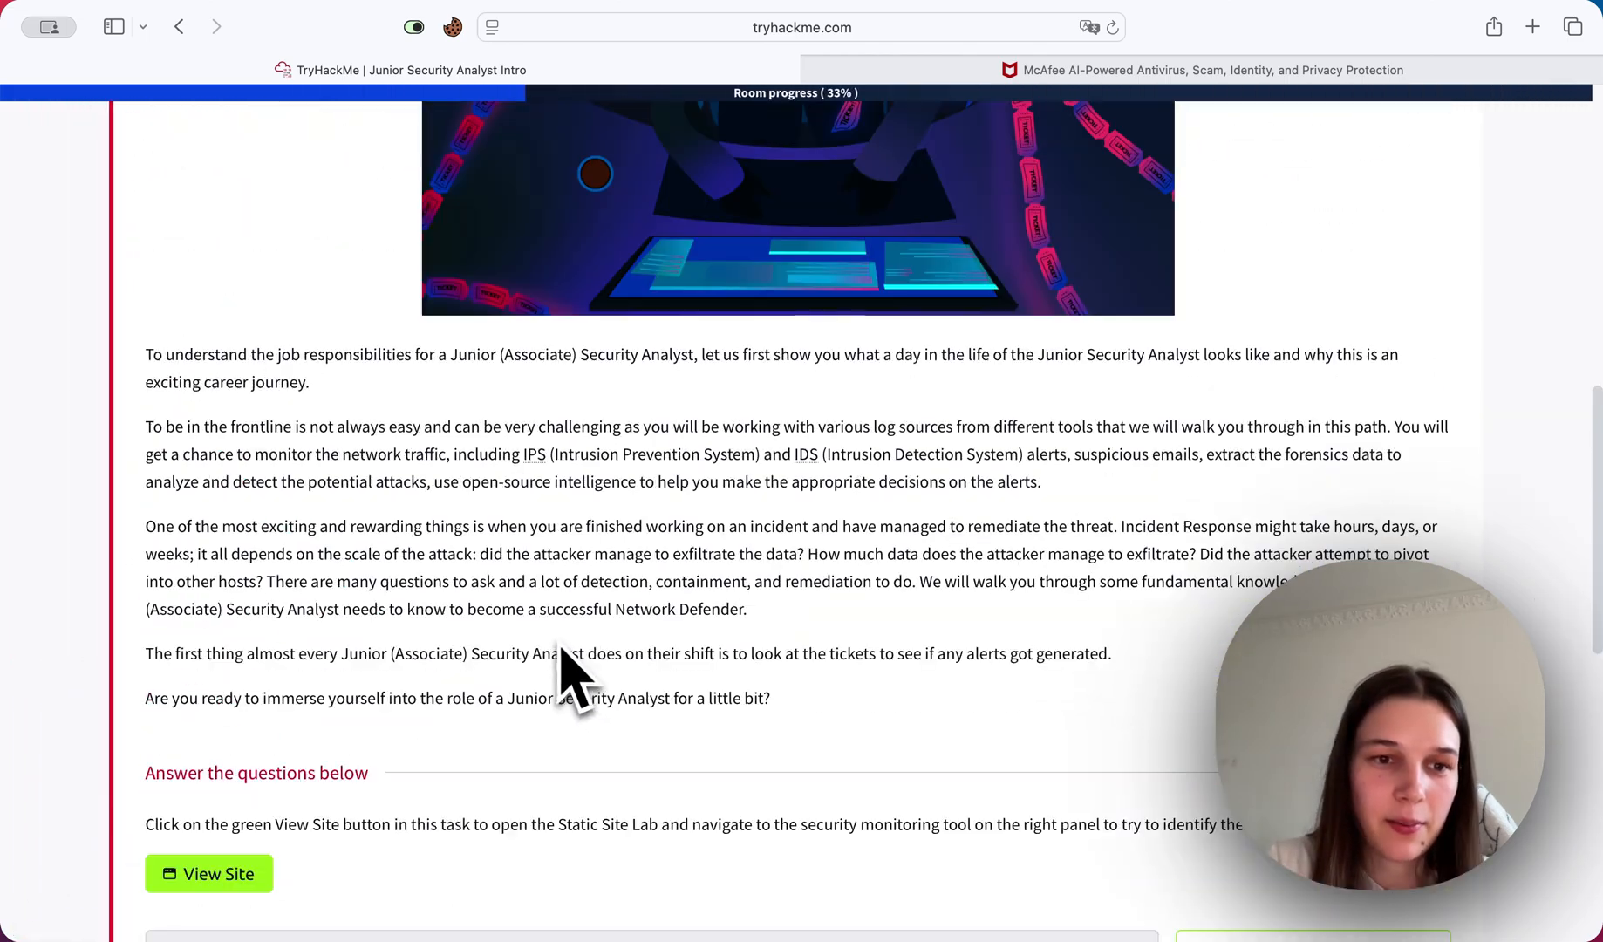
Reopen the lab, dismiss the dashboard instructions and scroll to the unauthorized connection alert from 221.181.185.159.
click(210, 874)
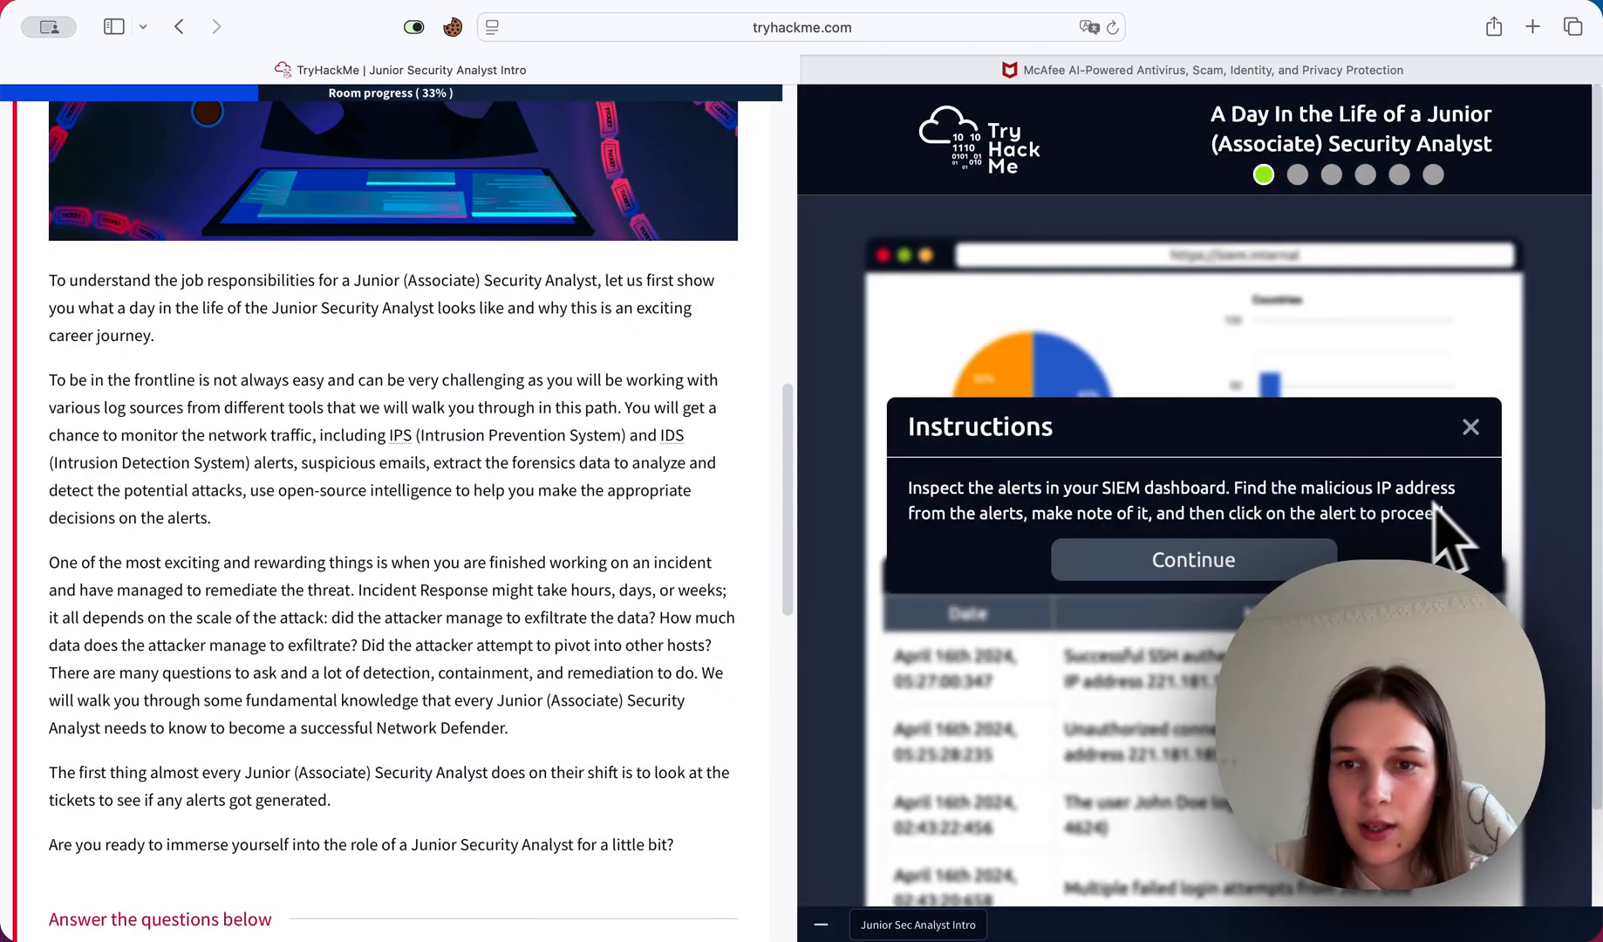
click(1192, 560)
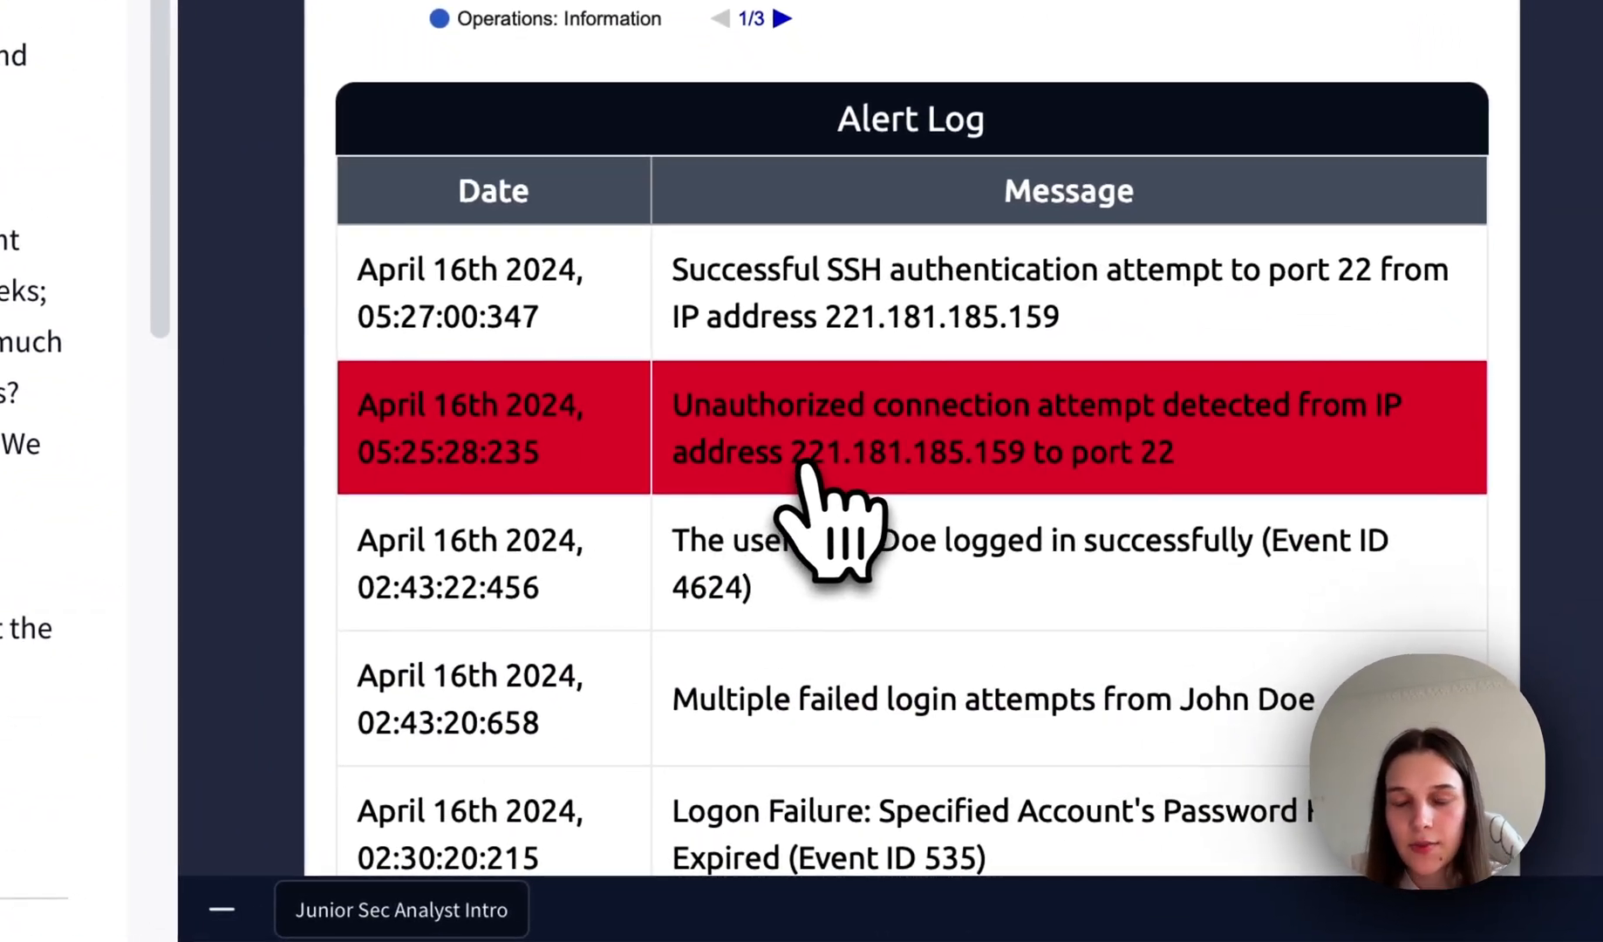
mouse_move(839, 522)
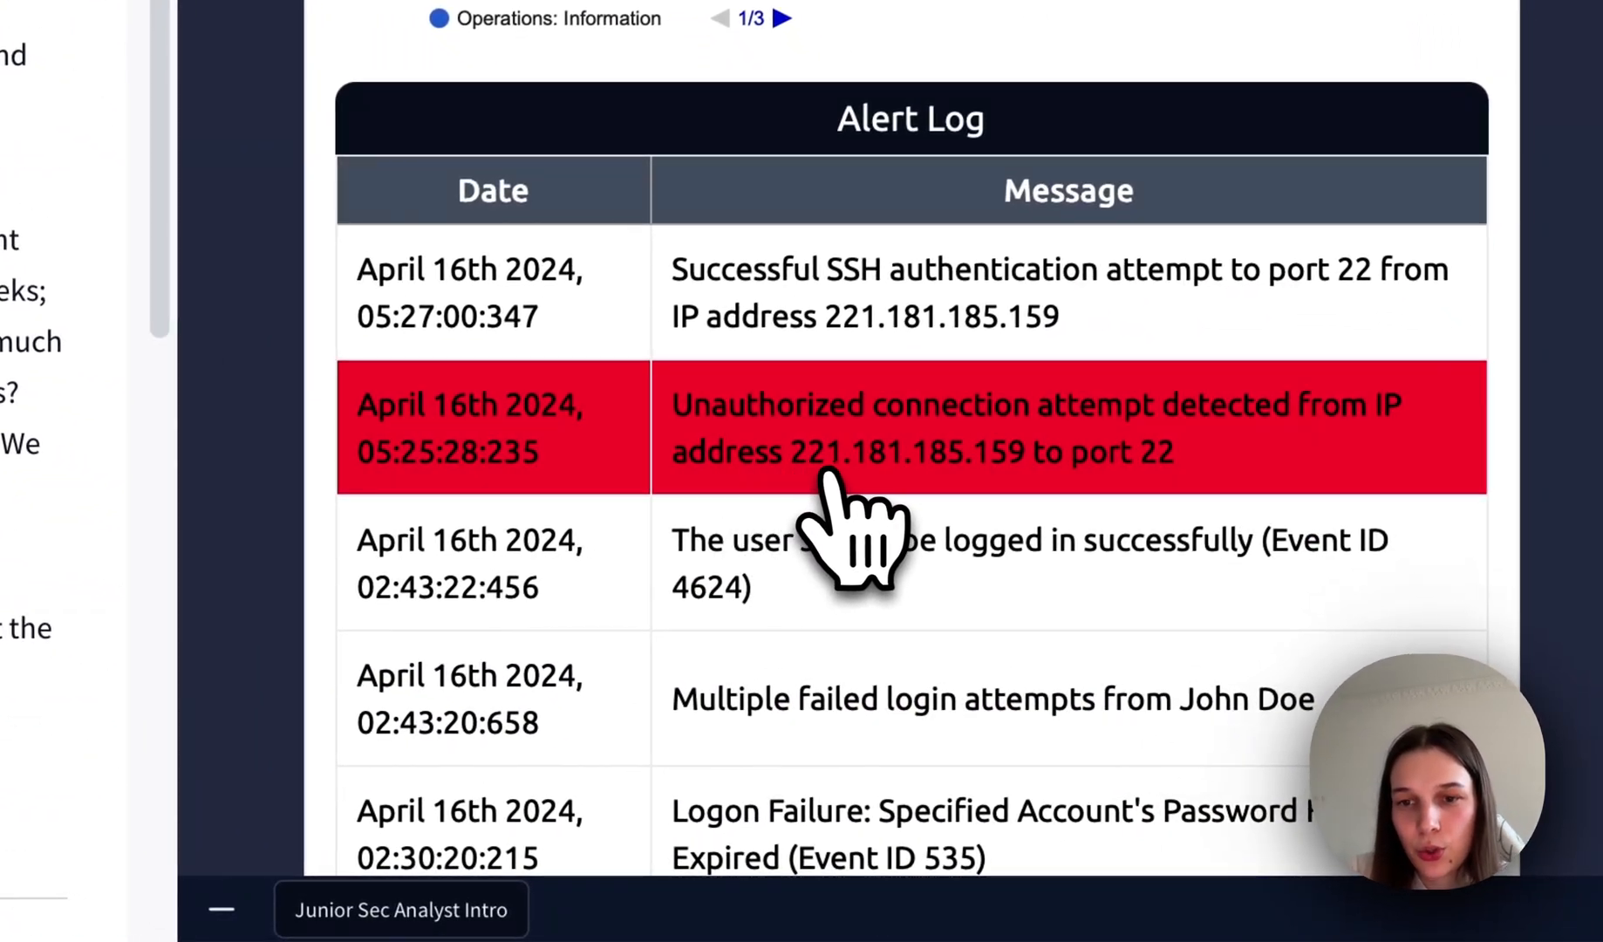
mouse_move(983, 511)
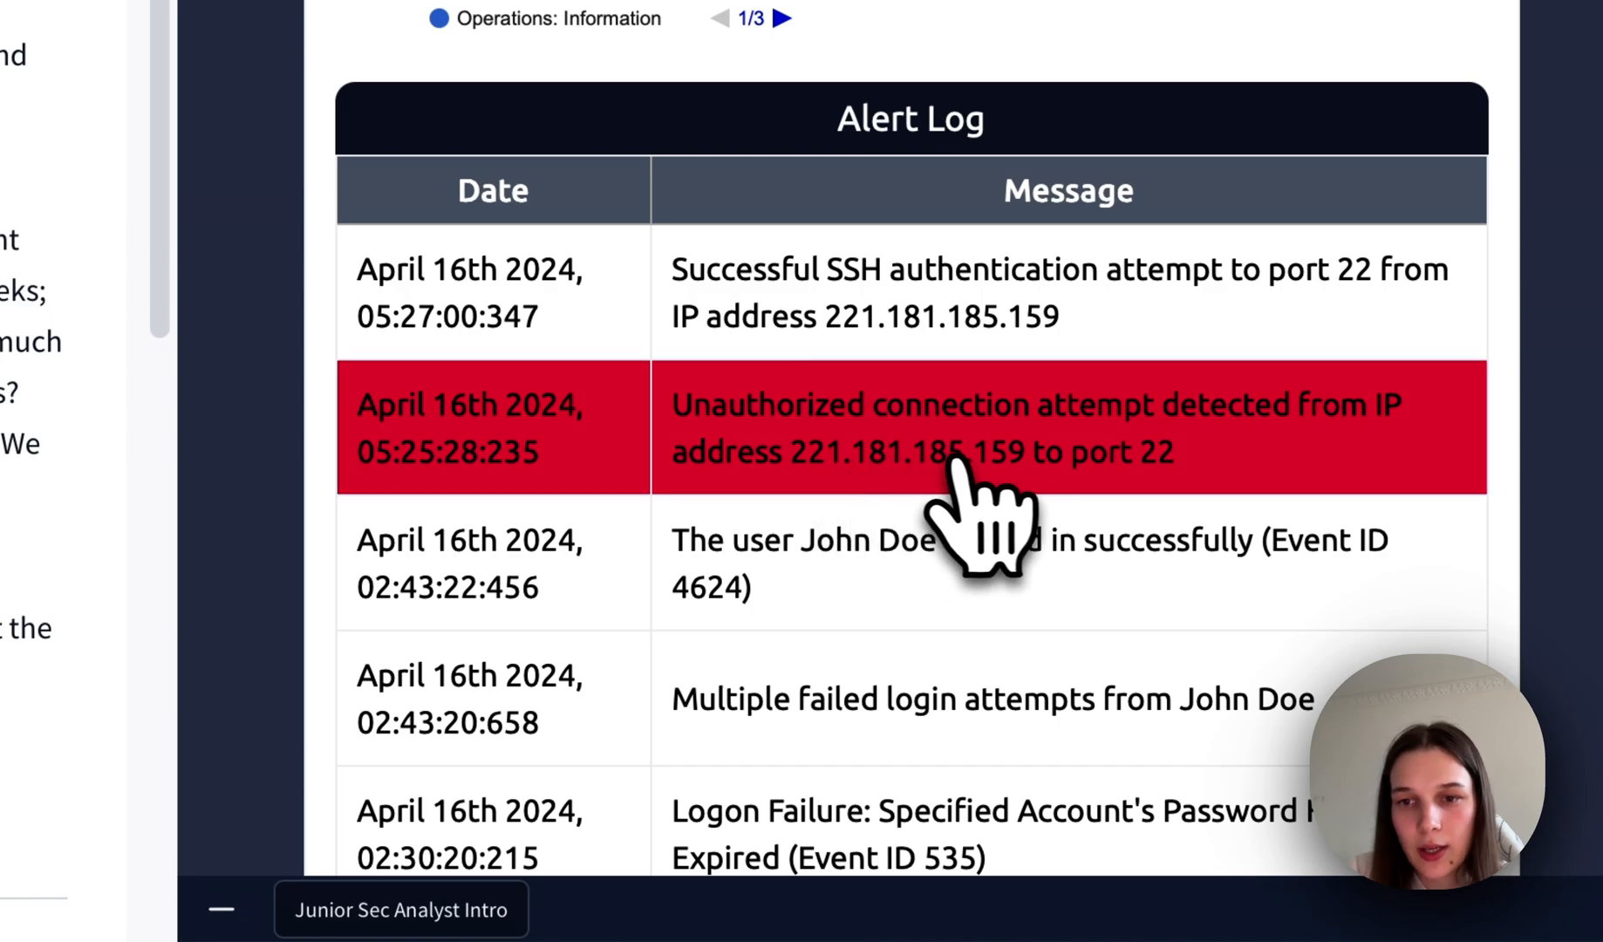
scroll(down, 3)
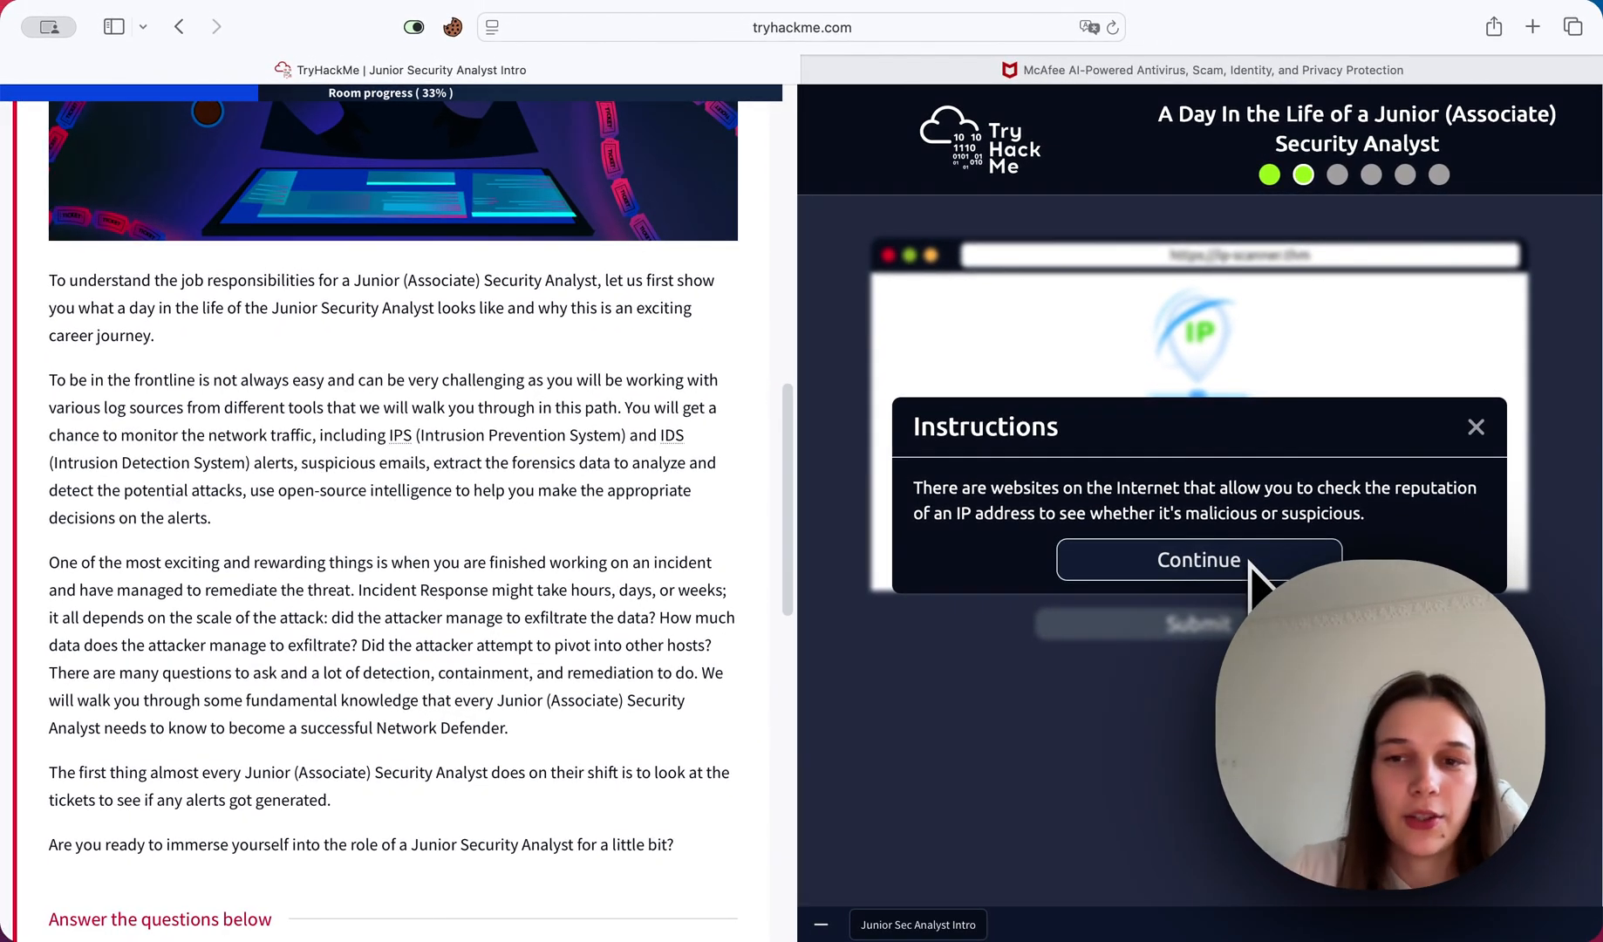
Submit 221.181.185.159 to IP-SCANNER.THM for a reputation lookup.
click(1197, 560)
text(221)
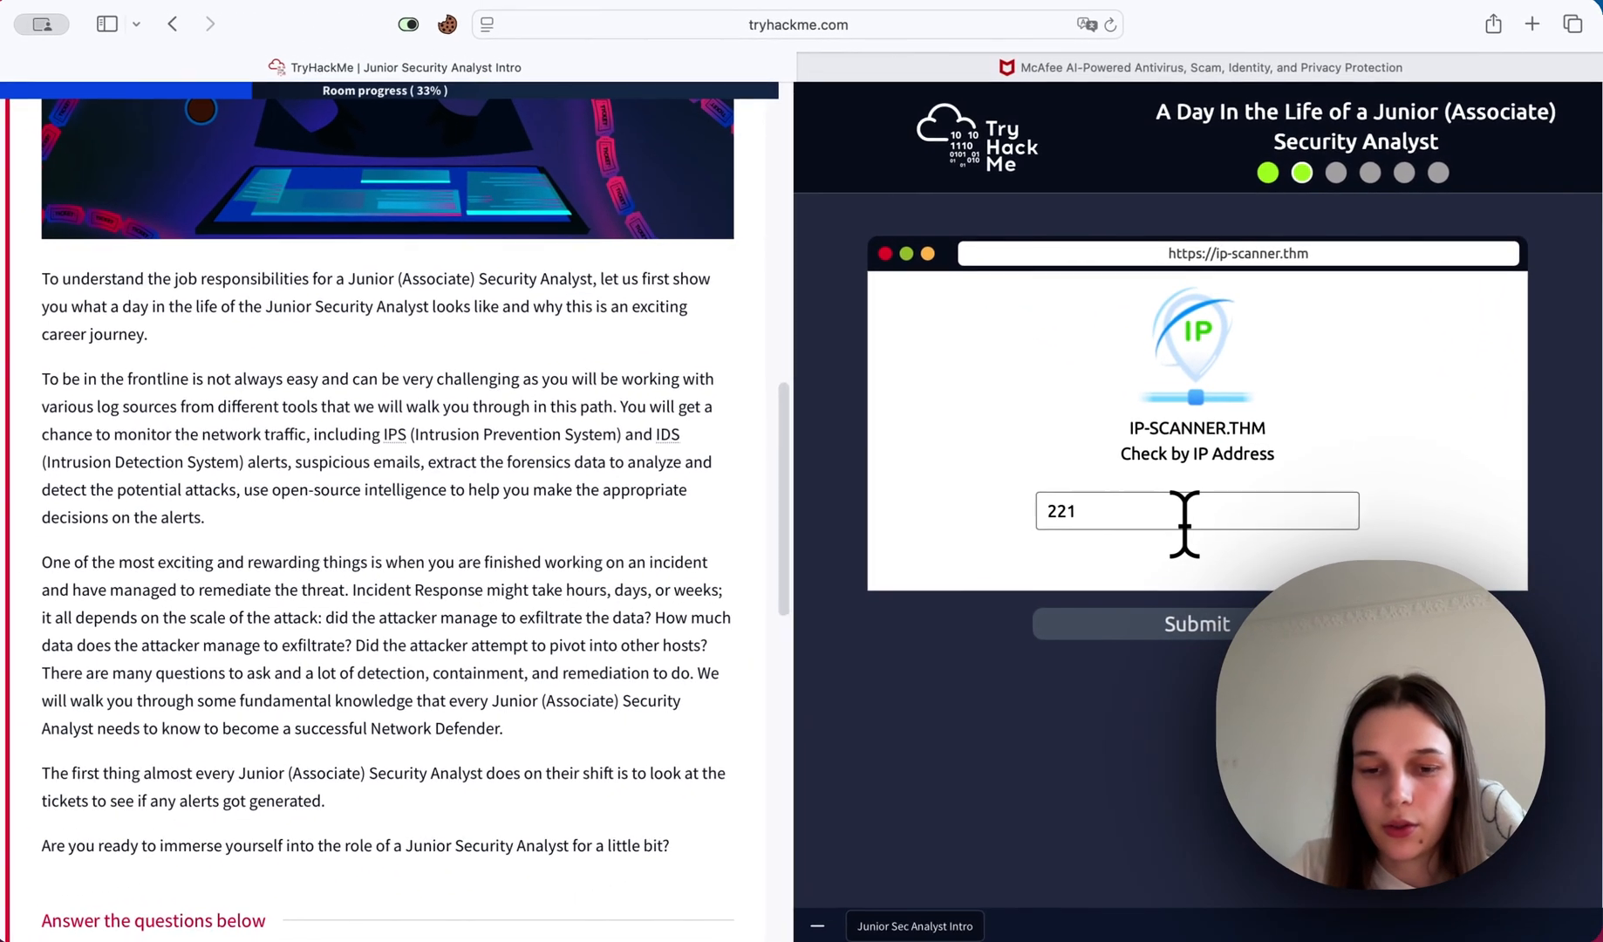
text(.)
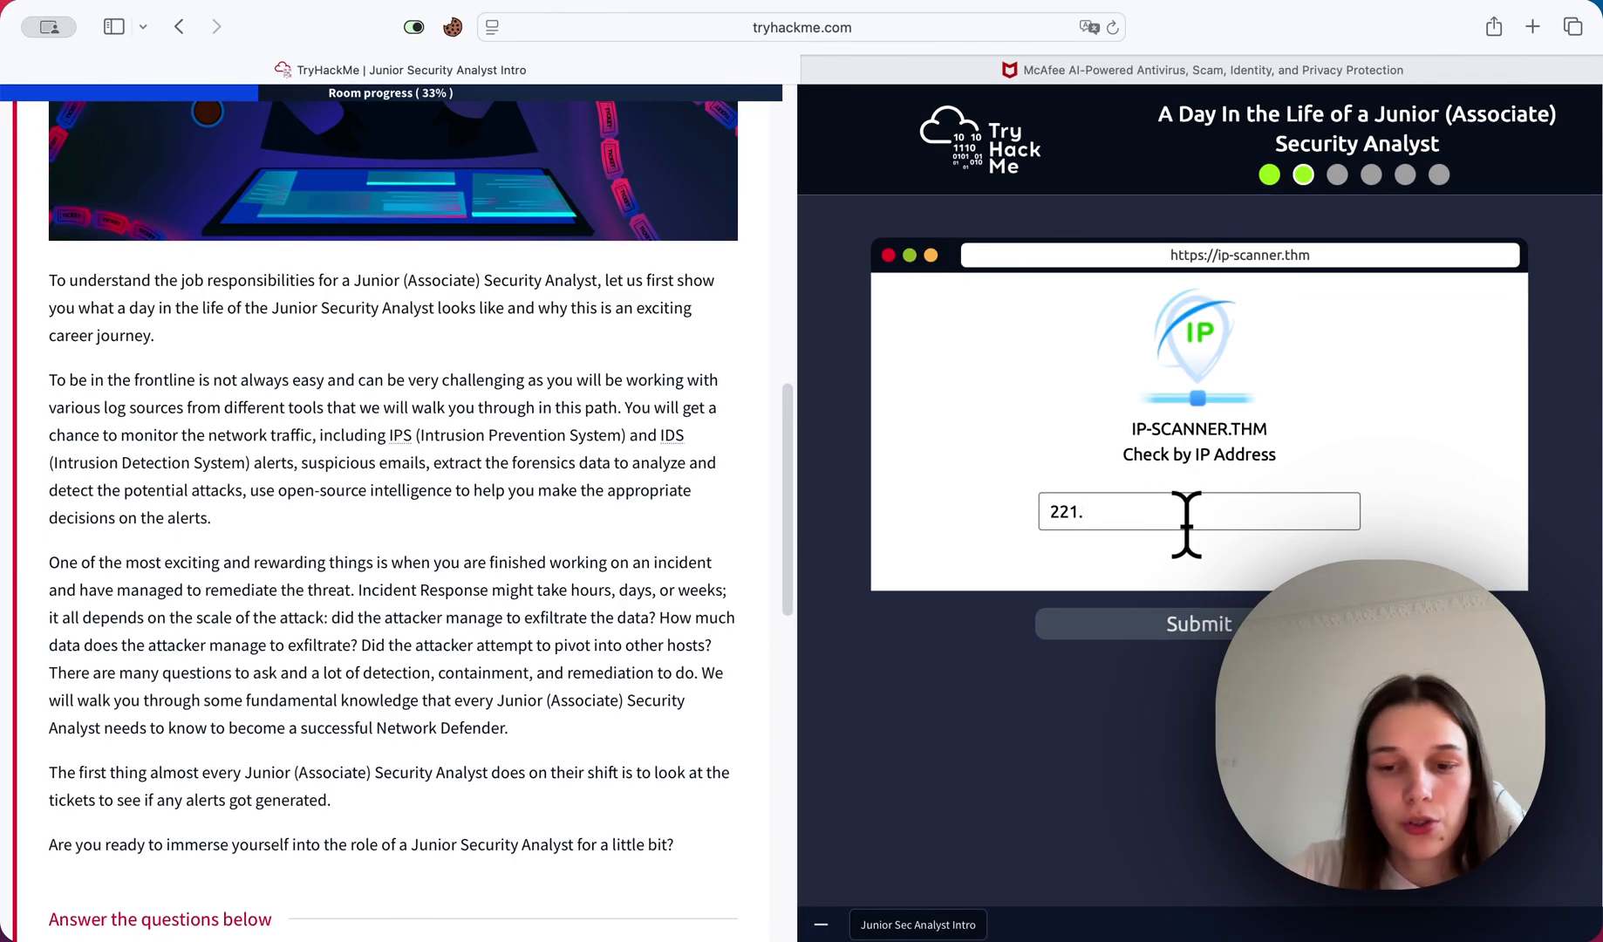
text(181)
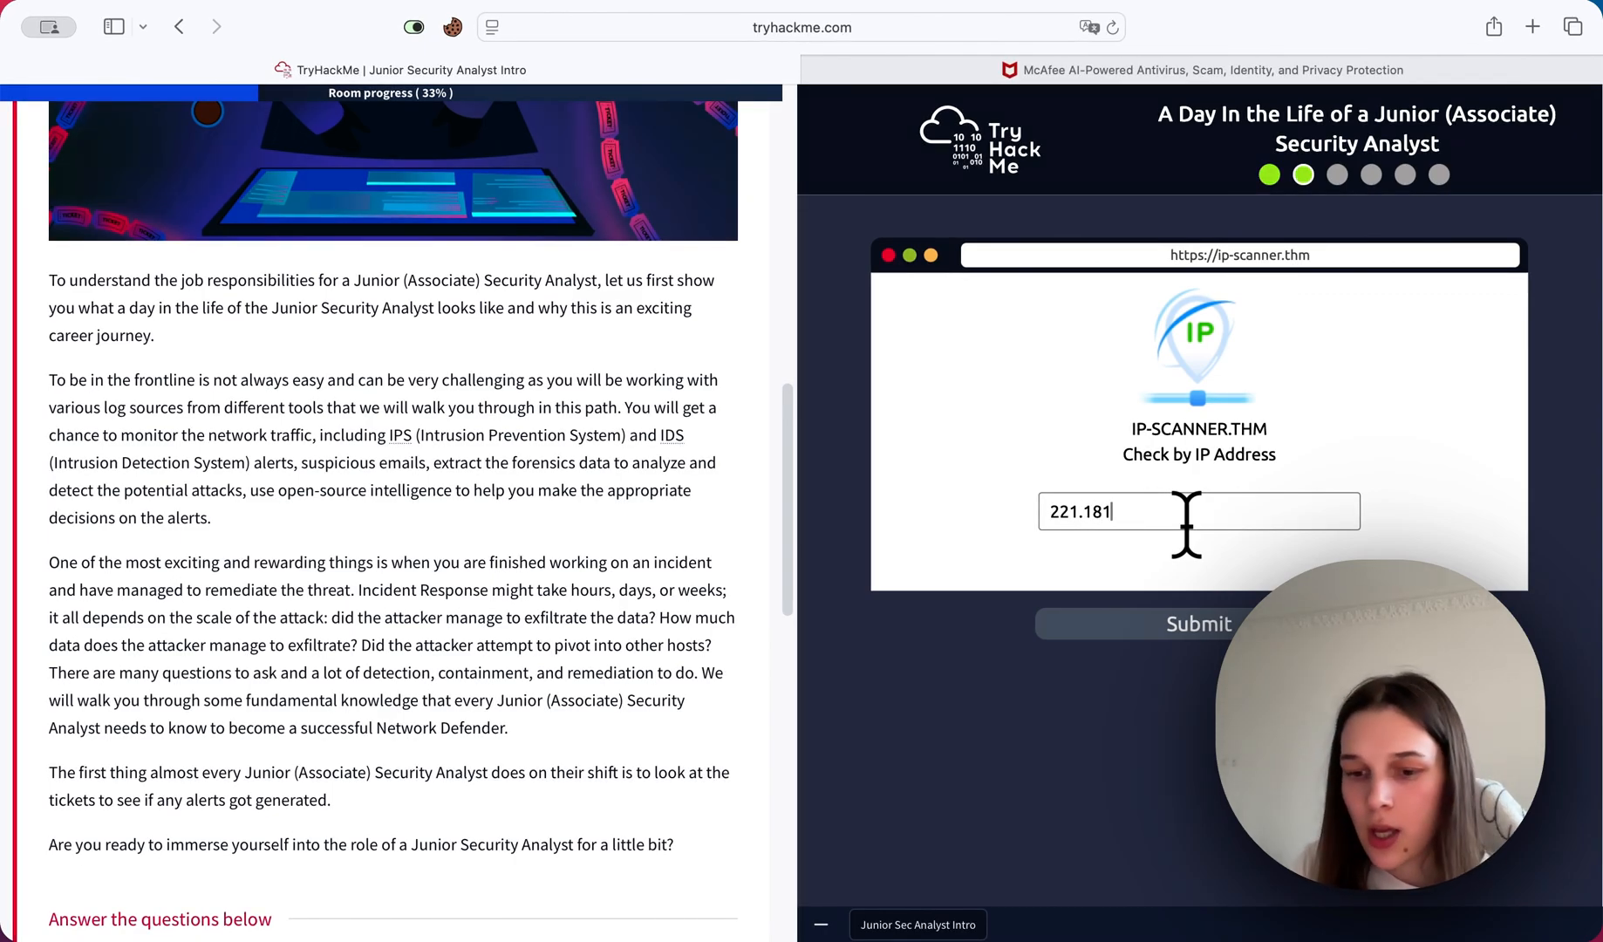
text(.185)
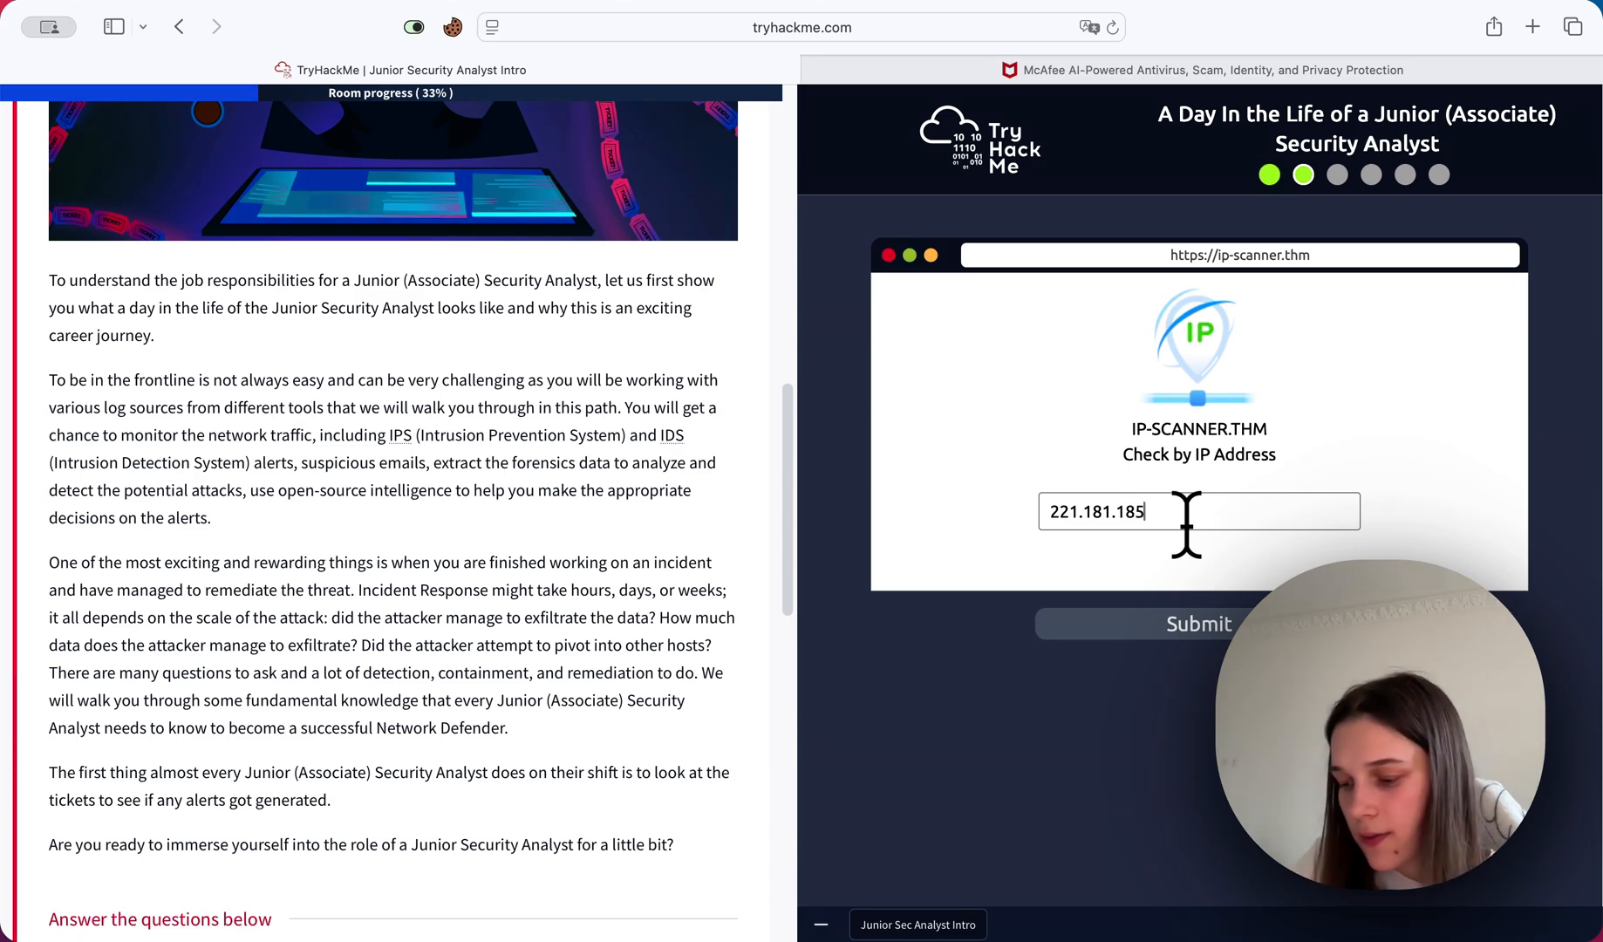
text(159)
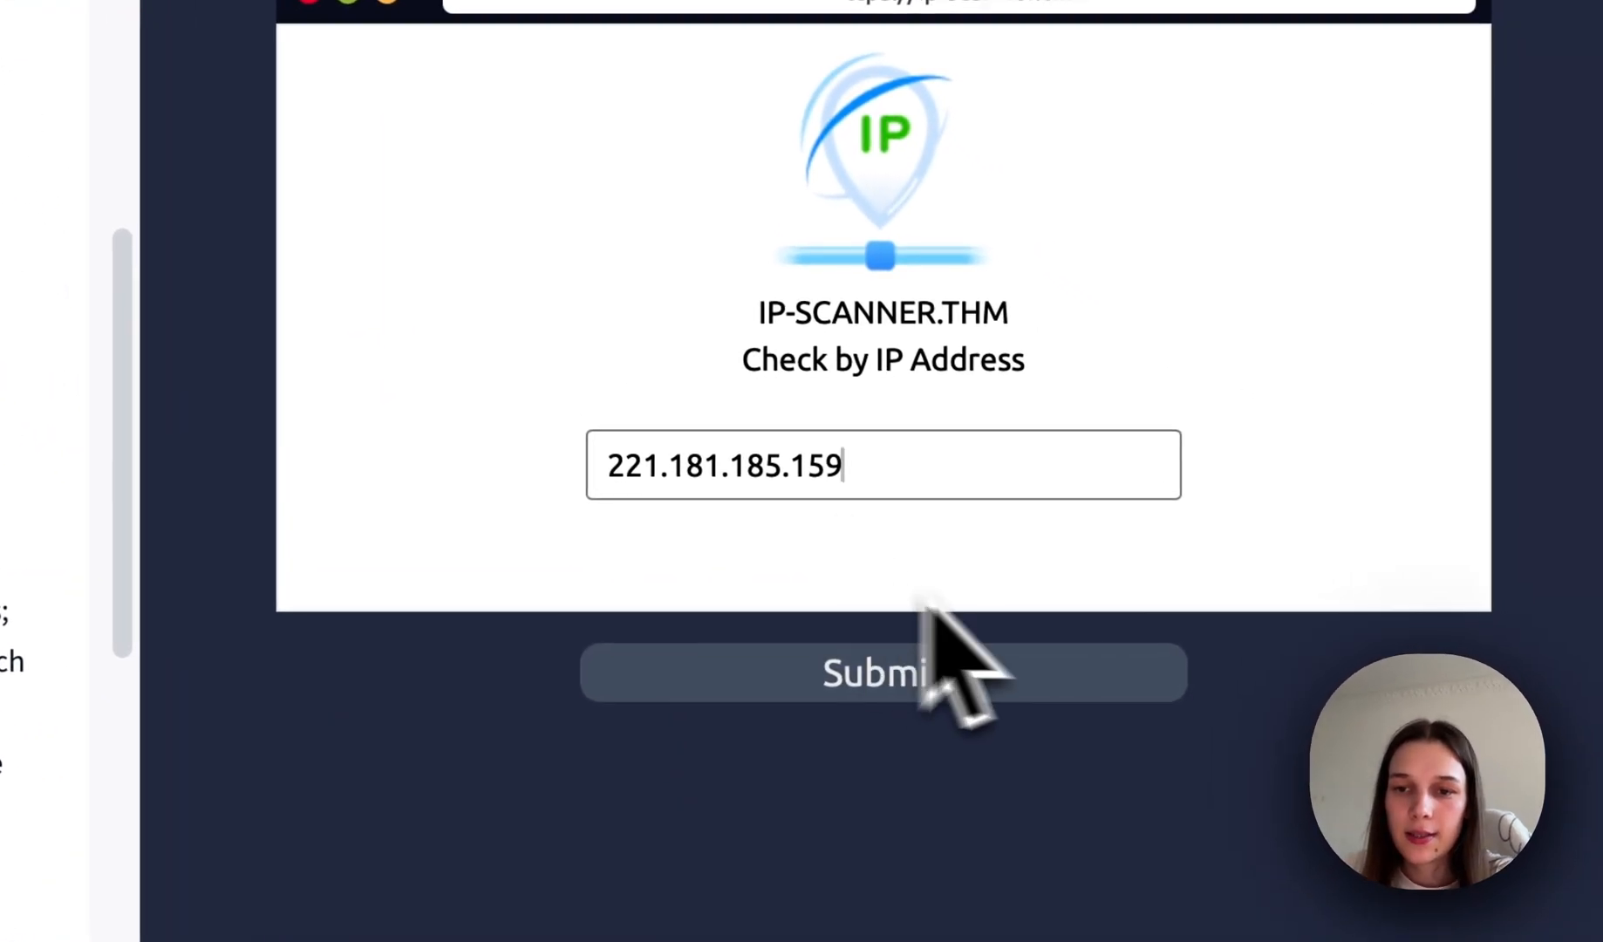
click(881, 671)
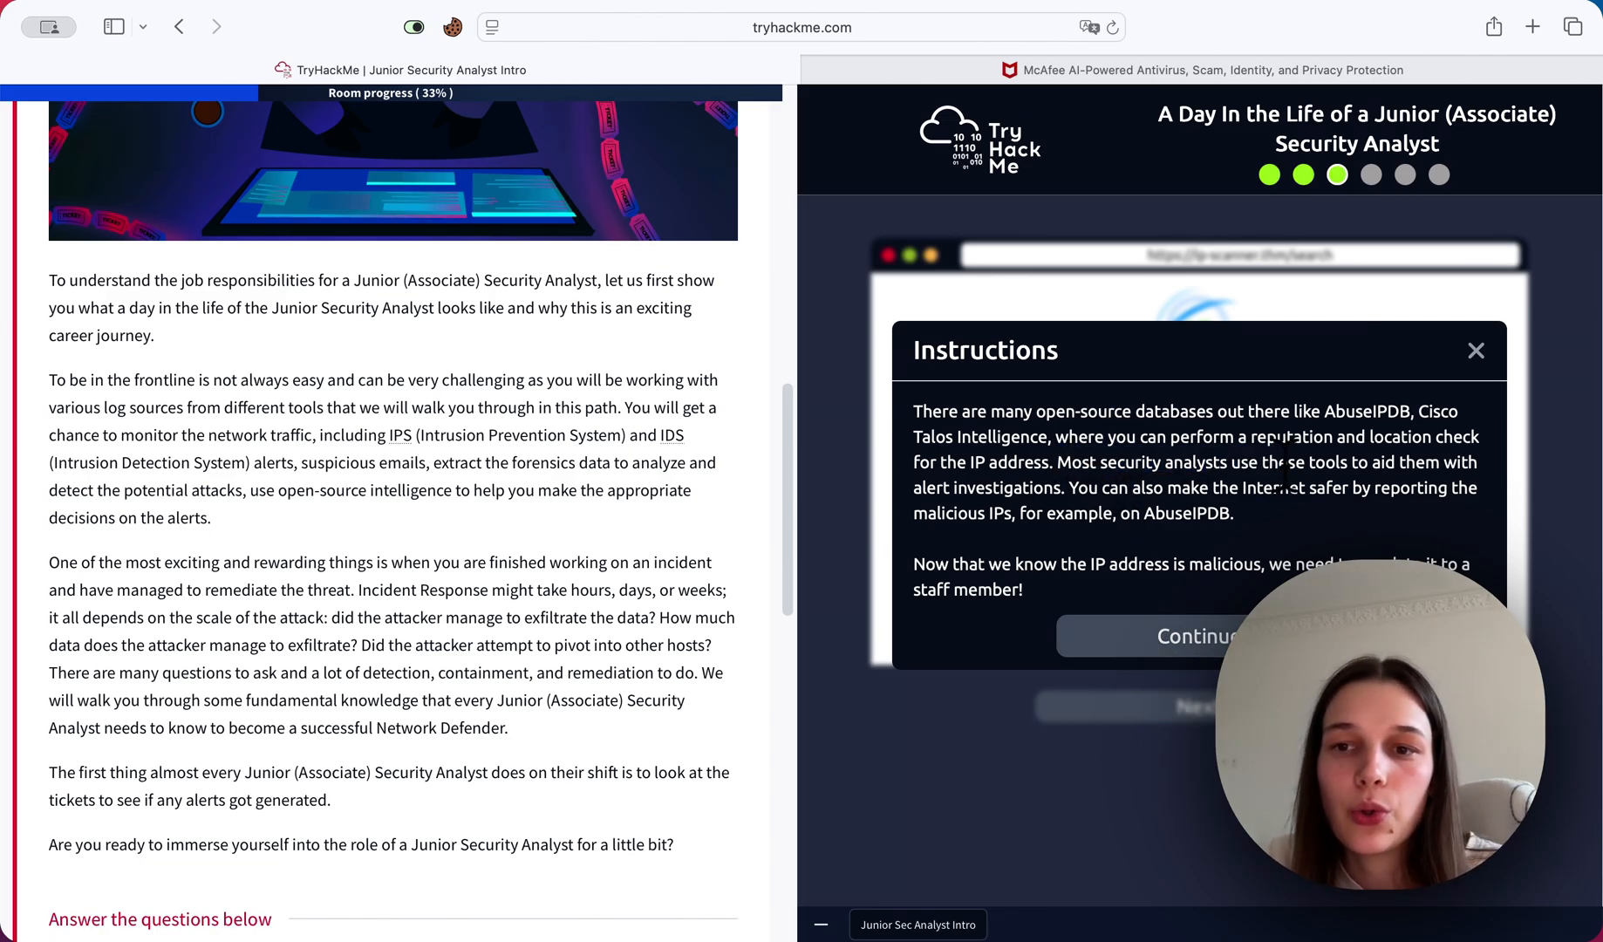
mouse_move(1139, 527)
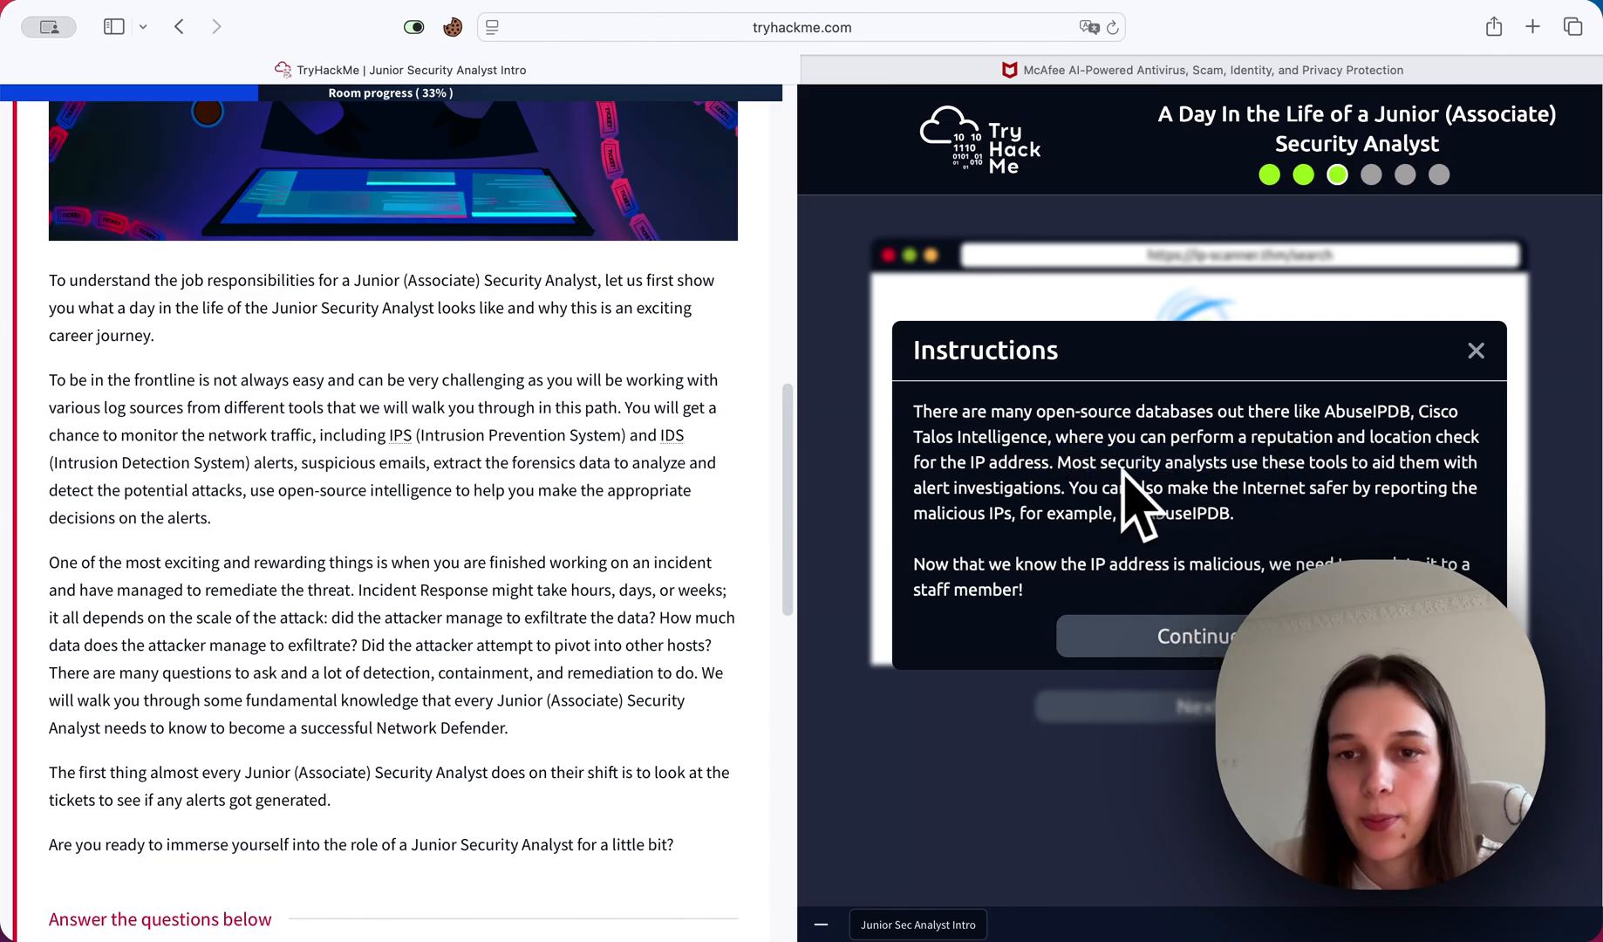
mouse_move(1258, 572)
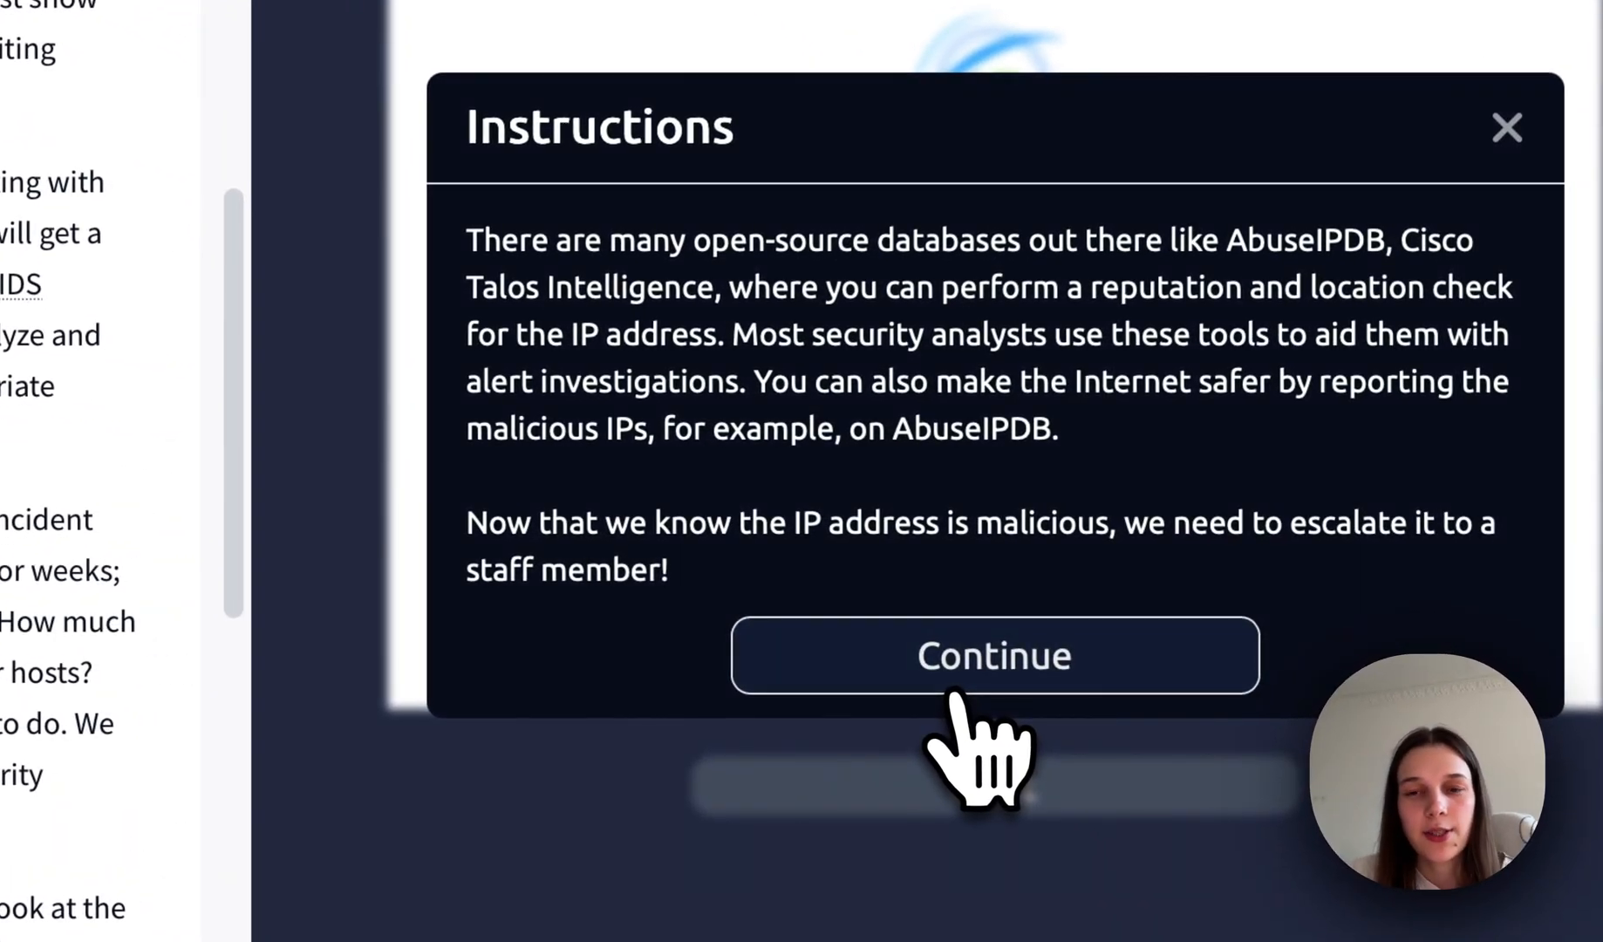
Continue past the AbuseIPDB note to reveal 221.181.185.159 rated malicious with 100% confidence.
click(993, 656)
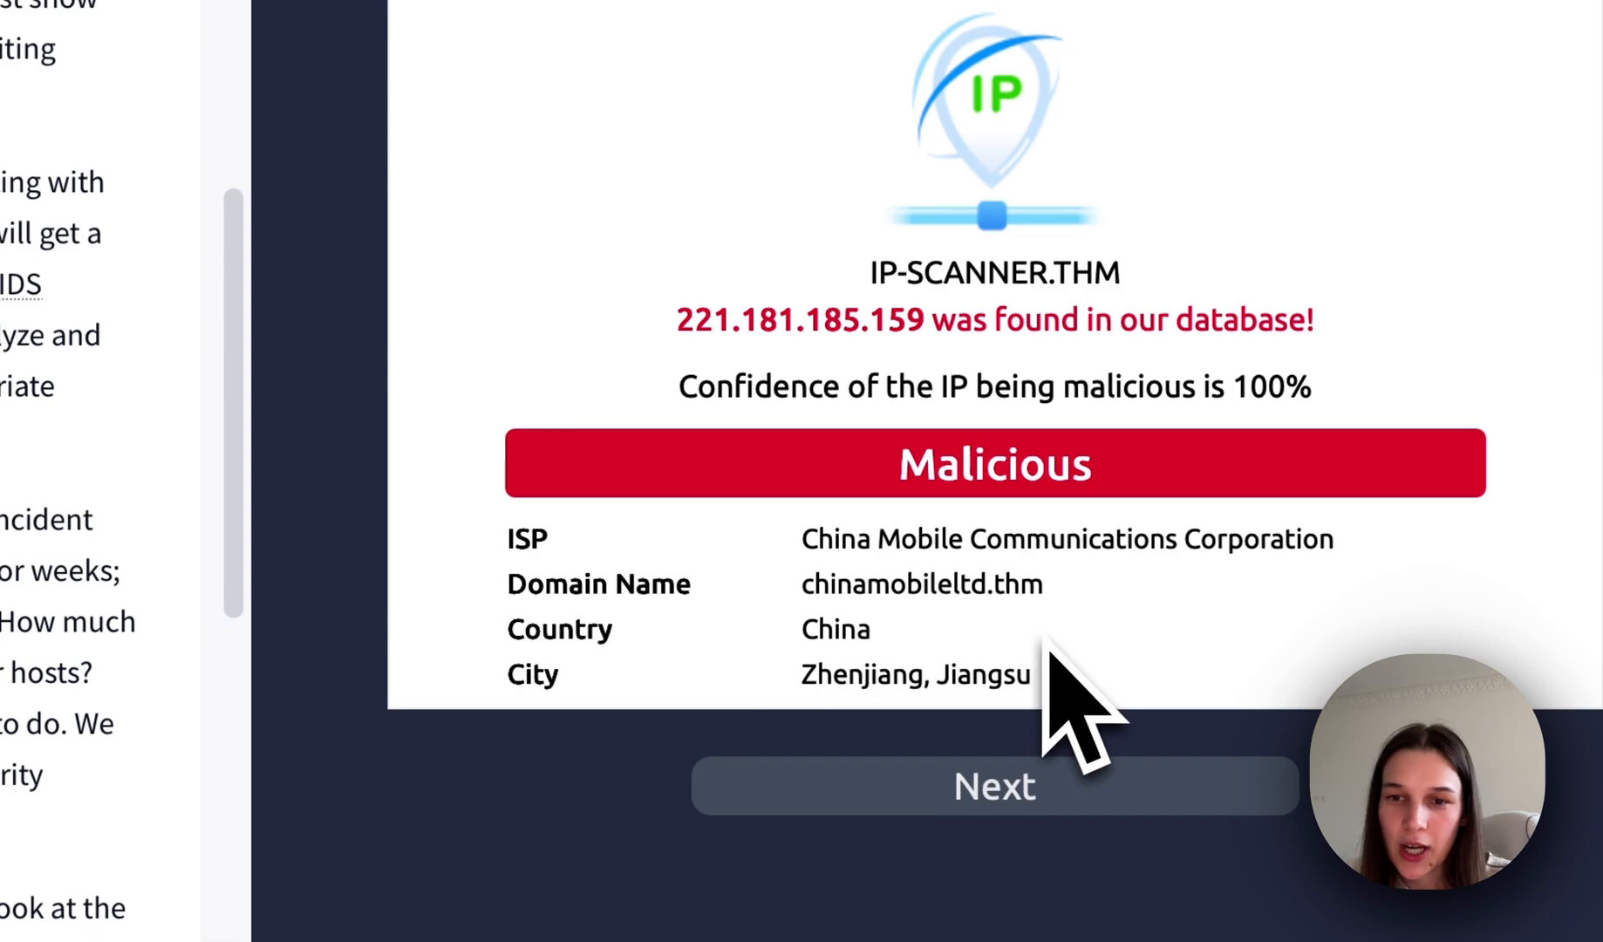
mouse_move(972, 696)
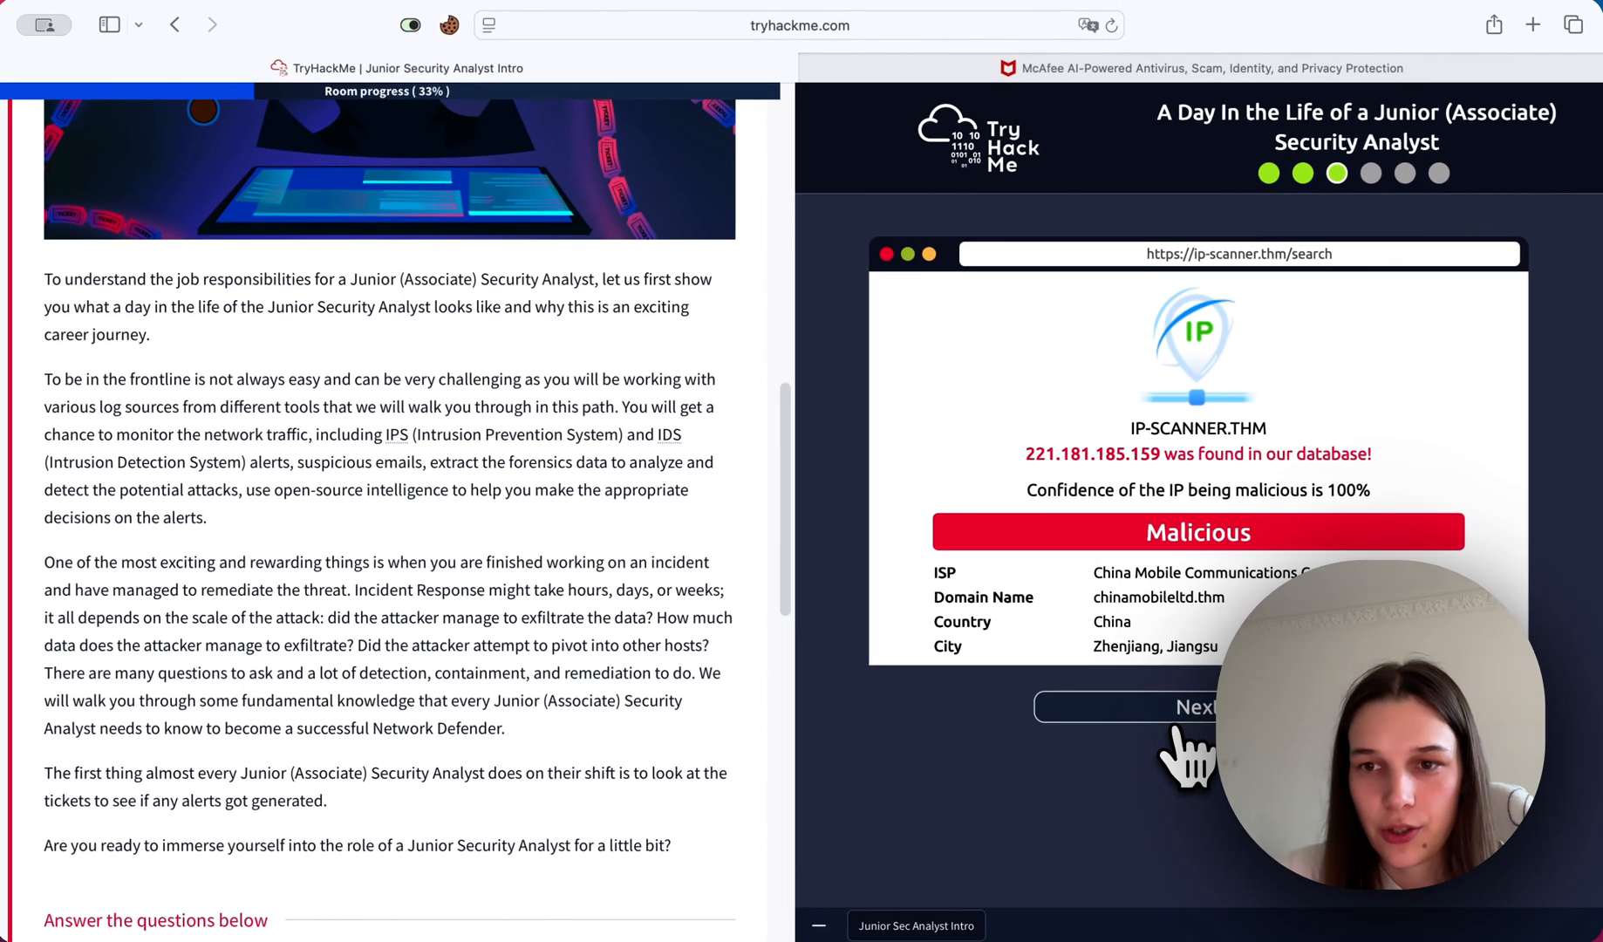
Move on from the scan result and dismiss the escalation instructions.
click(1197, 707)
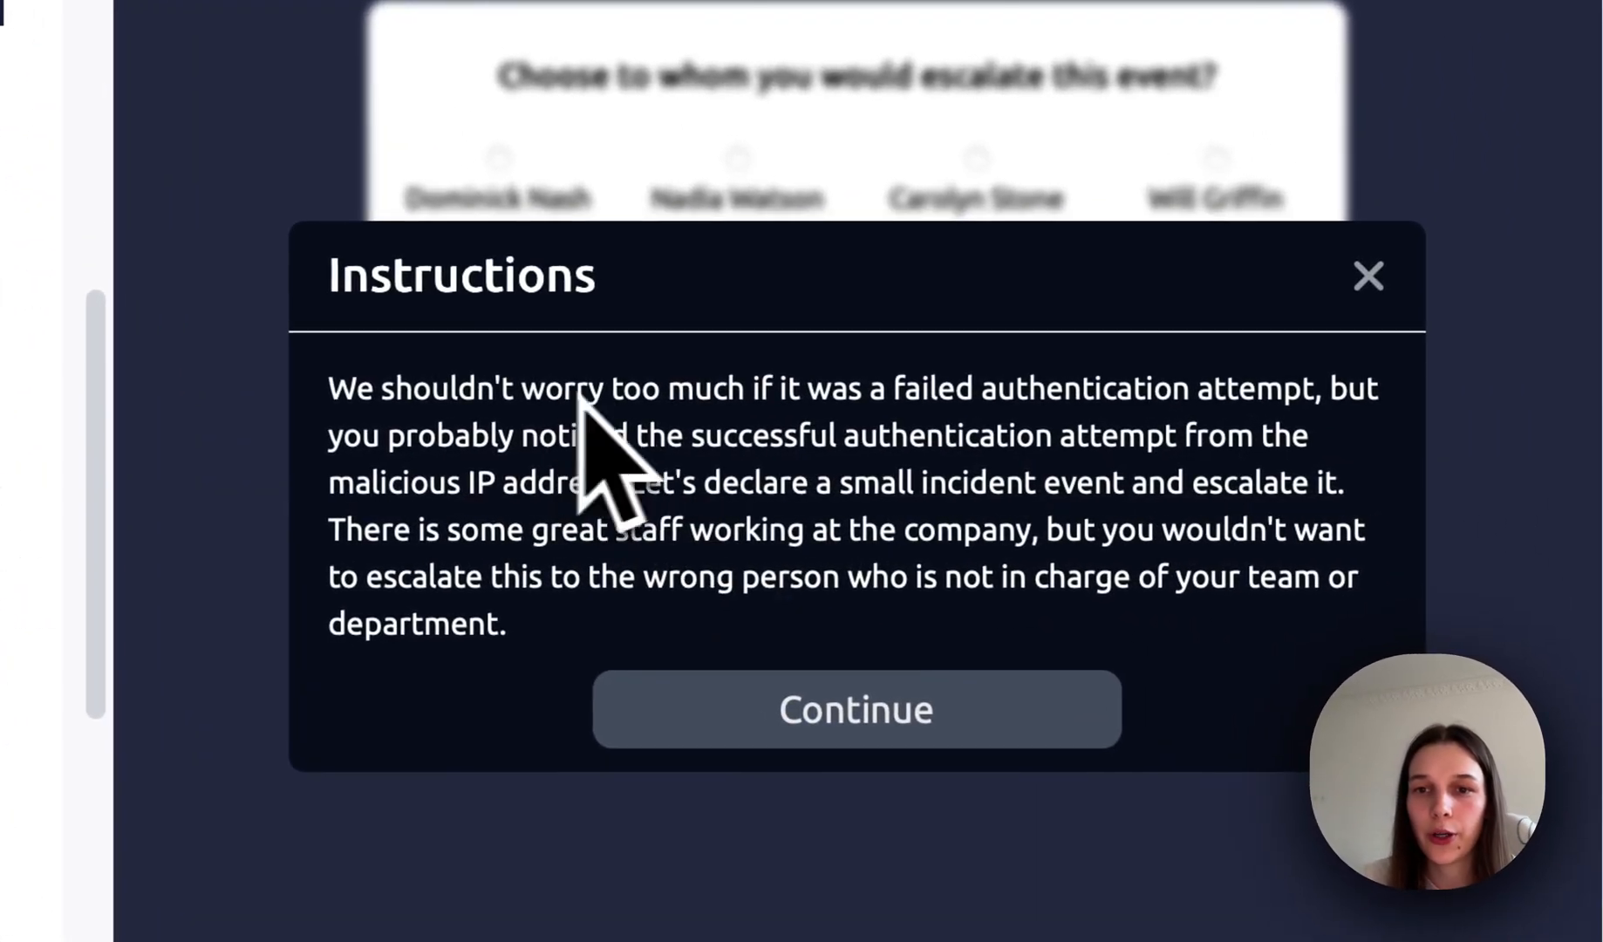
mouse_move(1044, 511)
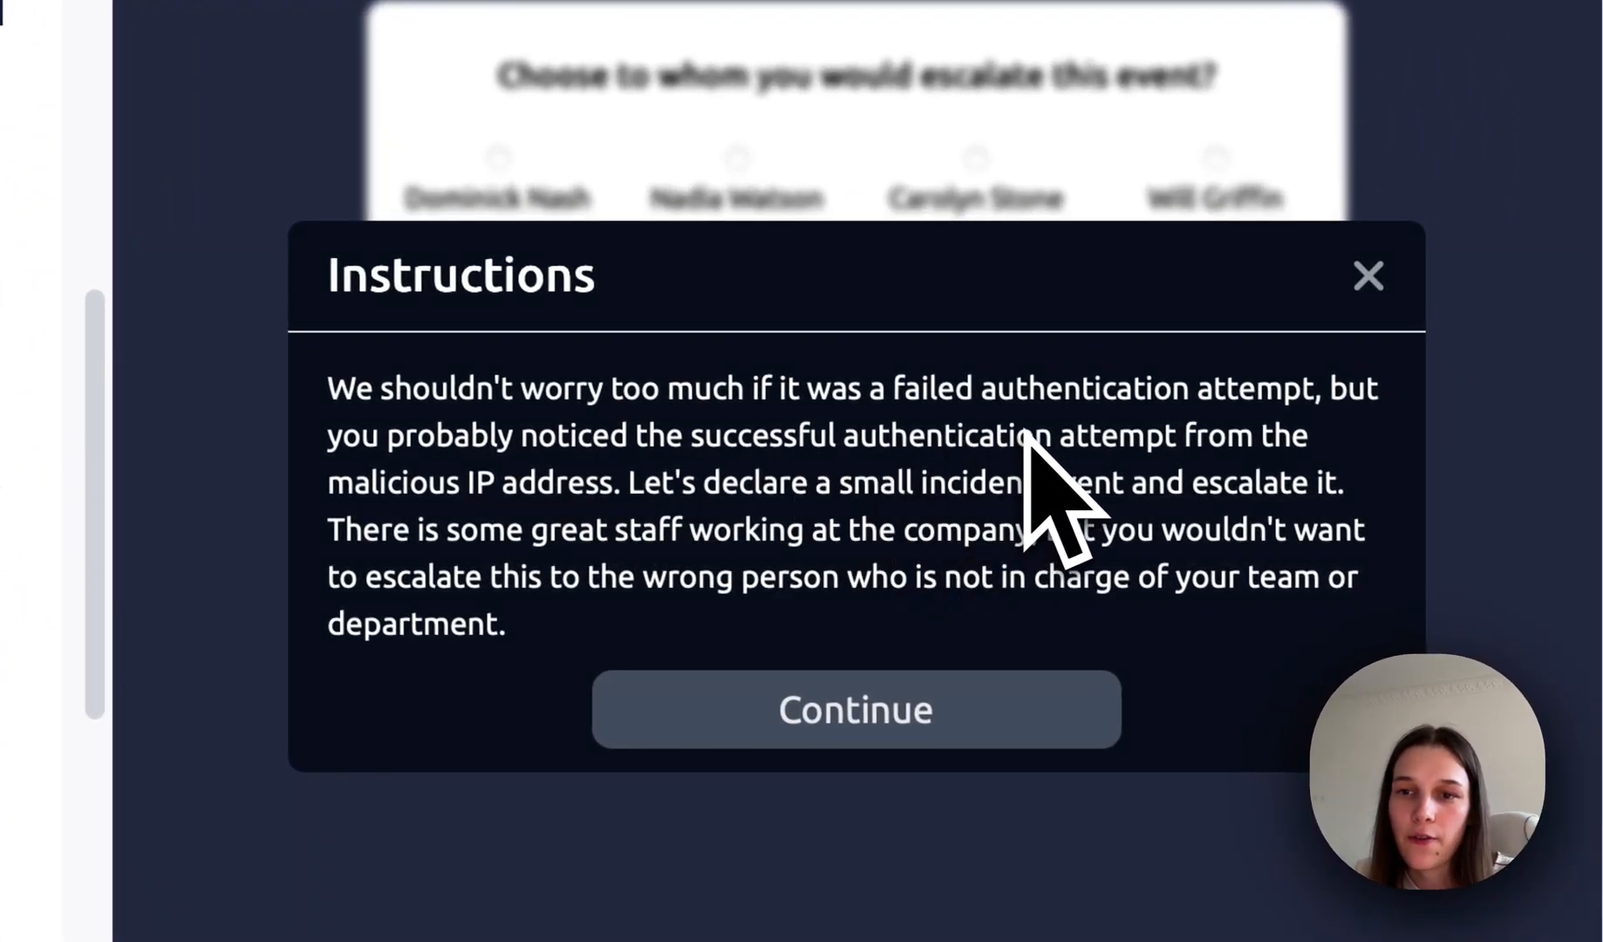
scroll(down, 3)
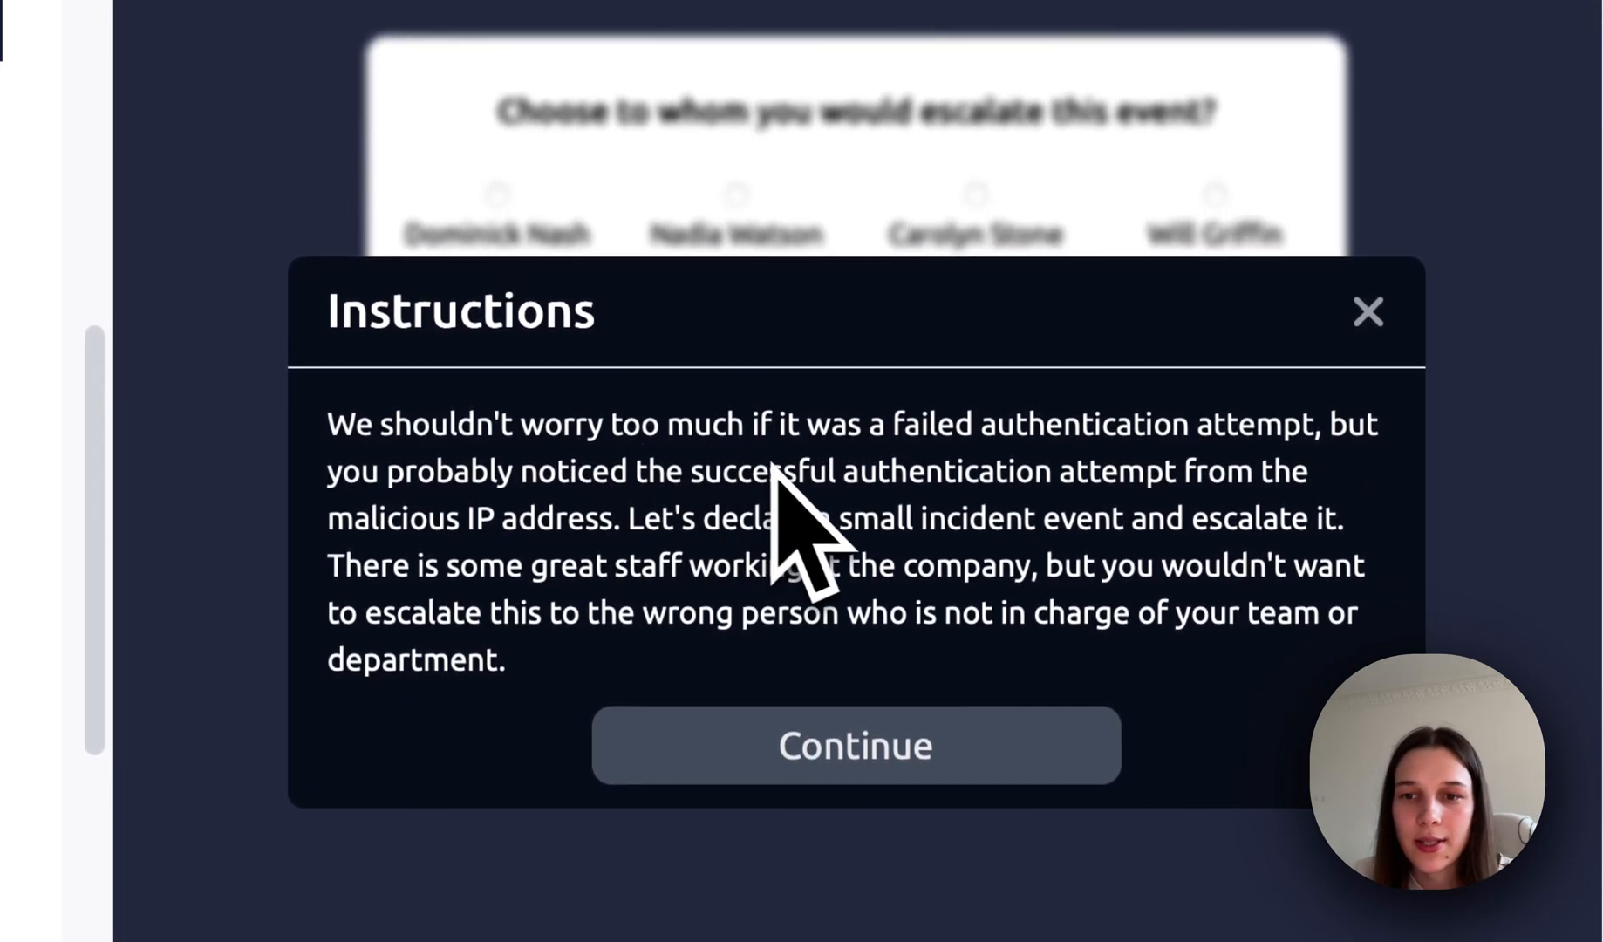
mouse_move(1298, 553)
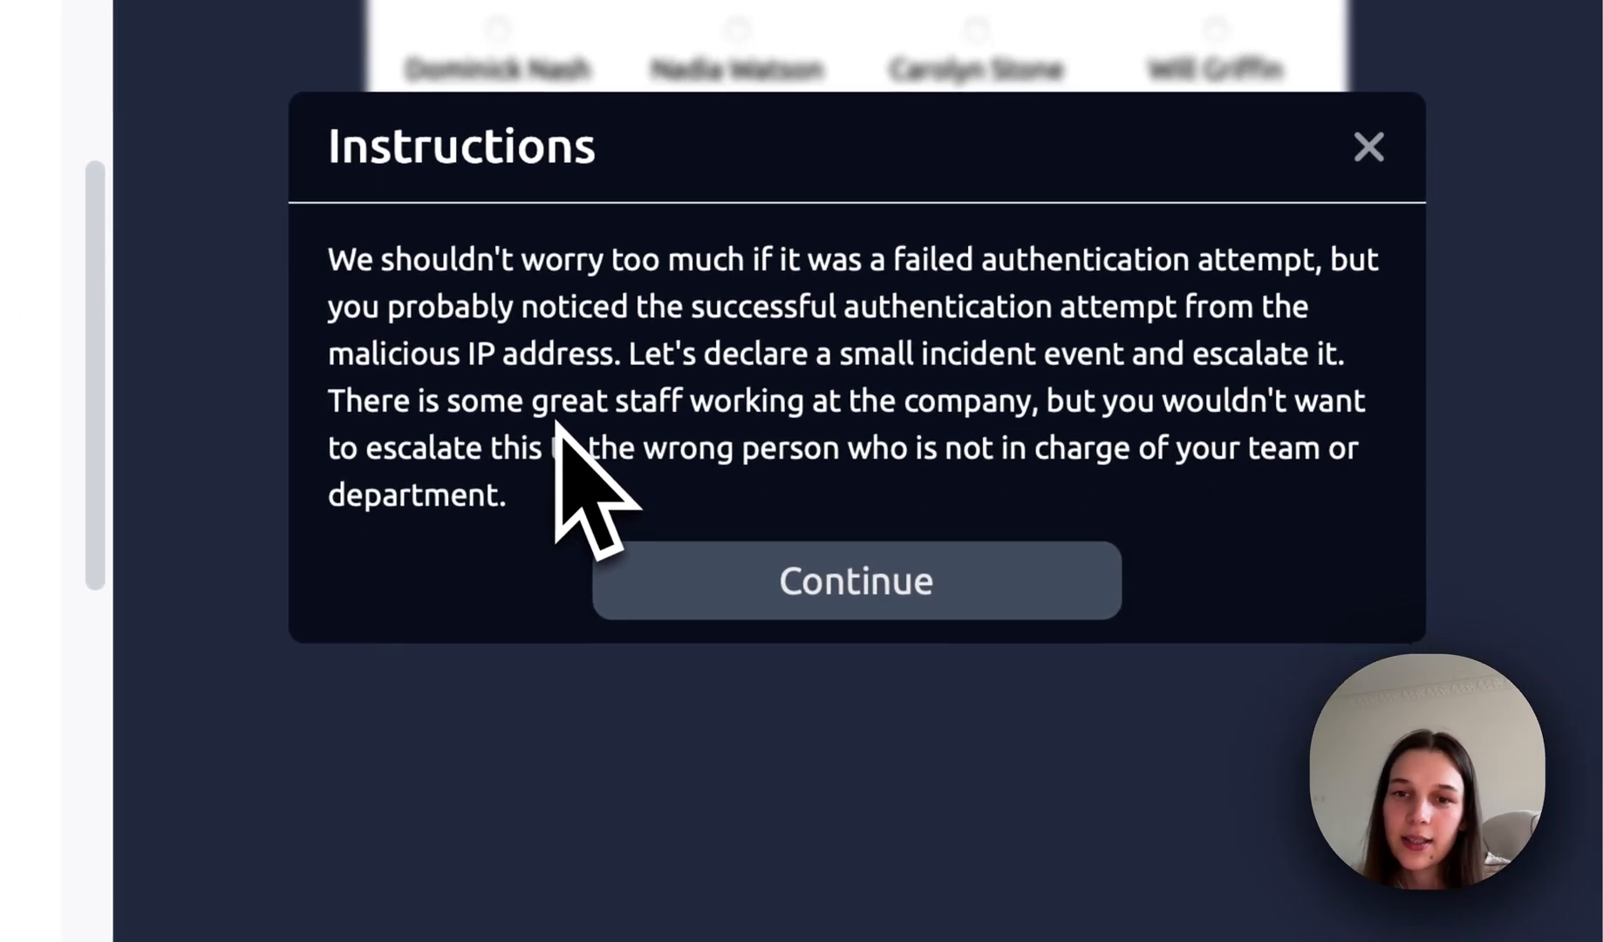
mouse_move(993, 490)
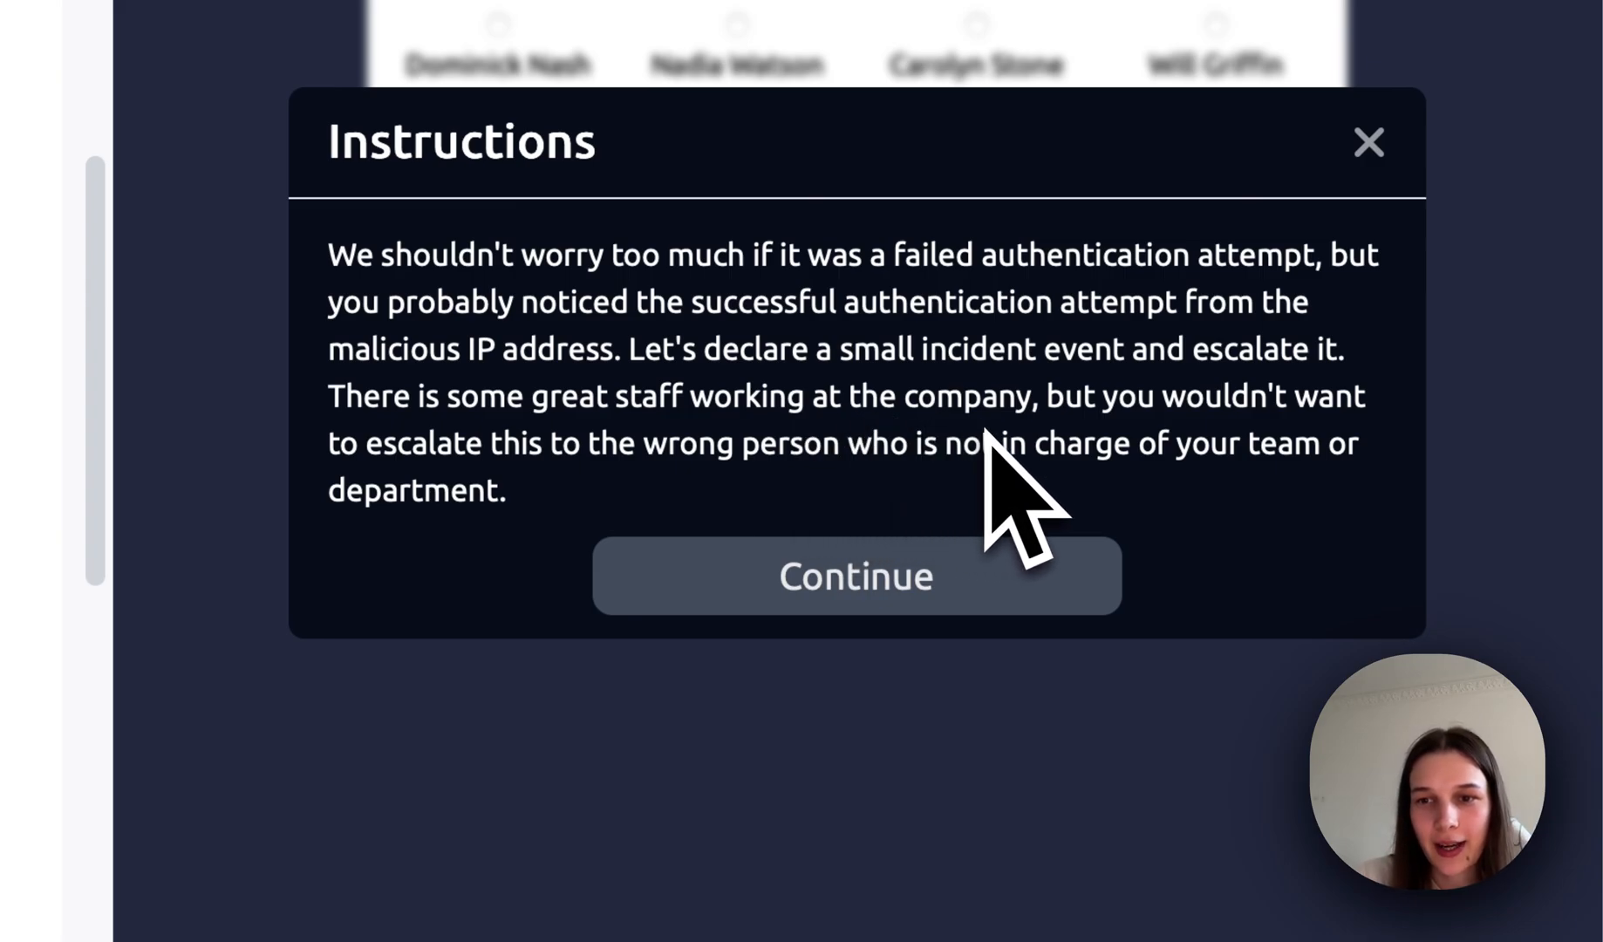
mouse_move(567, 588)
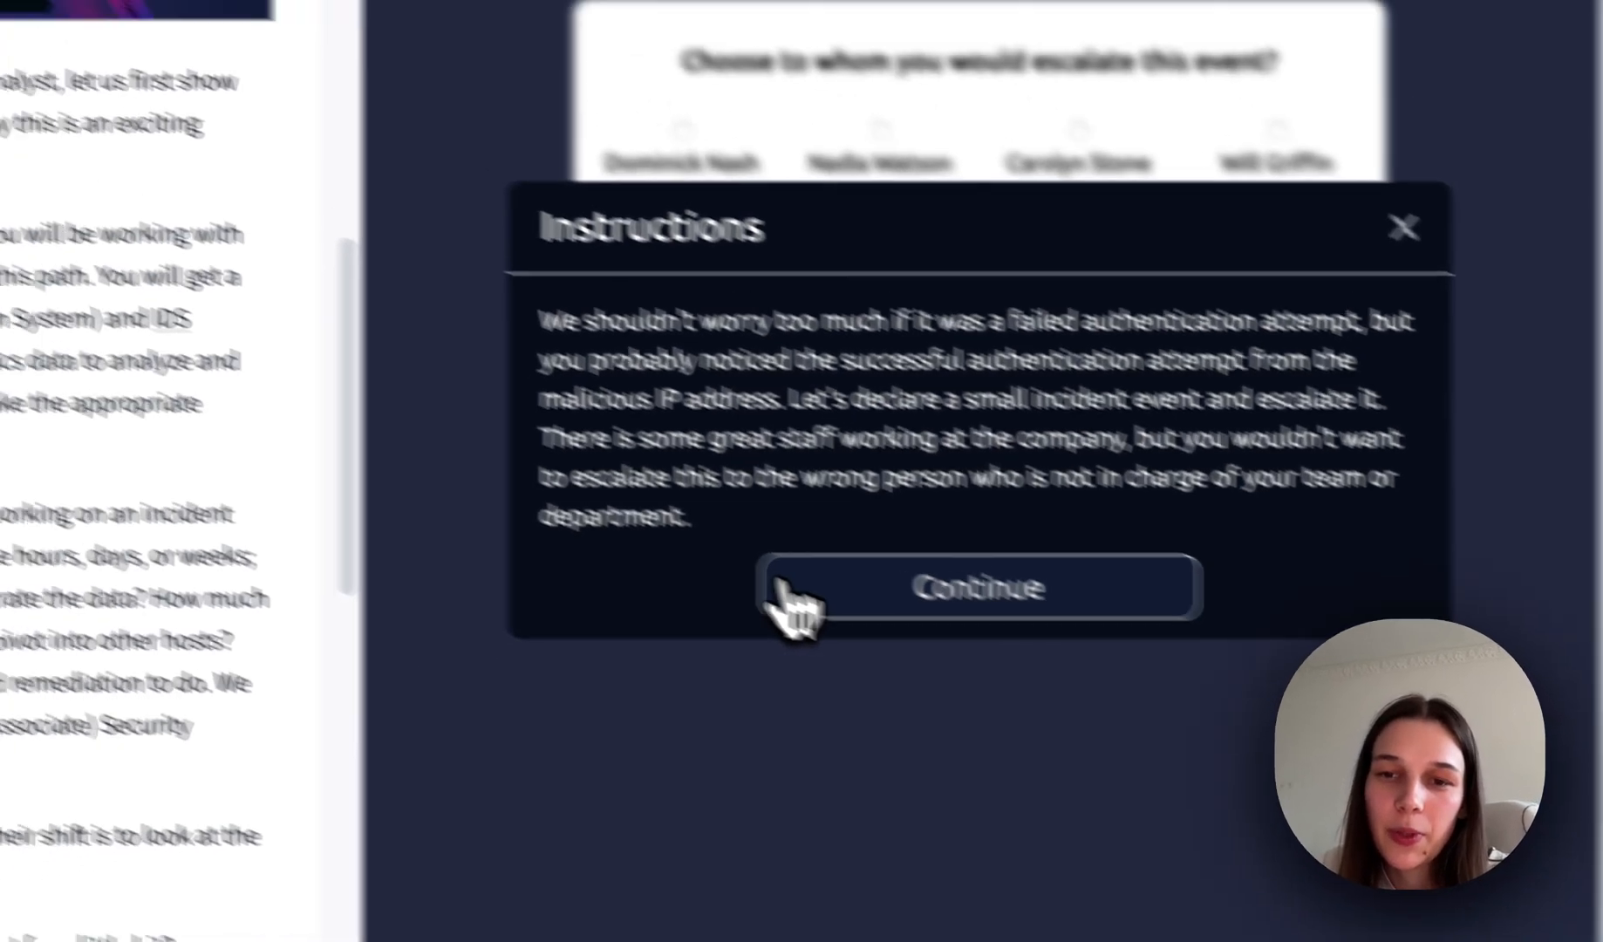
click(979, 588)
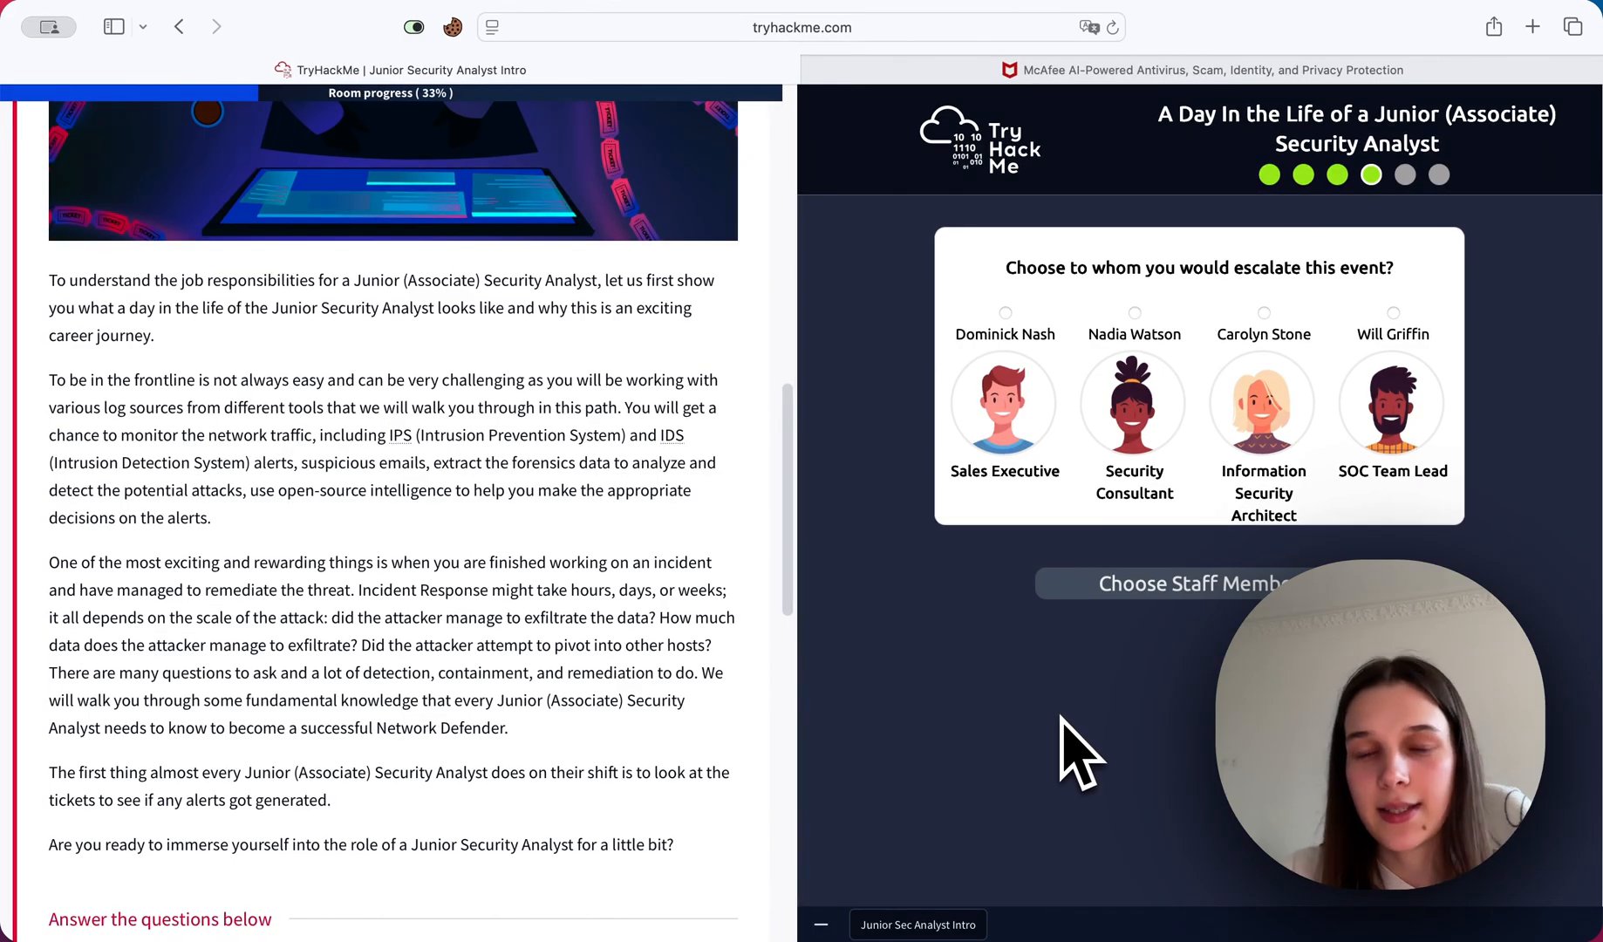
mouse_move(1227, 624)
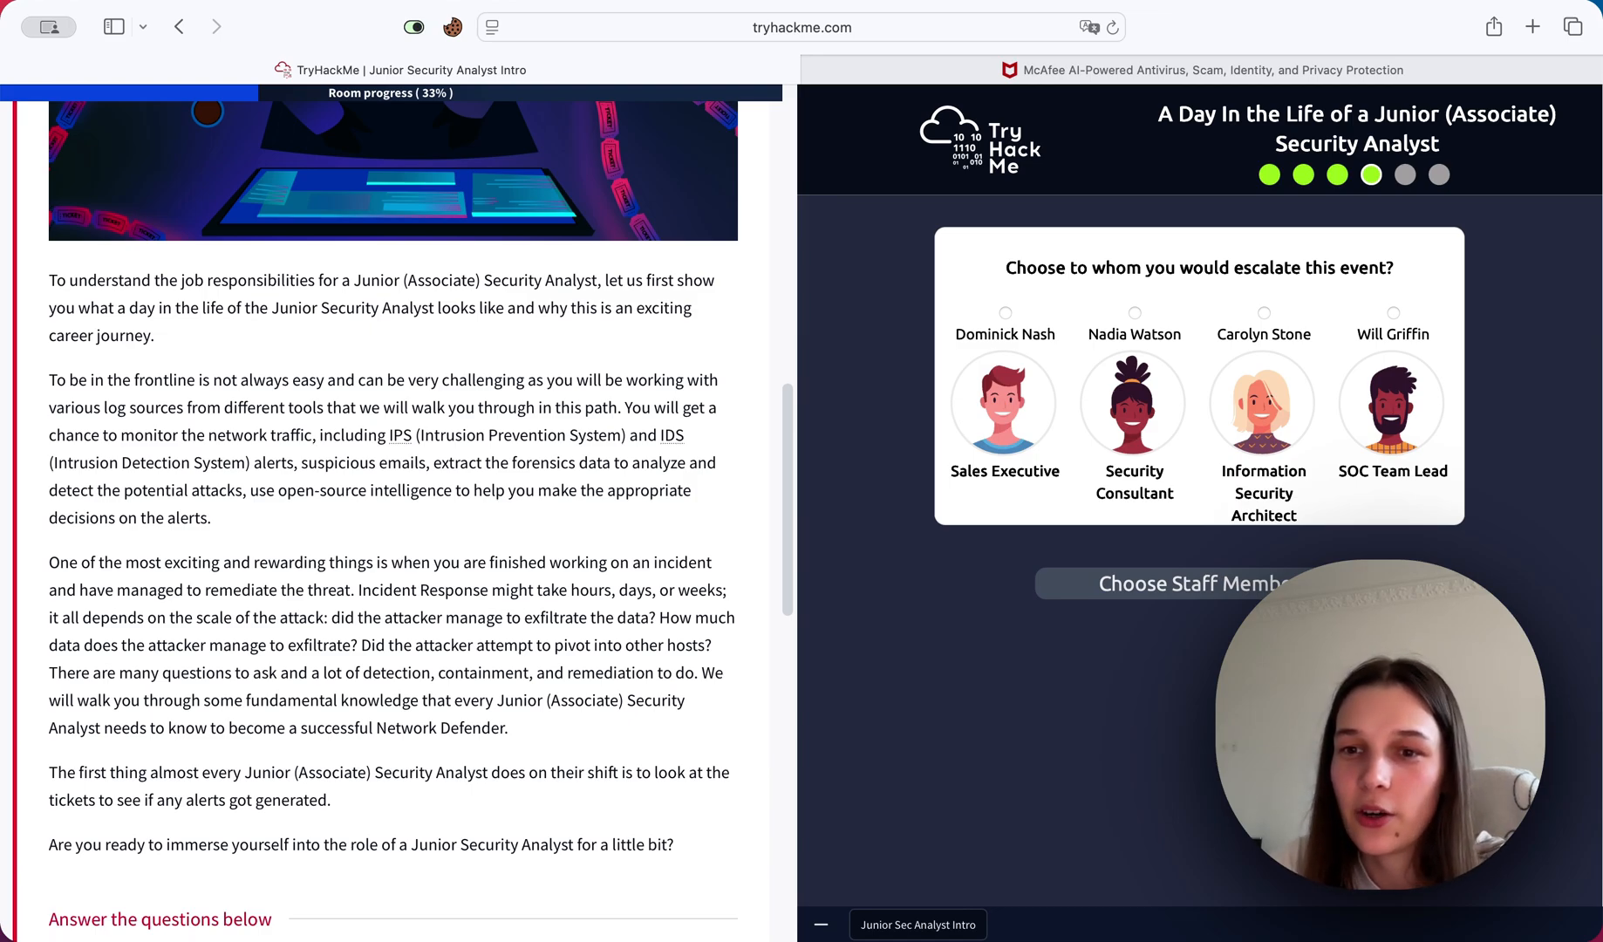
mouse_move(1439, 560)
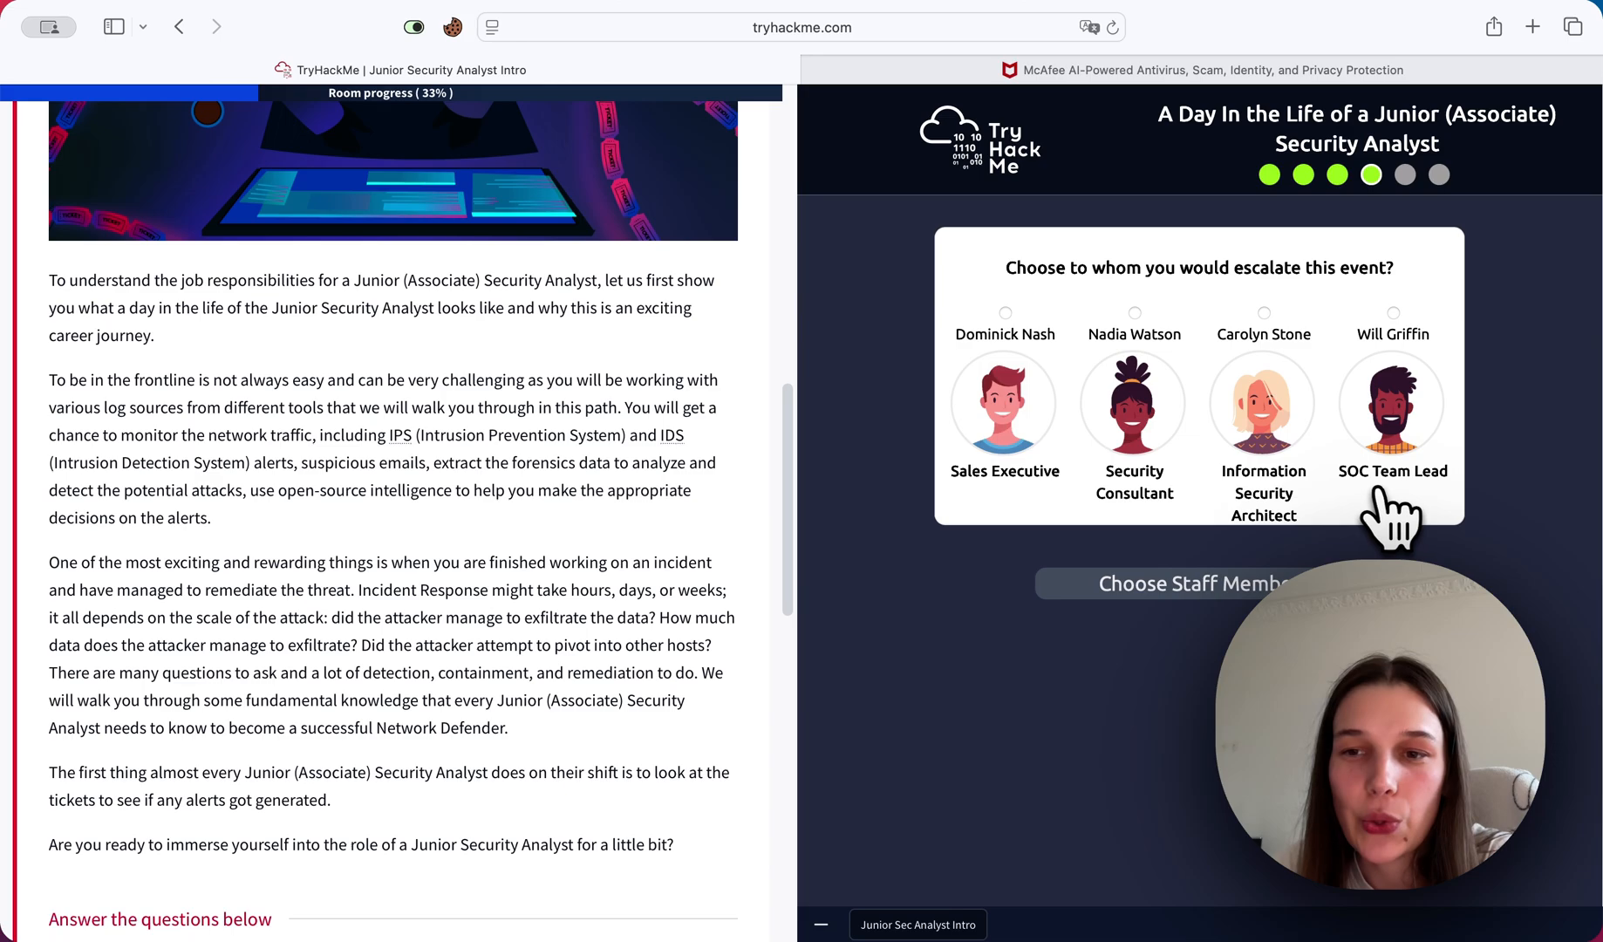
Escalate the malicious IP incident to the SOC Team Lead and confirm the choice.
click(1393, 313)
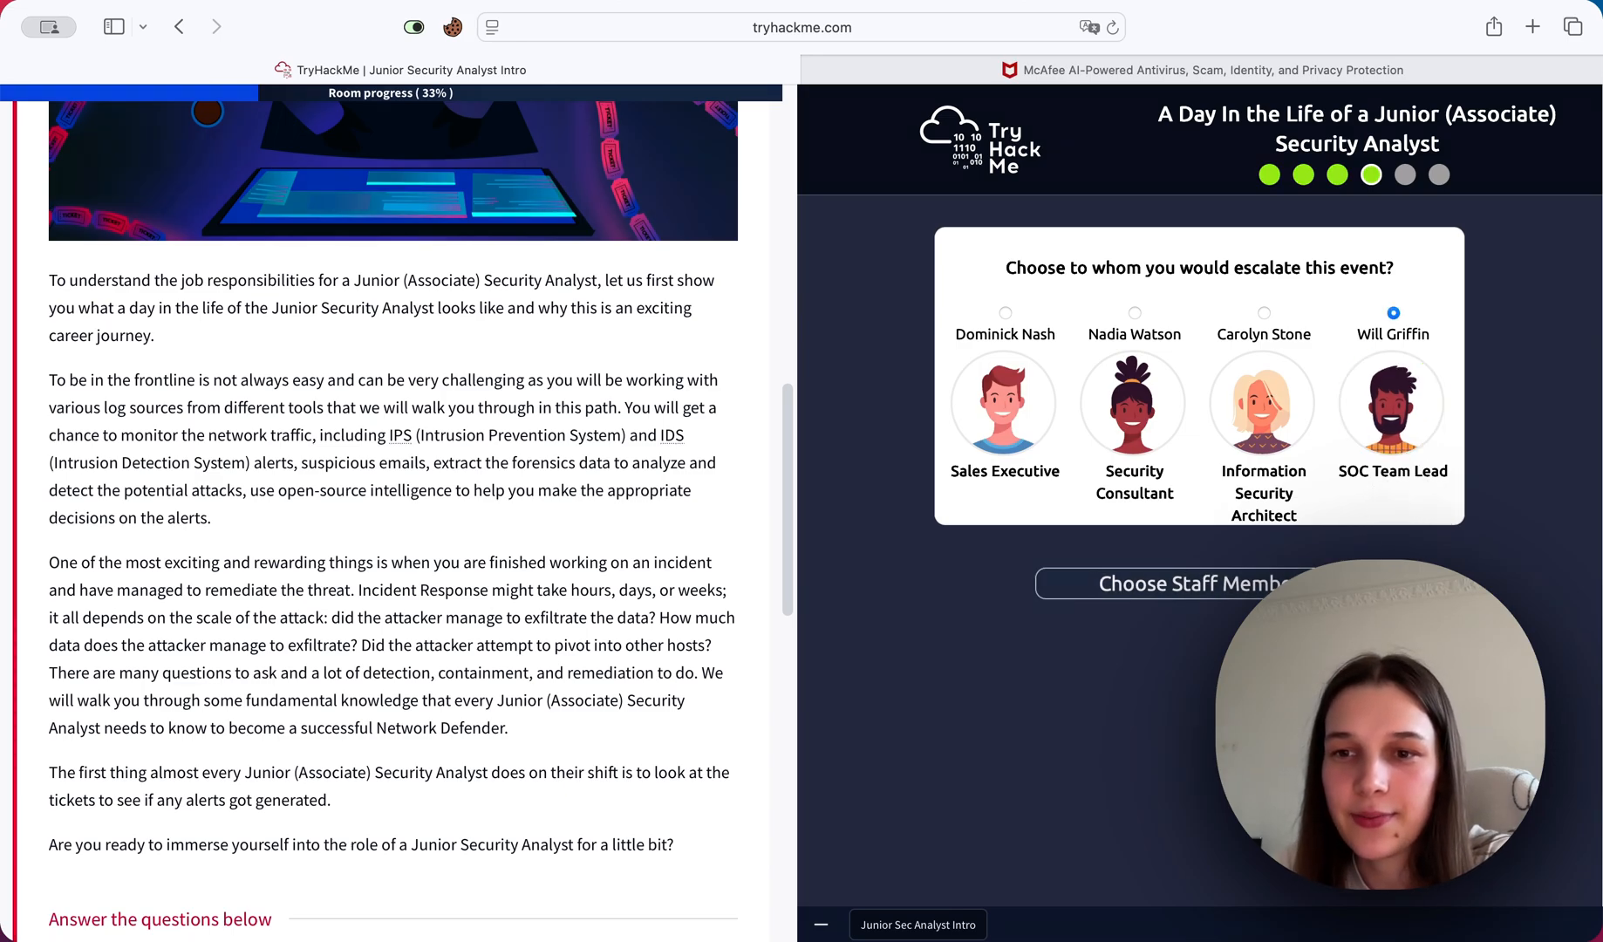
click(1172, 583)
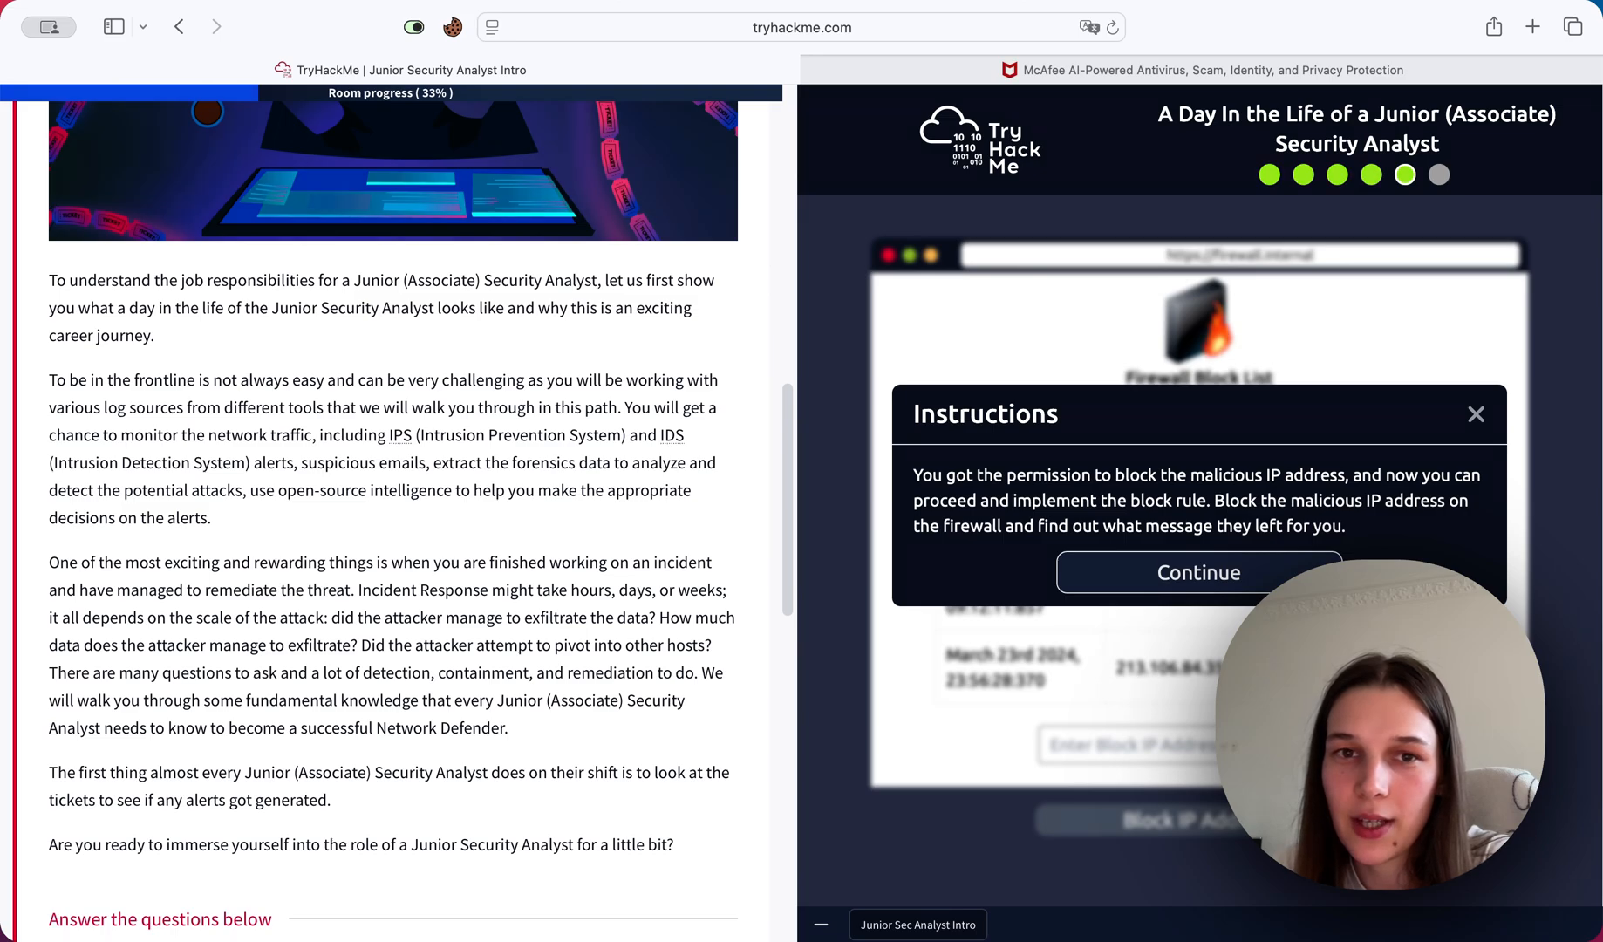
click(1197, 572)
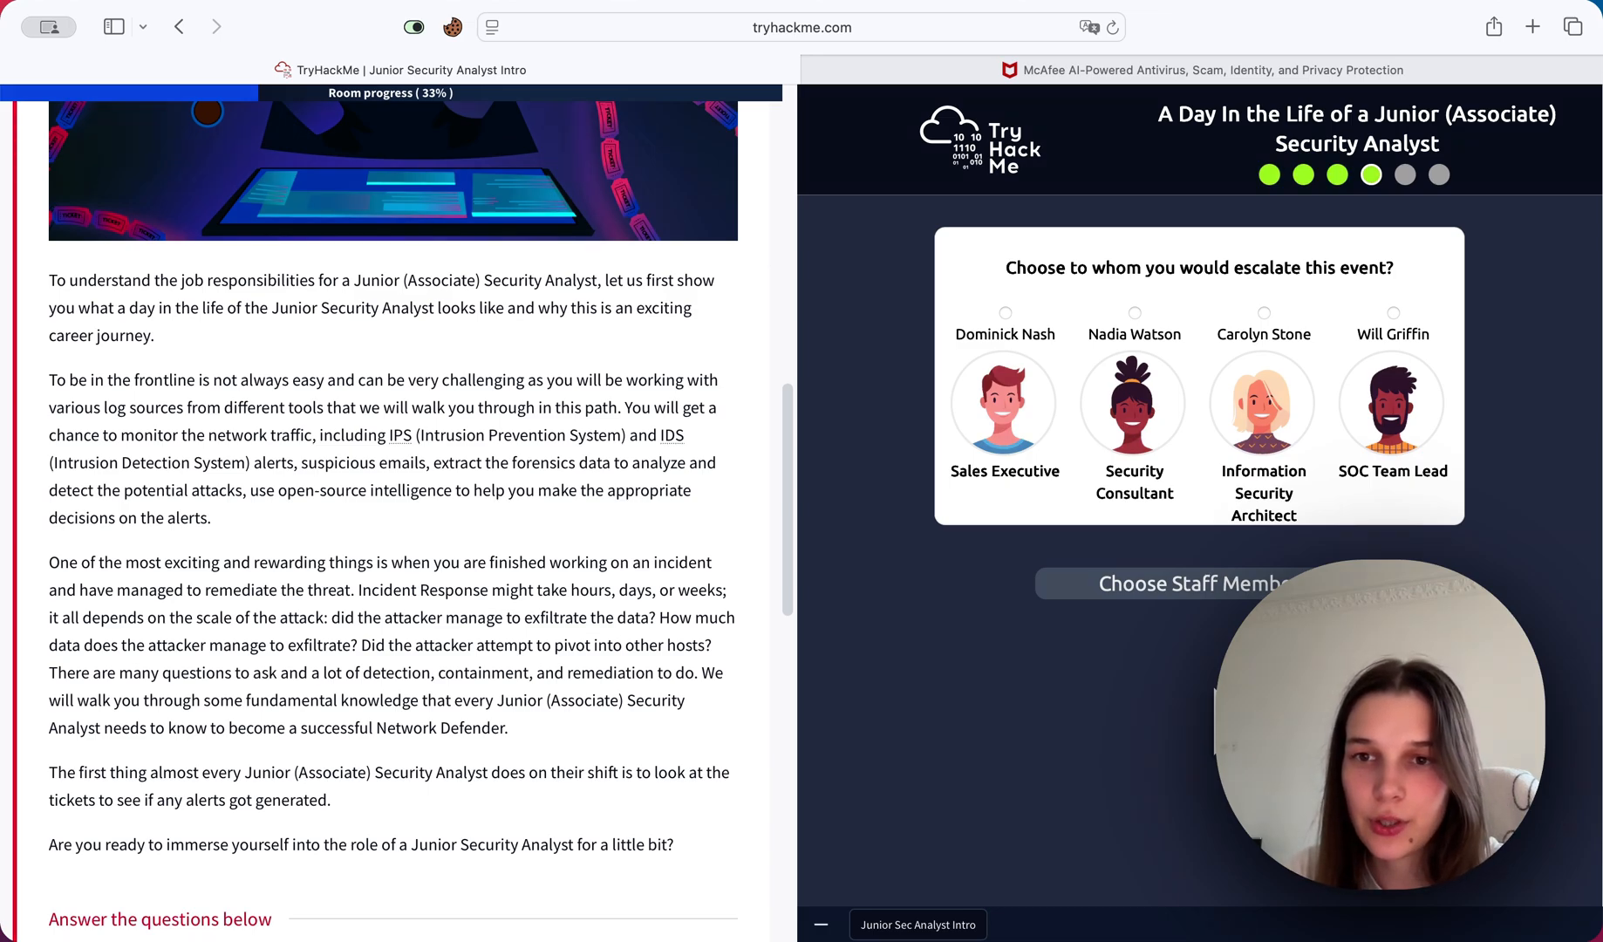
Mark the first no-answer question as complete.
scroll(down, 3)
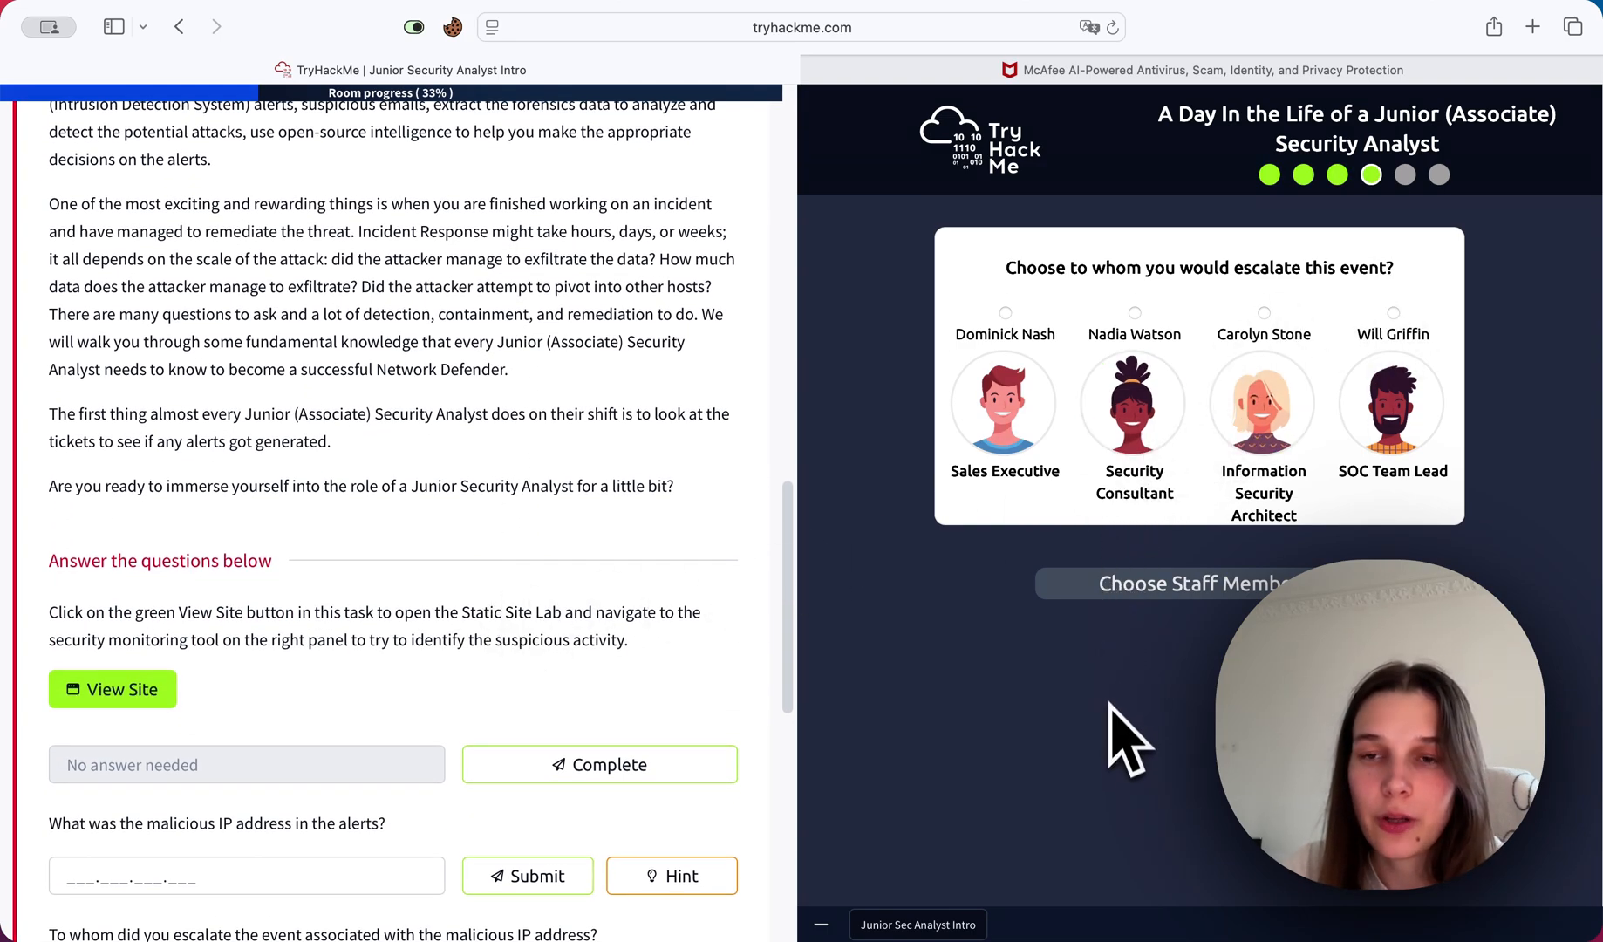
mouse_move(1165, 834)
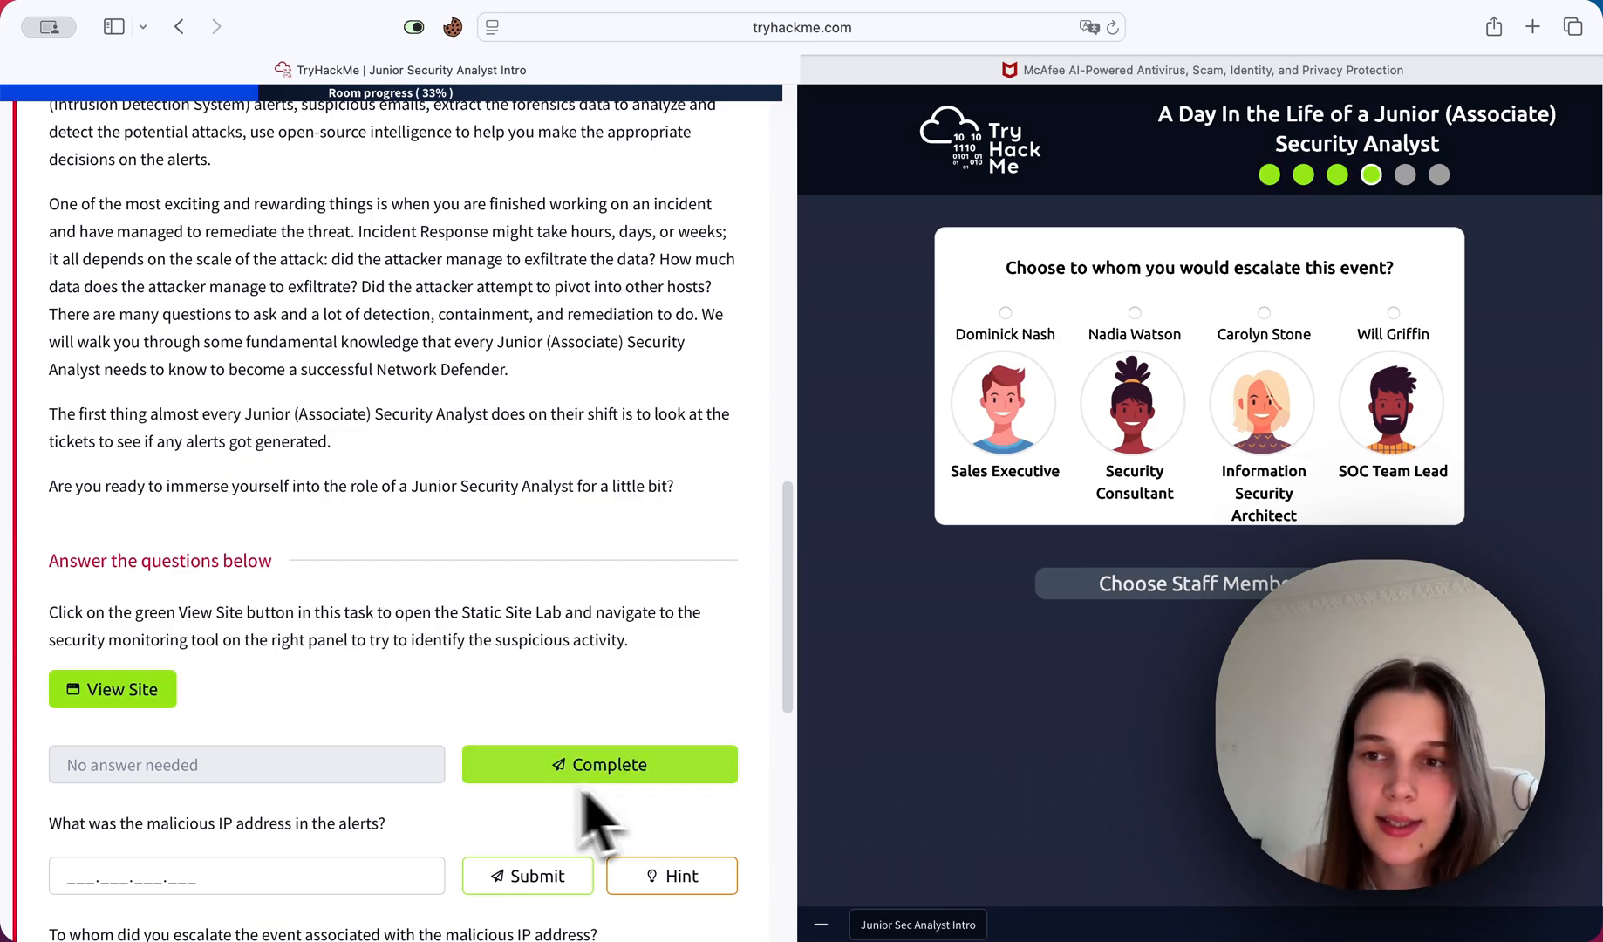
scroll(down, 3)
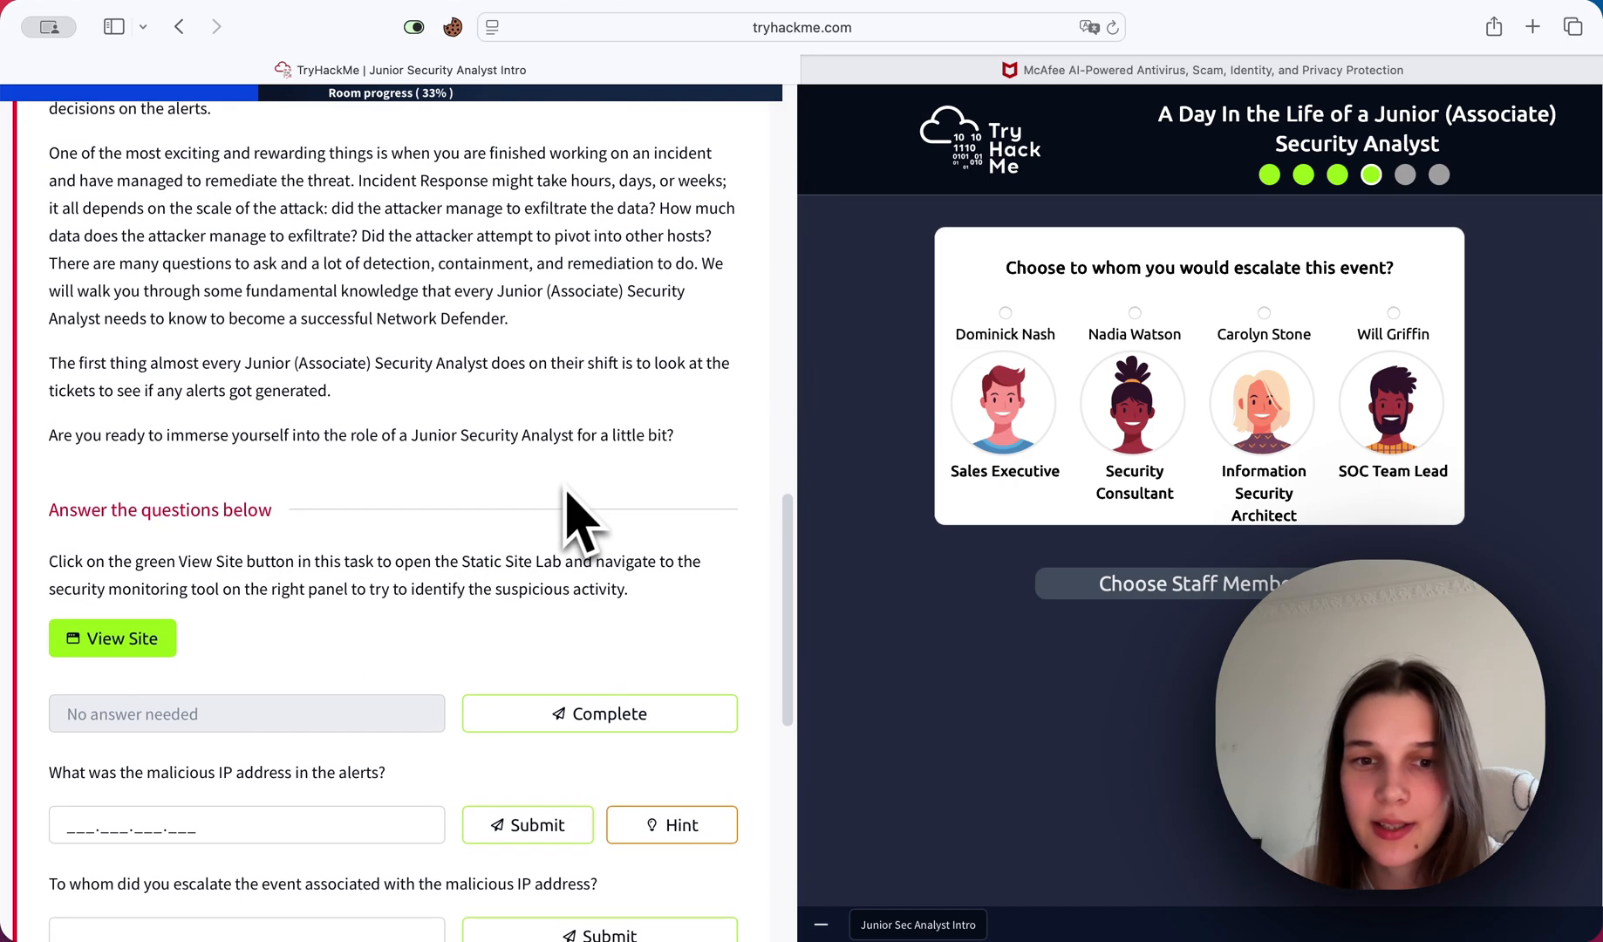
scroll(down, 3)
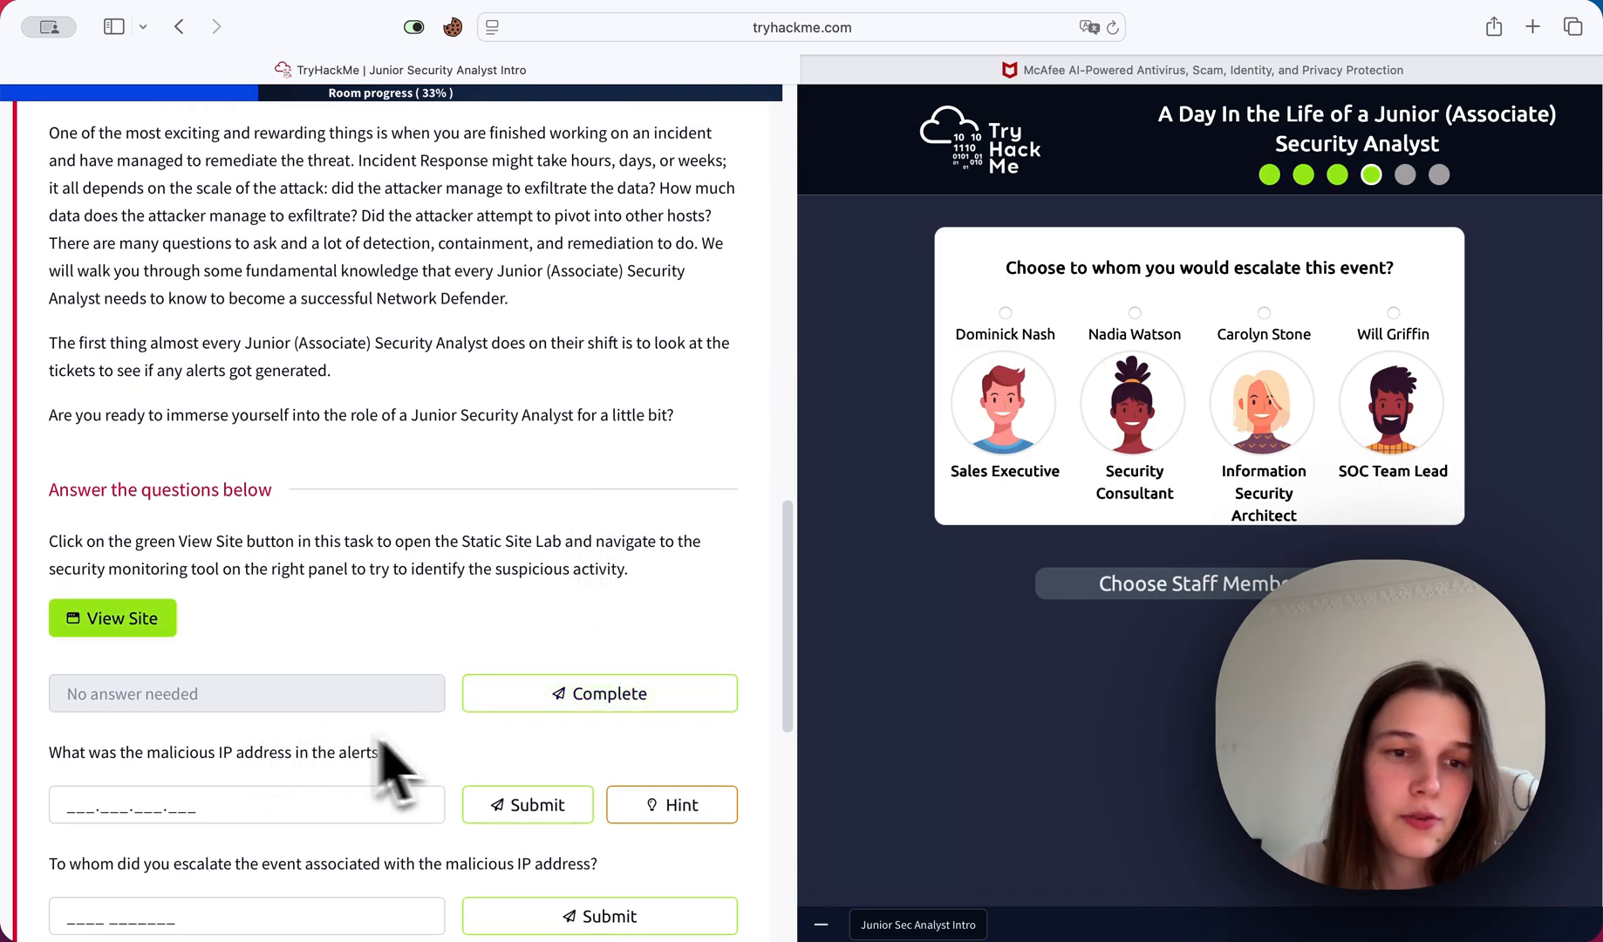
click(598, 694)
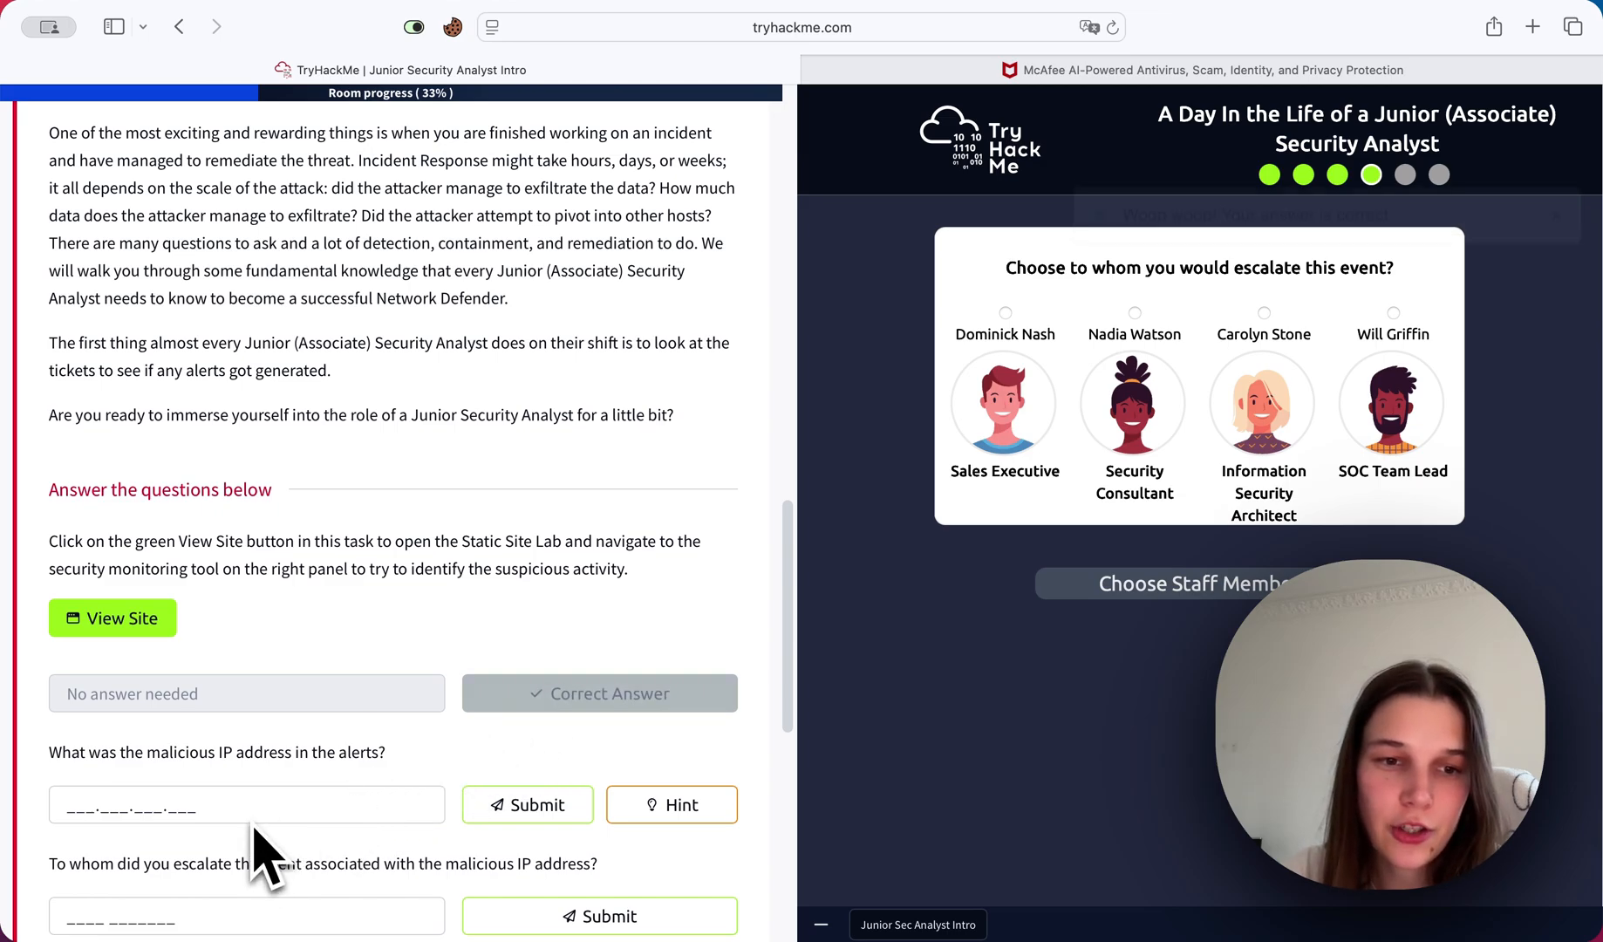
Submit 221.181.185.159 as the malicious IP address and have it accepted.
text(22)
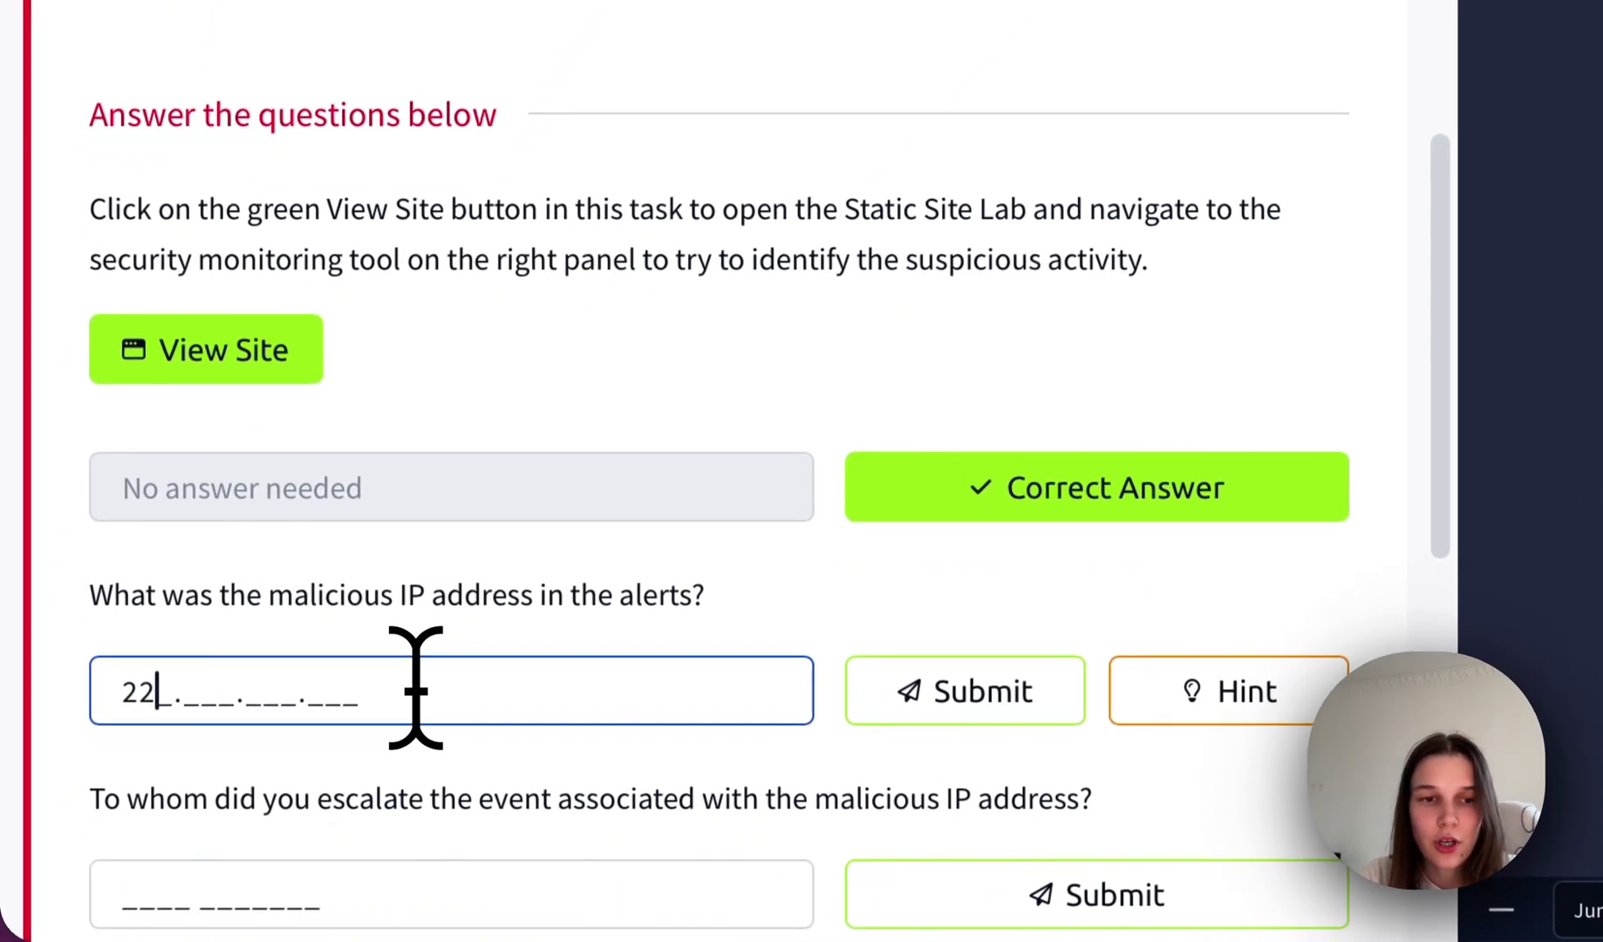
text(1)
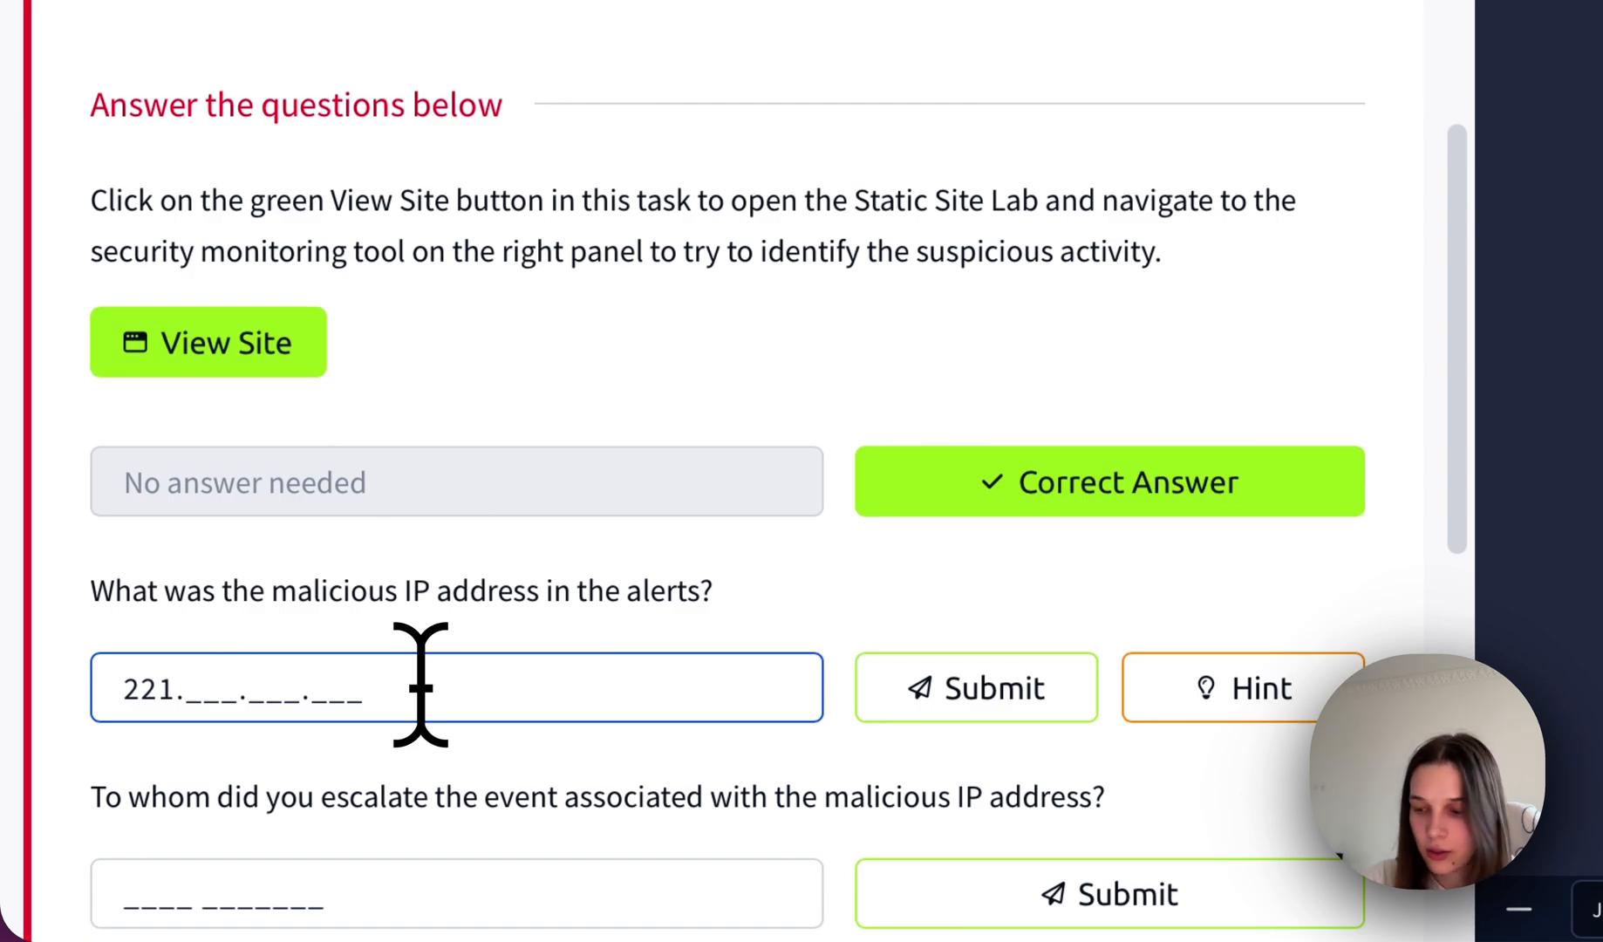
text(181)
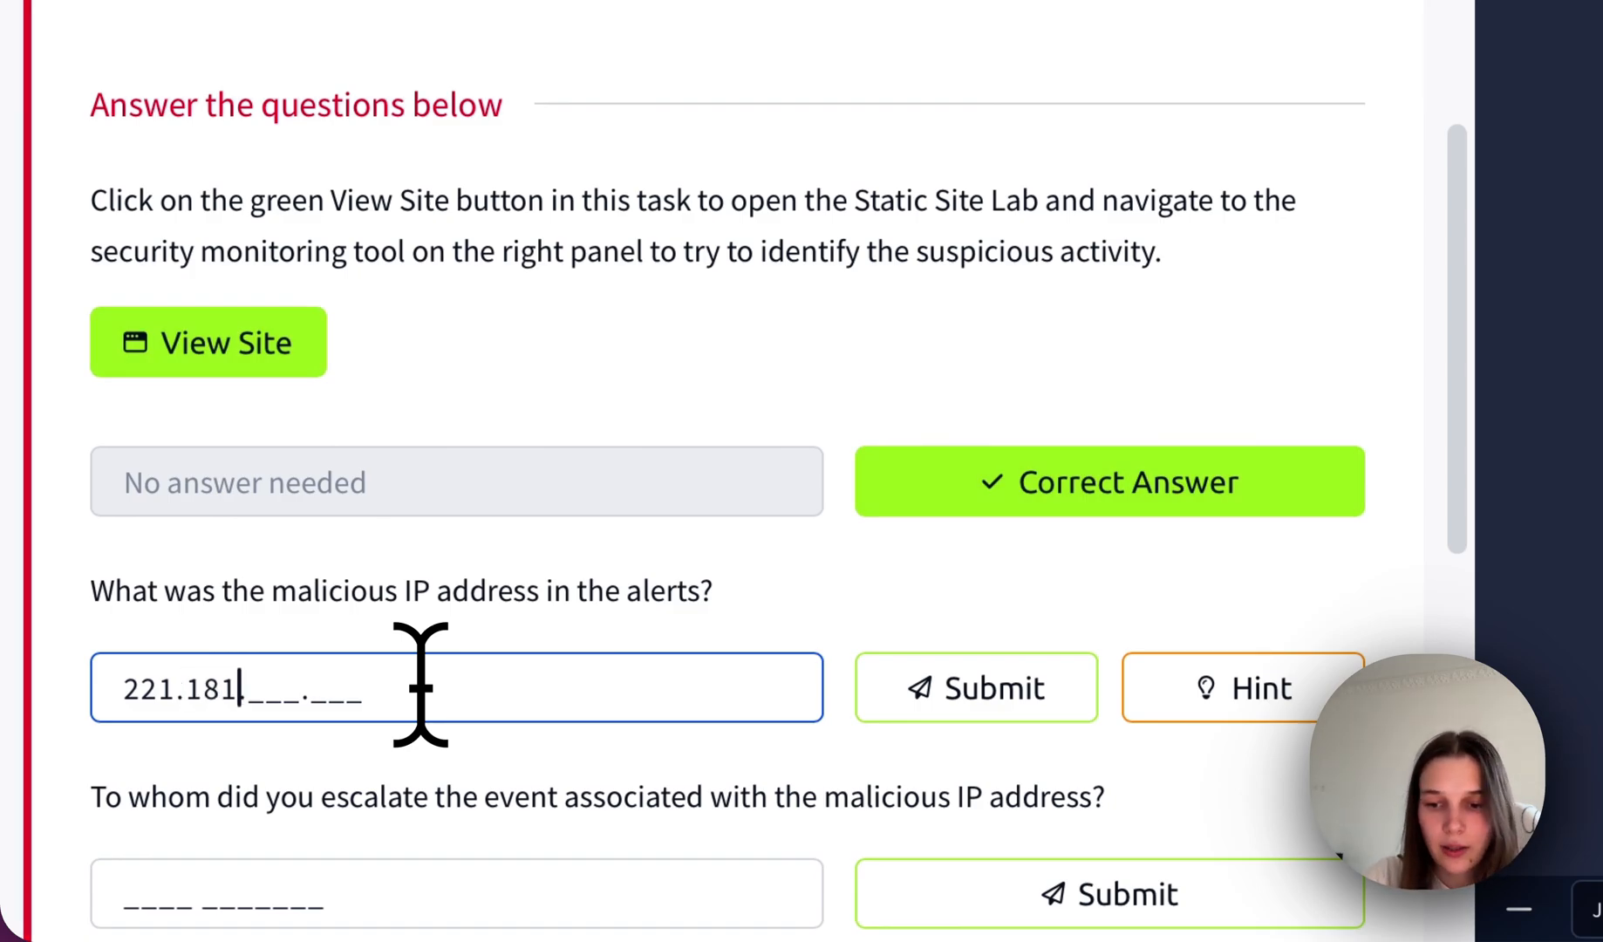
text(.185)
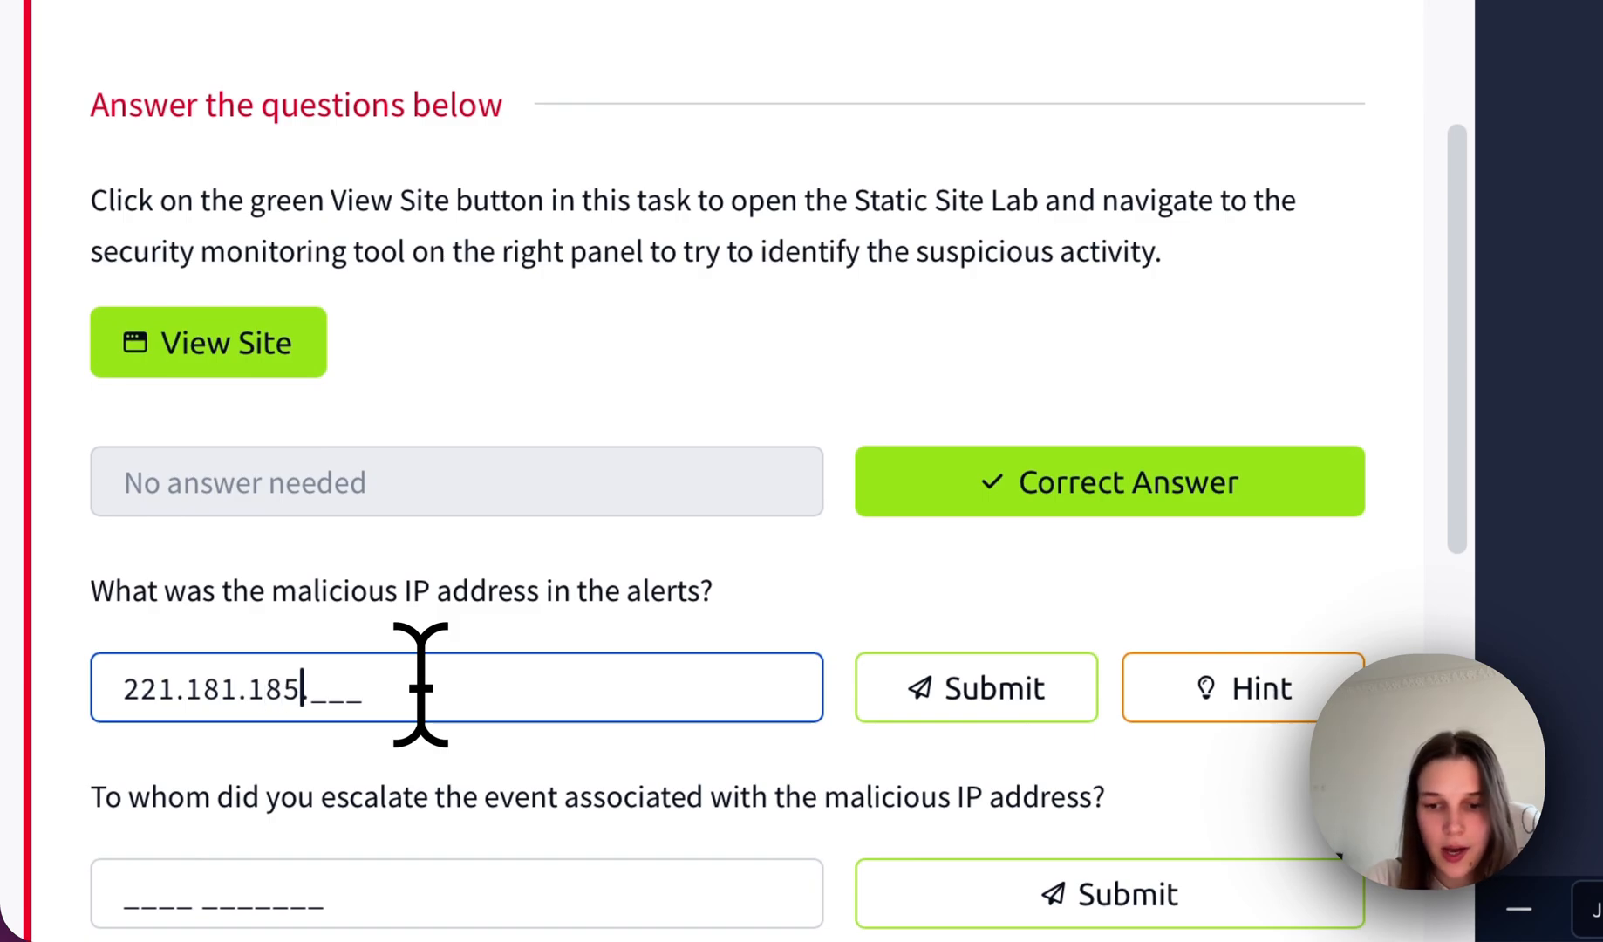
text(1)
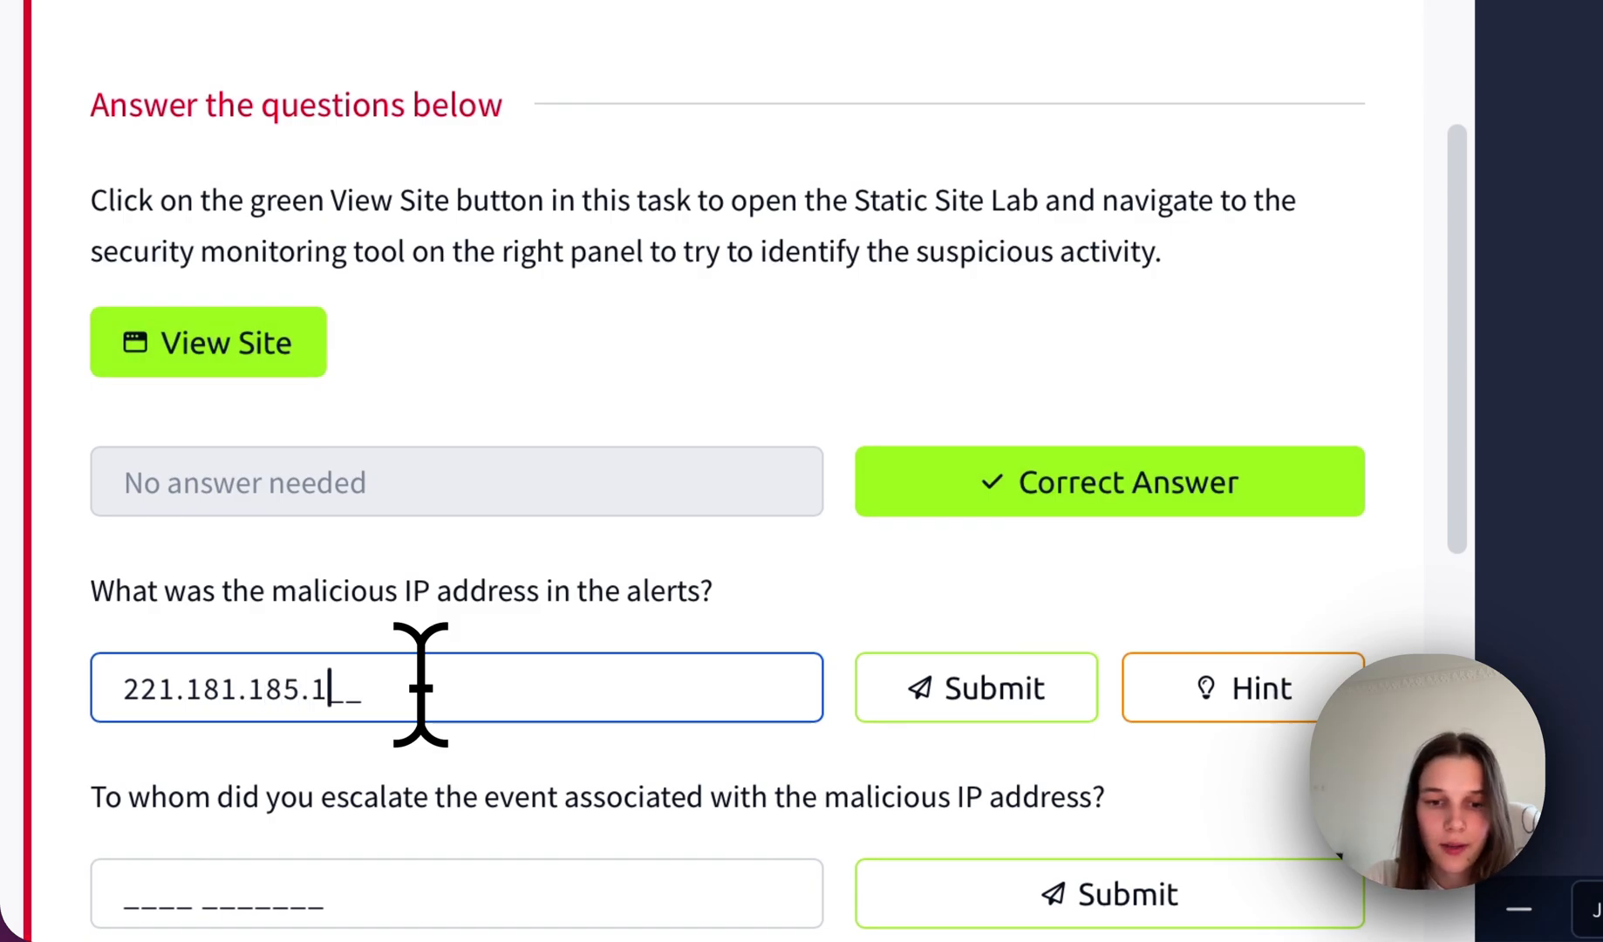
click(974, 688)
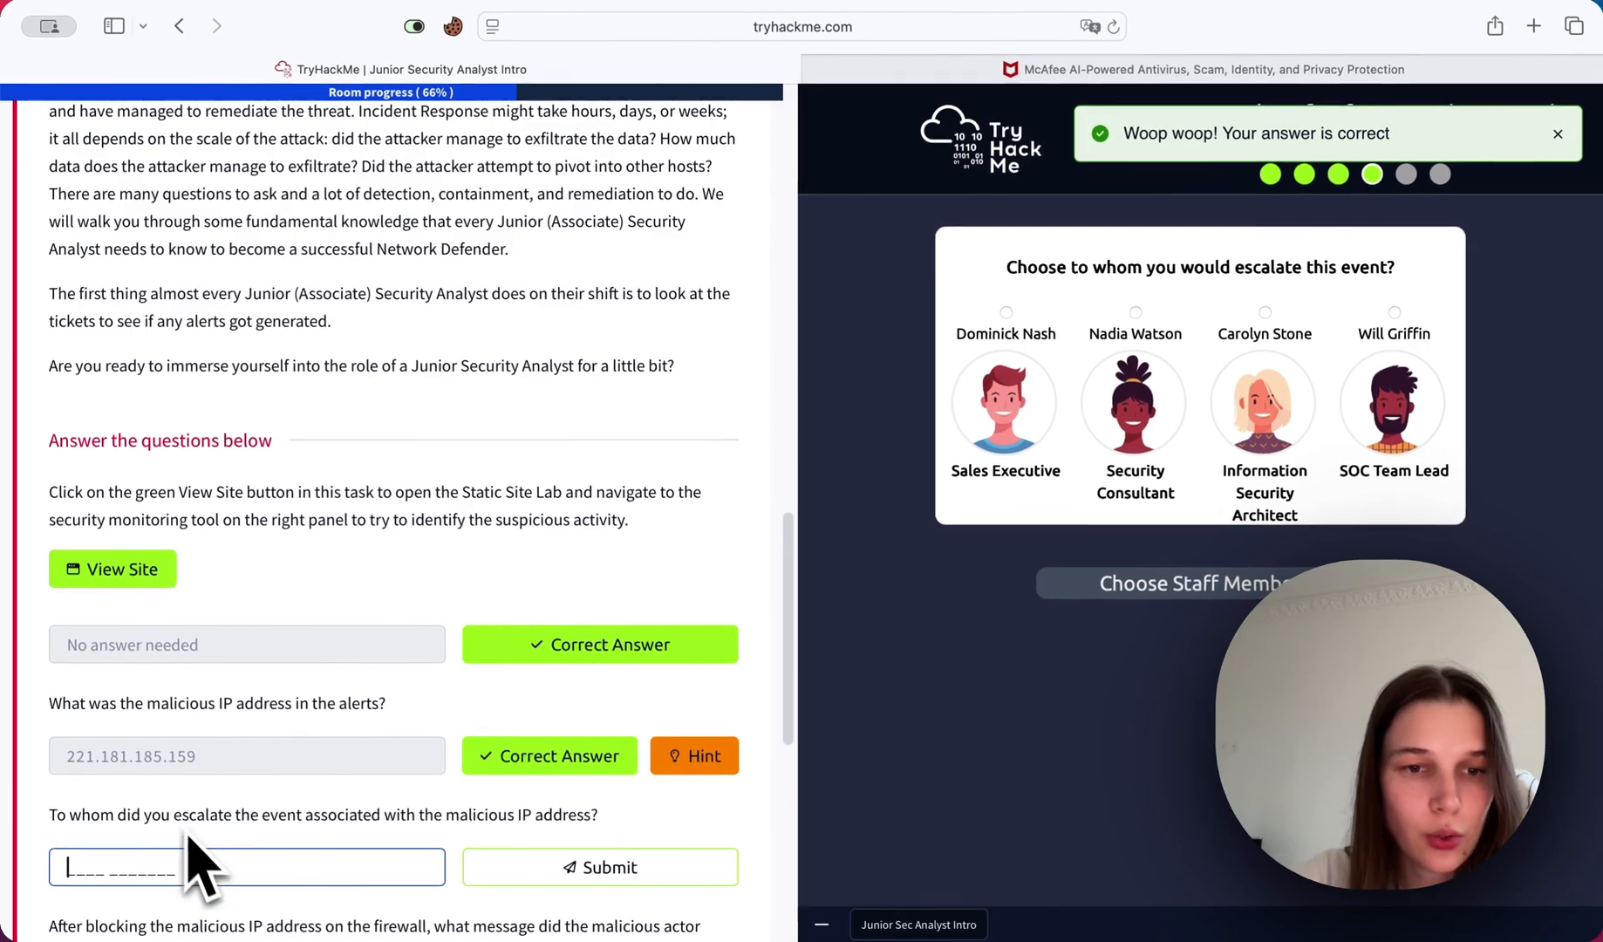
mouse_move(115, 814)
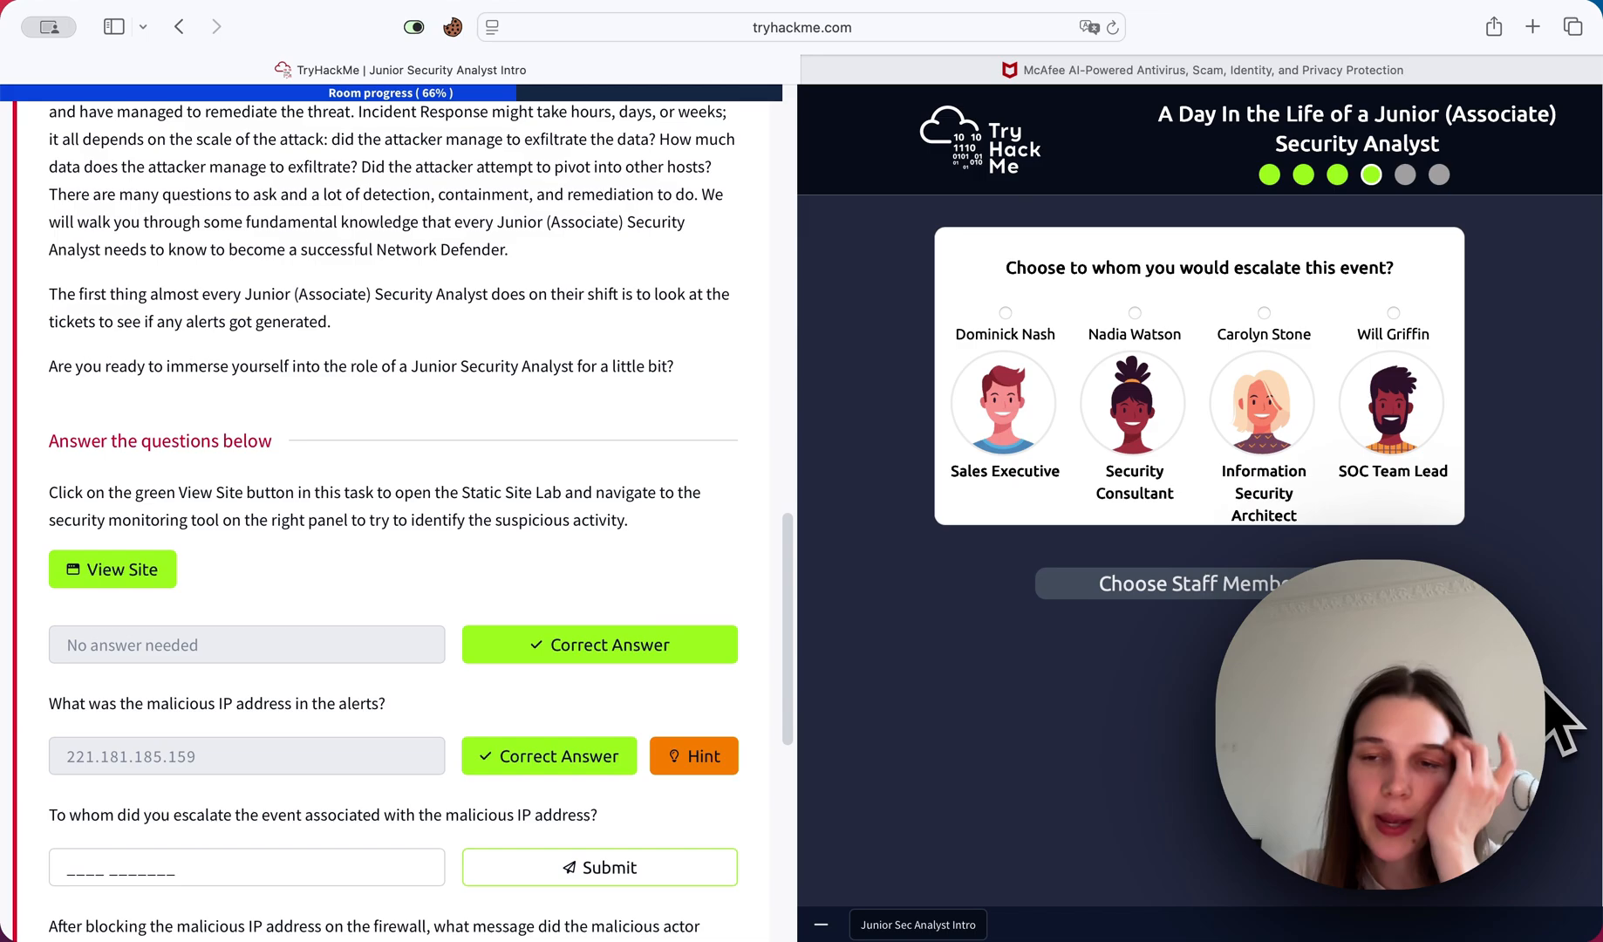
mouse_move(1386, 532)
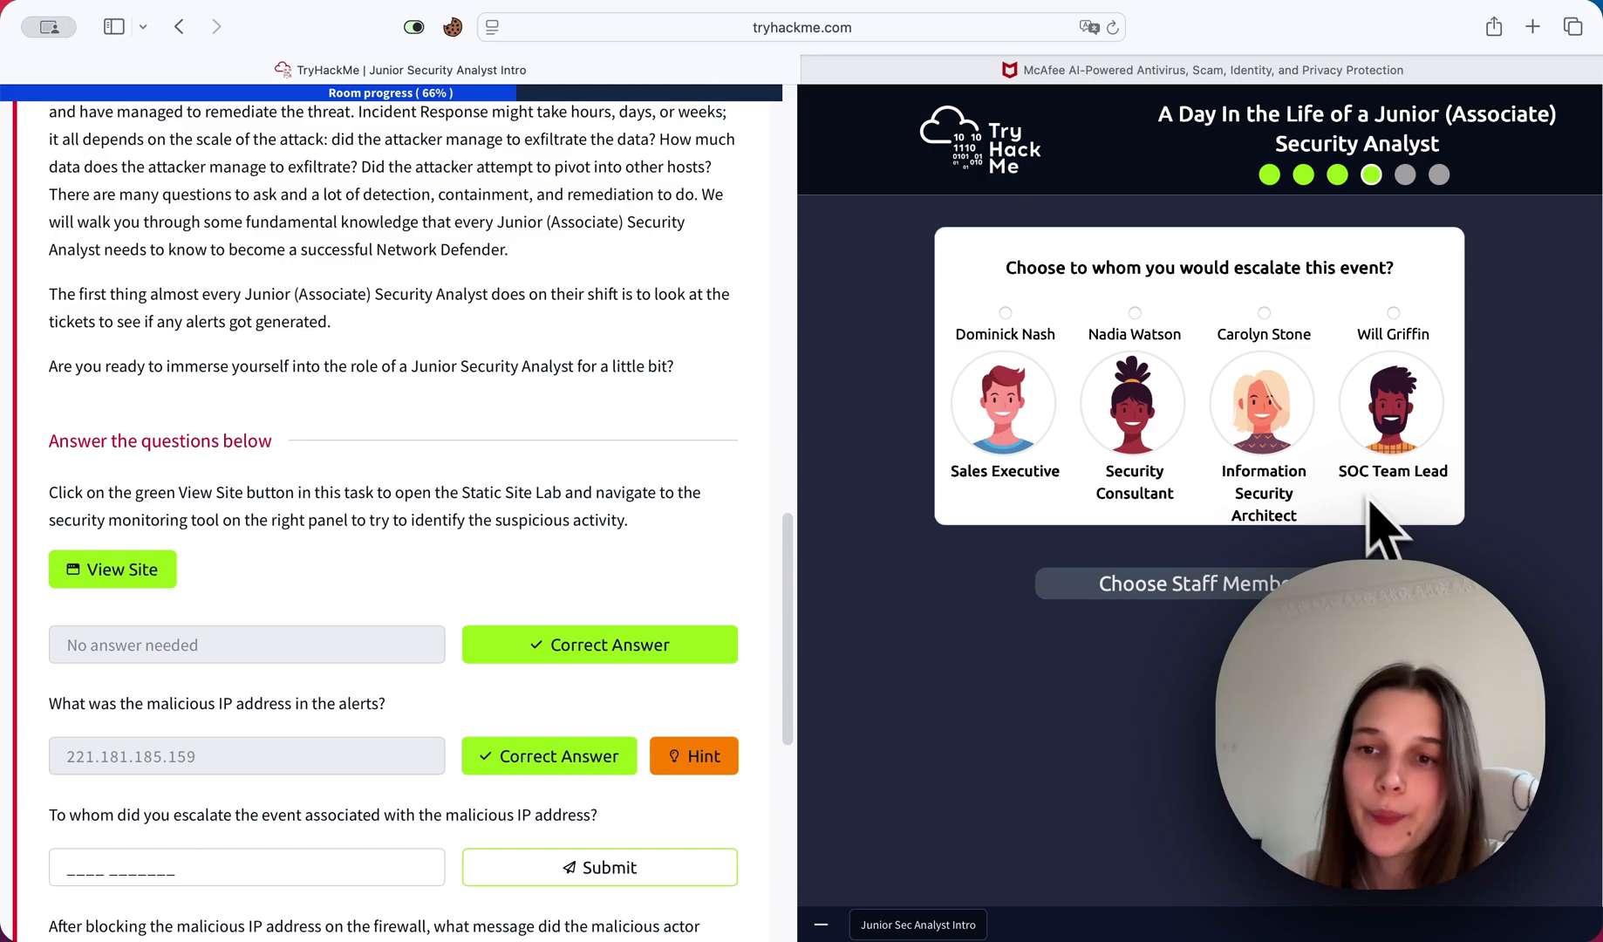
mouse_move(1391, 527)
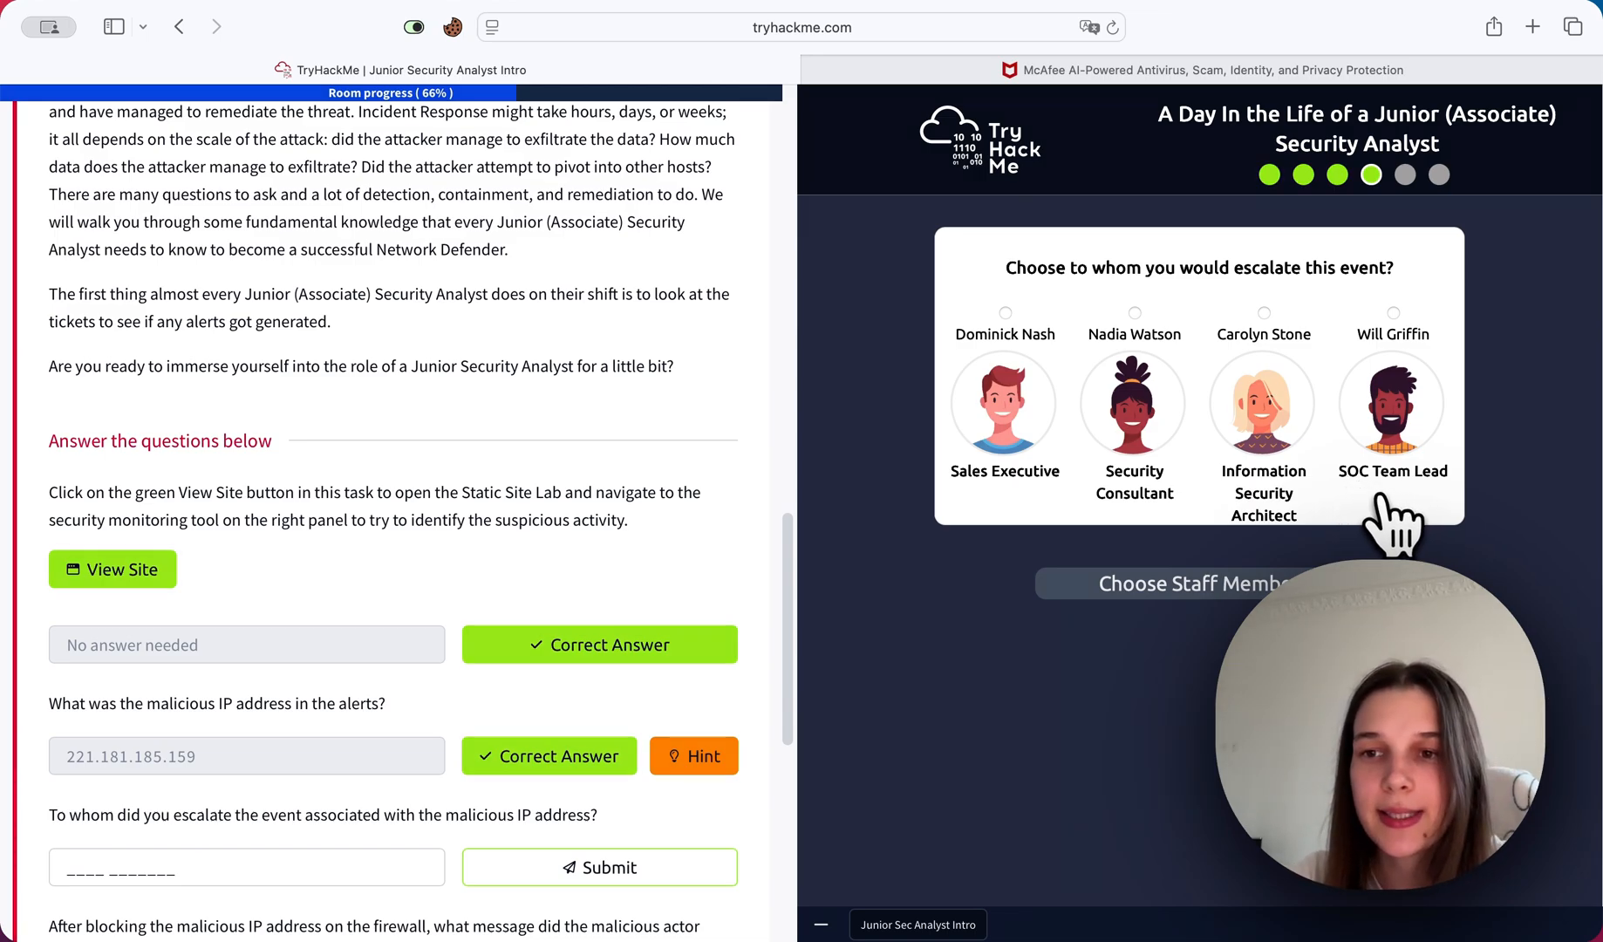
Escalate the event to Will Griffin (SOC Team Lead) and submit his name as the answer.
click(1392, 312)
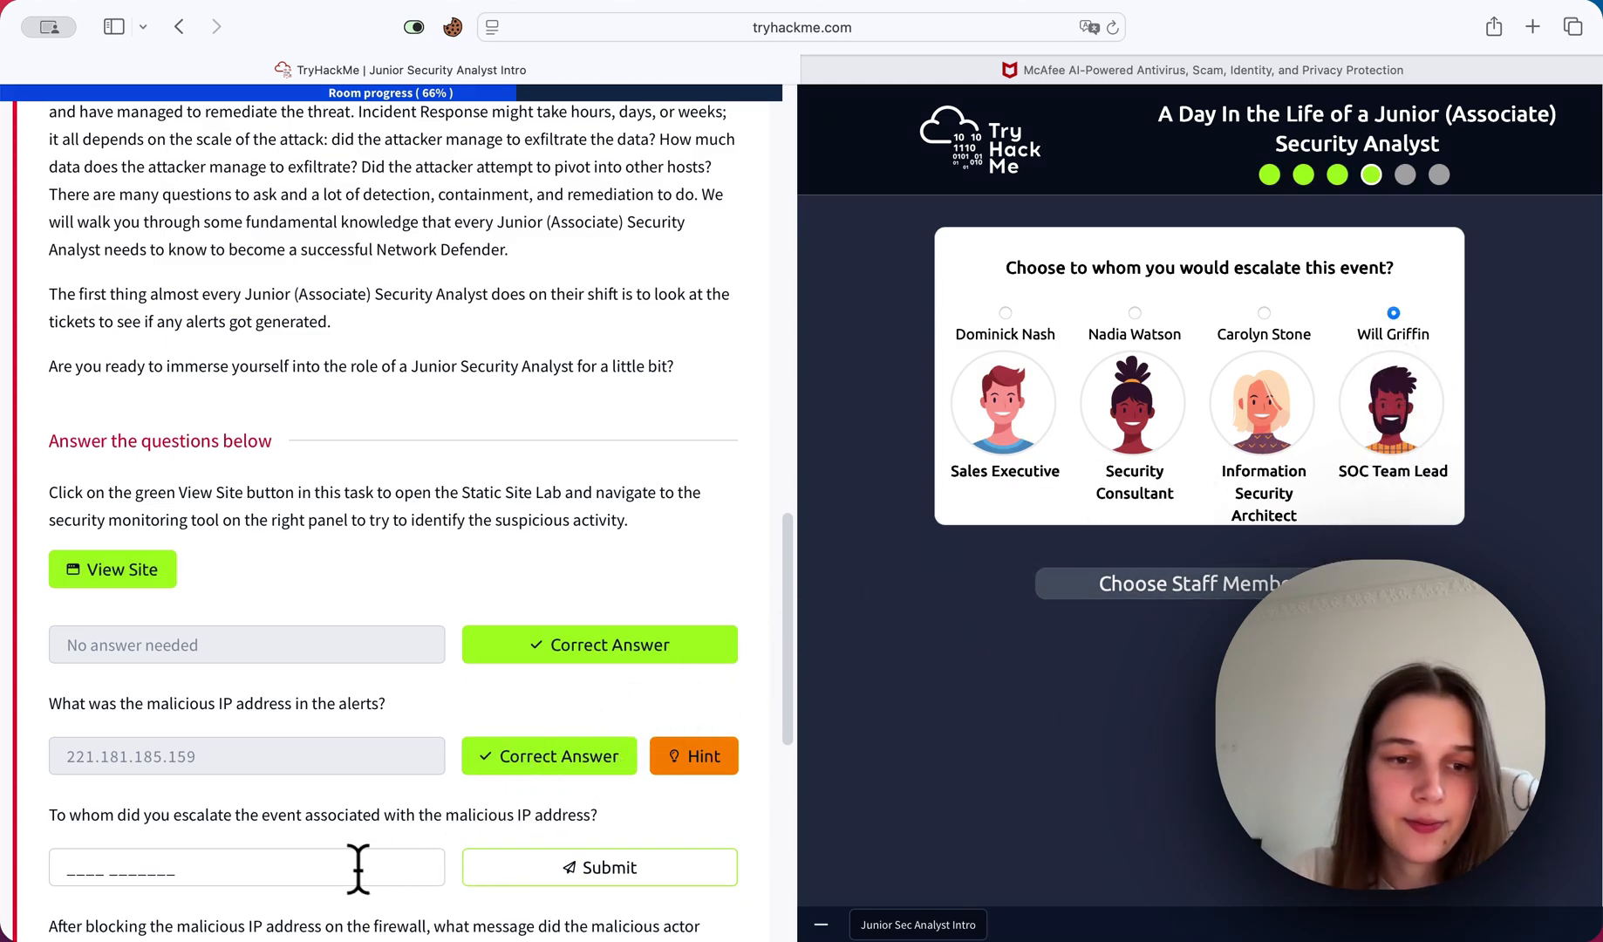
text(Will Griff)
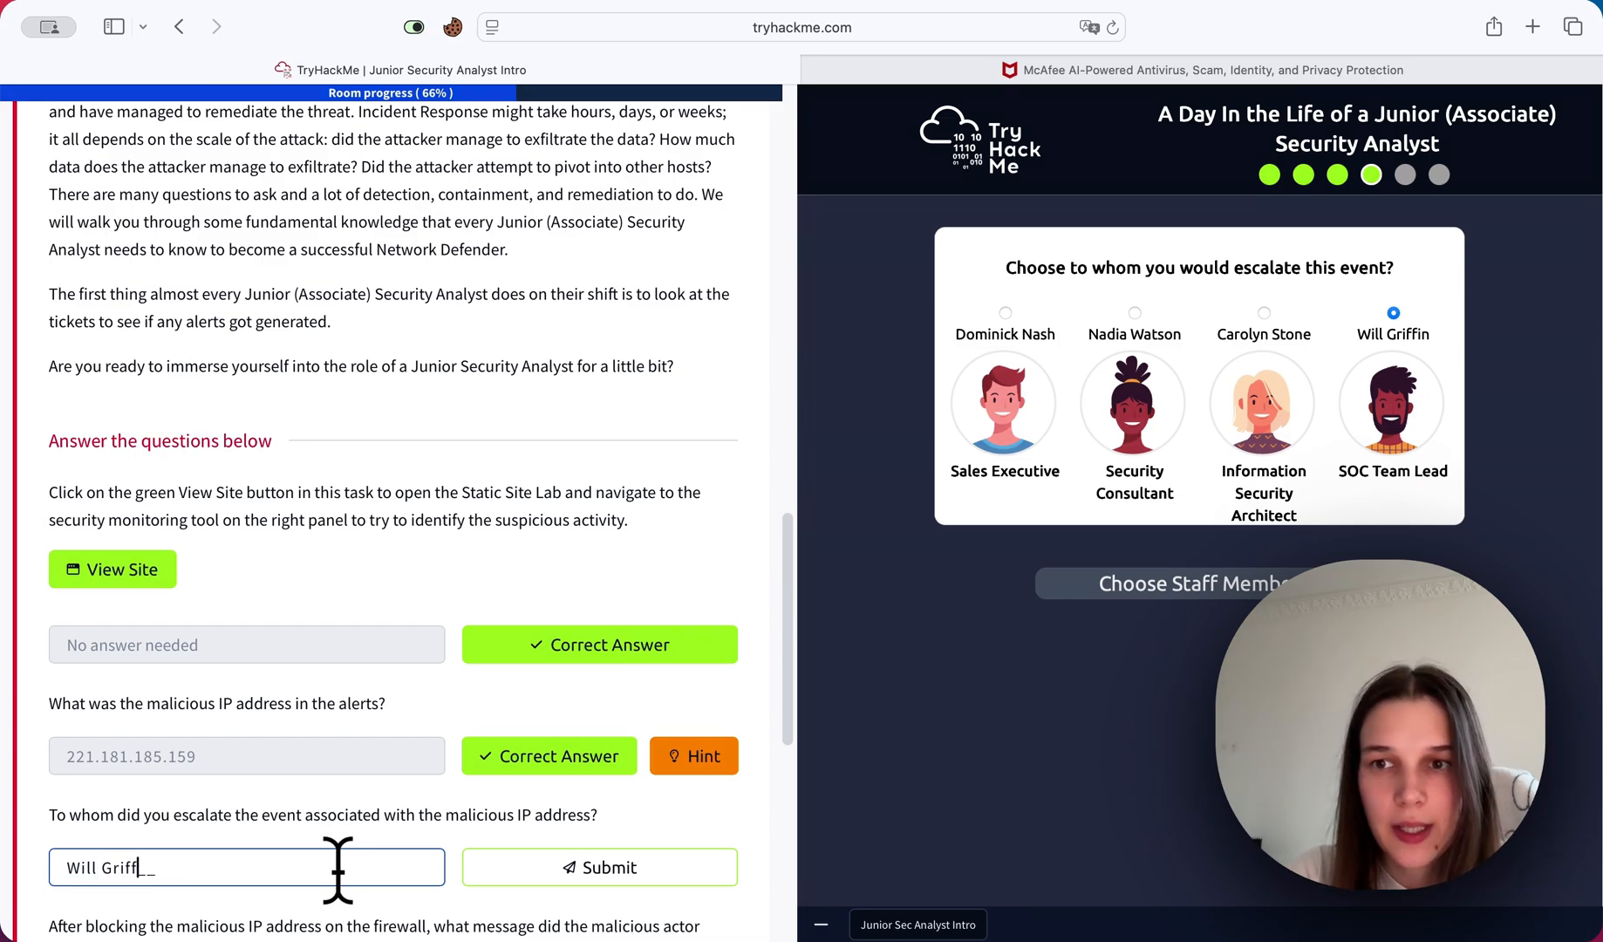
click(599, 867)
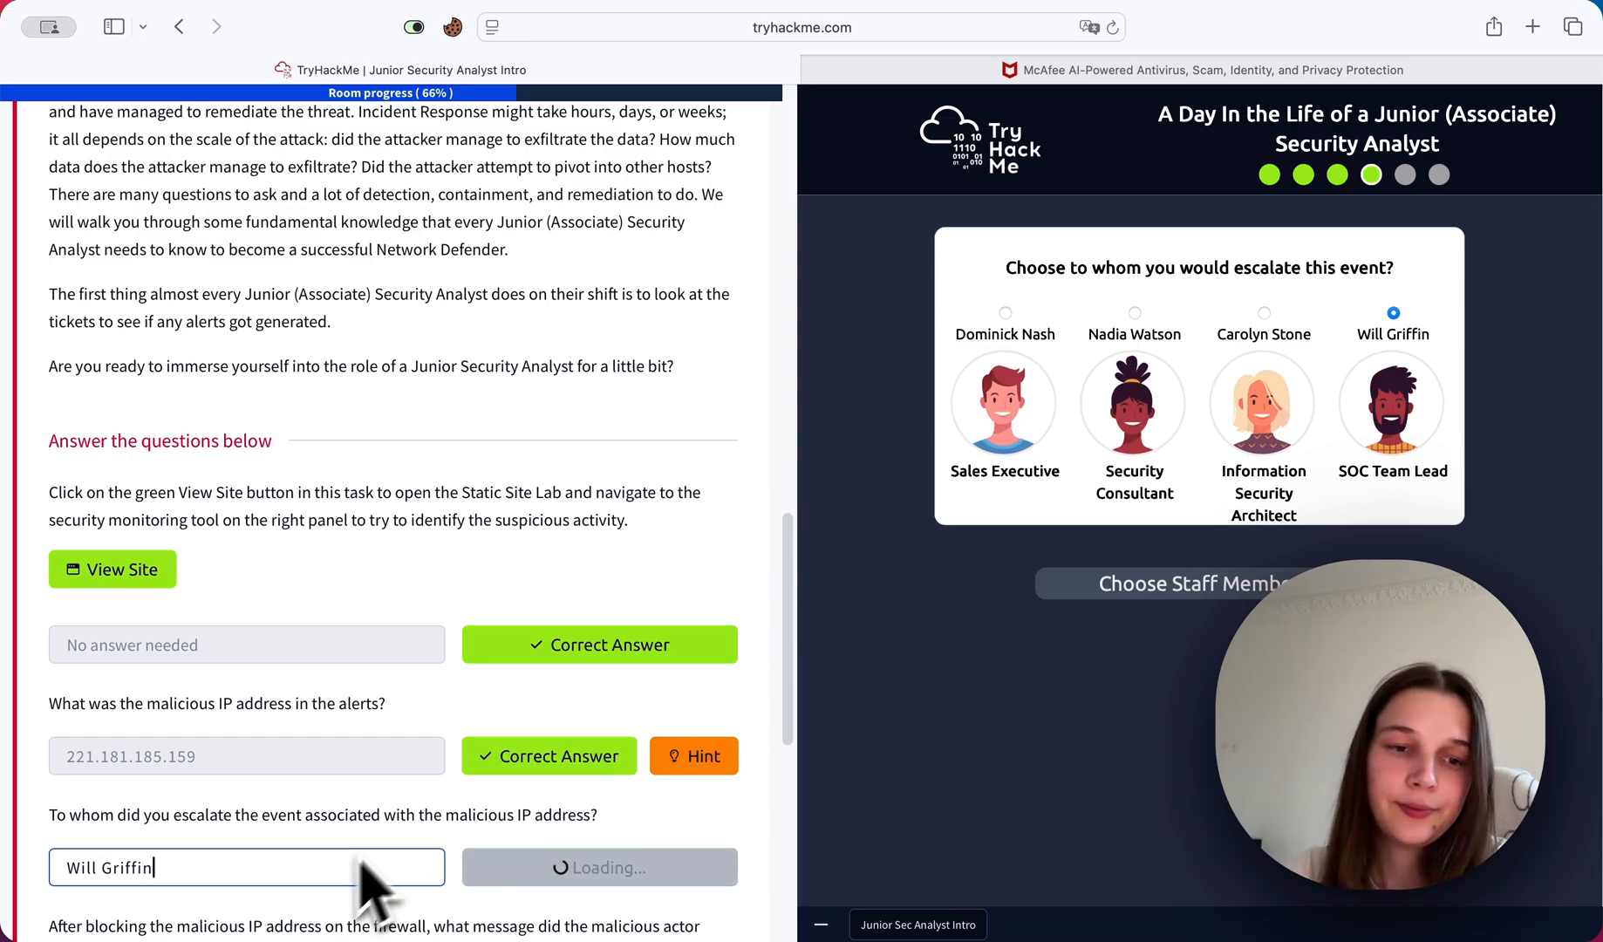
click(598, 867)
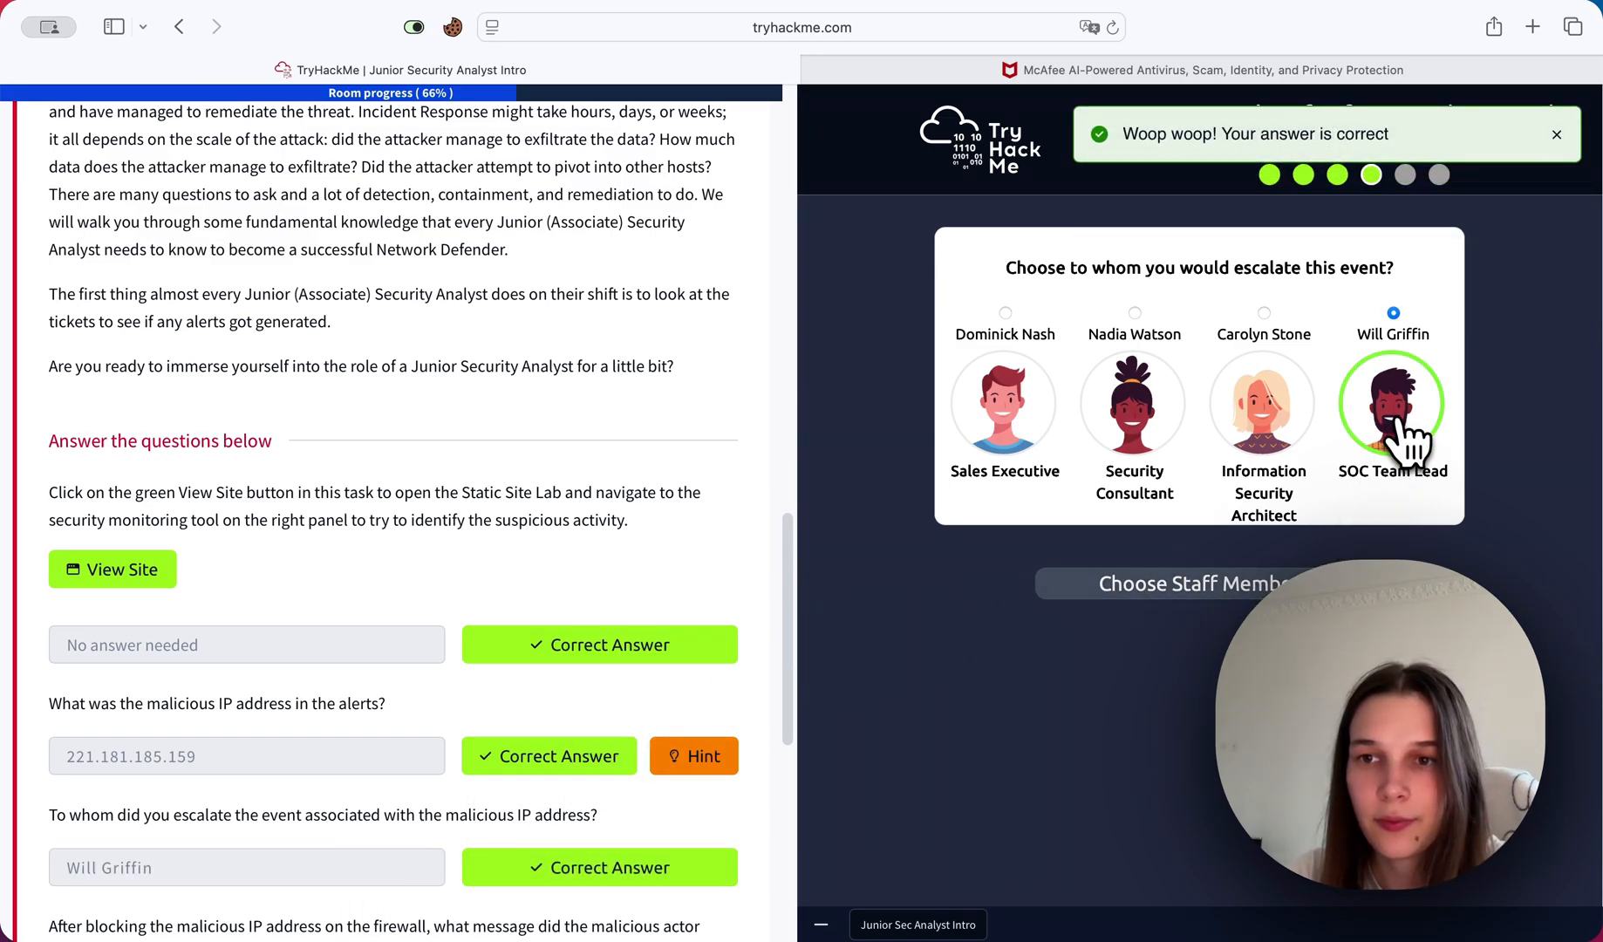
click(1191, 582)
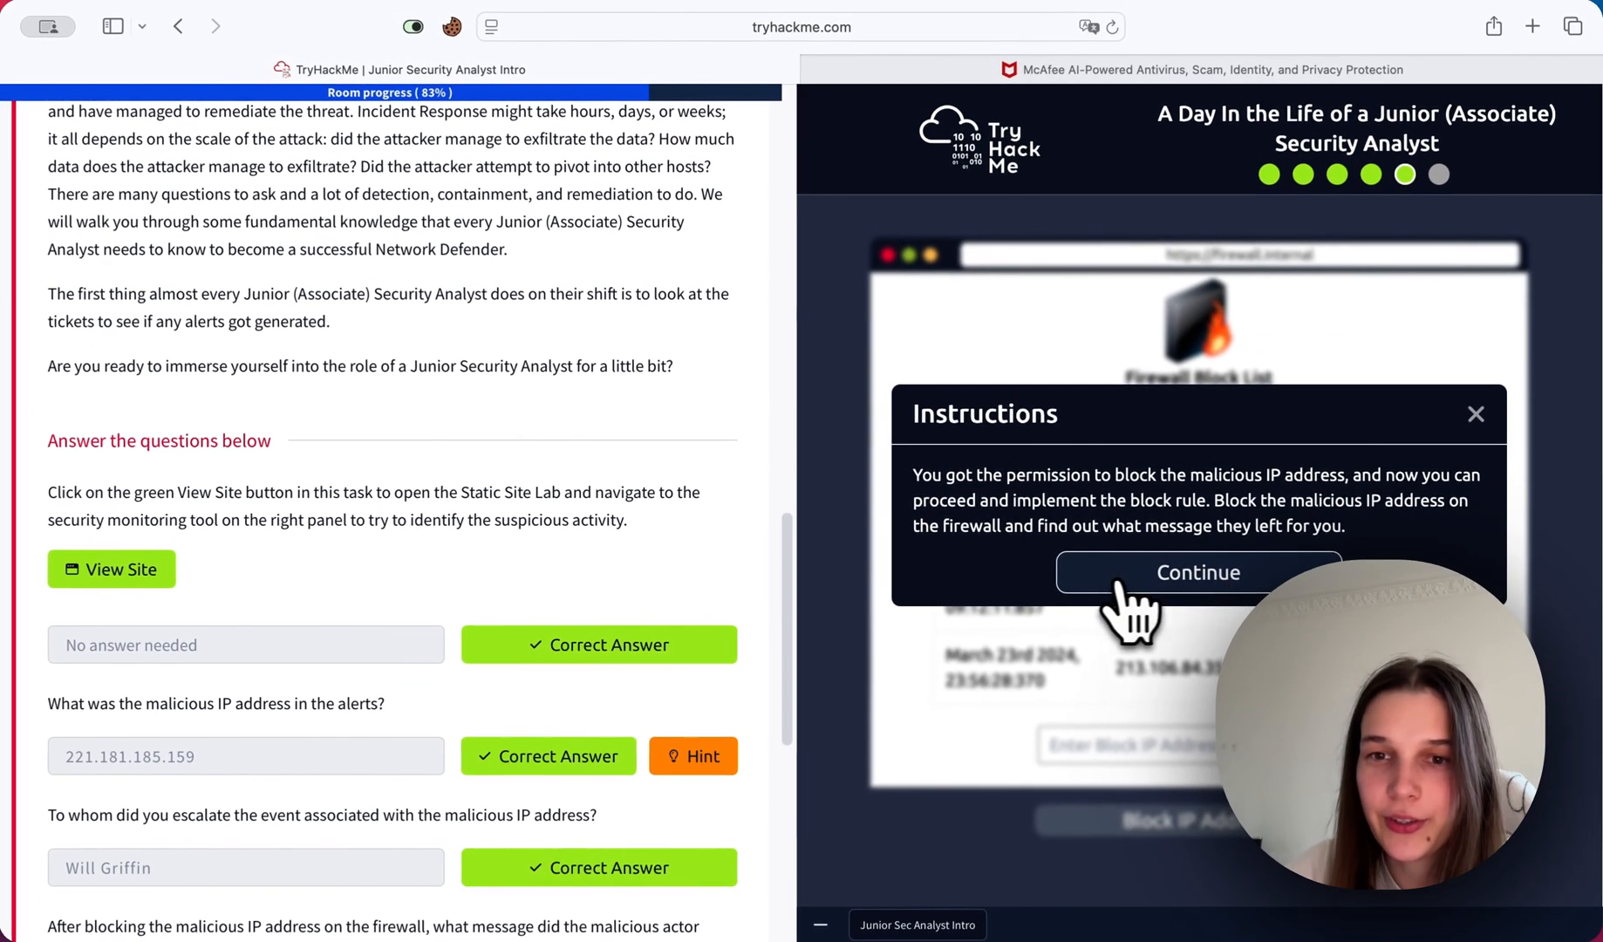
Enter 221.181.185.159 in the lab firewall's Block IP Address field, correcting a typo.
click(1197, 572)
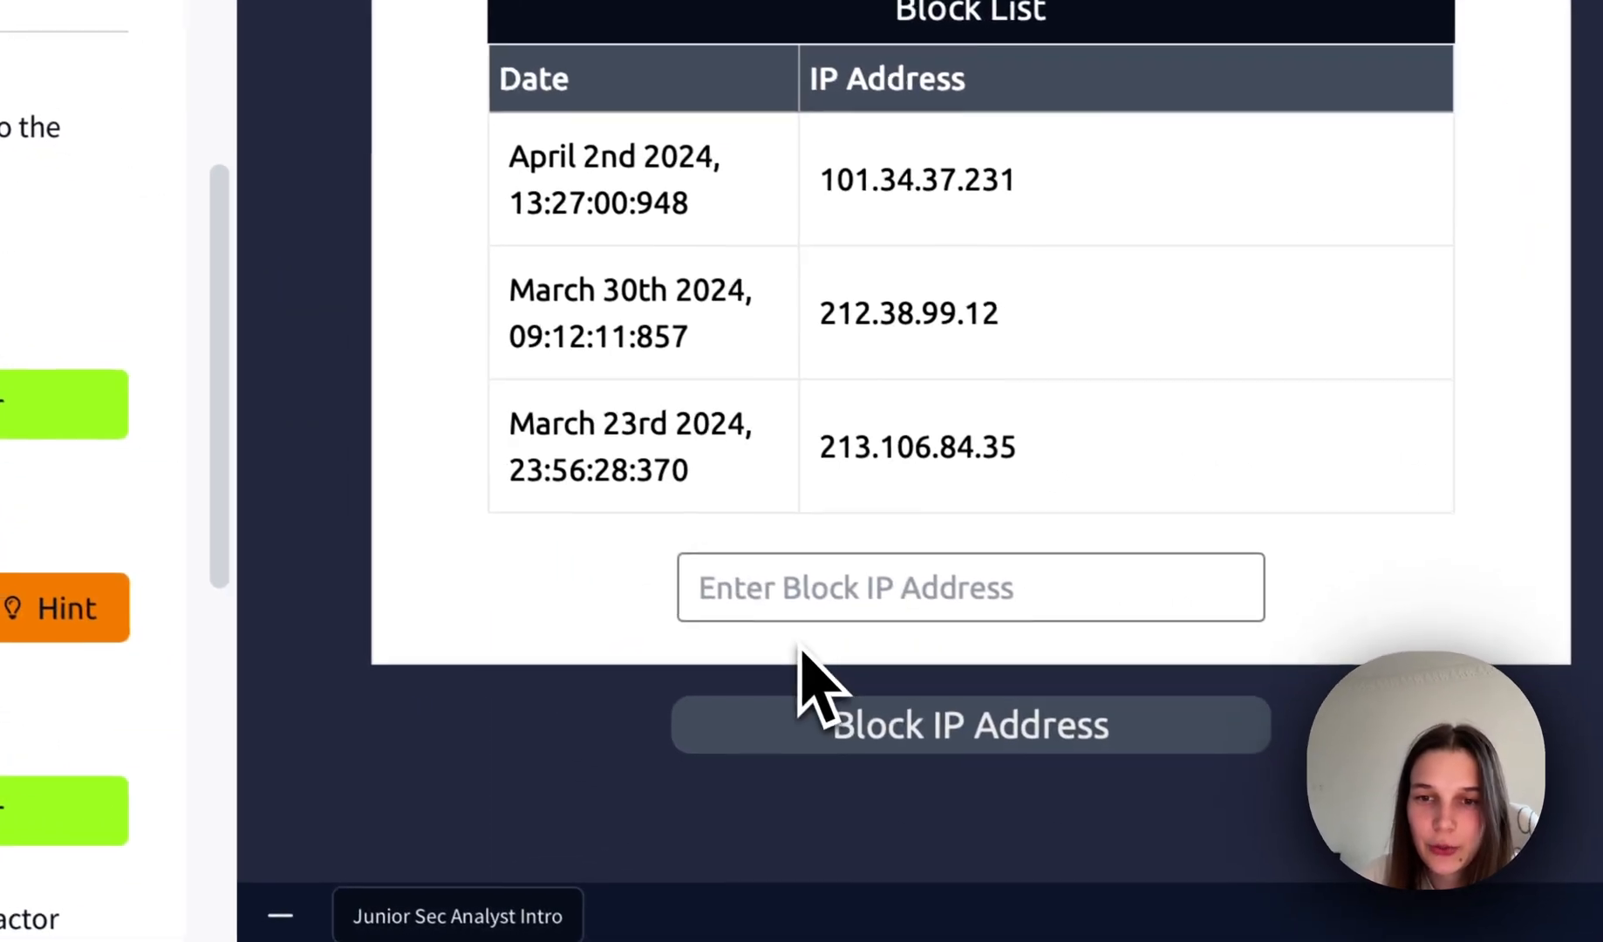
text(2)
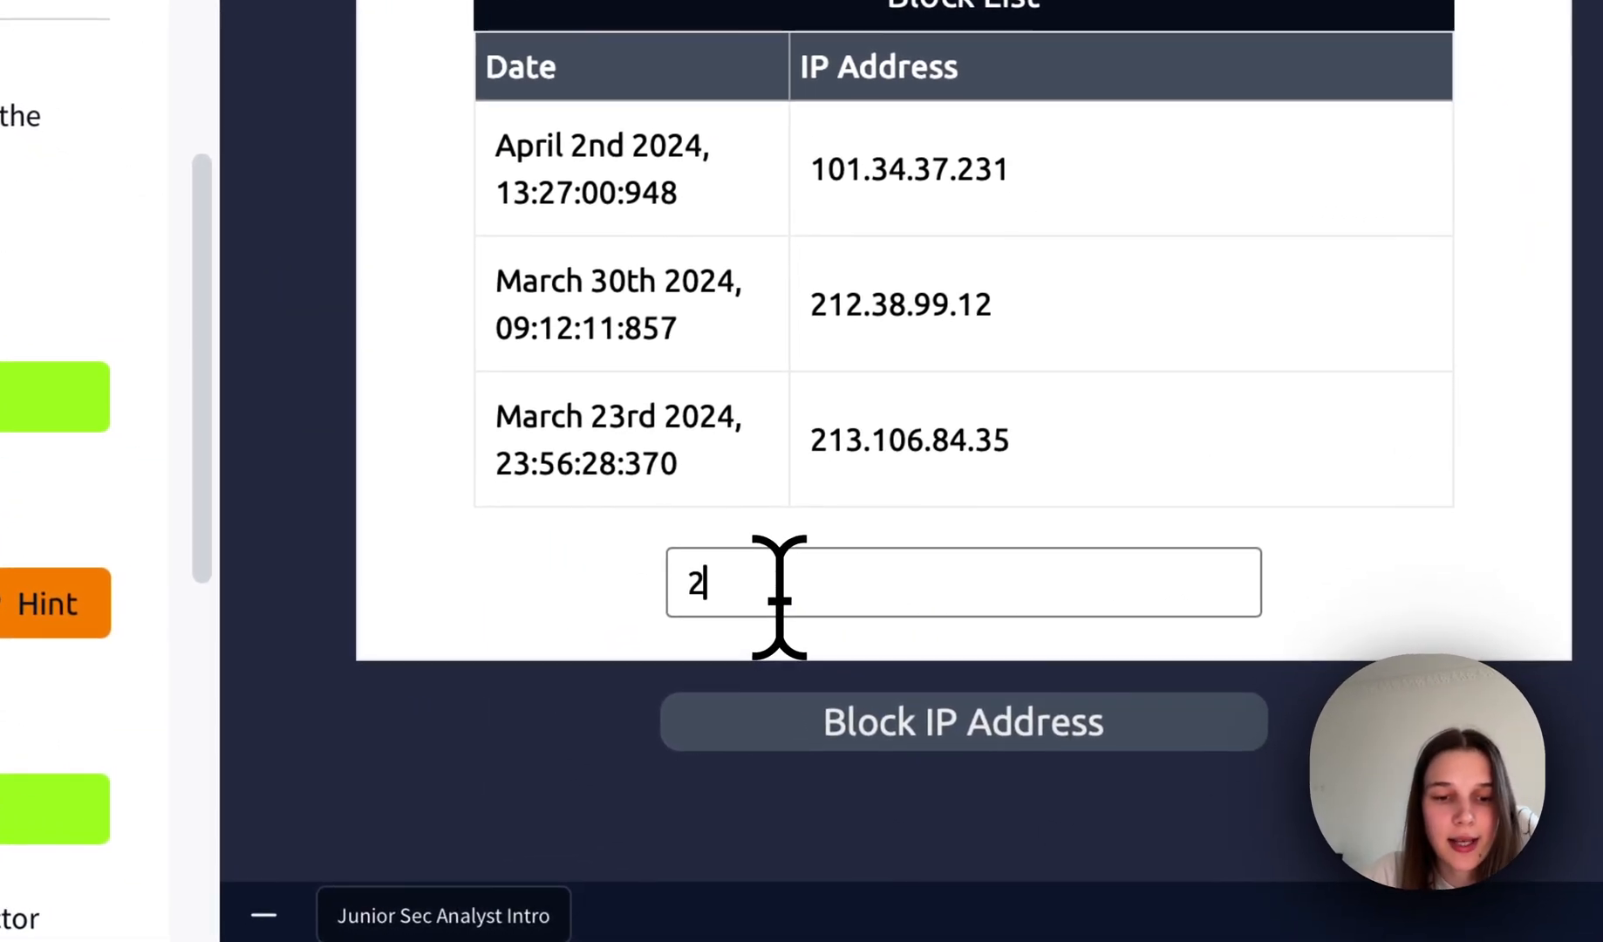
text(21.1)
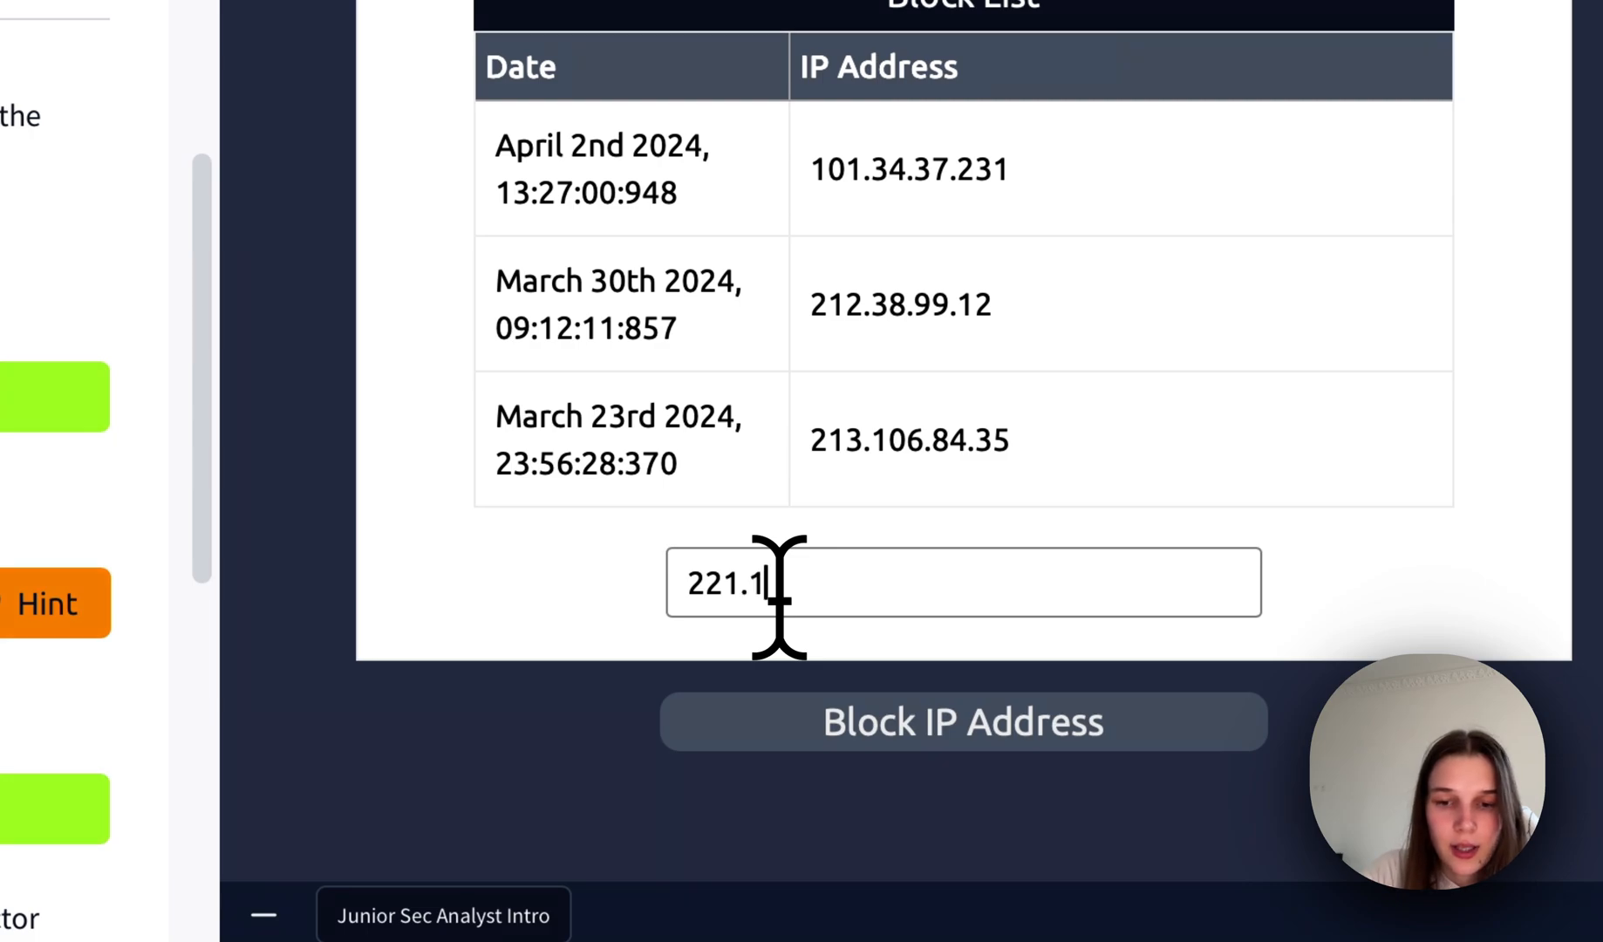
text(81.159)
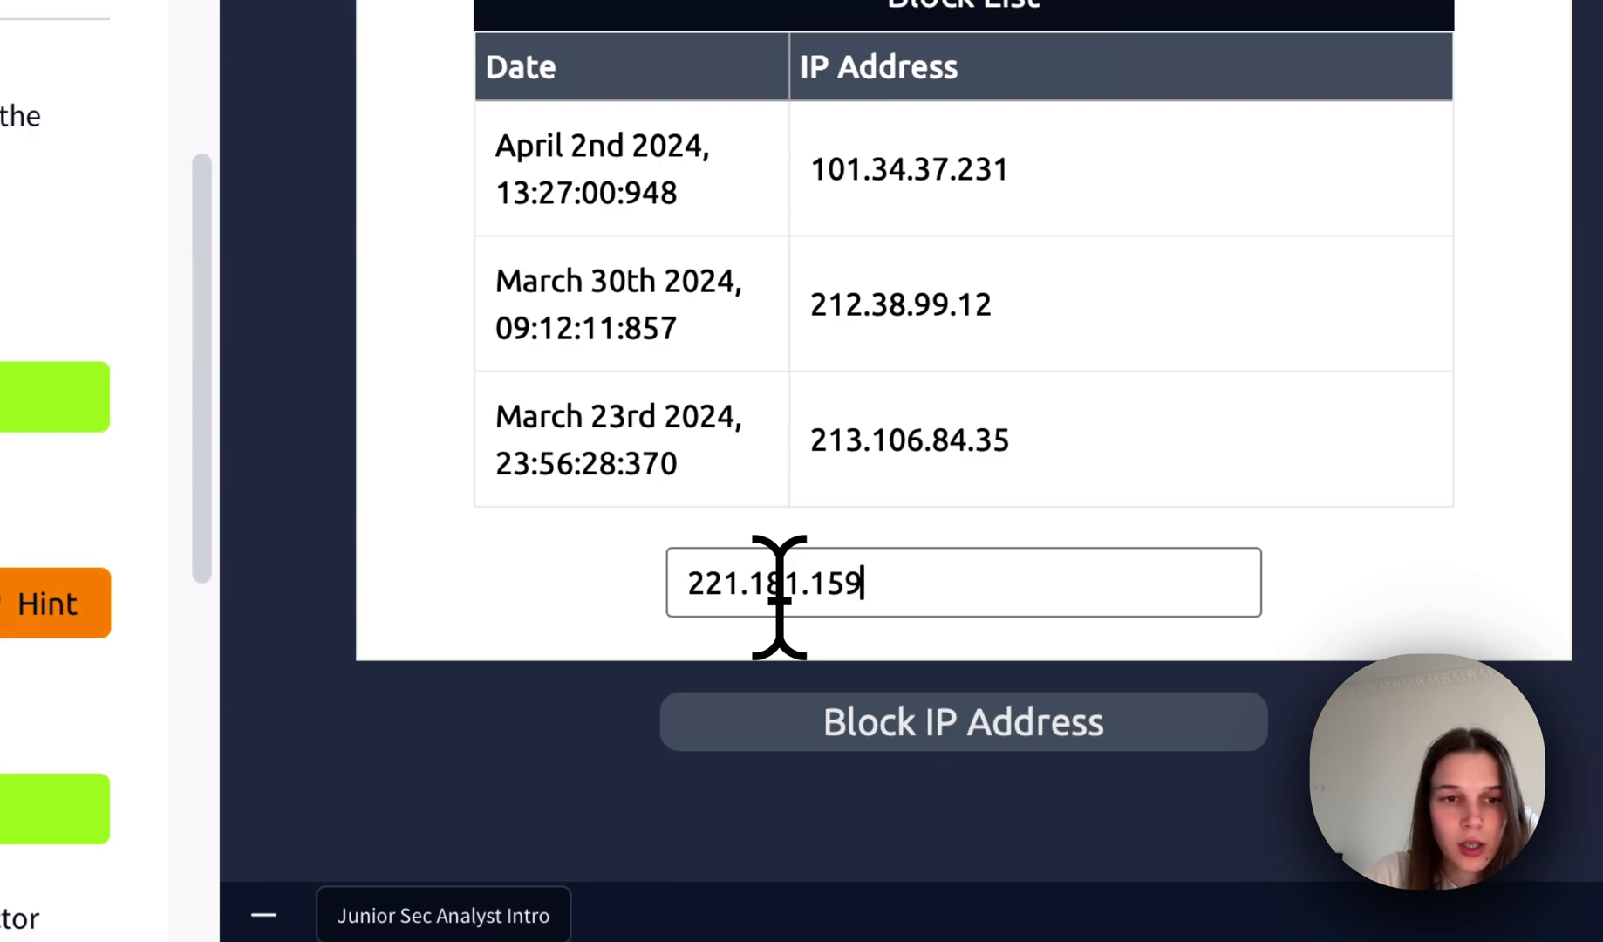
key(Backspace)
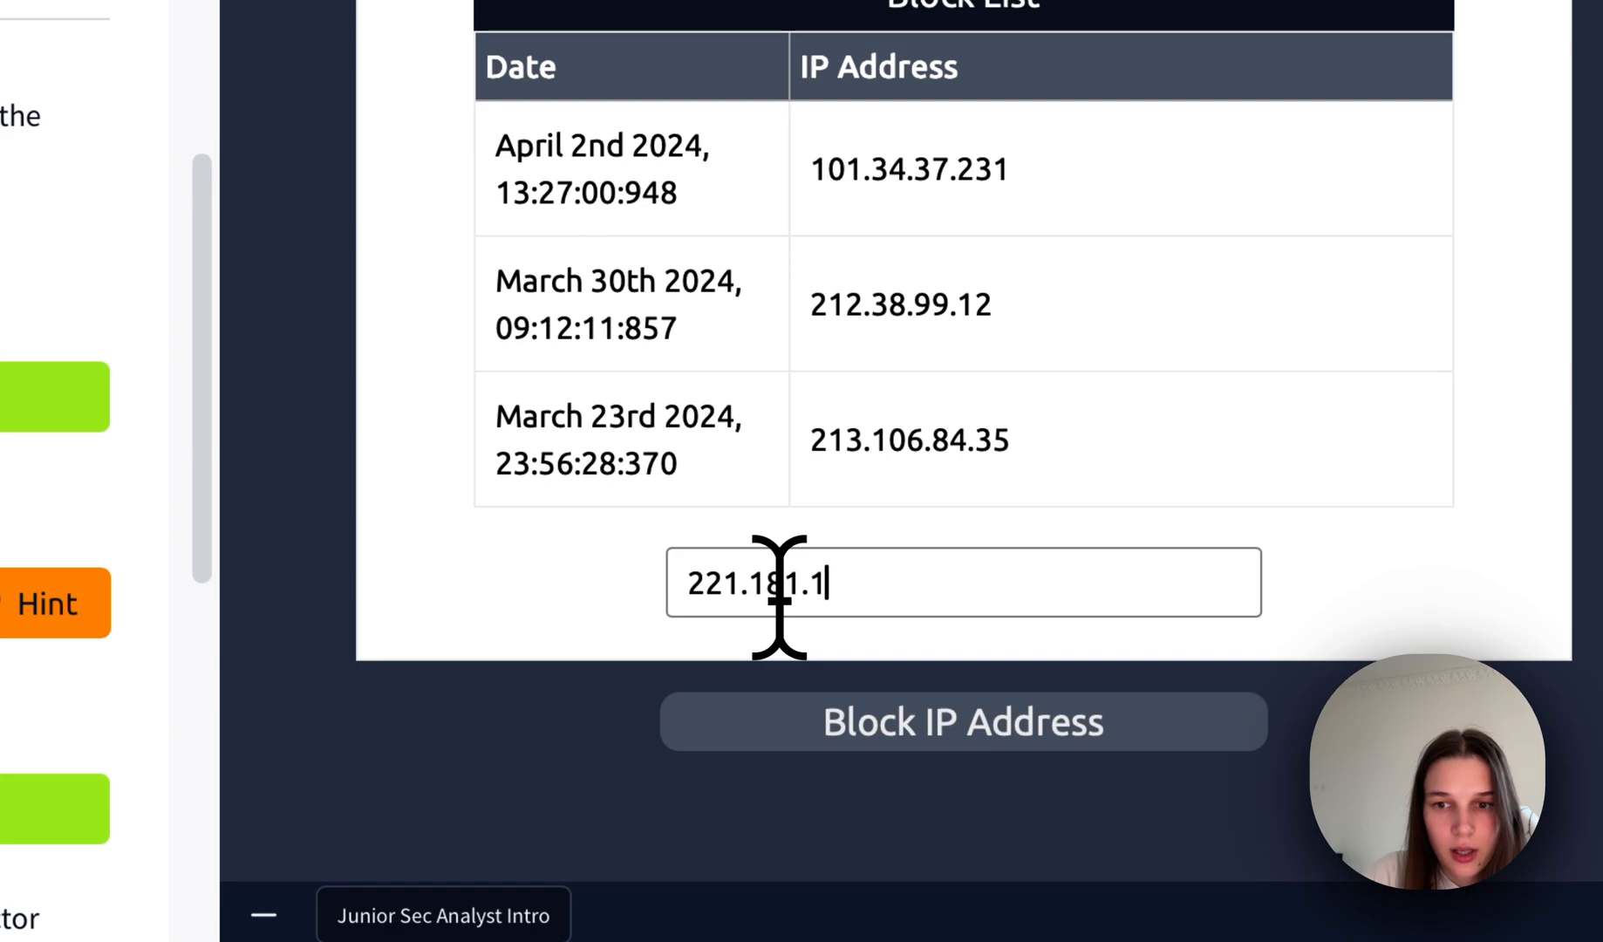
text(85.1)
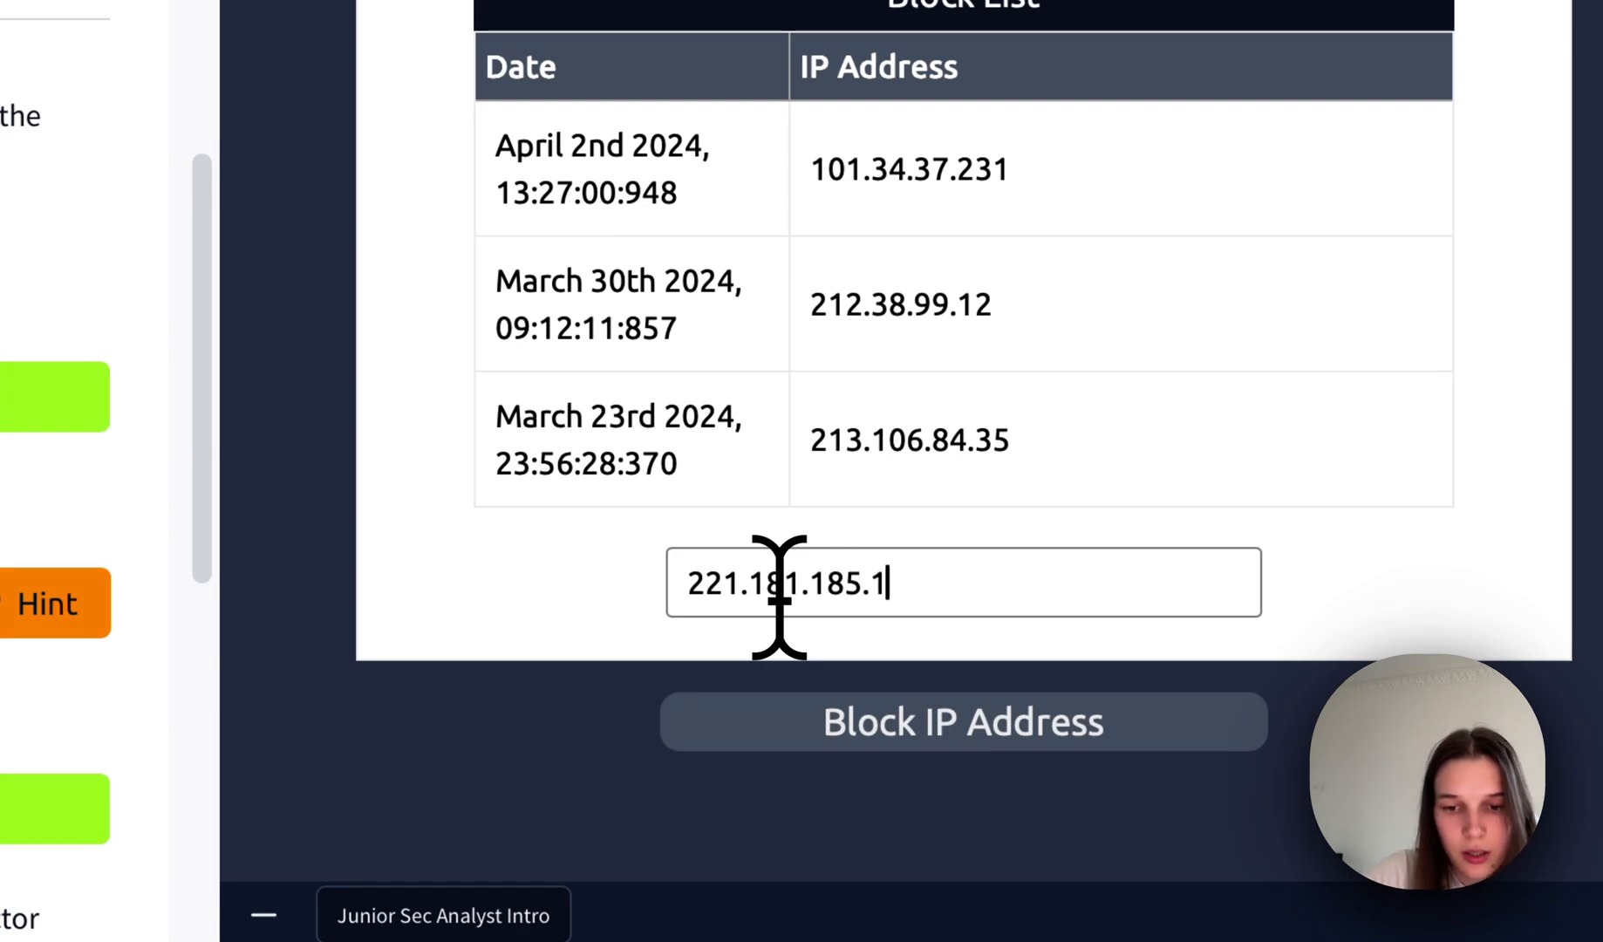
text(59)
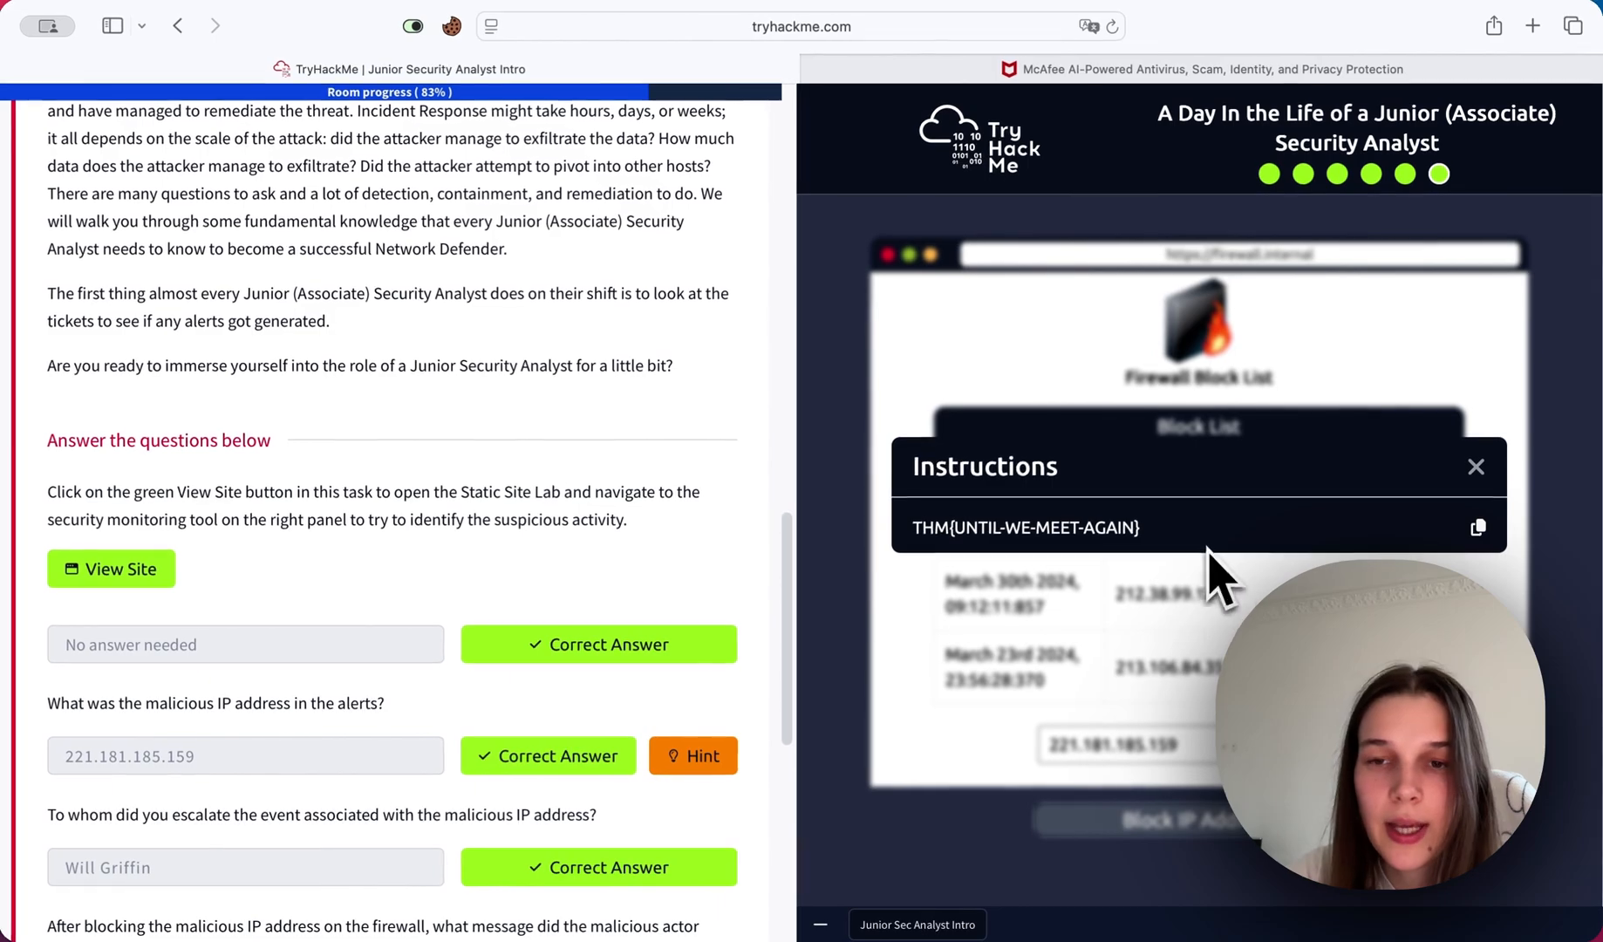
Submit THM{UNTIL-WE-MEET-AGAIN} as the final answer and continue past the completion screen.
double_click(1026, 528)
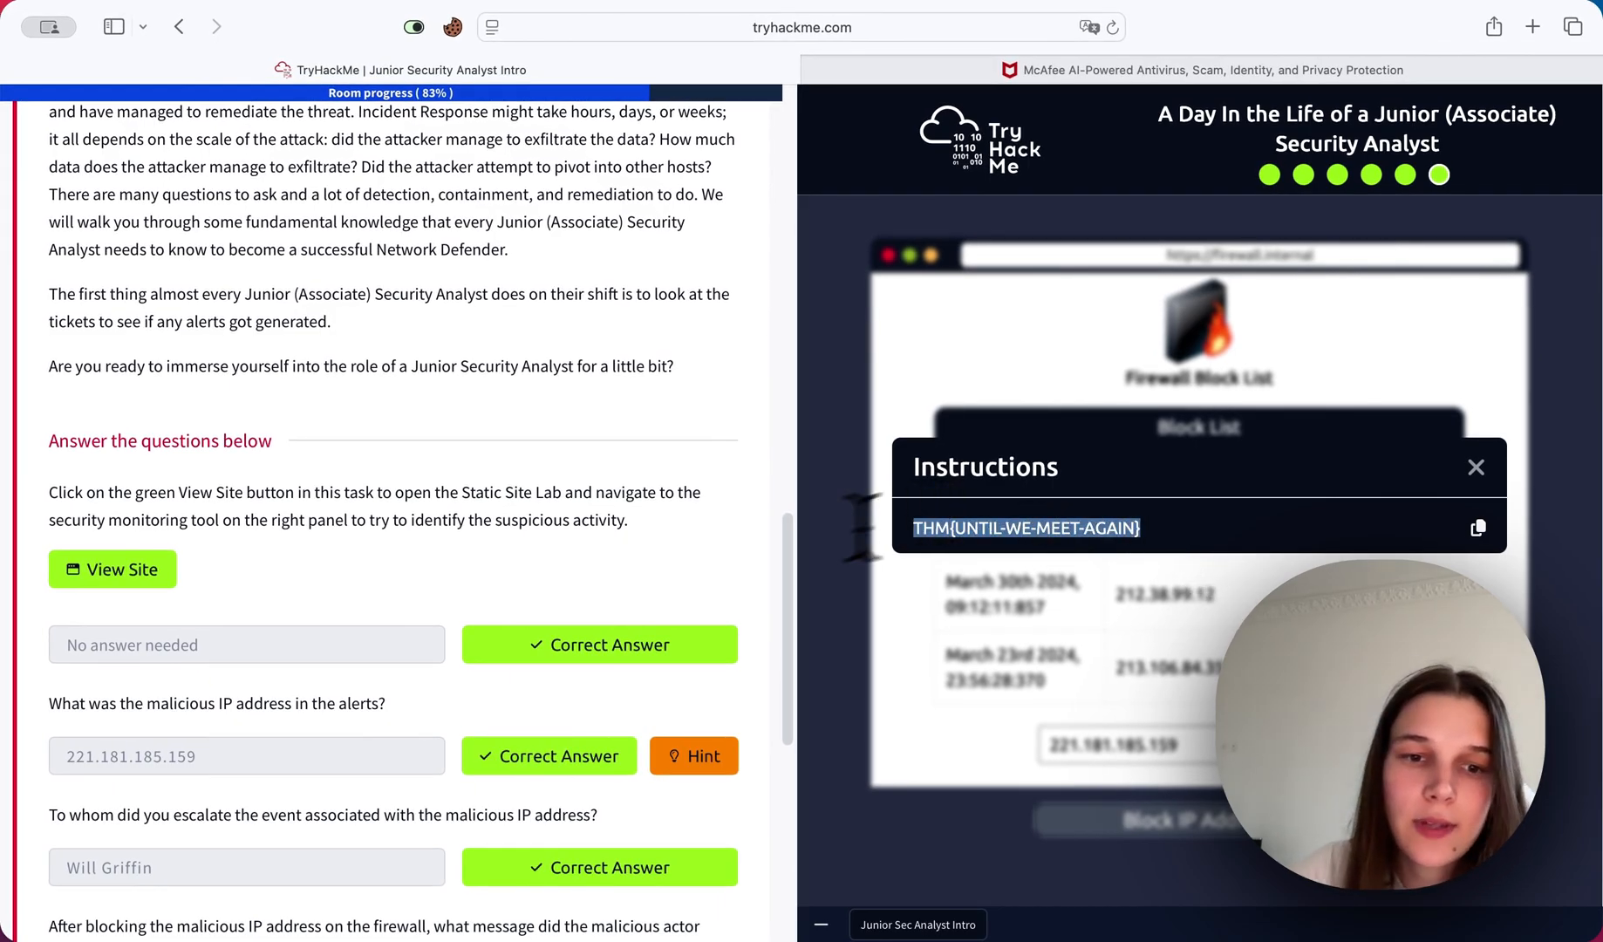
text(THM{UNTIL-WE-MEET-AGAIN})
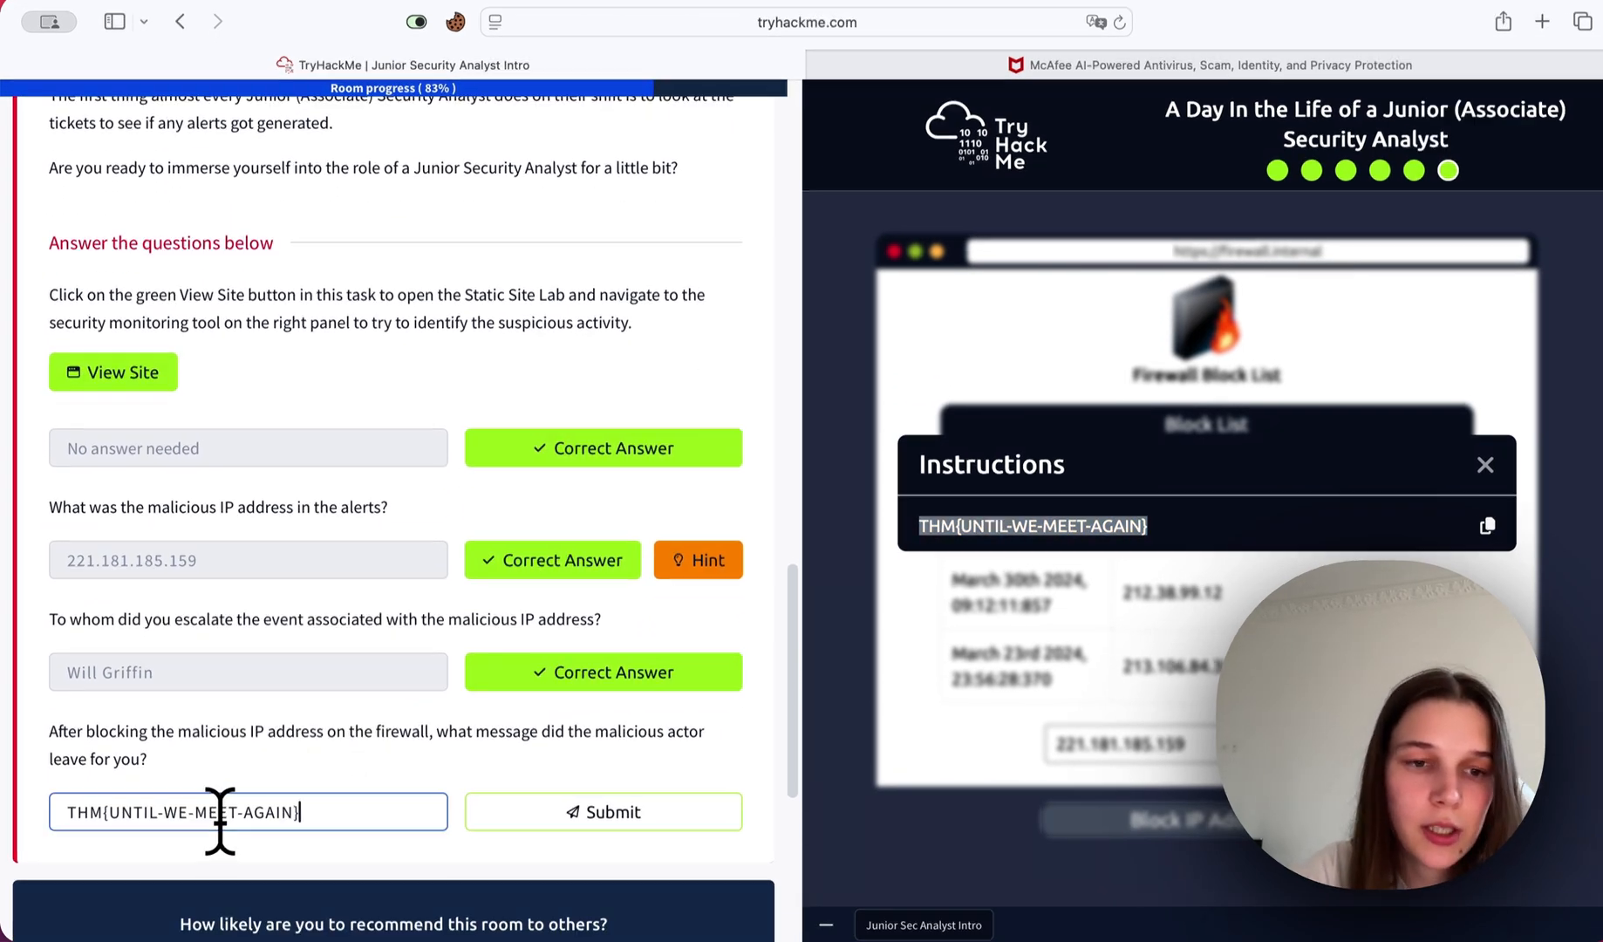
click(603, 812)
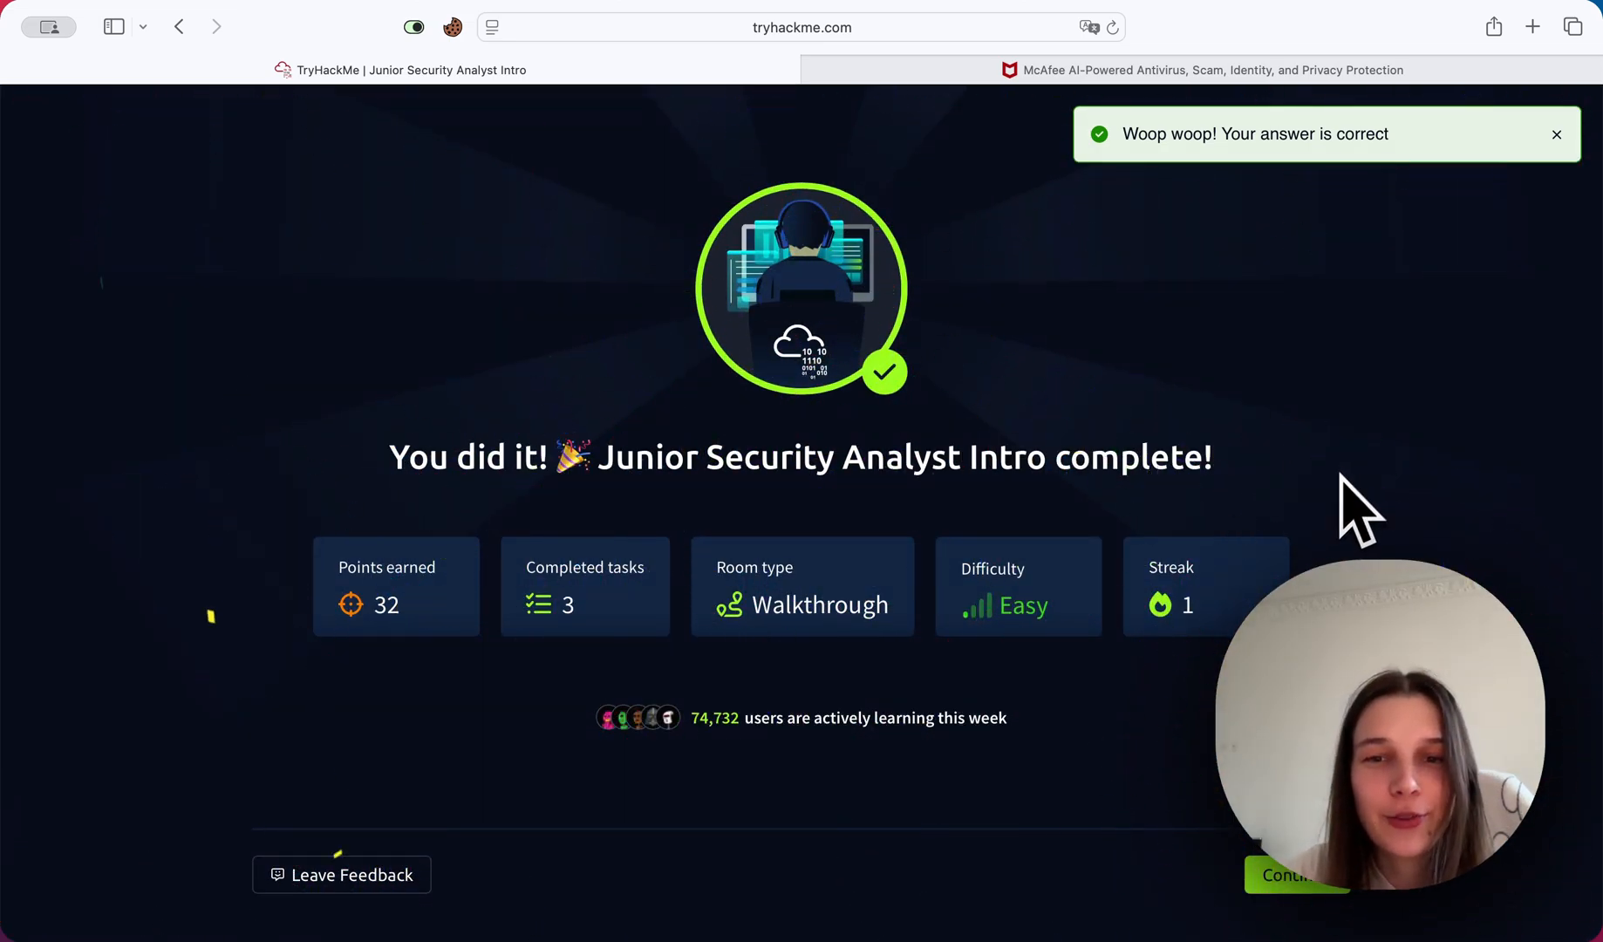
click(1296, 876)
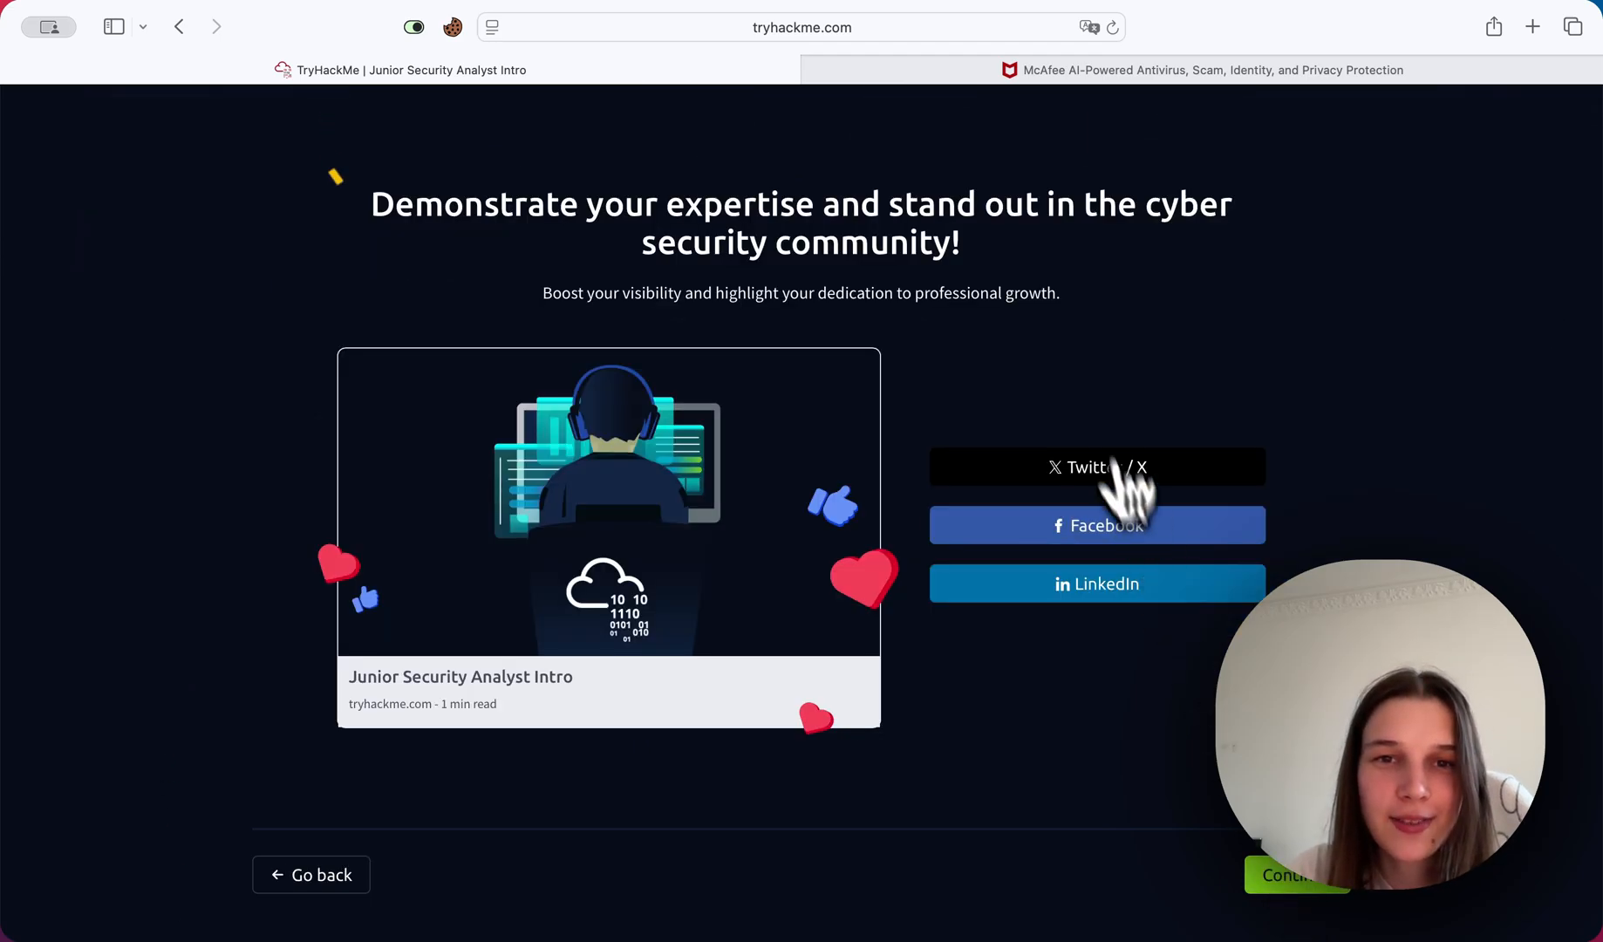
mouse_move(970, 400)
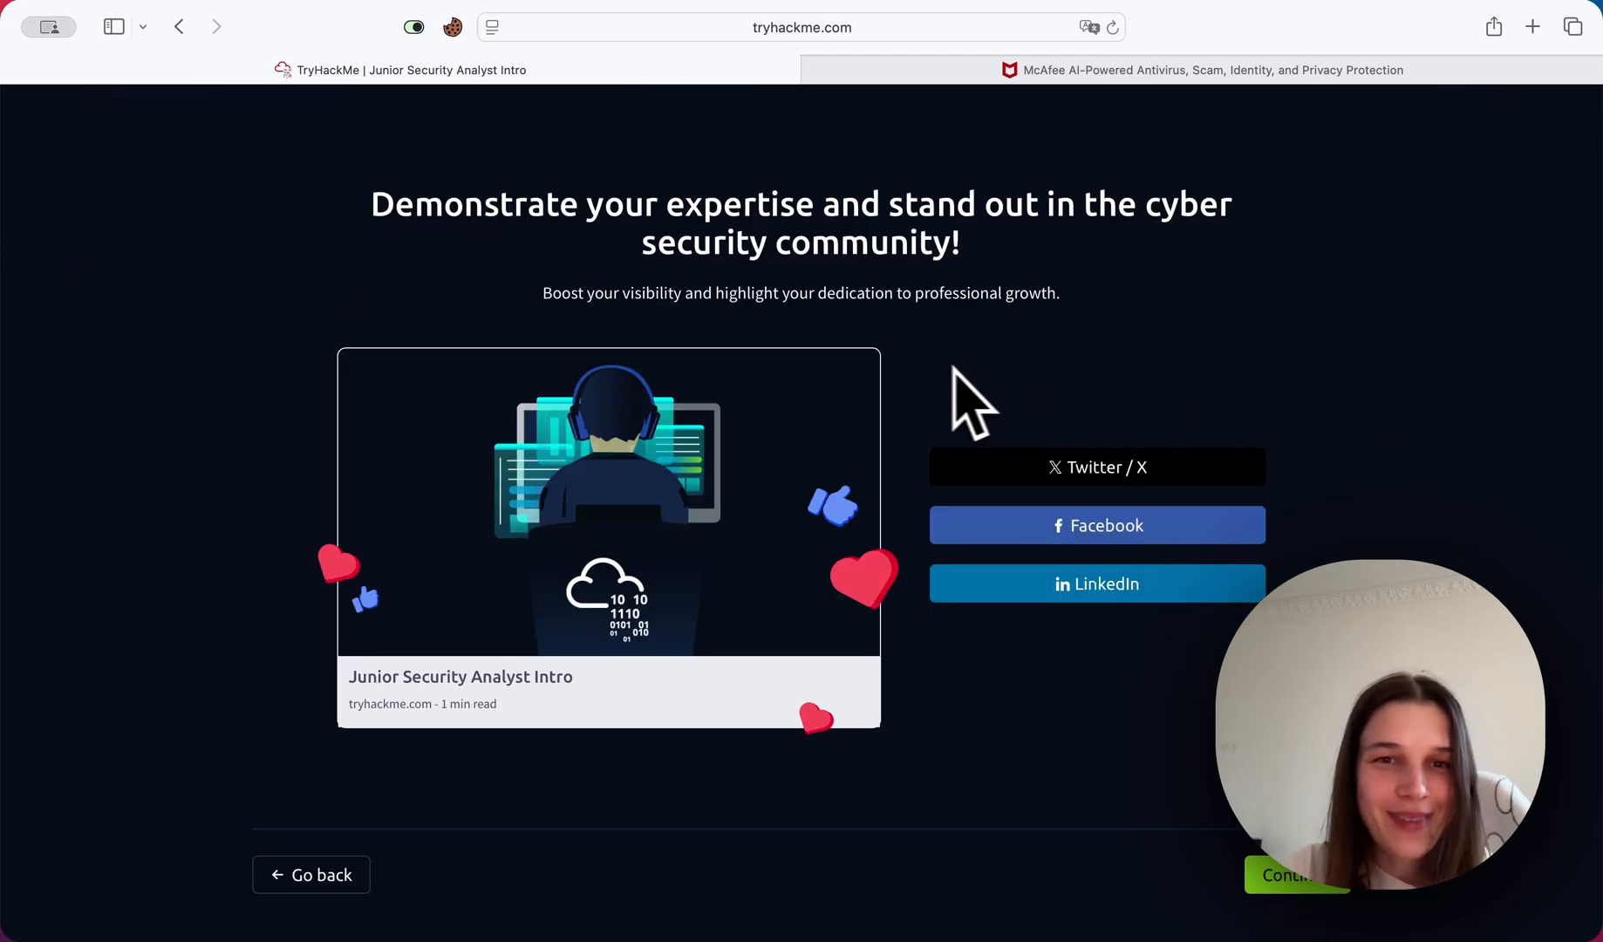